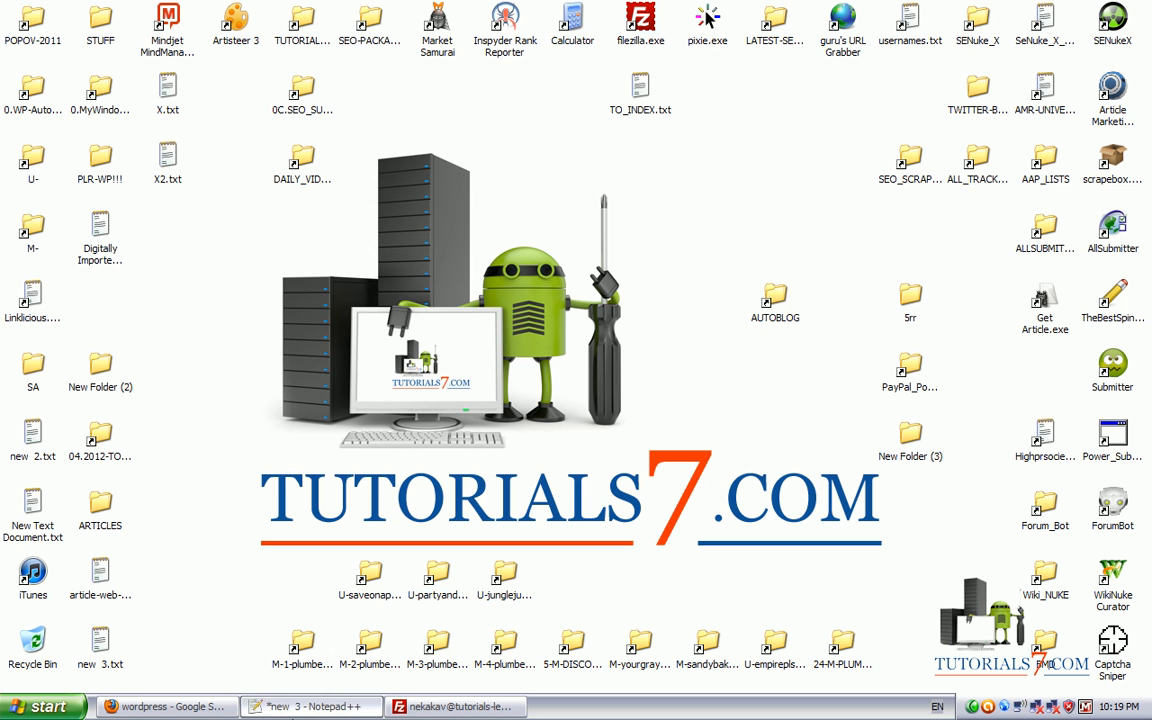
Show the Notepad++ note listing two WordPress install methods, then the /wp1 directory index
left_click(310, 707)
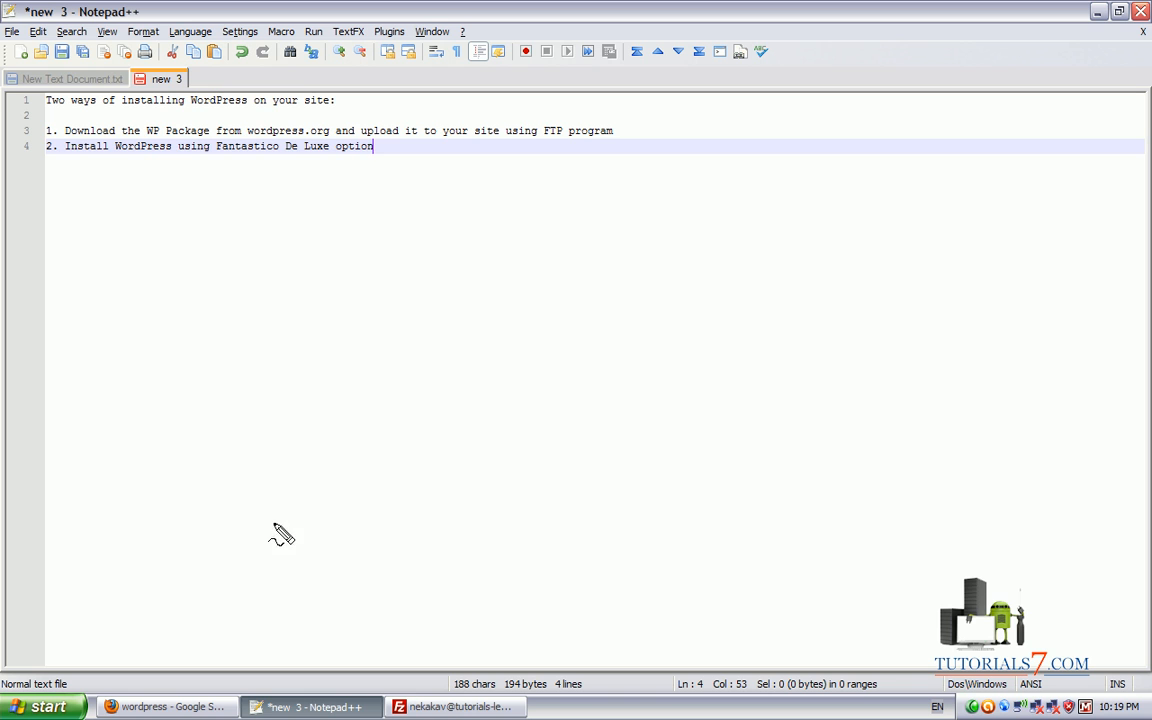
left_click_drag(280, 530, 680, 180)
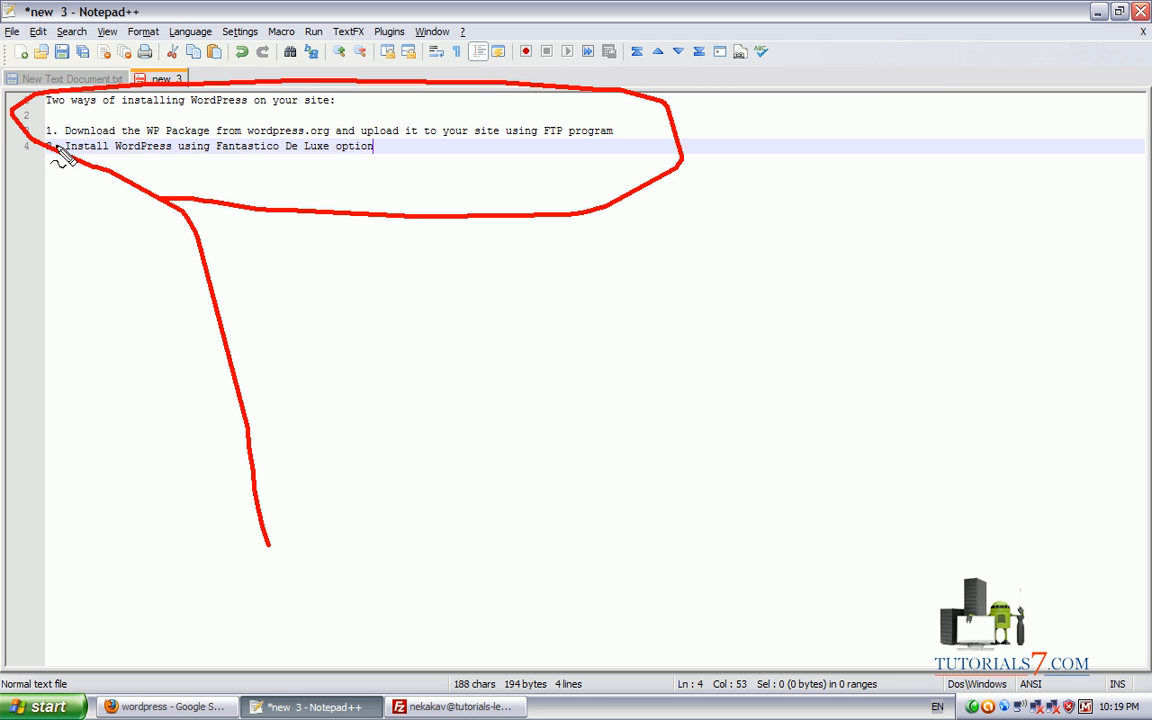
mouse_move(210, 135)
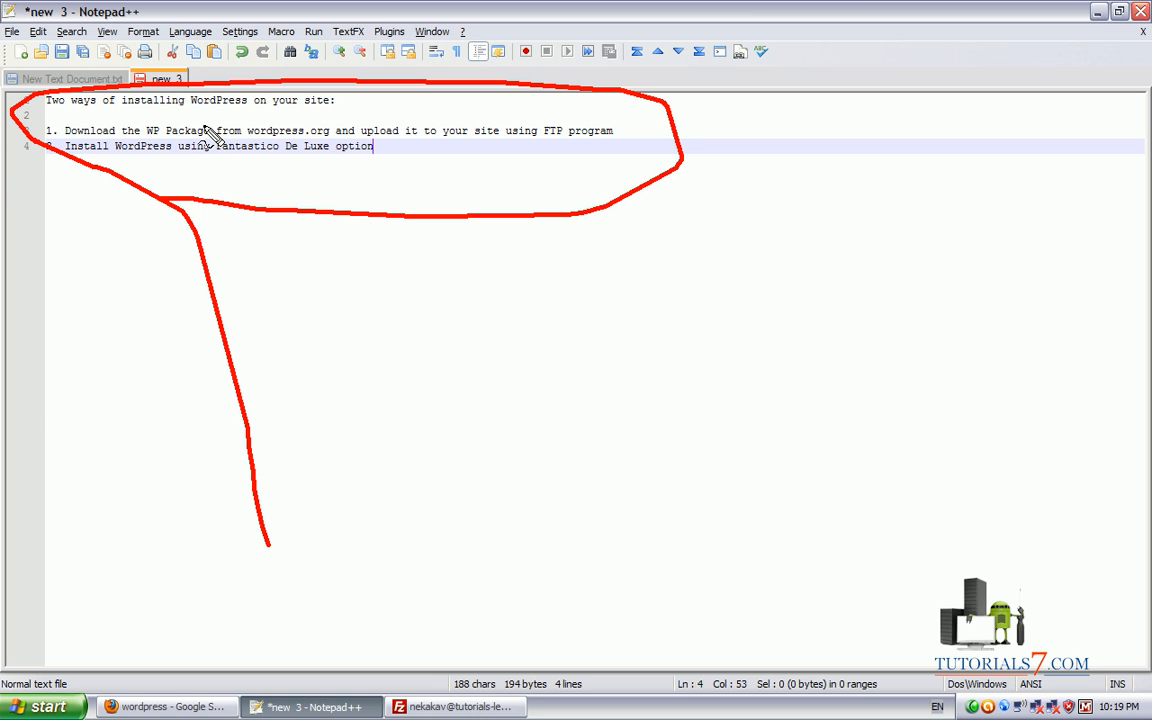
mouse_move(375, 140)
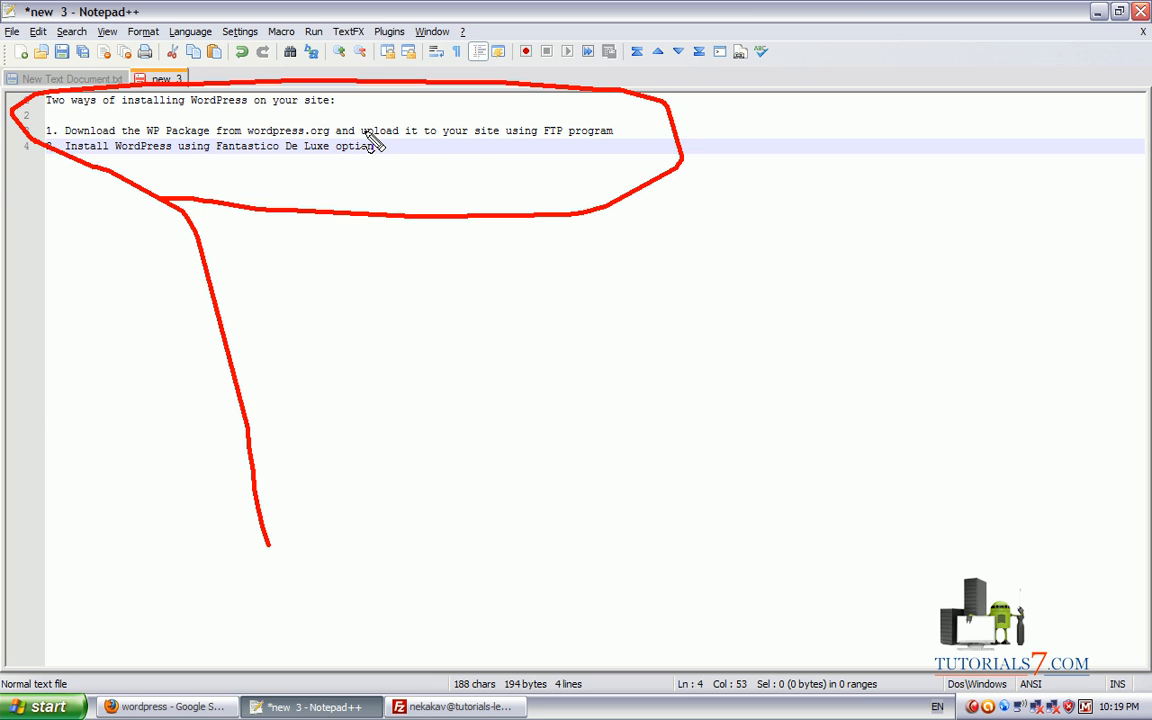
mouse_move(473, 160)
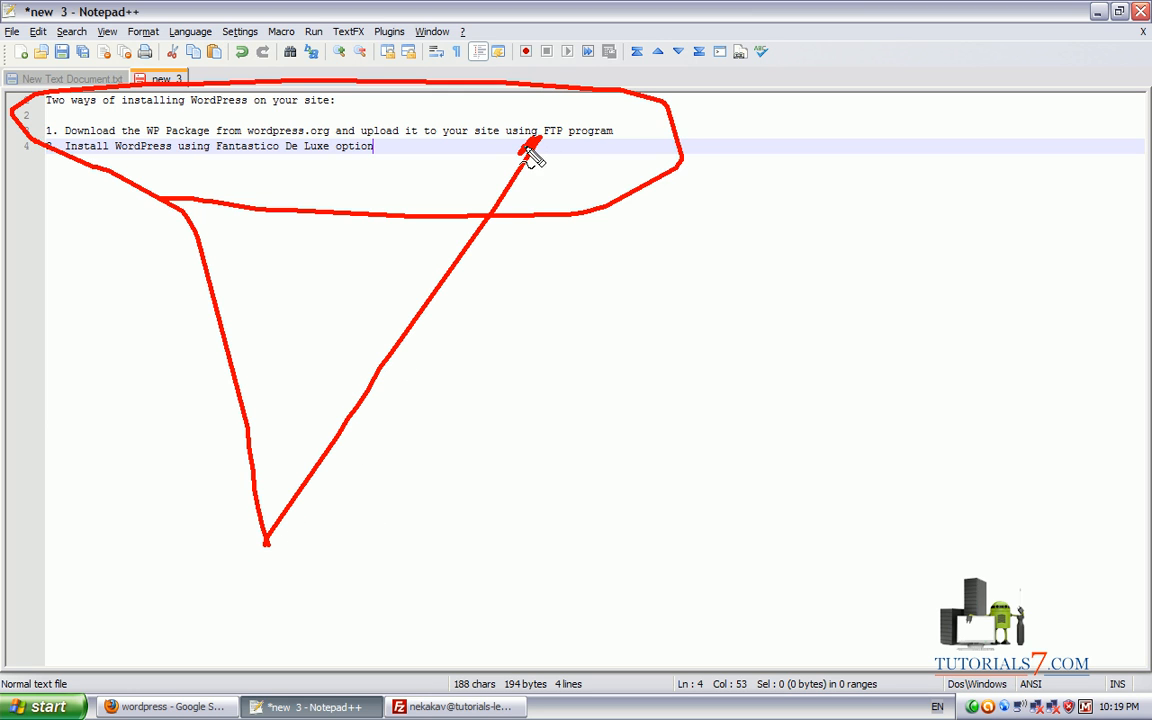
mouse_move(535, 160)
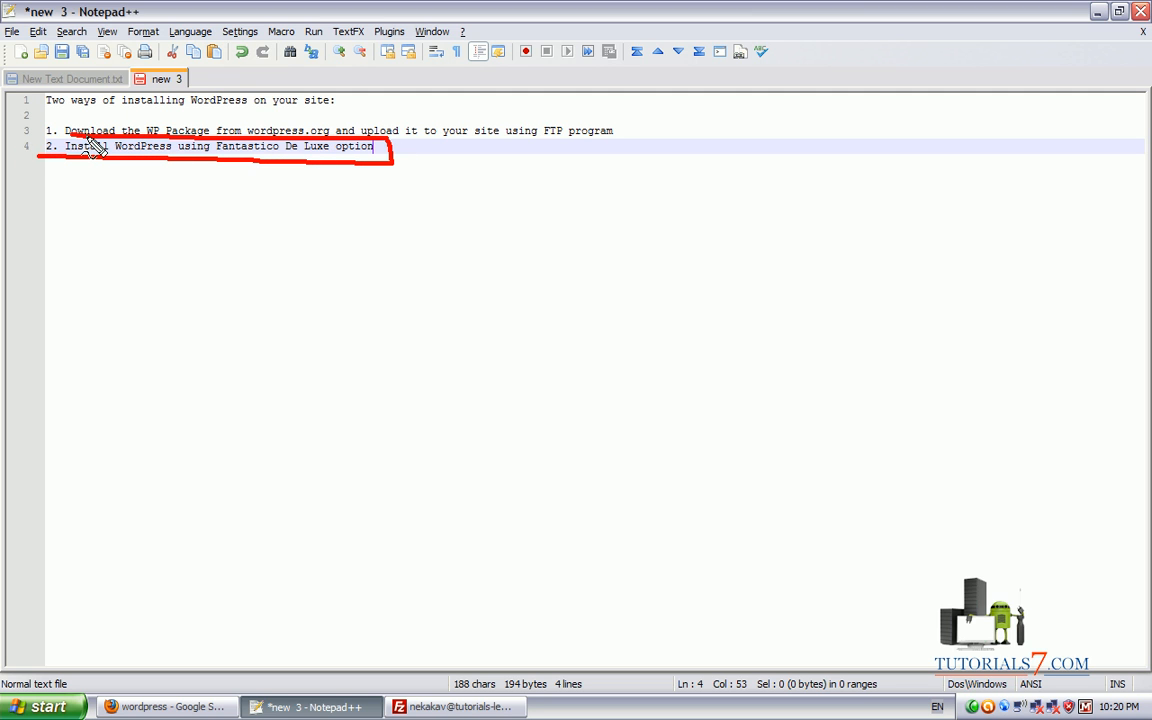
left_click_drag(212, 192, 228, 550)
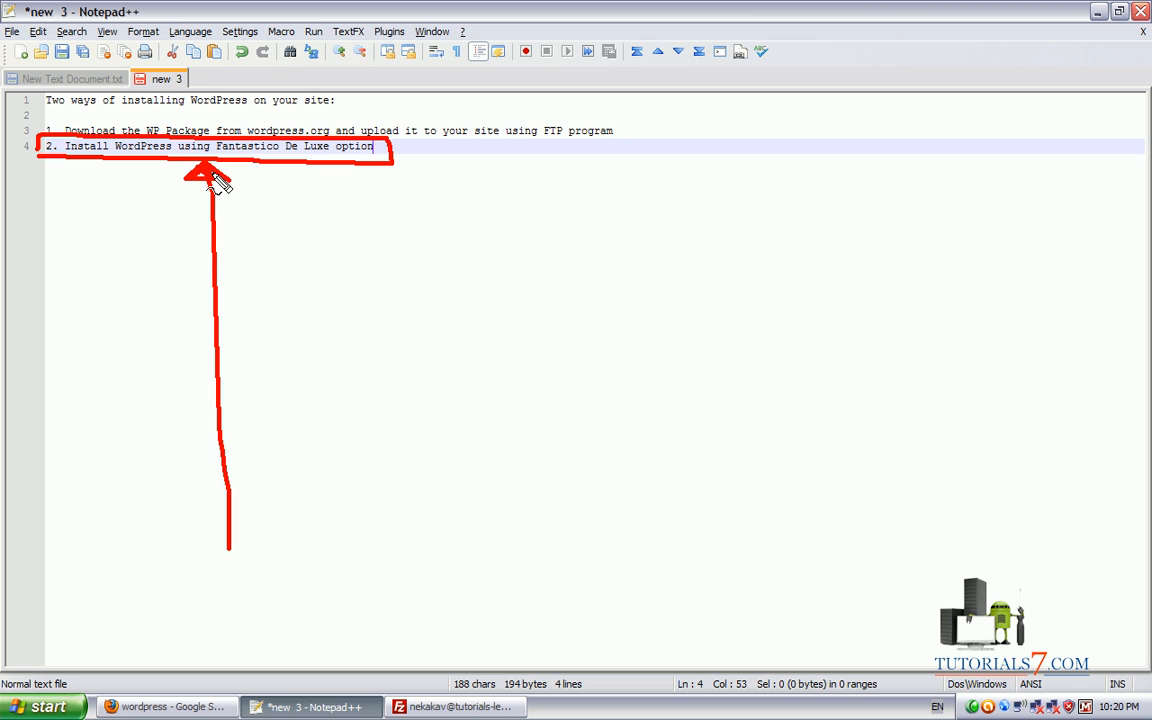
left_click(165, 707)
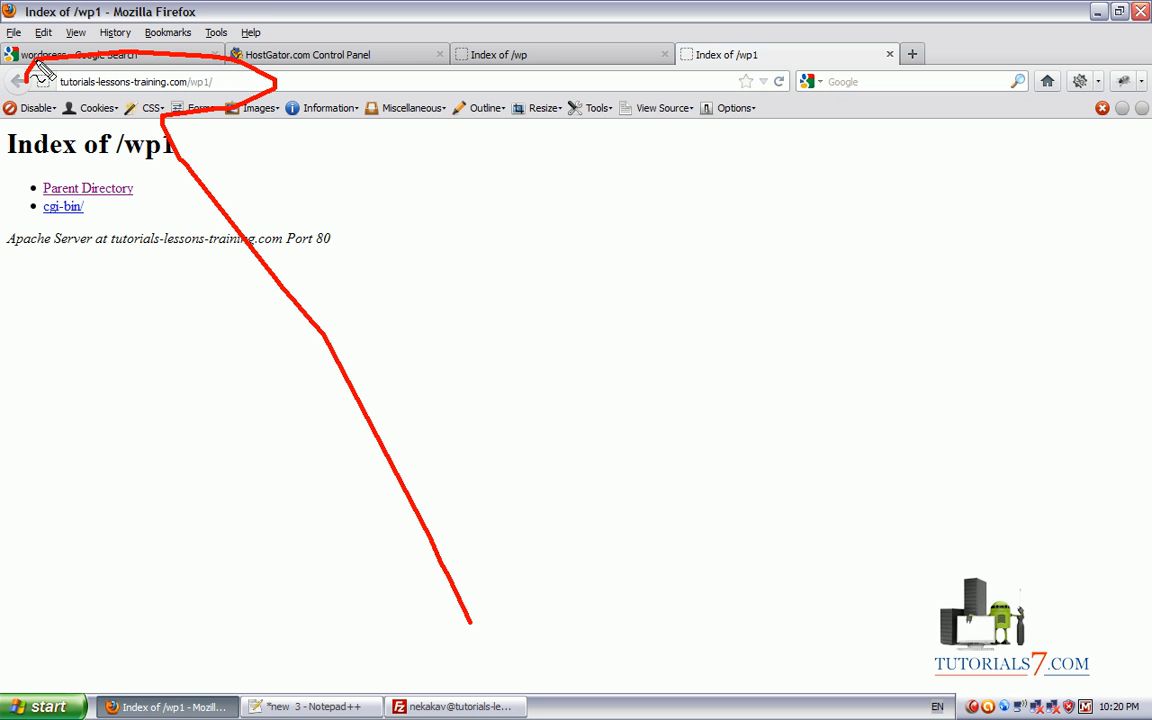
Load the wordpress.org home page offering the WordPress 3.3.2 download
left_click_drag(555, 218, 640, 248)
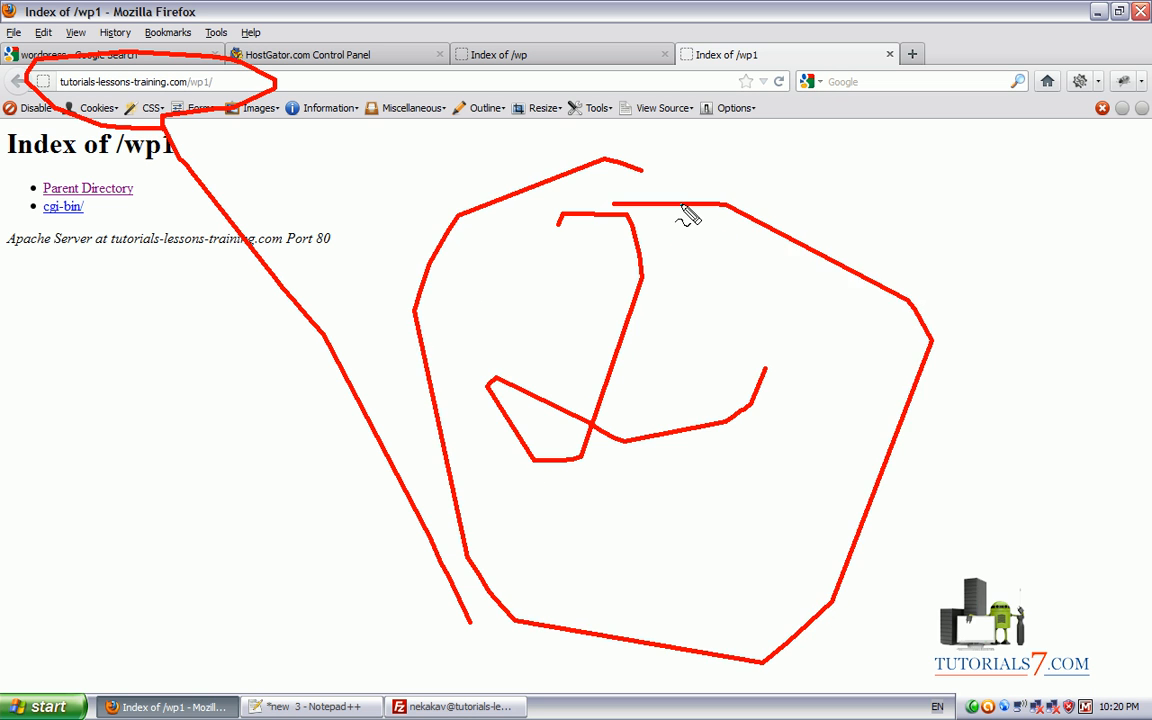
left_click(100, 54)
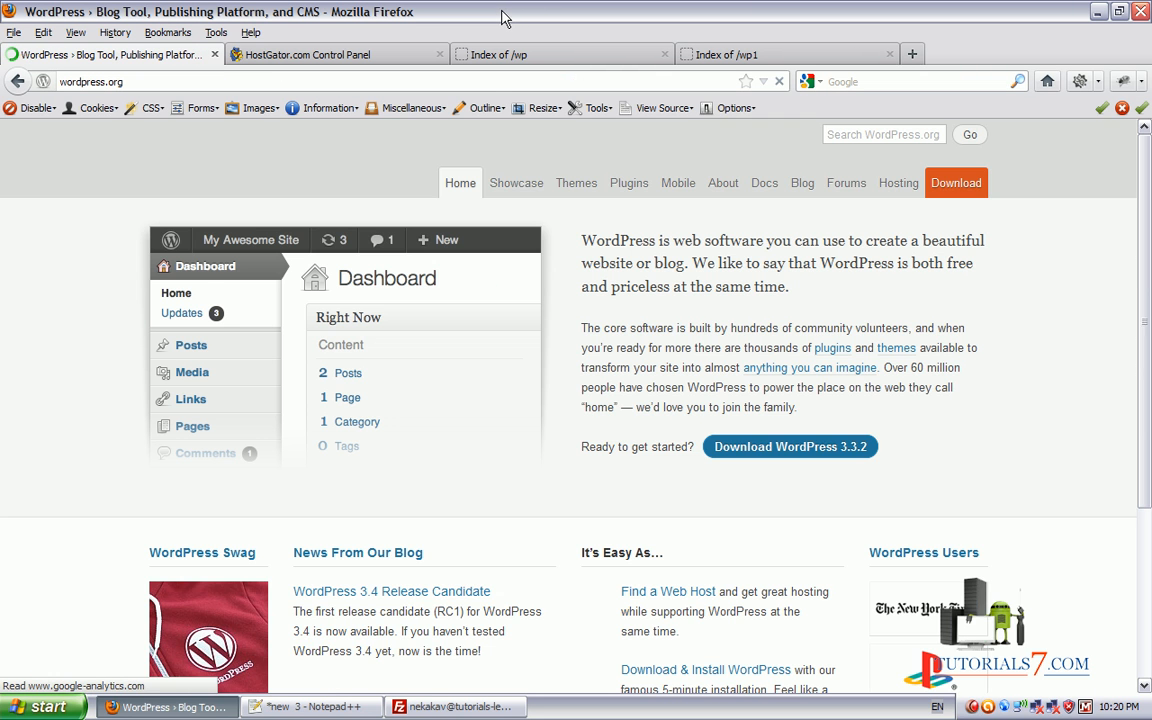
scroll("down", 3)
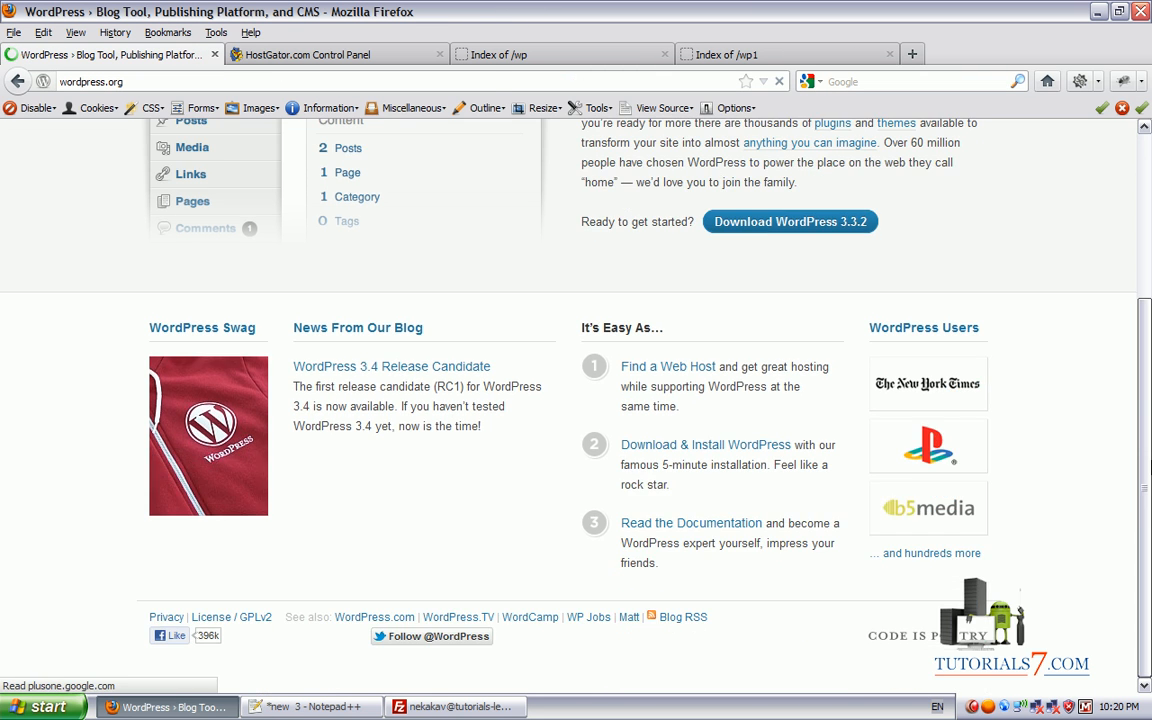
scroll("up", 3)
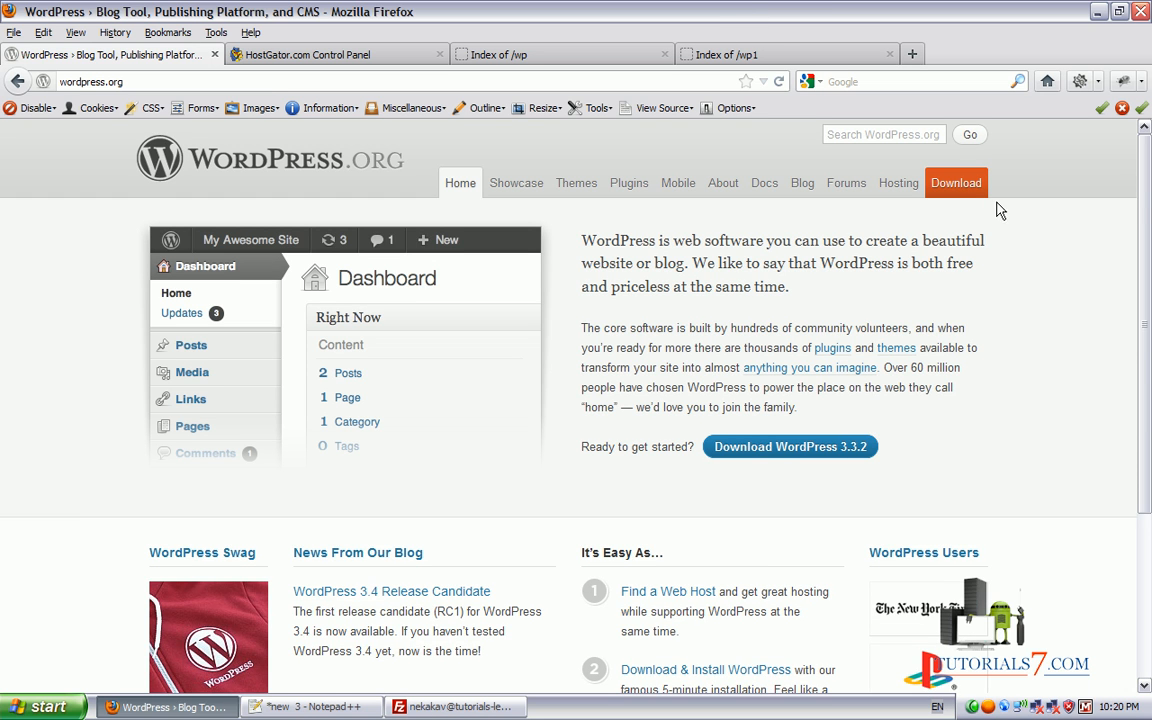
mouse_move(770, 8)
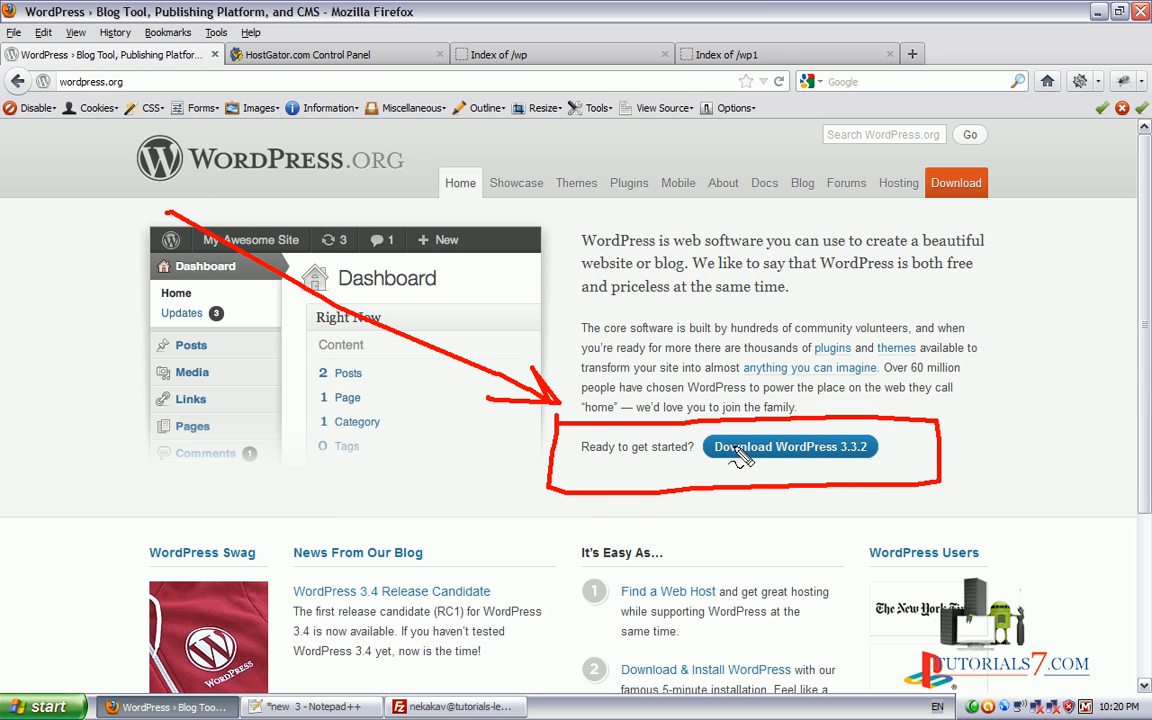
Save wordpress-3.3.2.zip from the WordPress download page to the computer
left_click(790, 446)
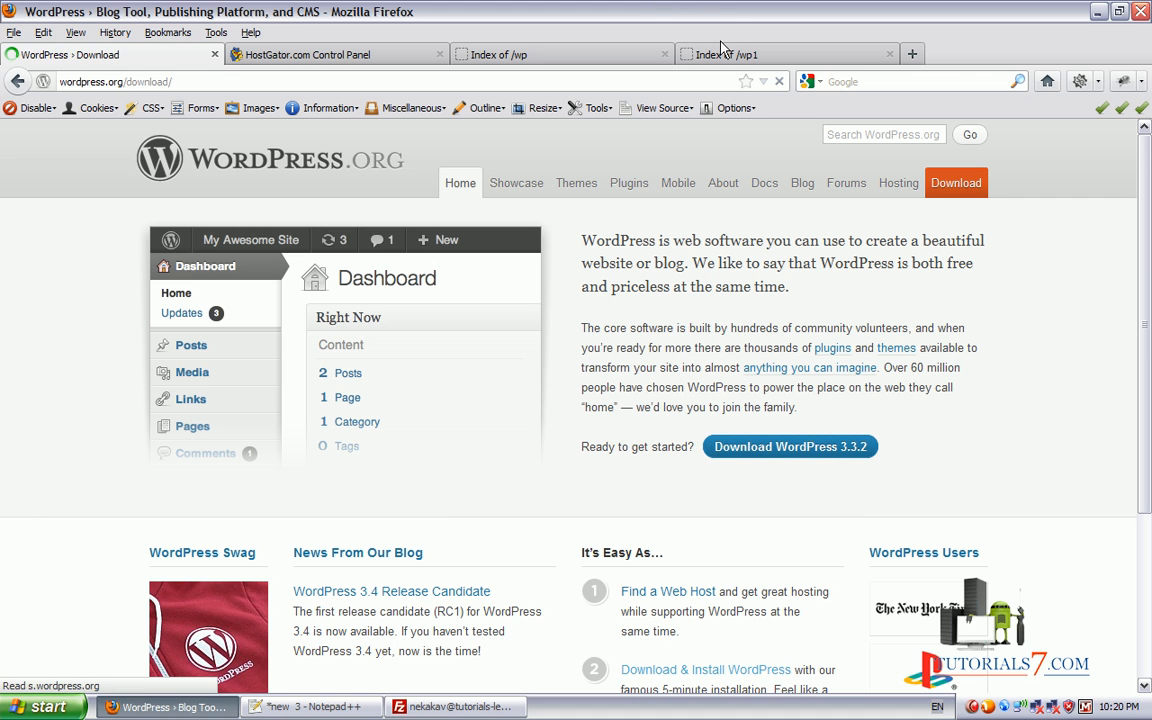
left_click(954, 183)
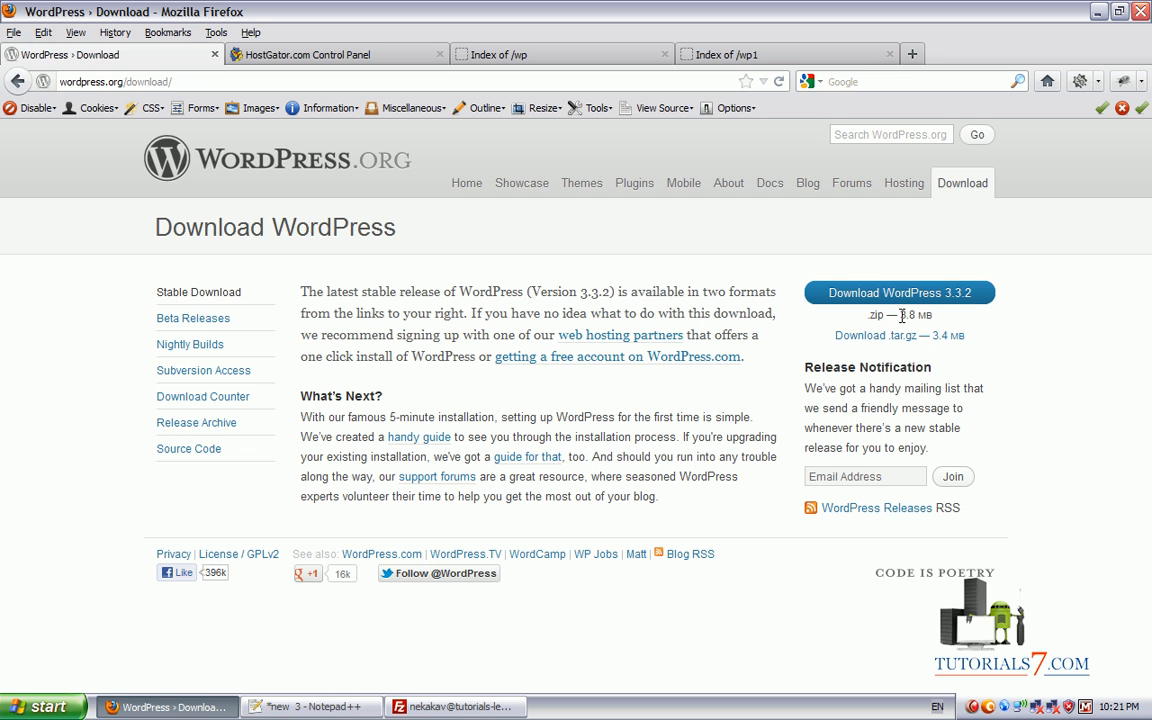
left_click(897, 292)
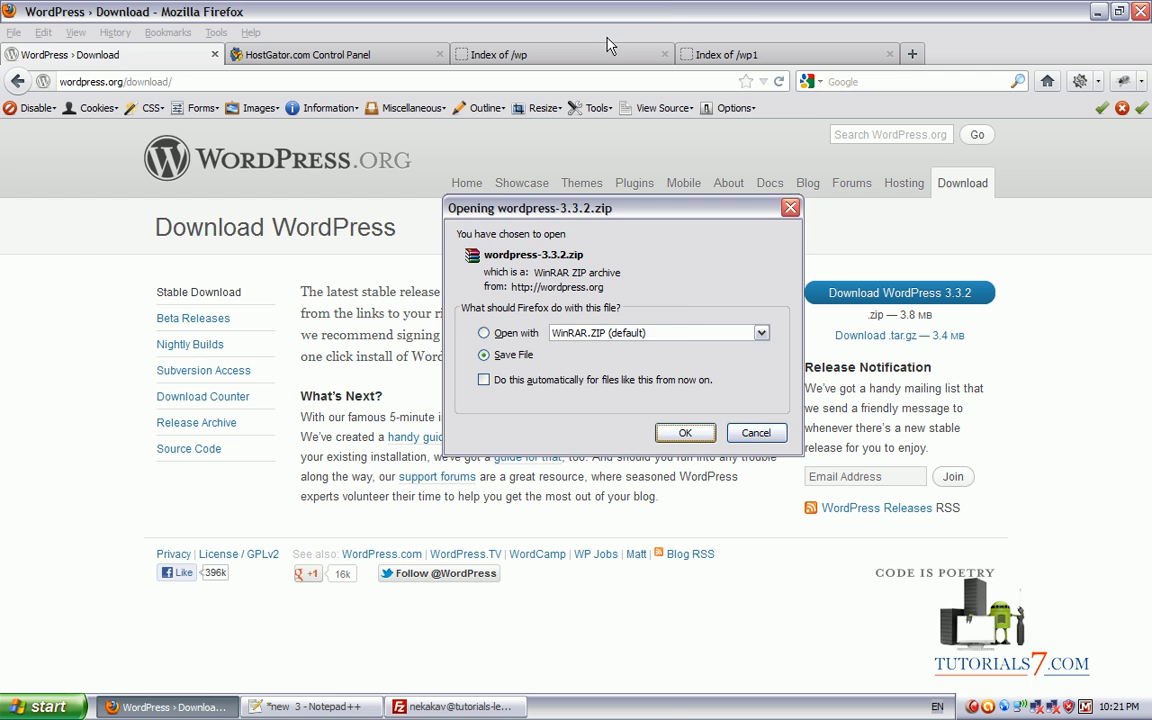
left_click(685, 432)
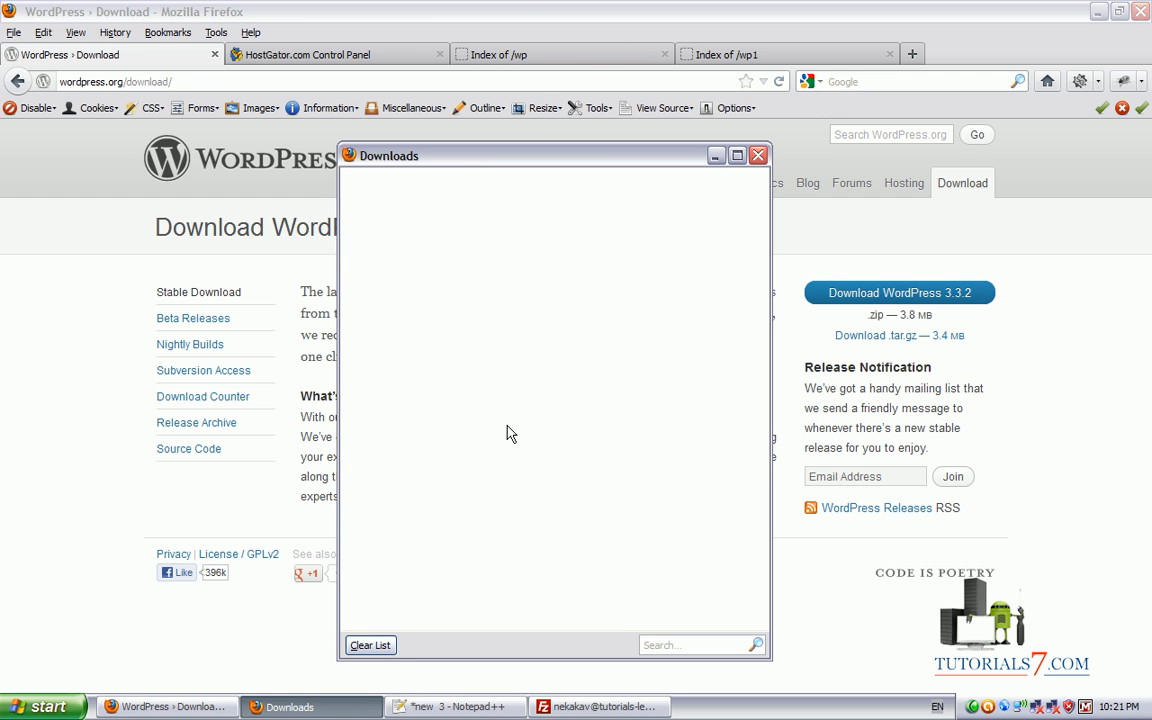
left_click(897, 292)
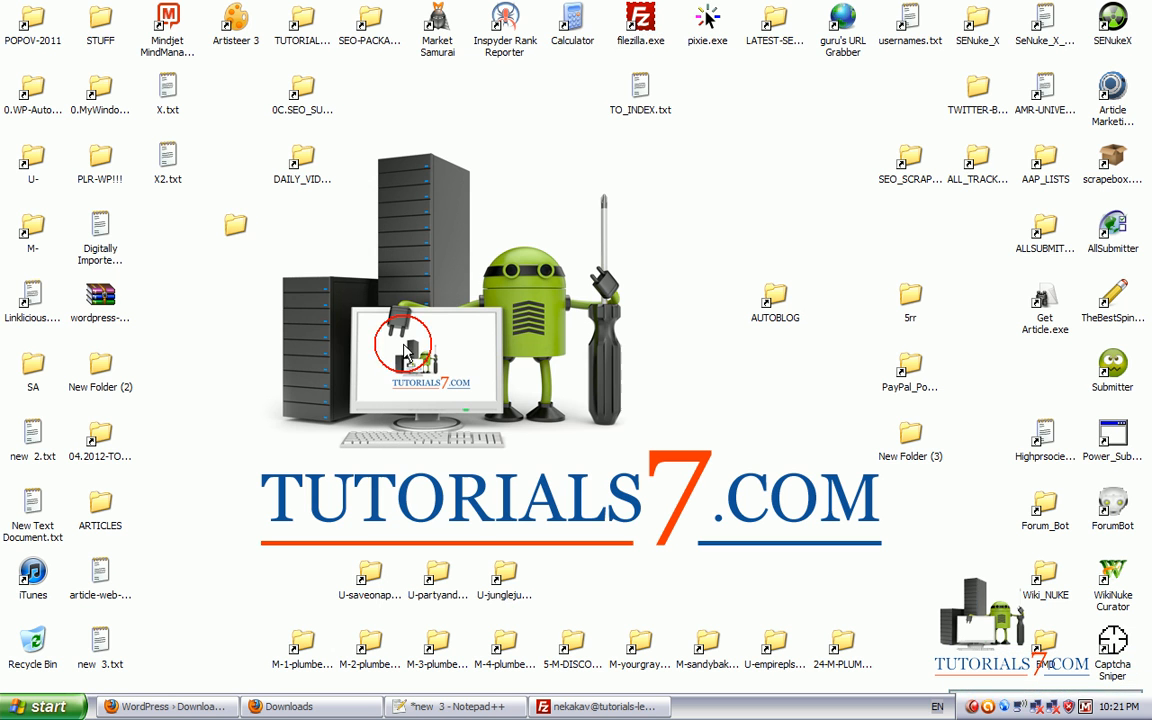
Open New Folder on the desktop and Extract Here wordpress-3.3.2.zip
left_click(235, 228)
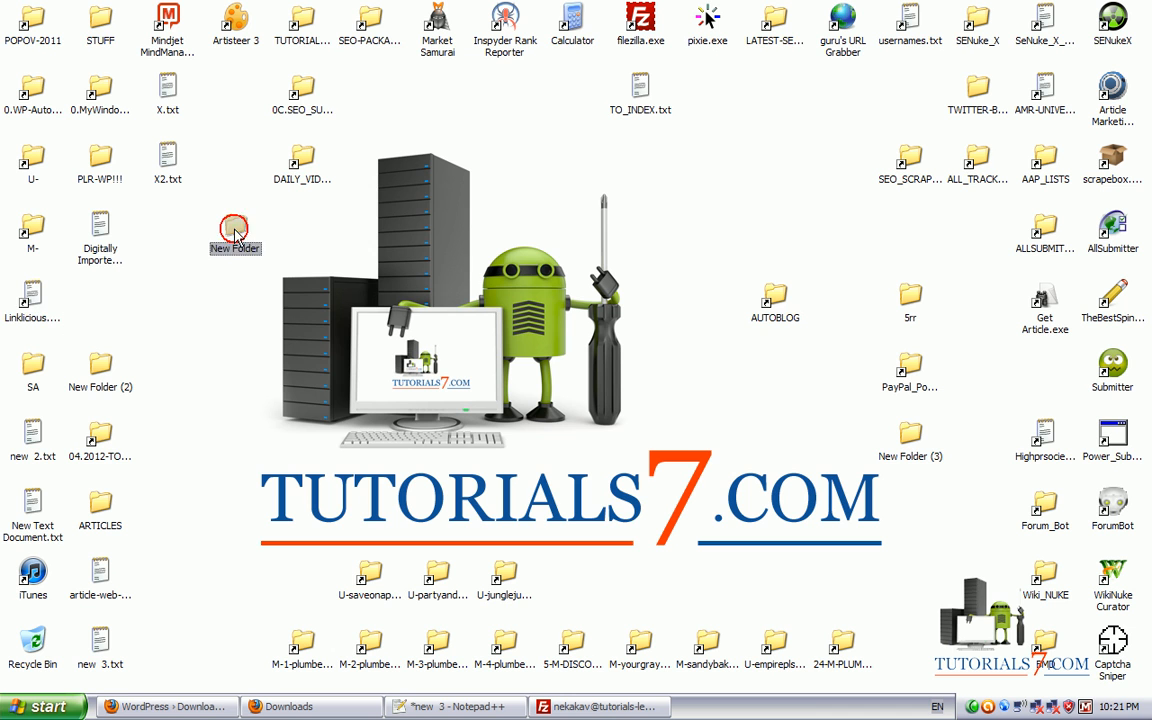
double_click(235, 235)
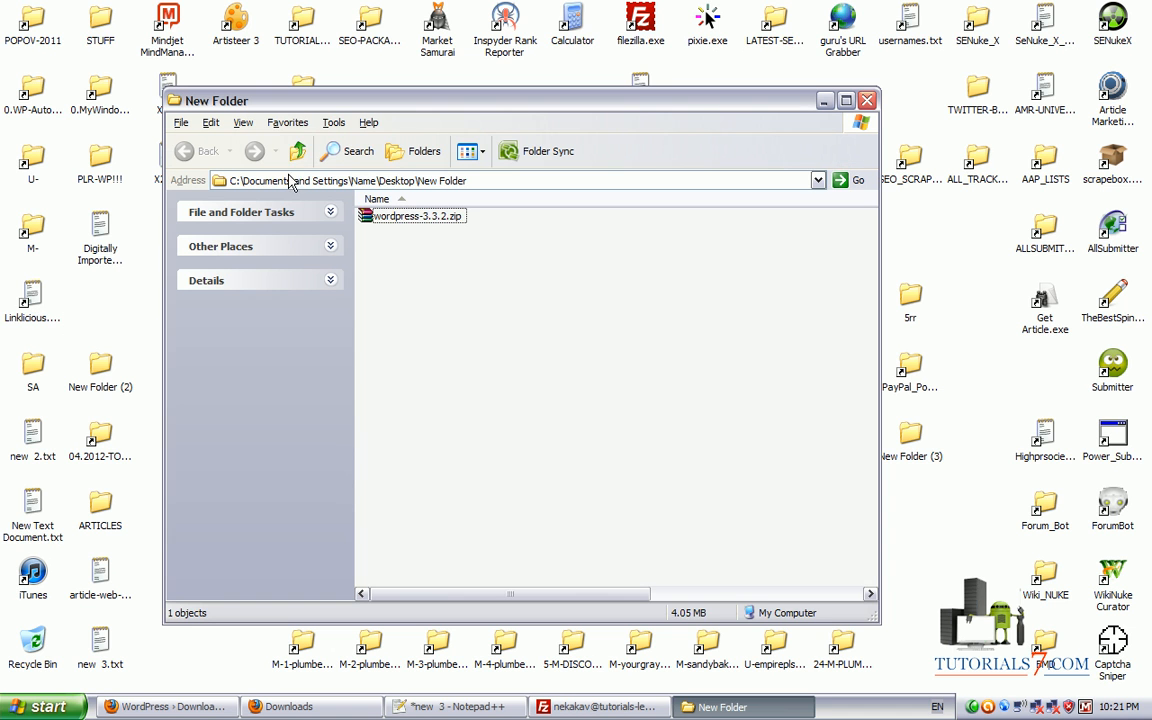
right_click(416, 216)
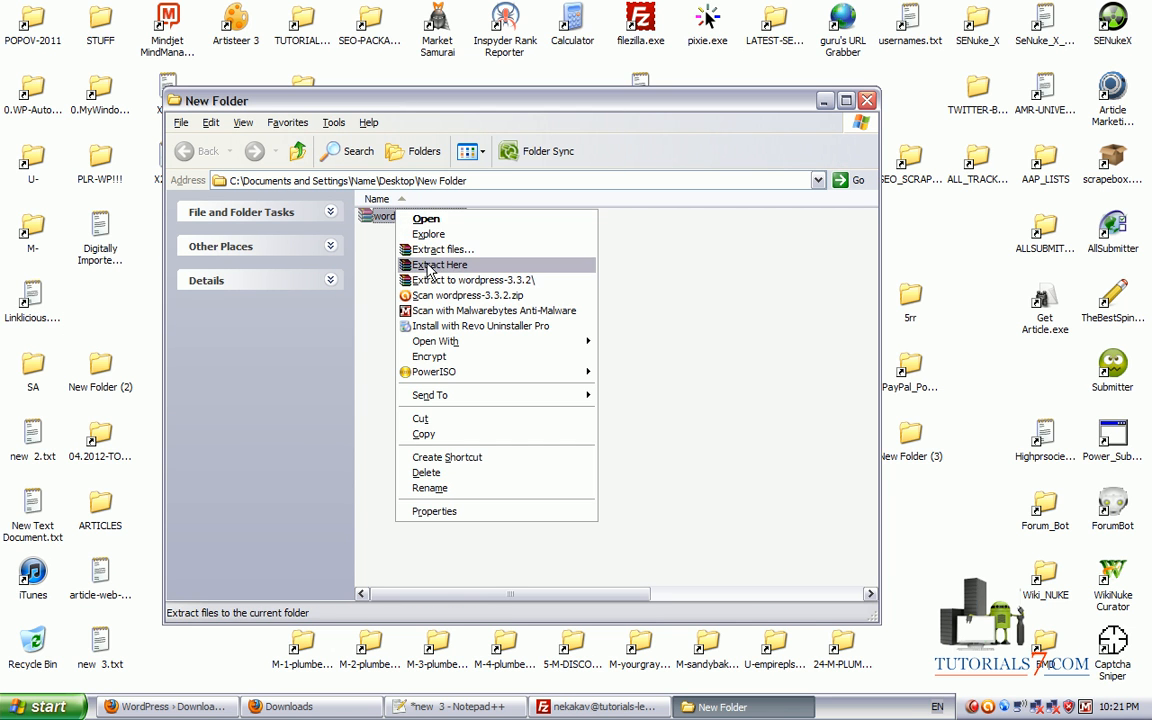
left_click(439, 264)
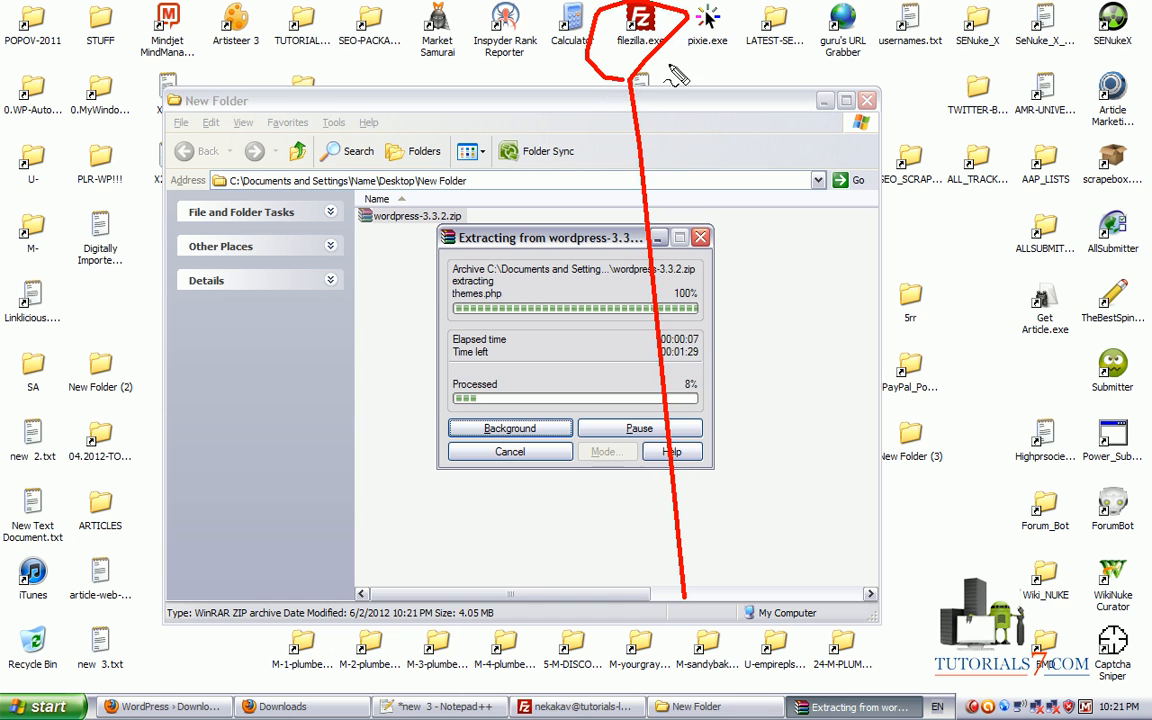
Confirm remote /wp1 holds only cgi-bin, comparing Firefox's wp1 and wp listings, then minimize FileZilla
left_click(575, 706)
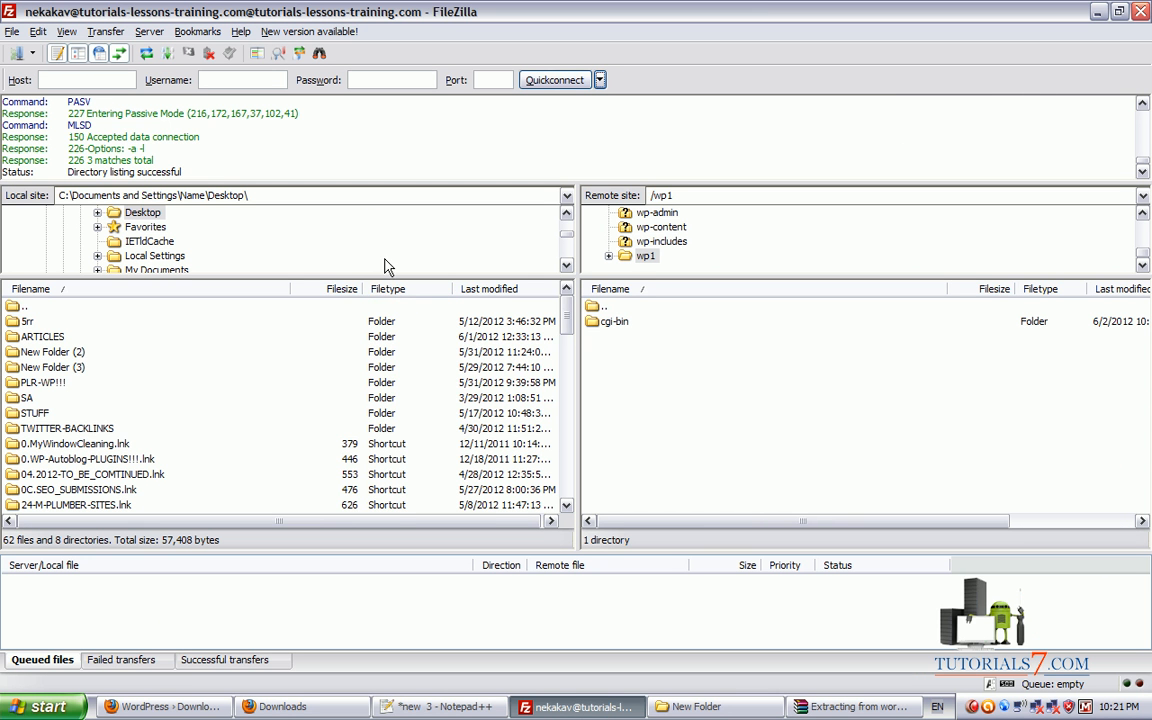
mouse_move(660, 228)
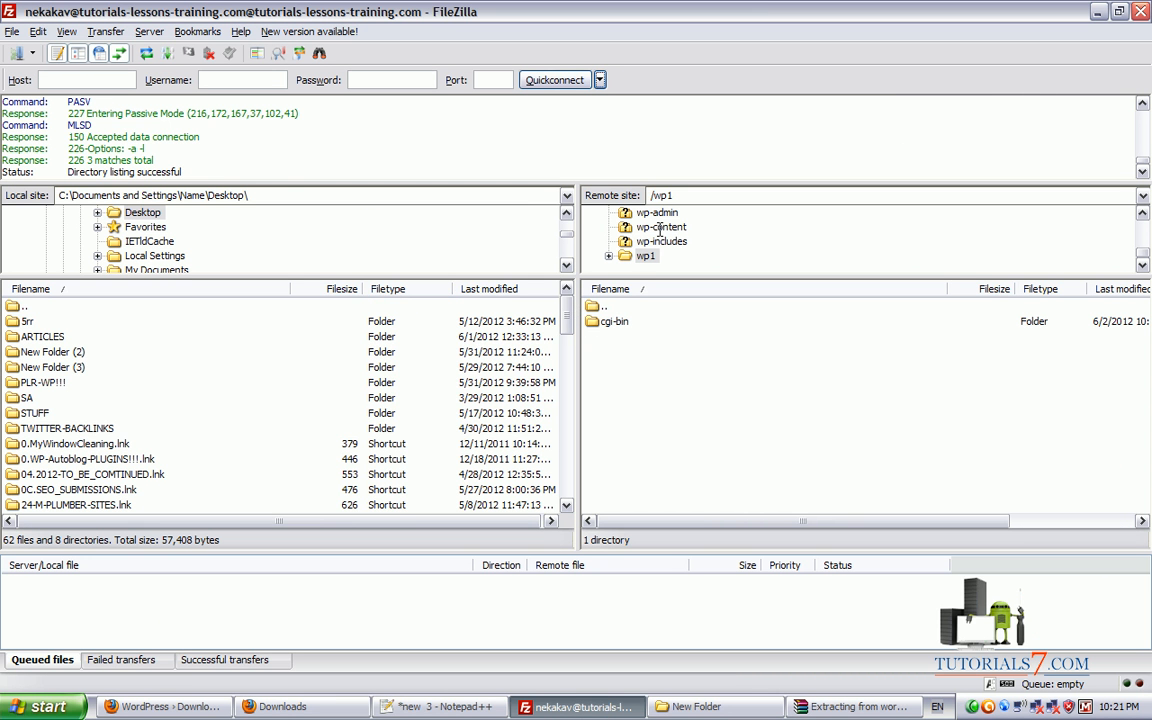
mouse_move(590, 255)
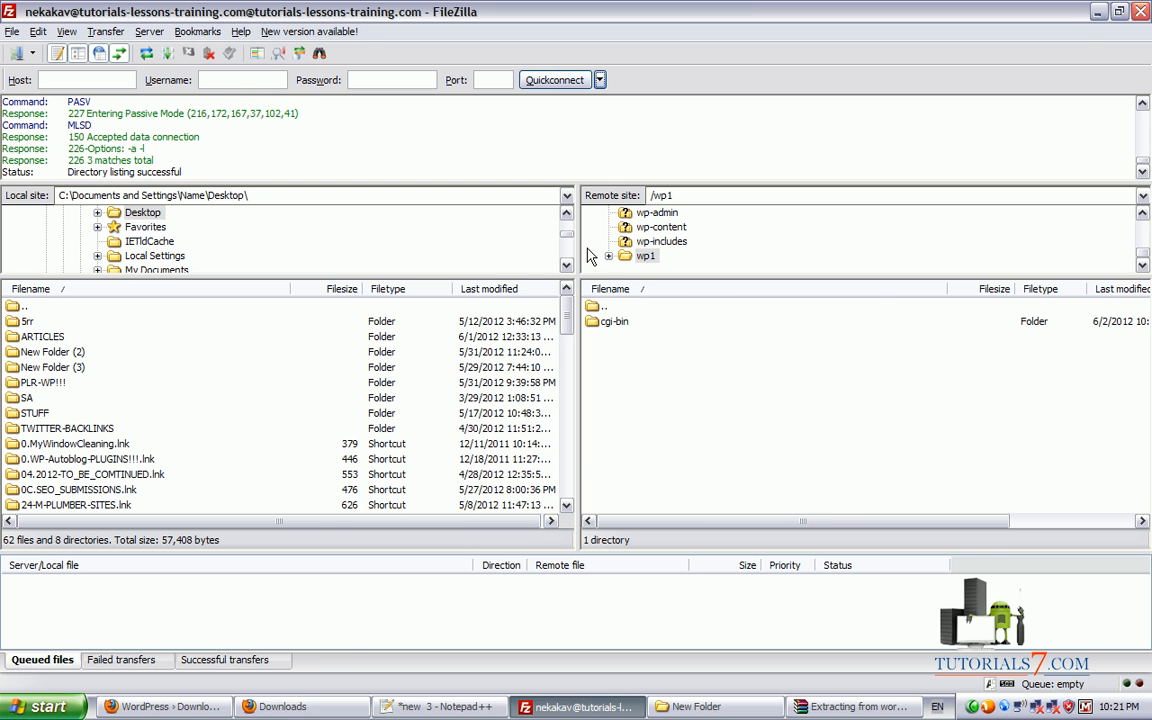
left_click(155, 706)
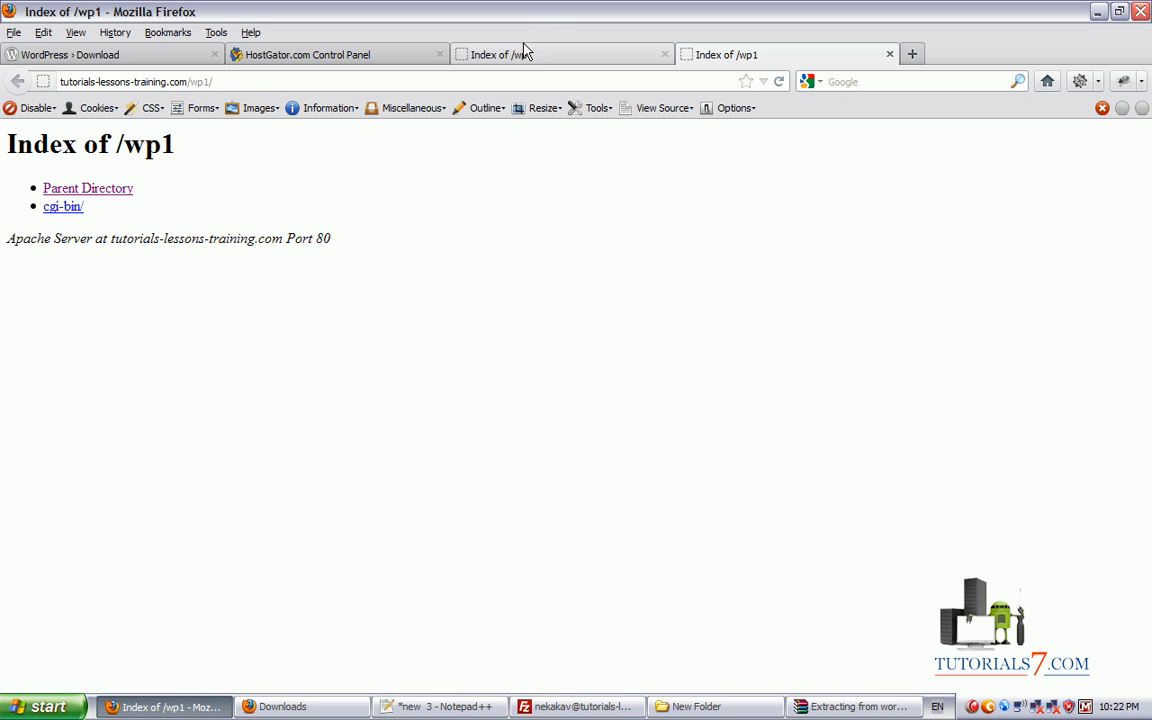
left_click(576, 706)
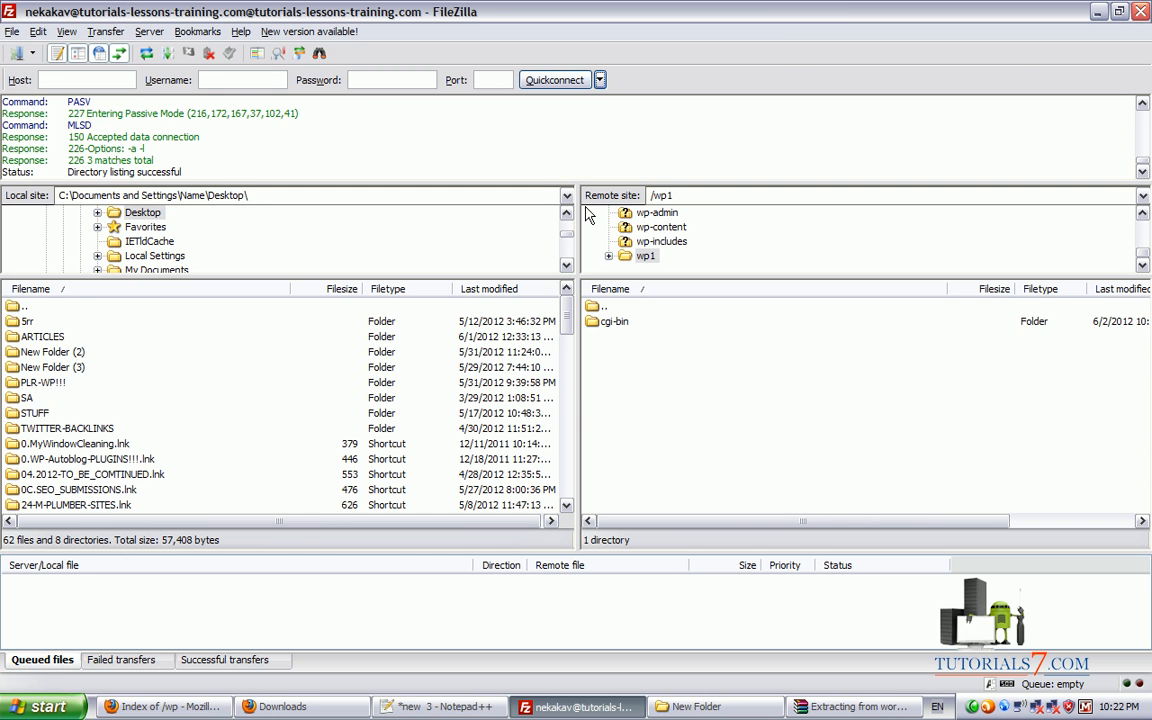
left_click(163, 706)
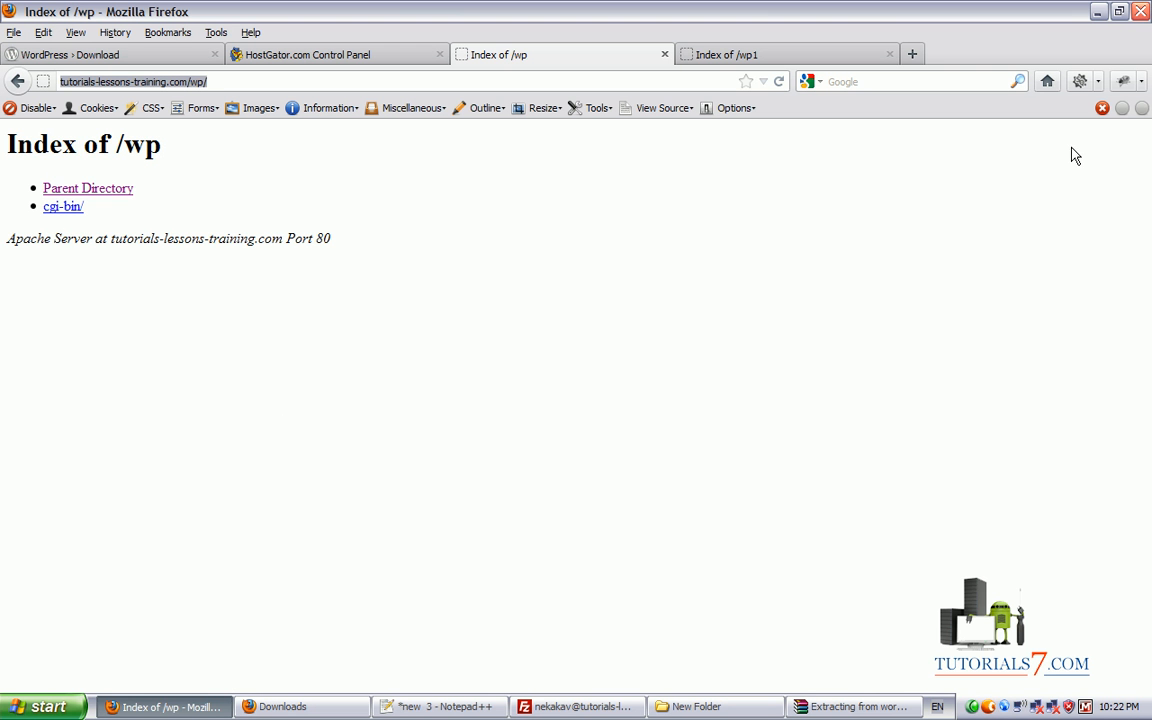
left_click(576, 706)
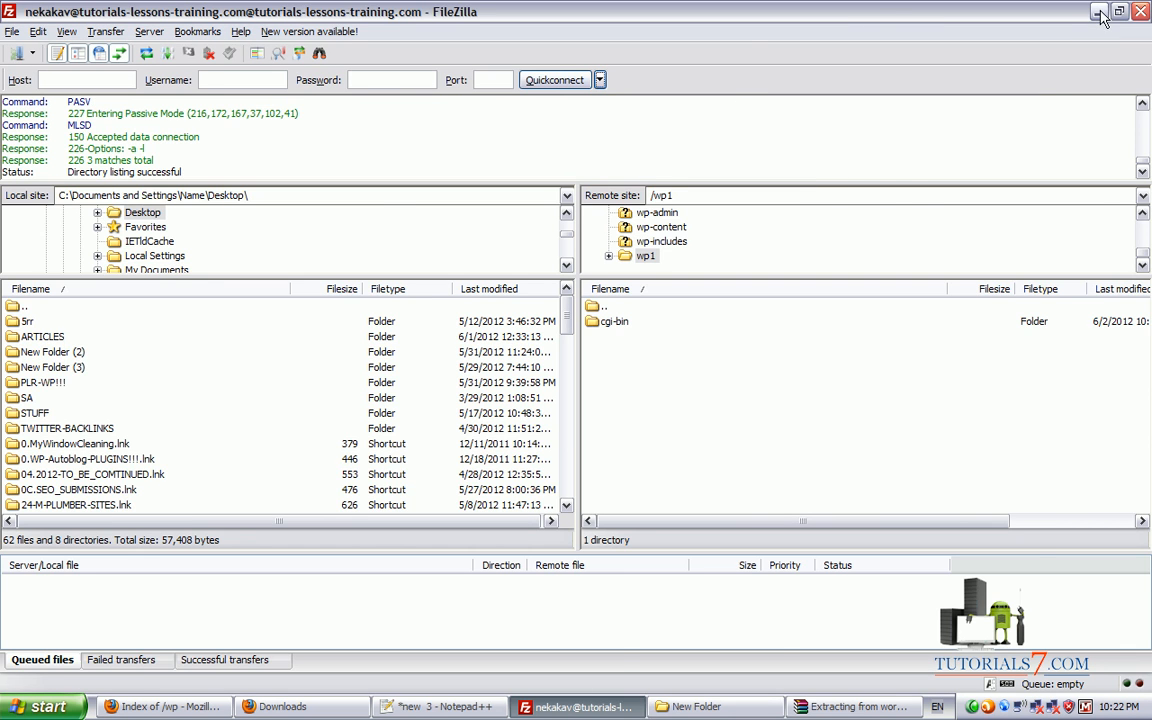
left_click(1100, 11)
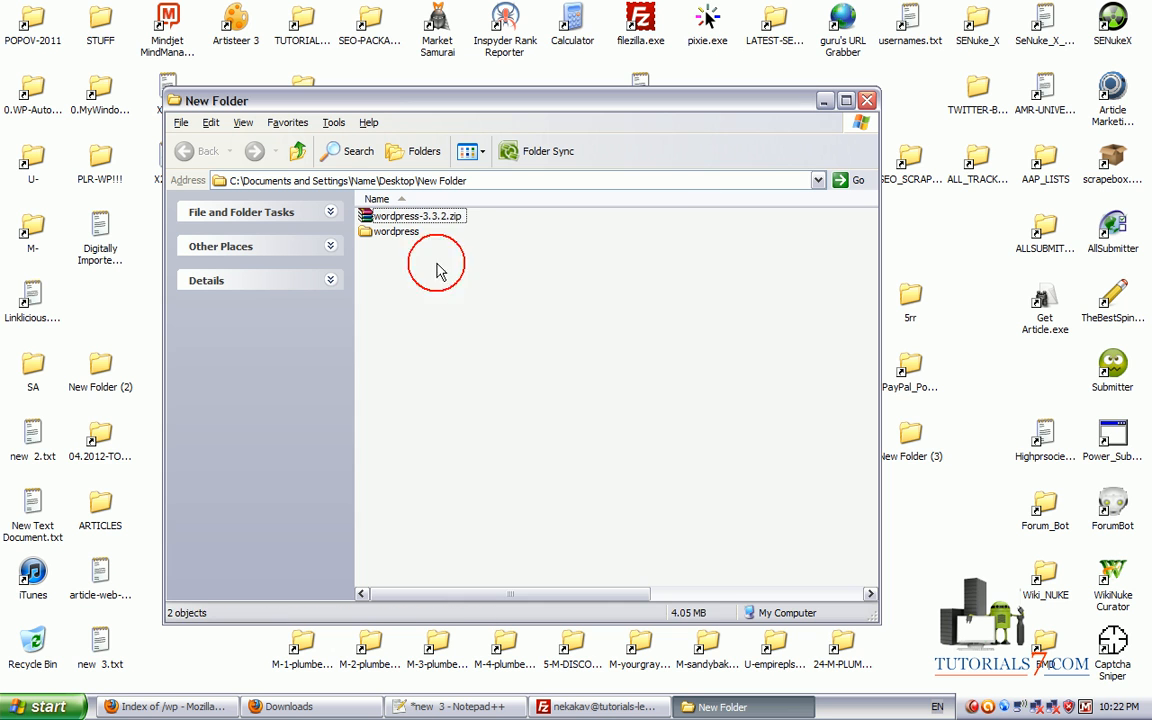
Open the extracted wordpress folder and select all 22 items with Ctrl+A
double_click(397, 231)
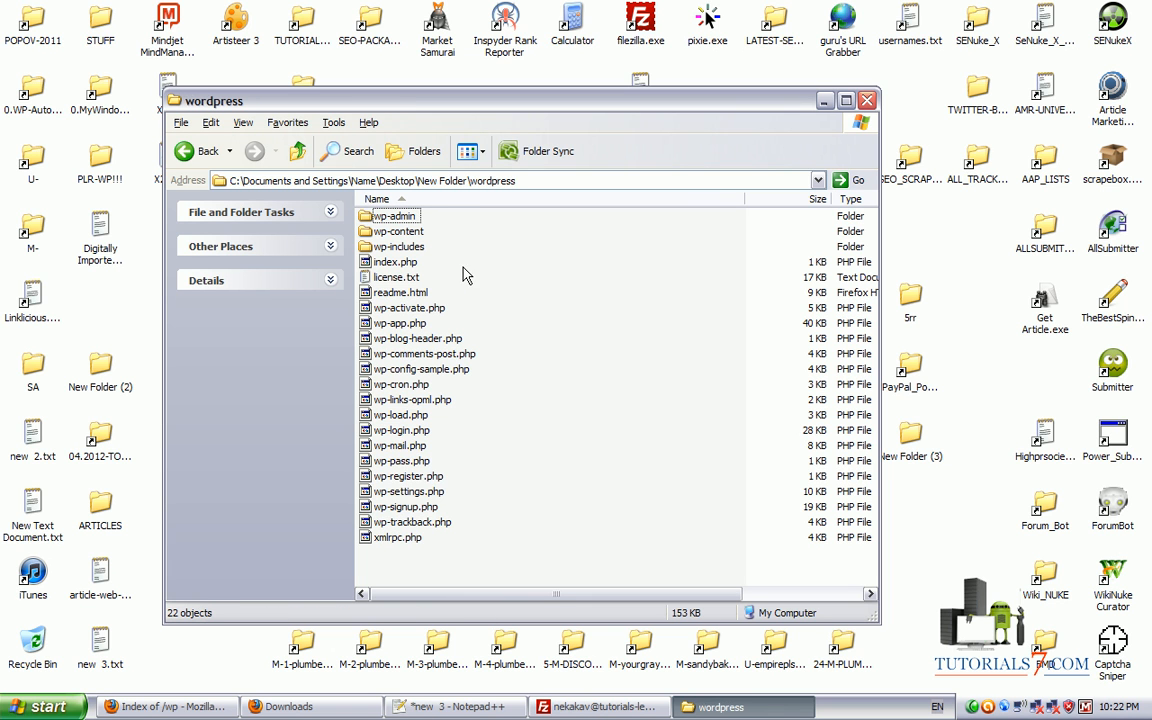
mouse_move(363, 563)
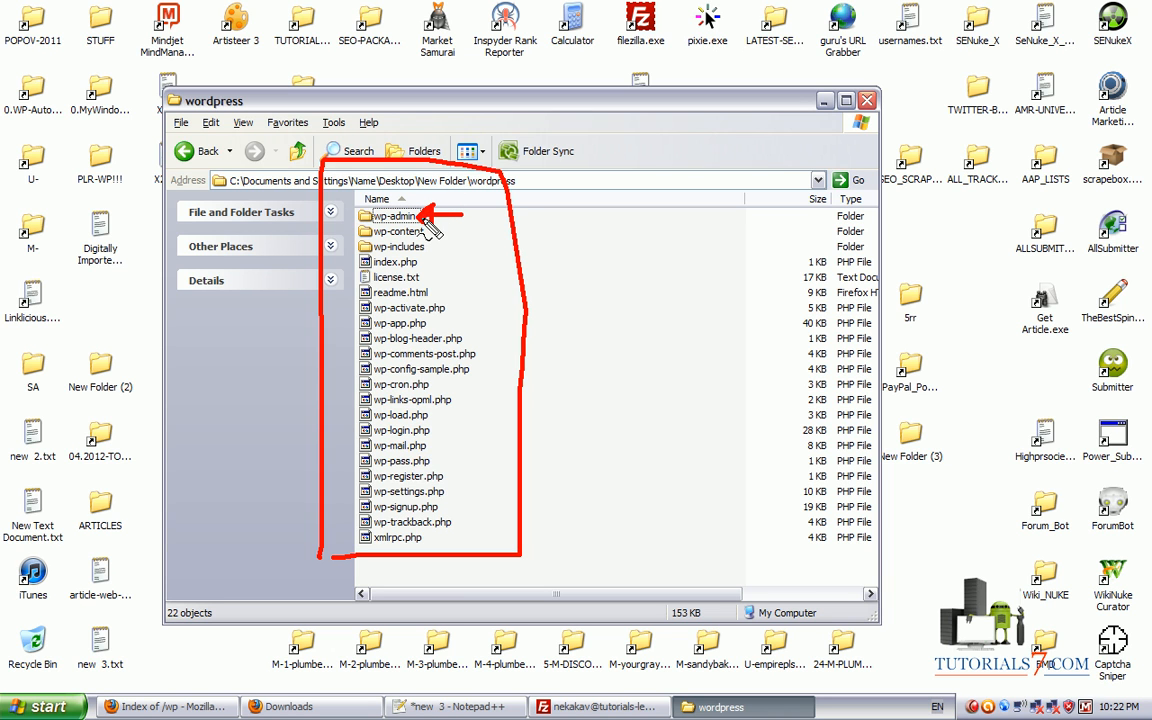
mouse_move(445, 243)
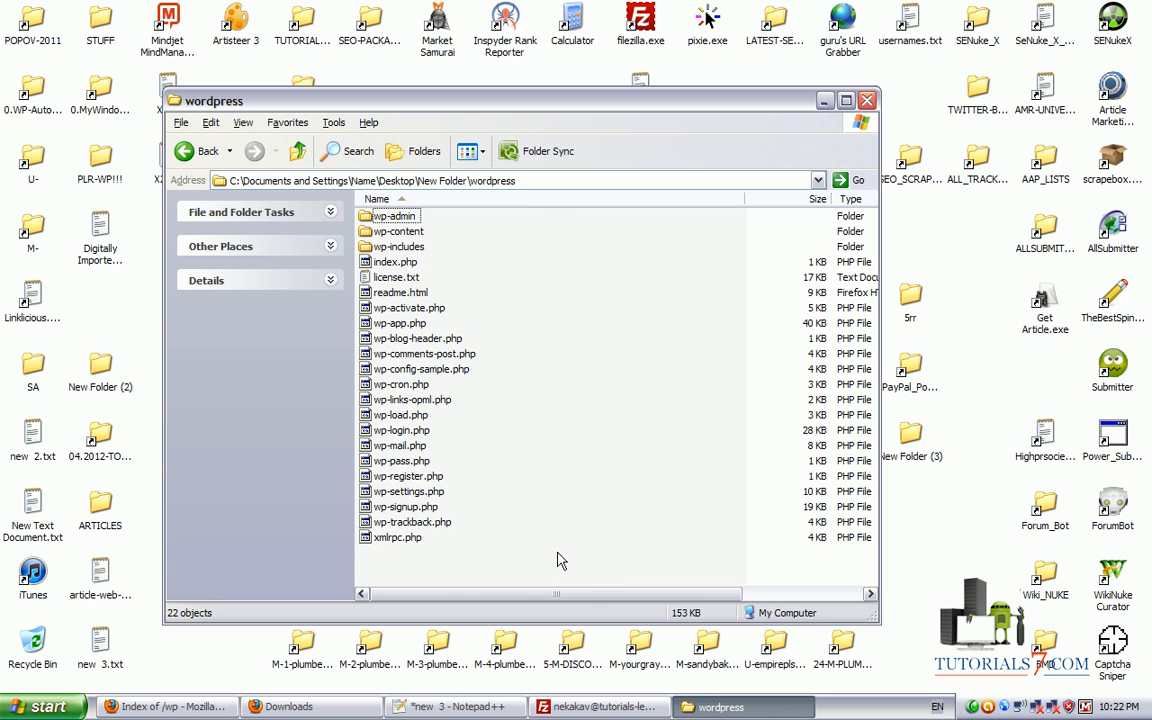
key("ctrl+a")
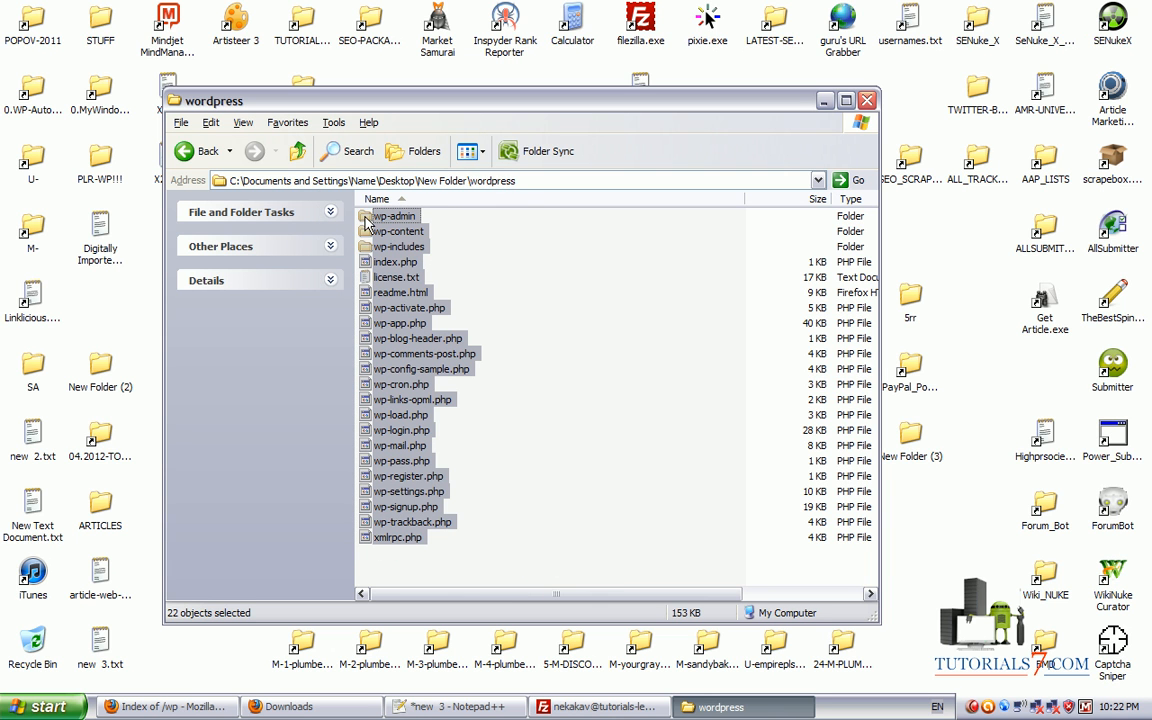
left_click(597, 707)
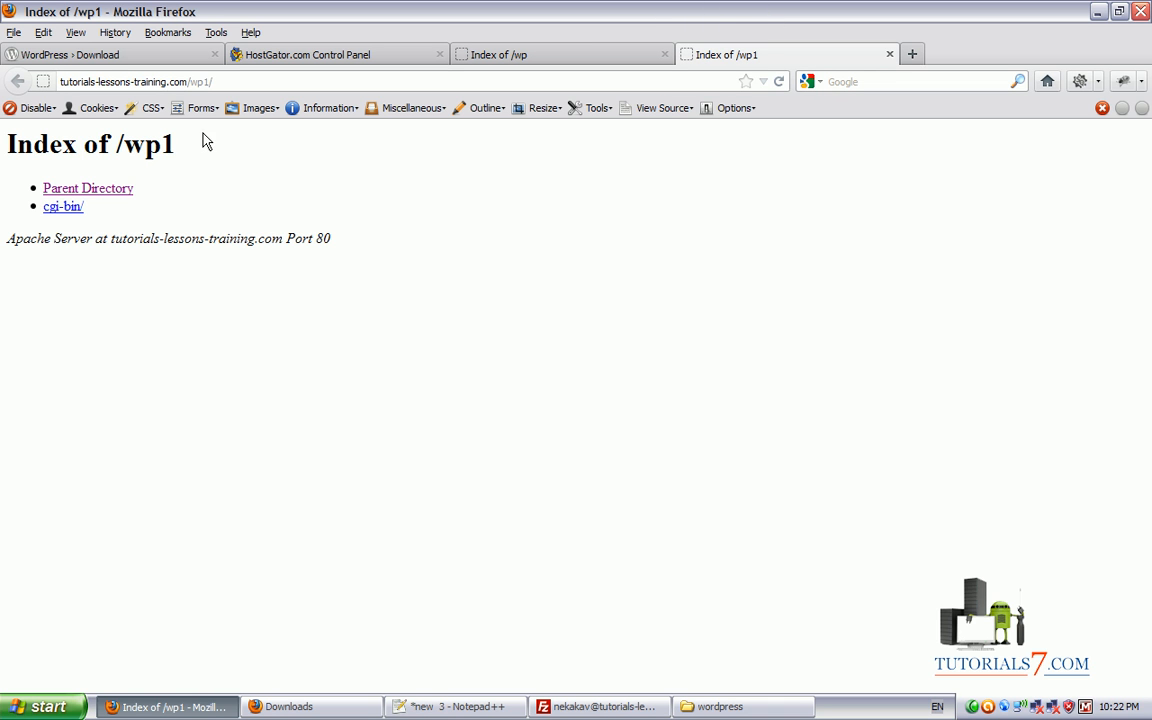
Upload the WordPress files to /wp1 until 936 transfers succeed and the queue is empty
left_click(598, 706)
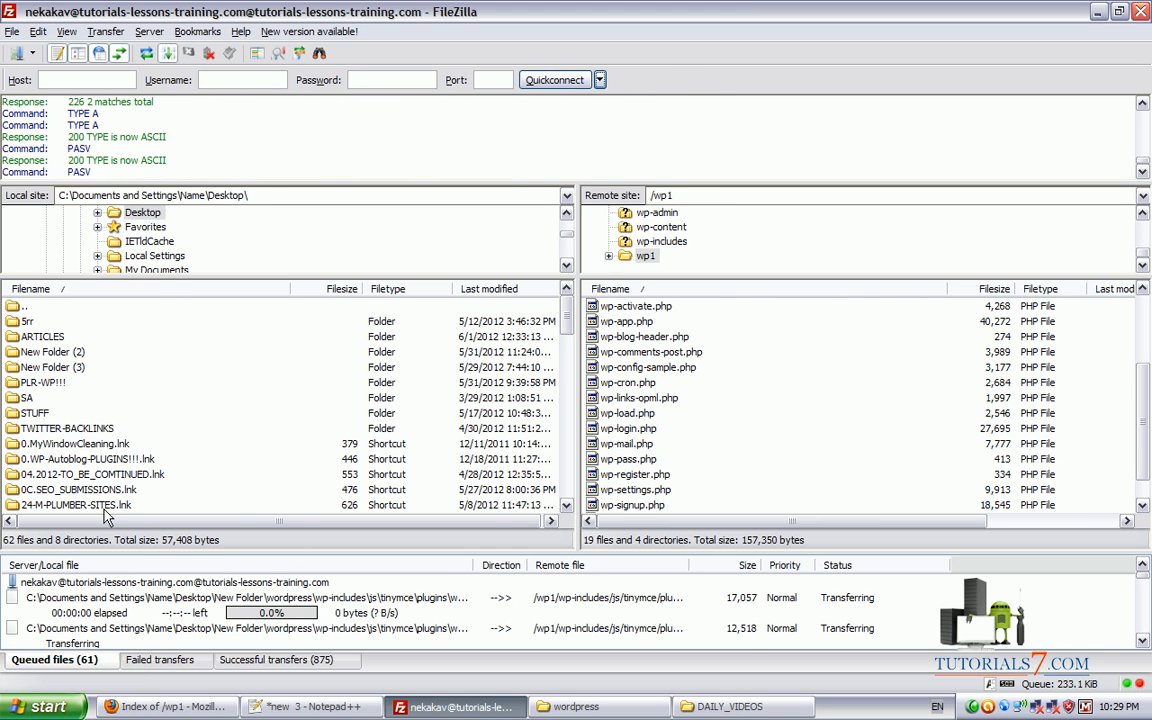
left_click(168, 706)
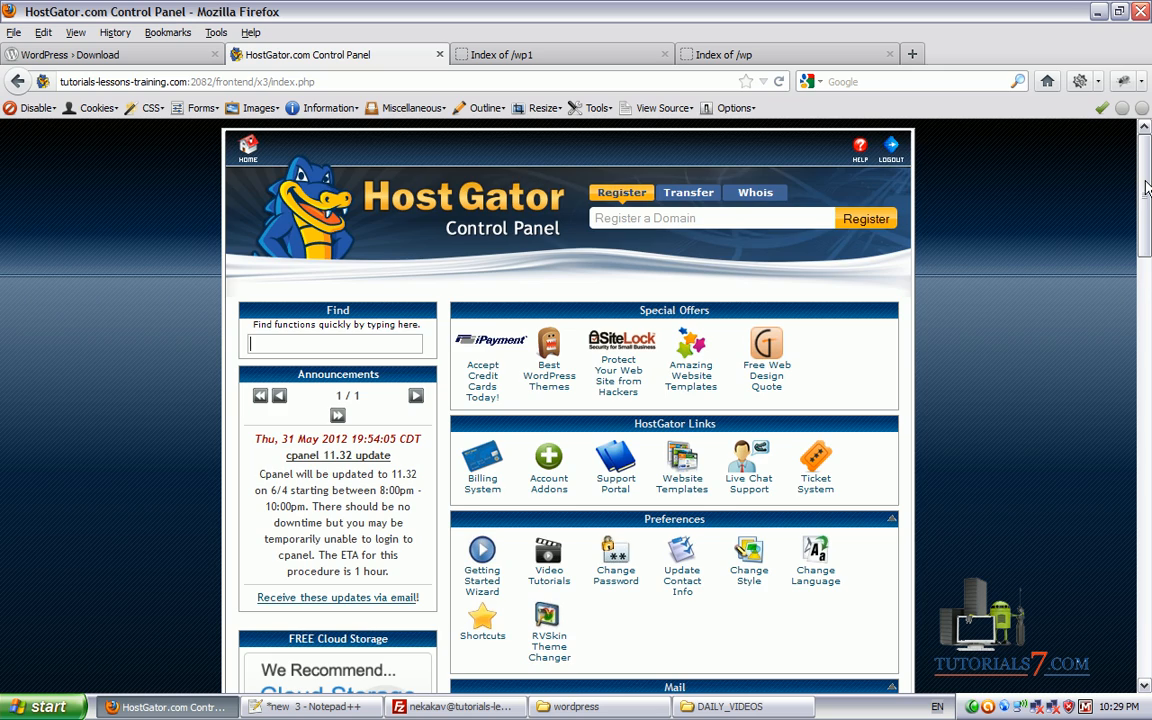
scroll("down", 3)
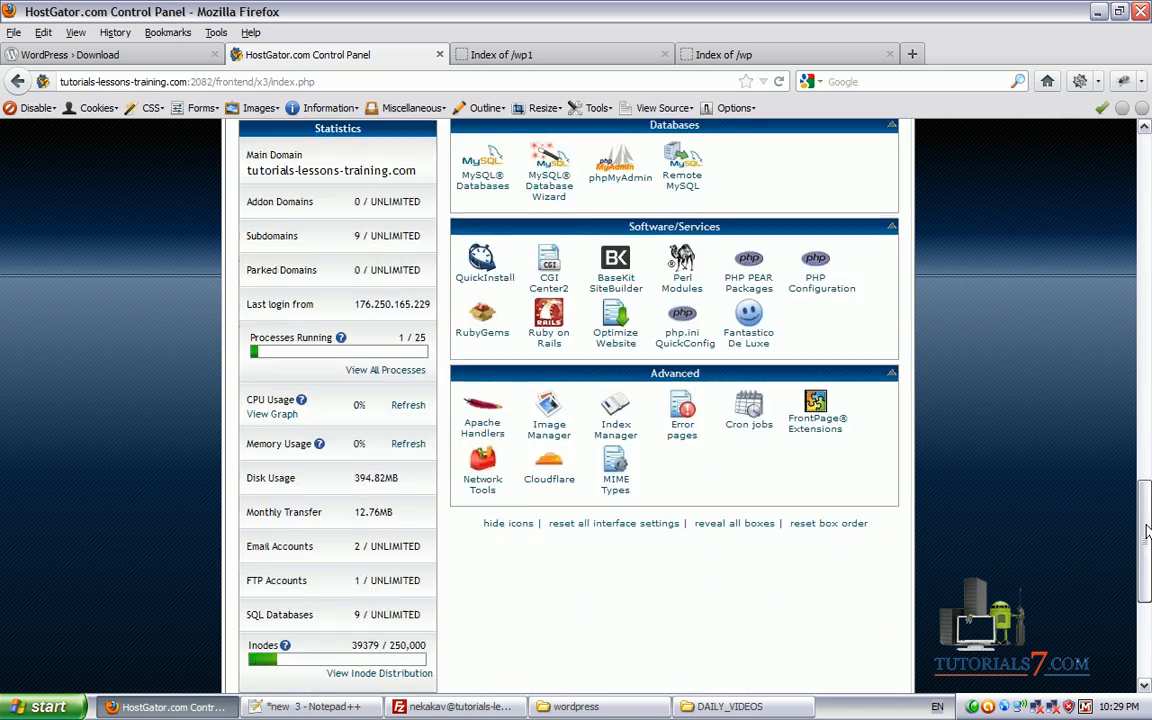
scroll("up", 3)
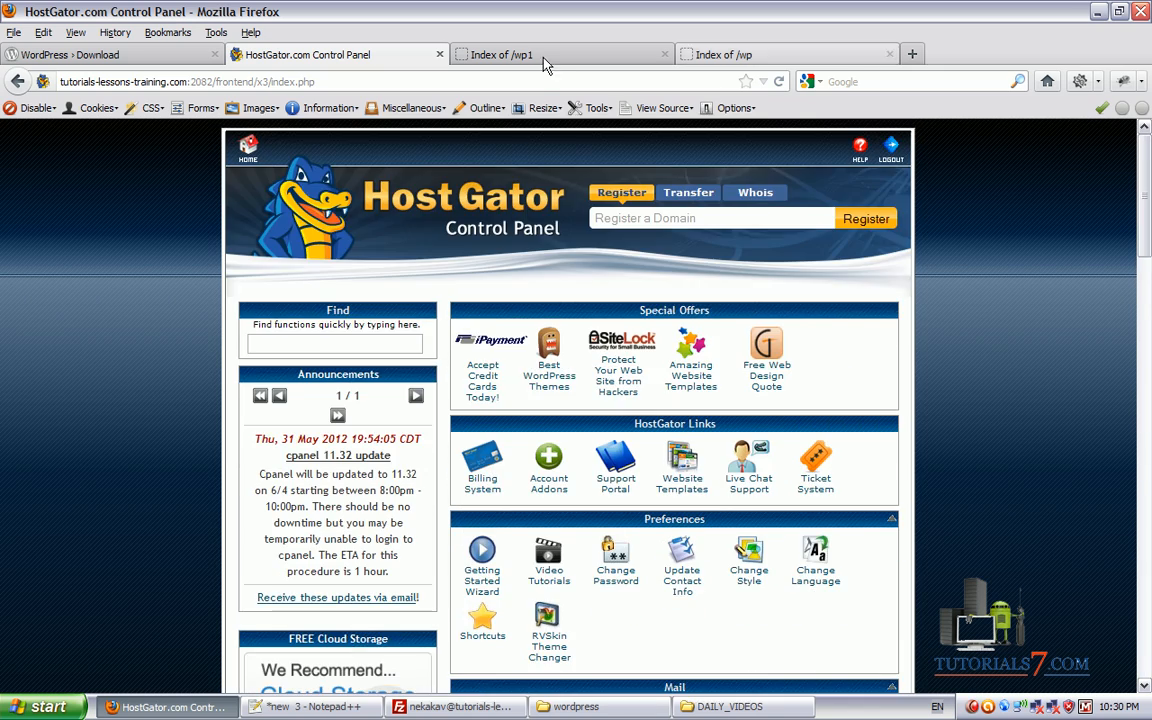
left_click(454, 706)
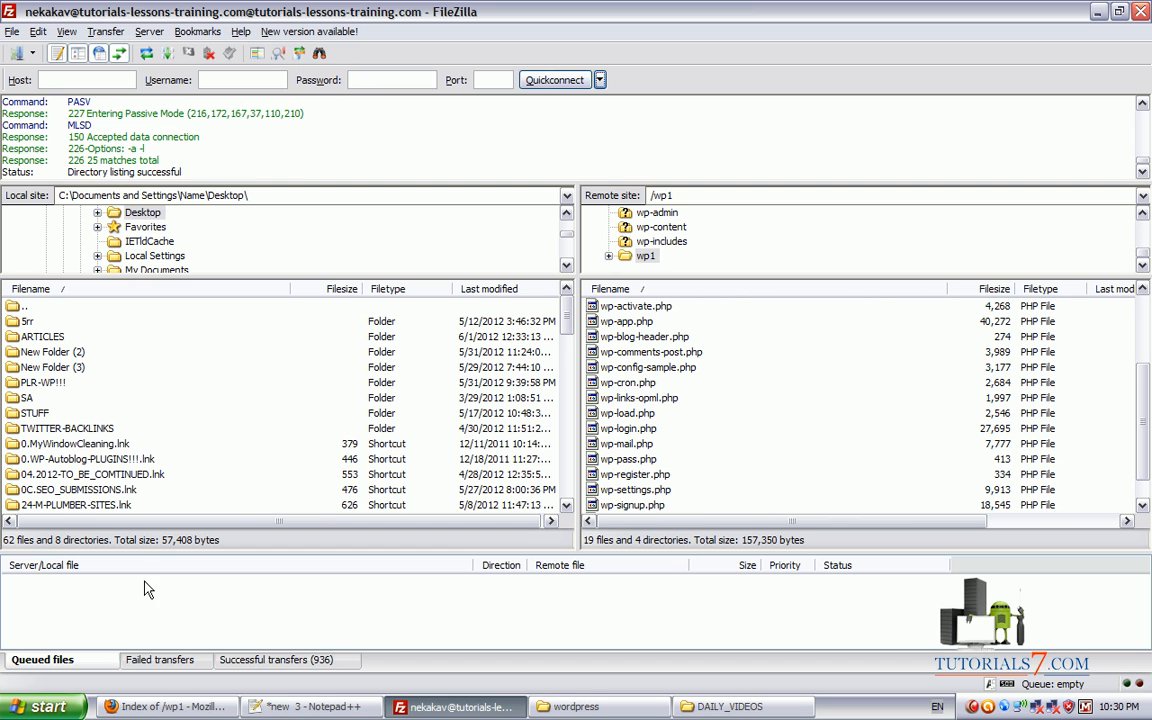
Reload tutorials-lessons-training.com/wp1/ and start Create a Configuration File from the missing wp-config.php notice
left_click(165, 706)
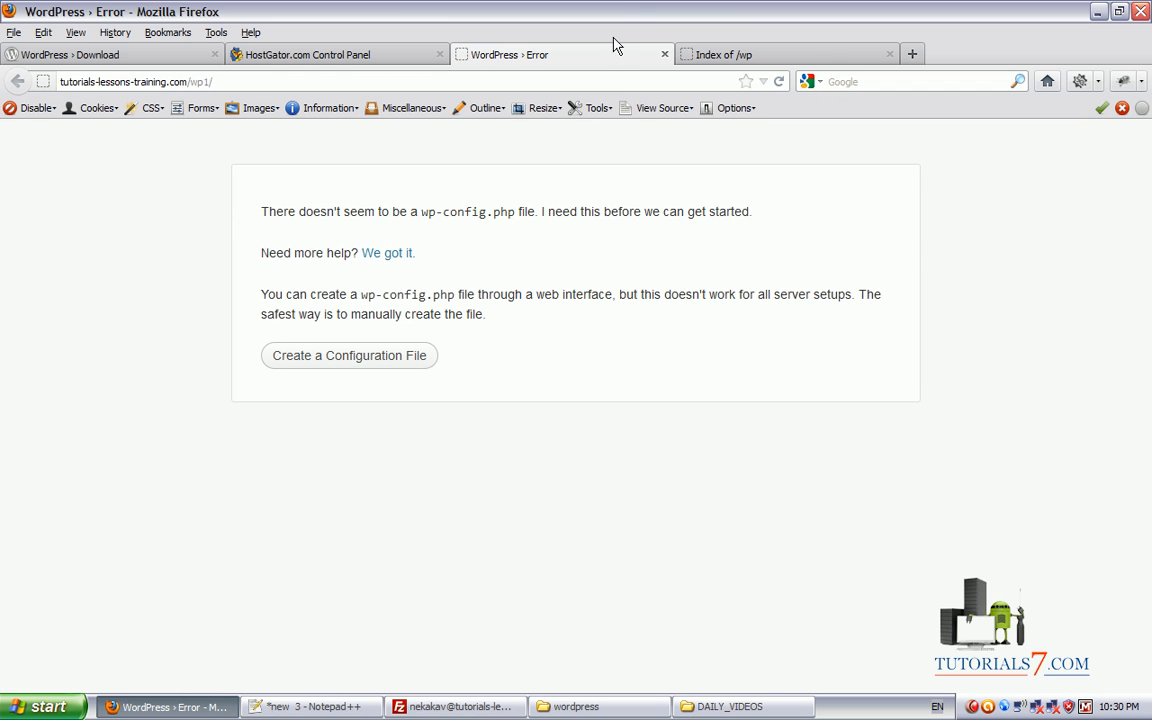
left_click_drag(215, 186, 551, 186)
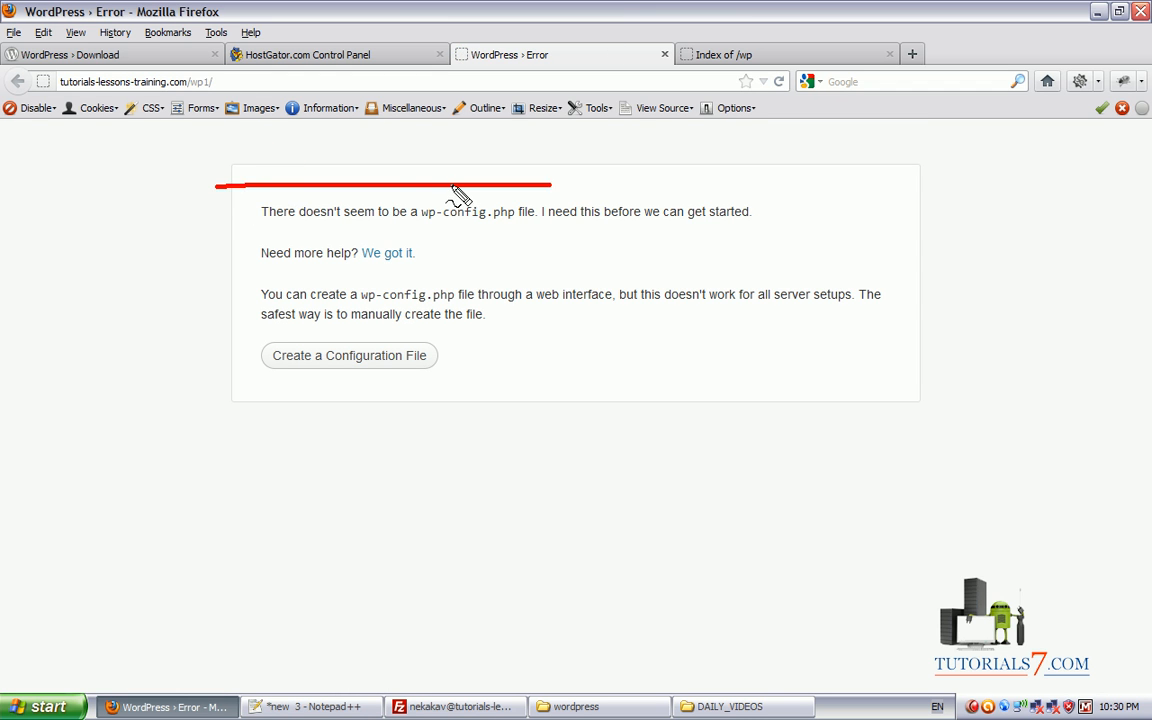
left_click_drag(550, 185, 135, 435)
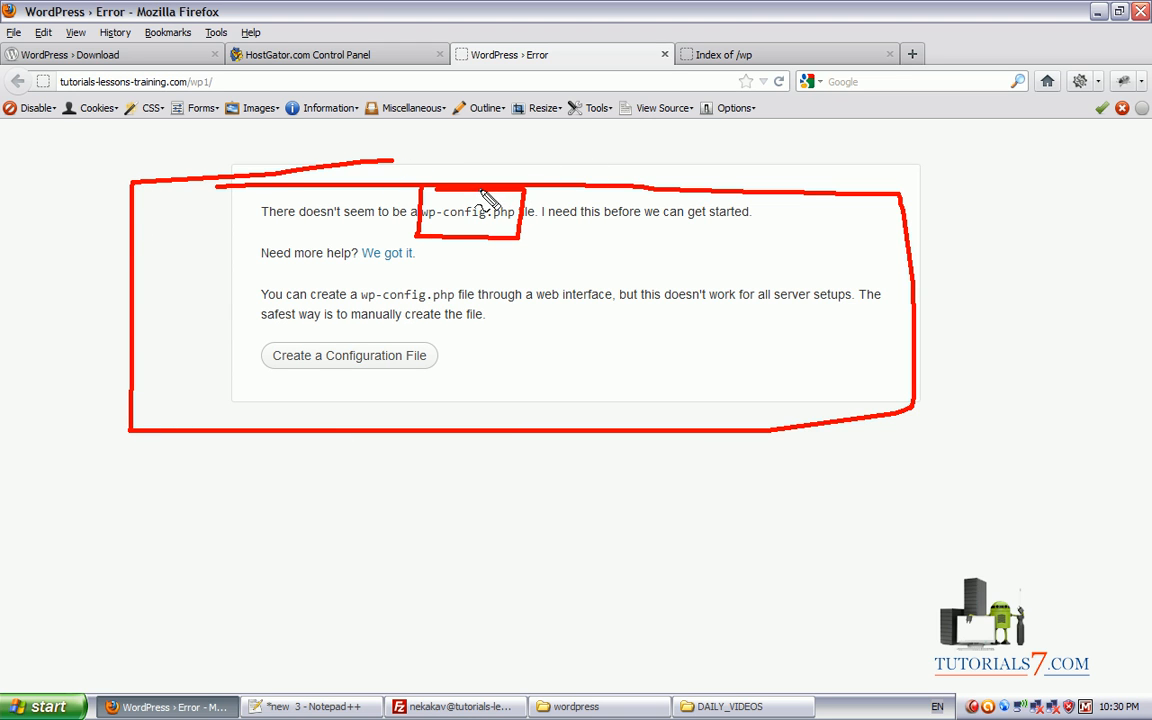
mouse_move(337, 365)
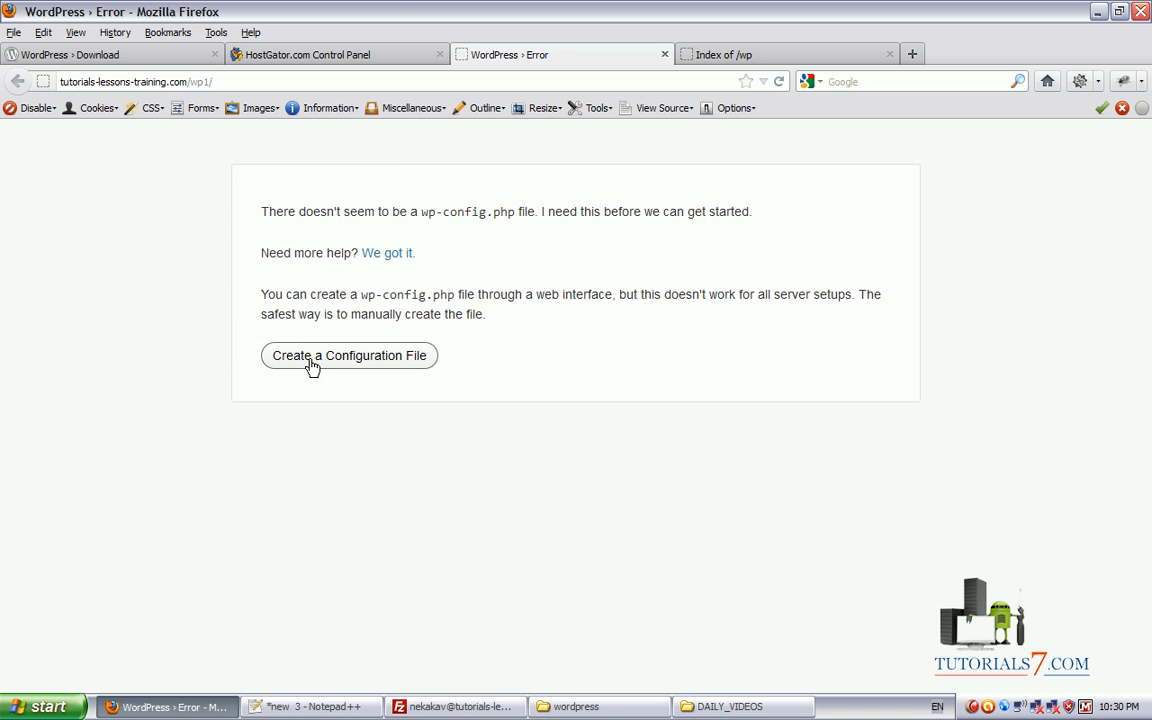
left_click(348, 355)
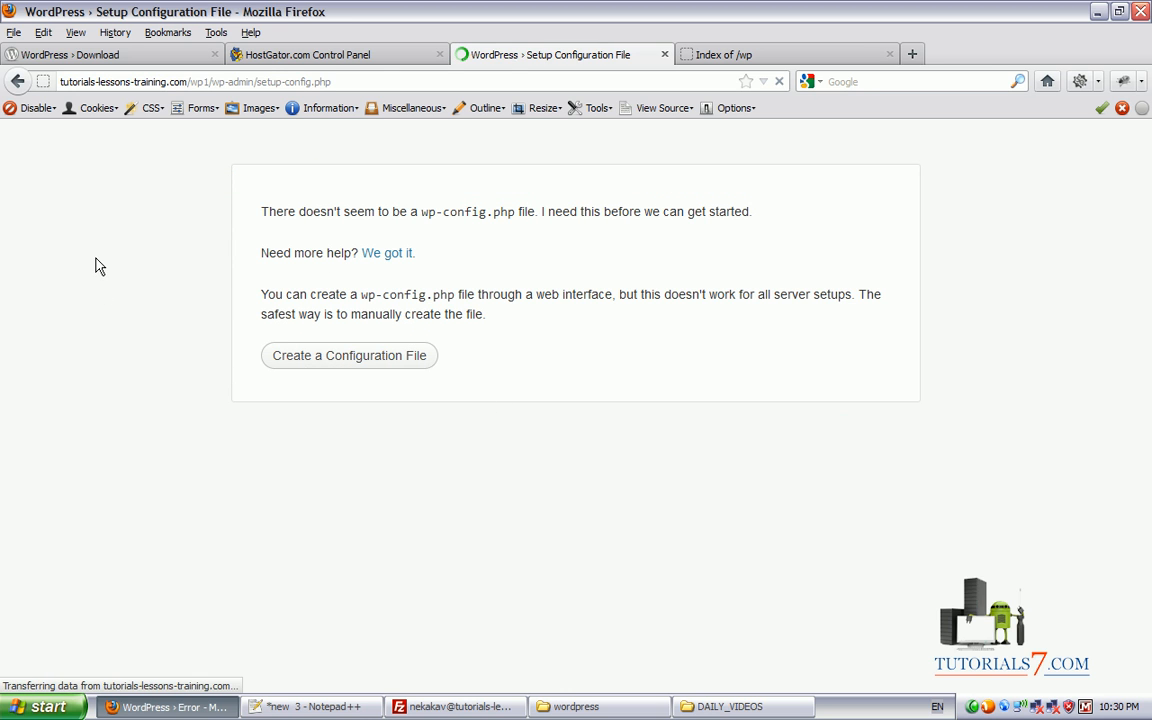
left_click(349, 355)
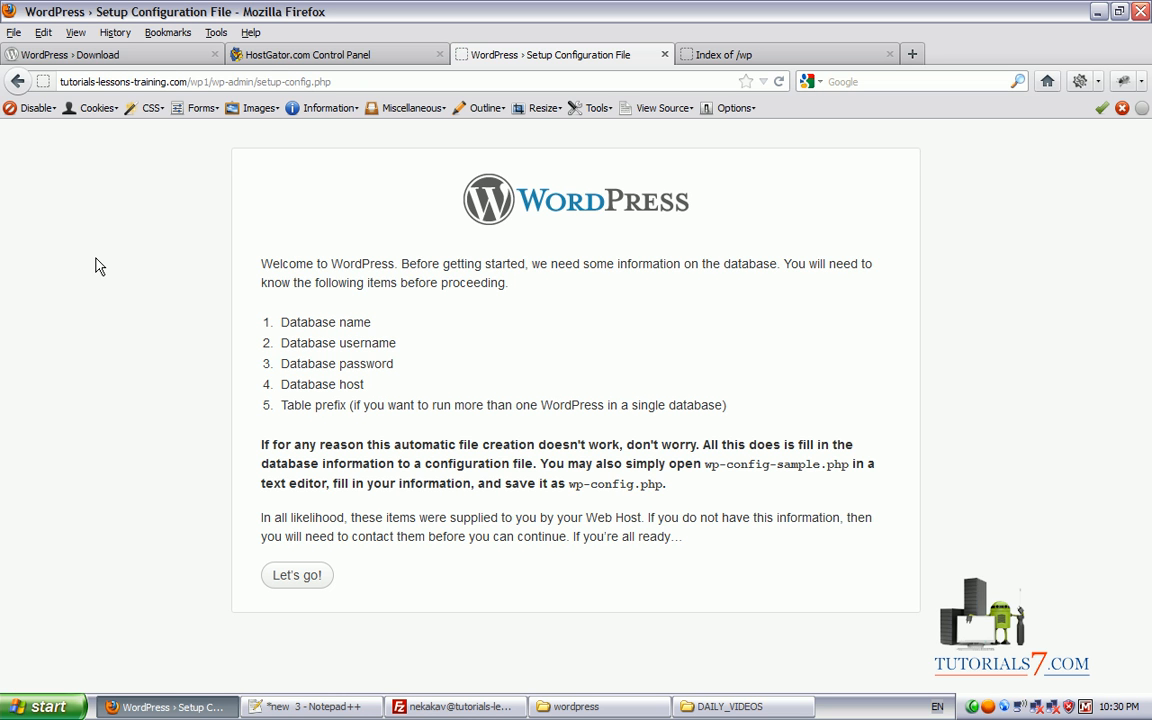
mouse_move(255, 248)
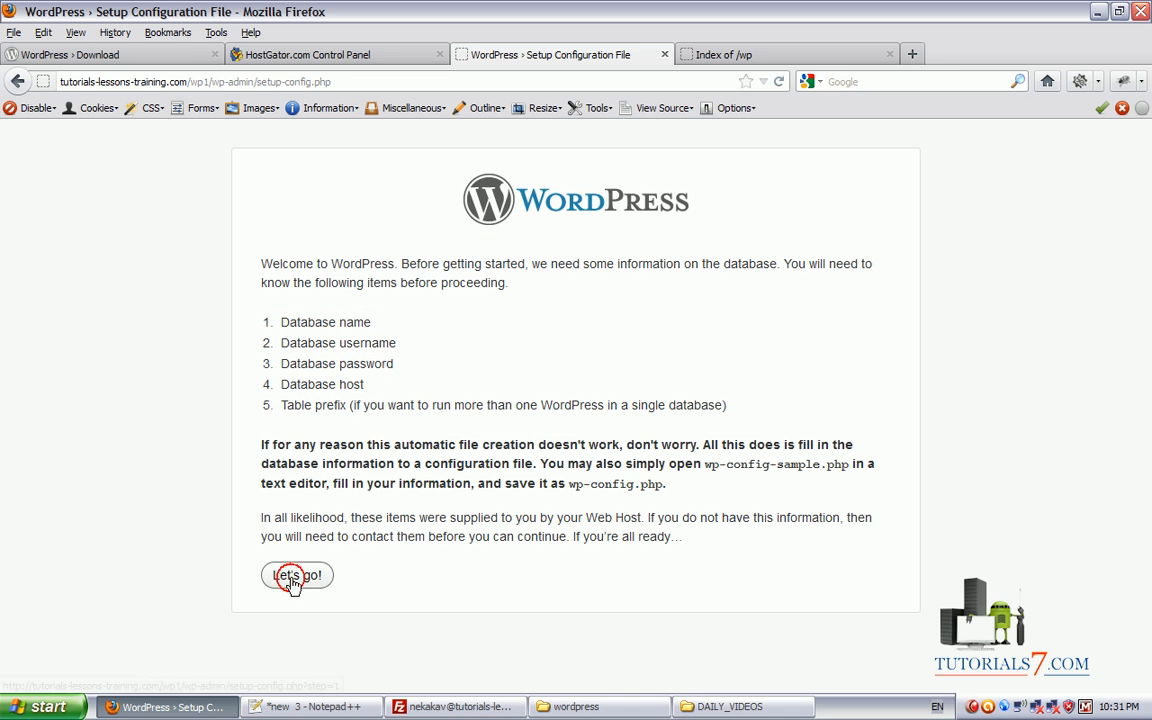
Continue with Let's go! to the database connection form
left_click(297, 575)
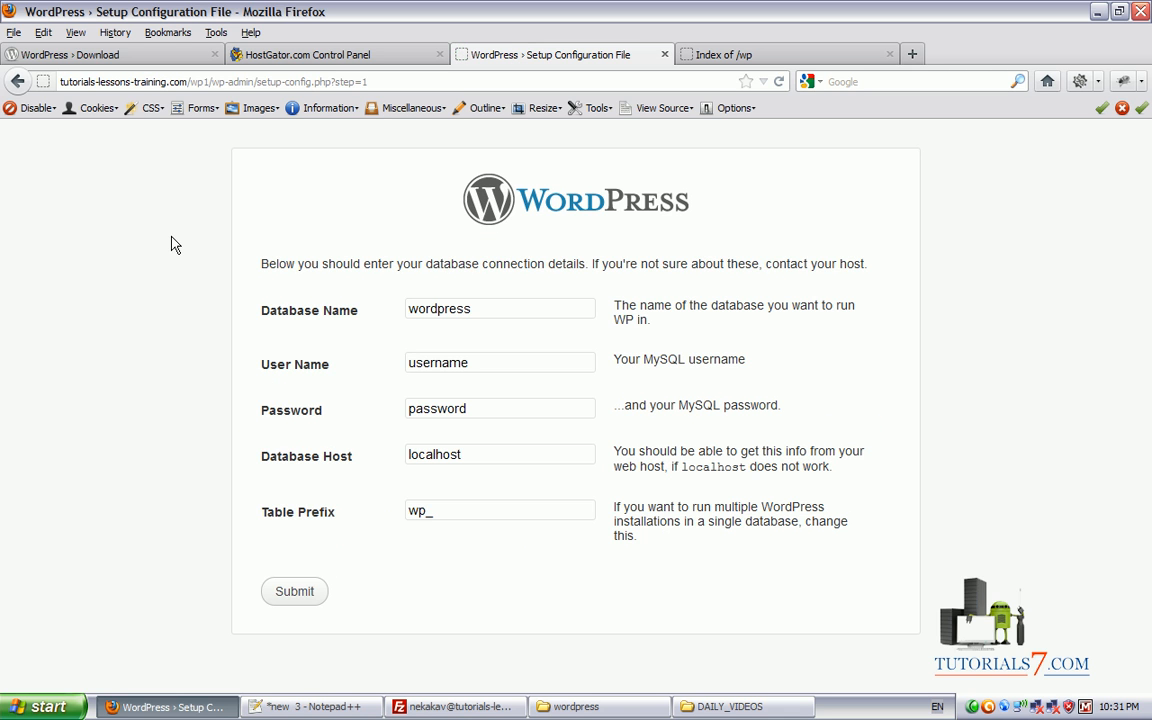
mouse_move(1047, 207)
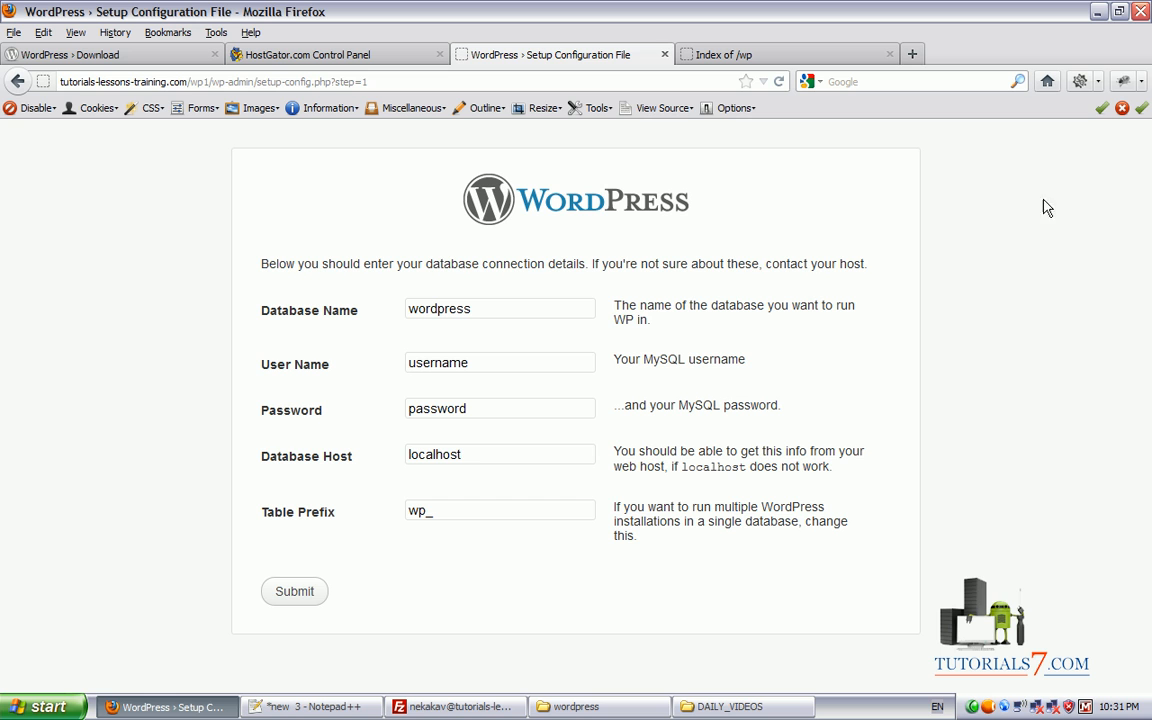
mouse_move(392, 246)
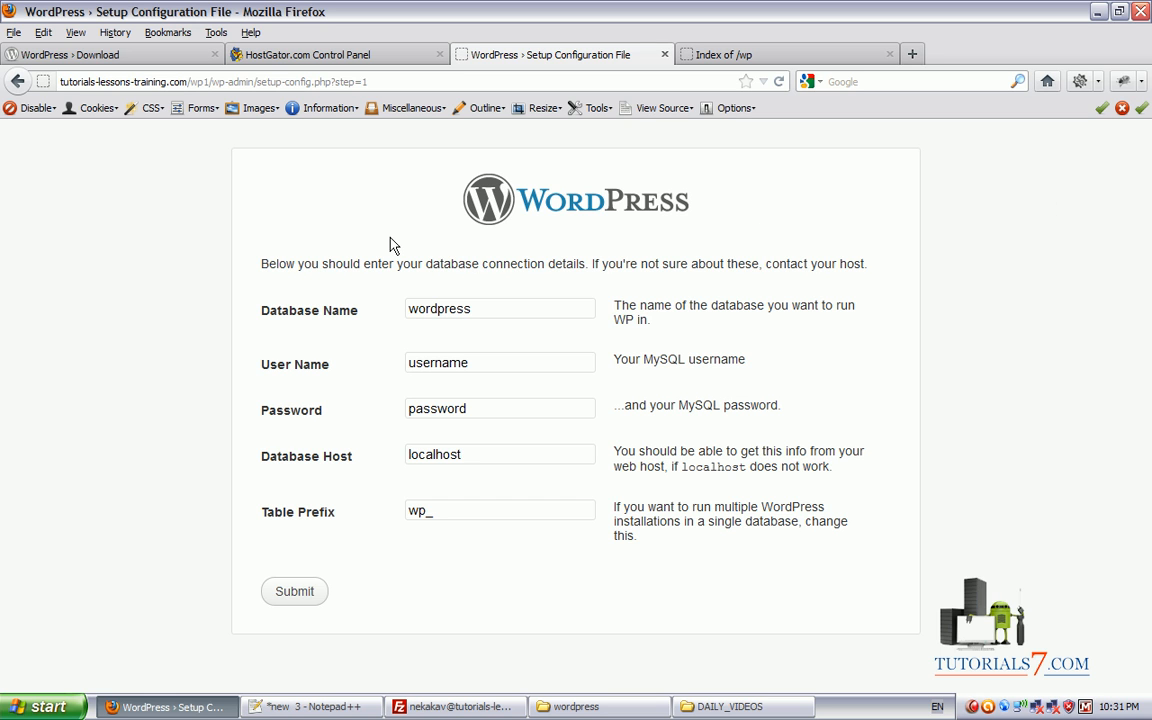
mouse_move(389, 220)
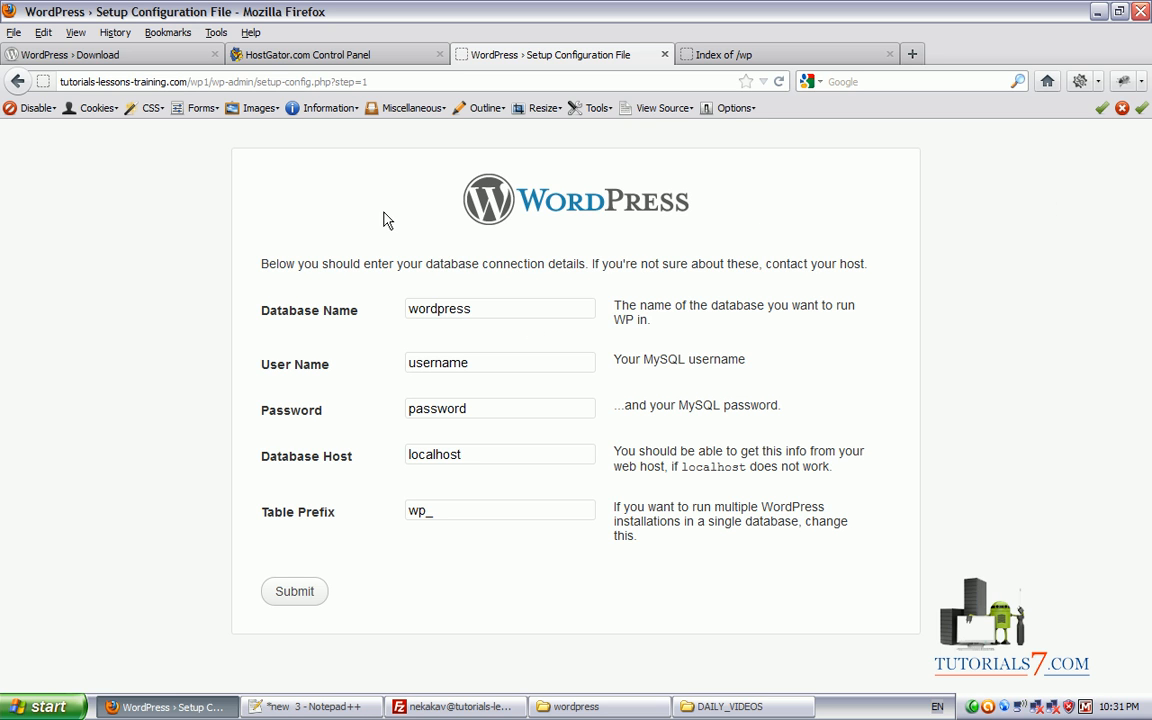
mouse_move(320, 186)
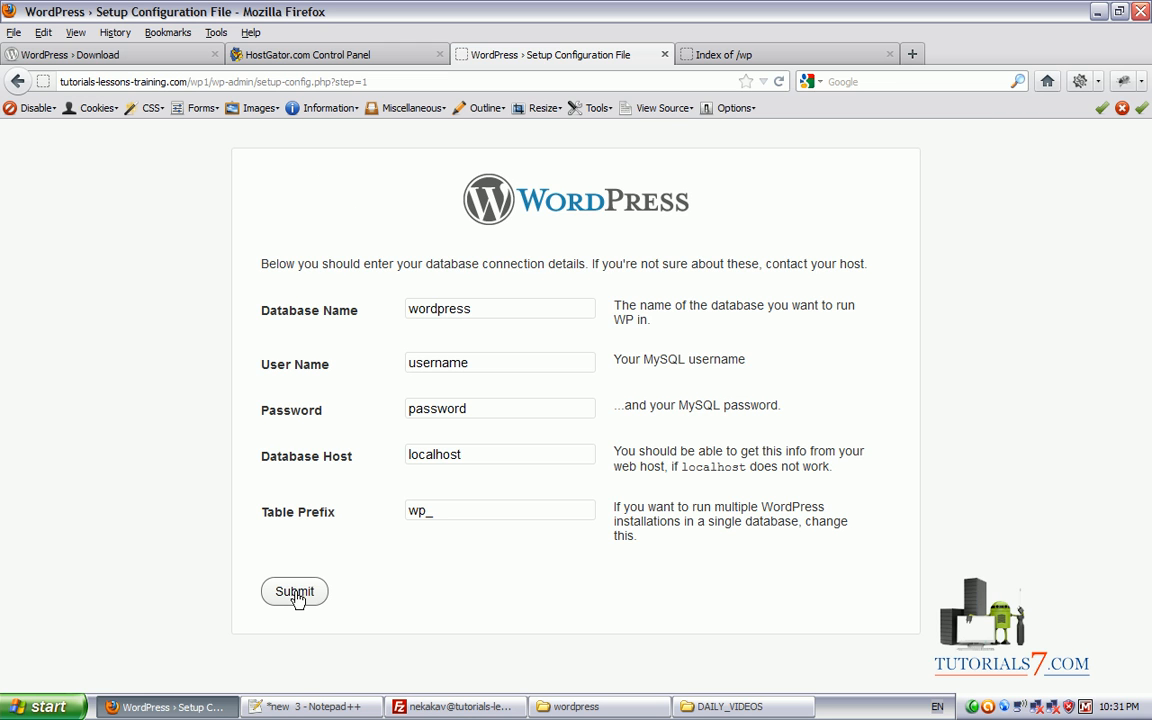
mouse_move(343, 112)
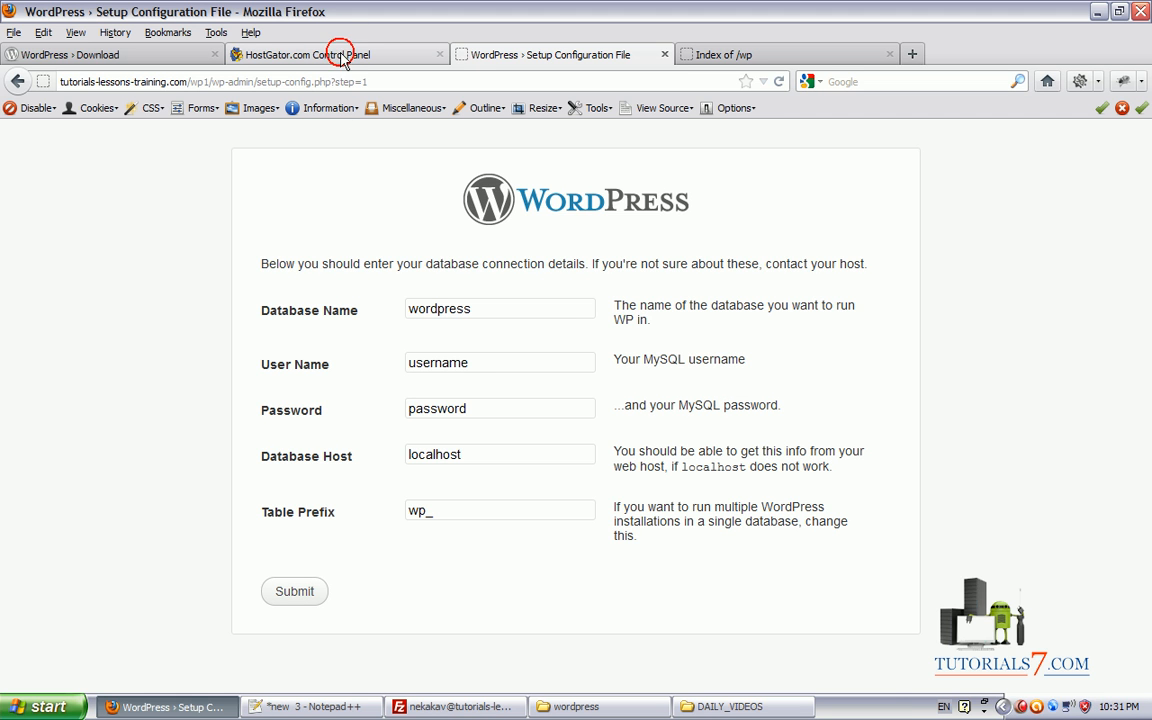
Scroll cPanel to its Databases section and open MySQL Databases
left_click(337, 54)
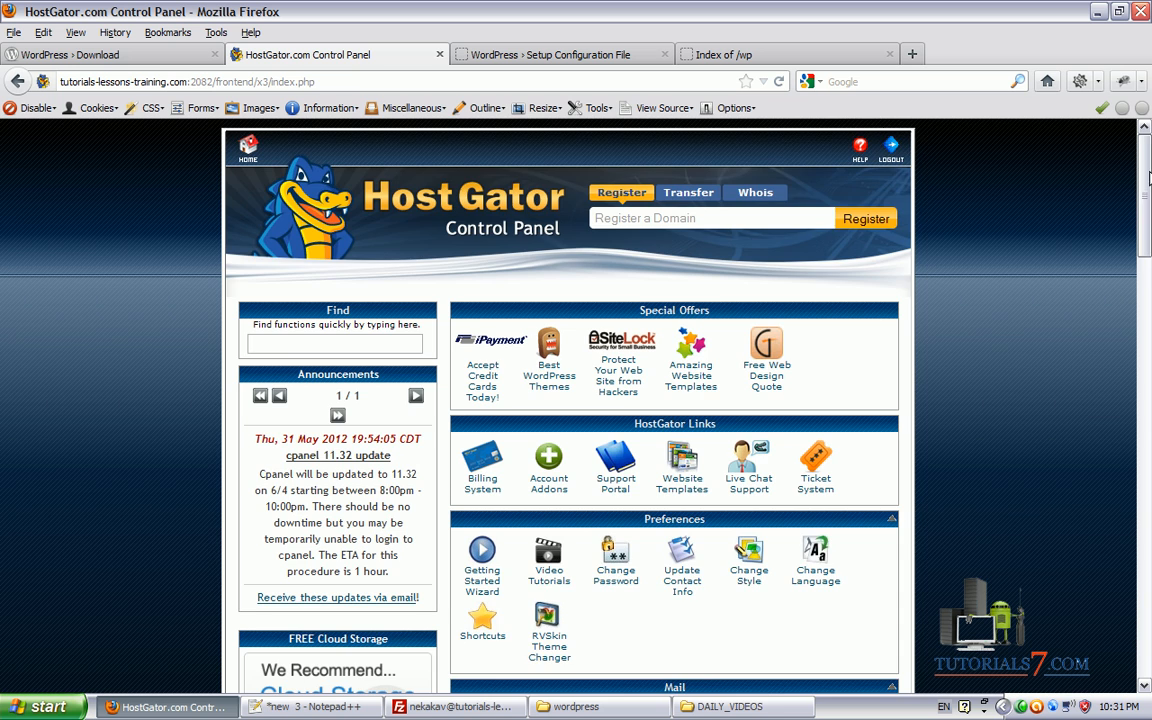
scroll("down", 3)
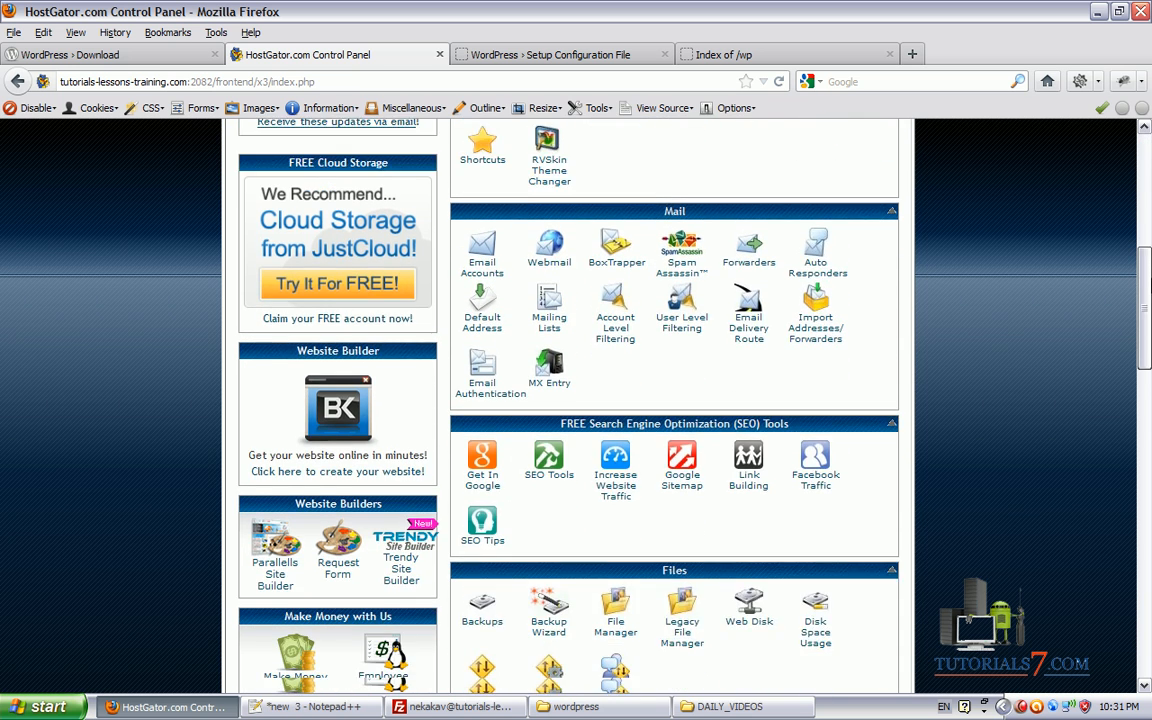
scroll("up", 3)
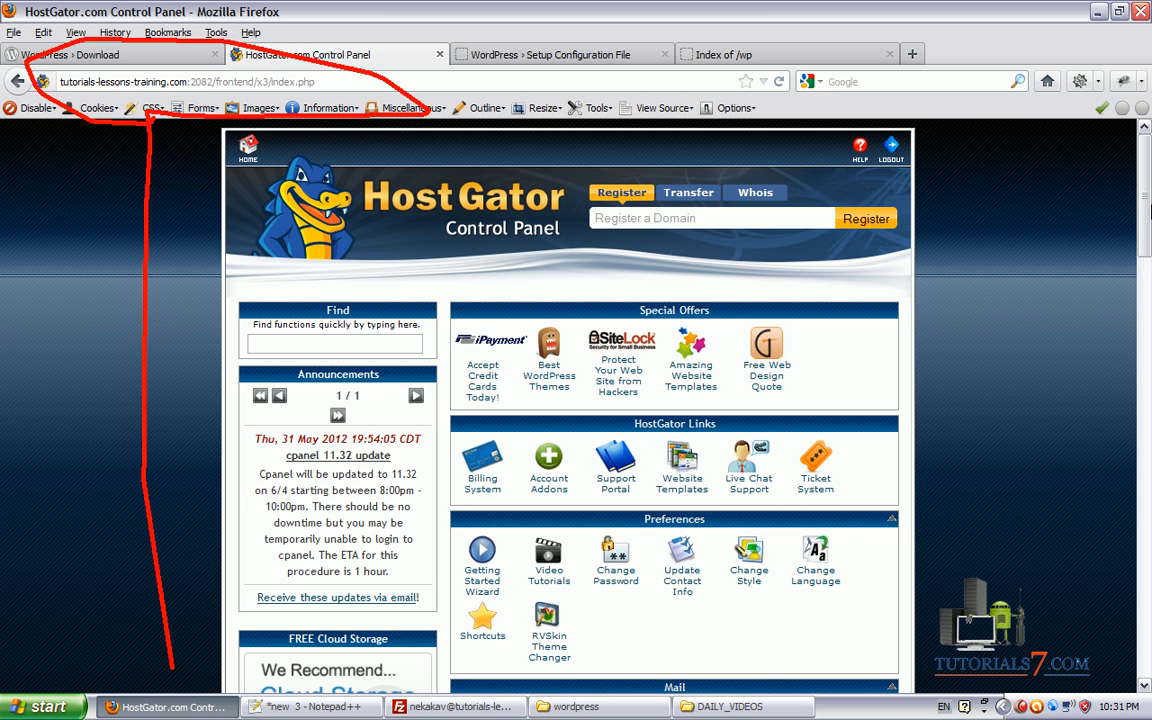
scroll("down", 3)
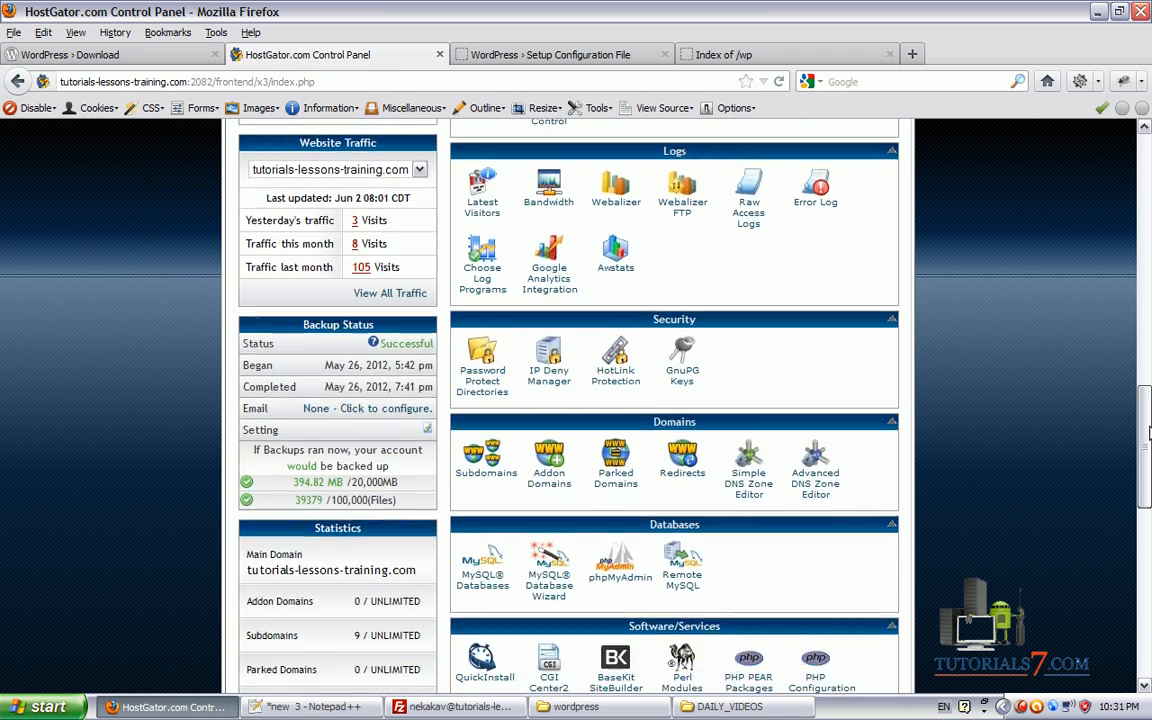
scroll("down", 3)
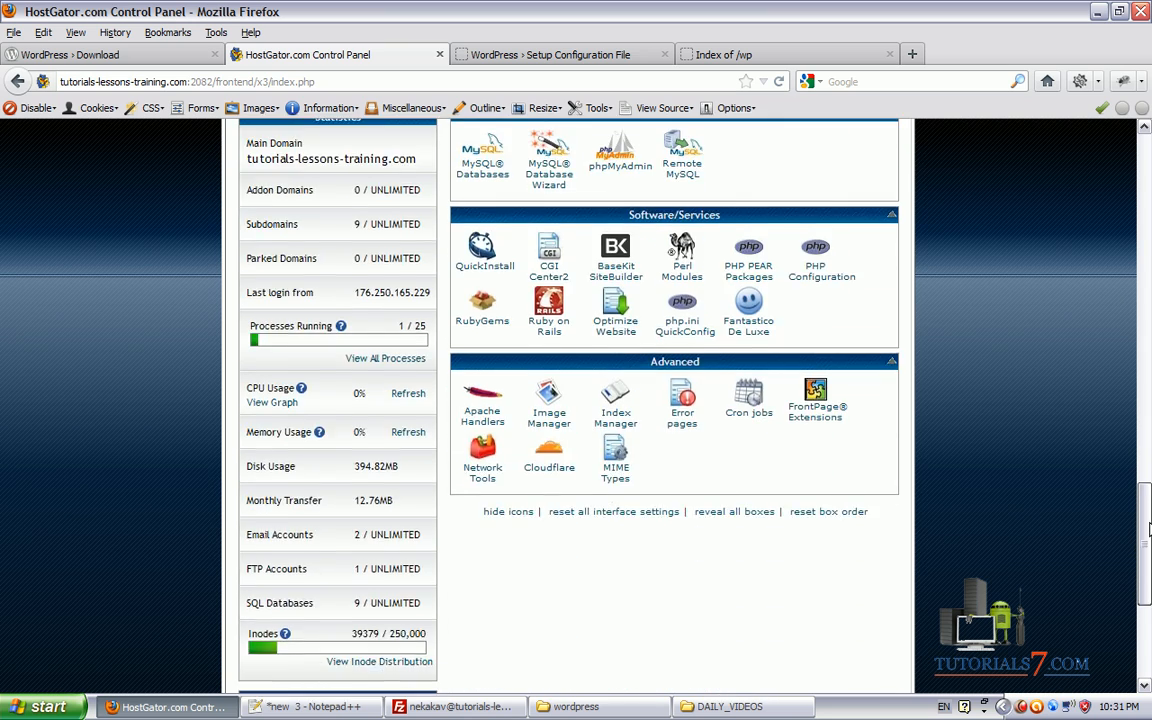
scroll("up", 3)
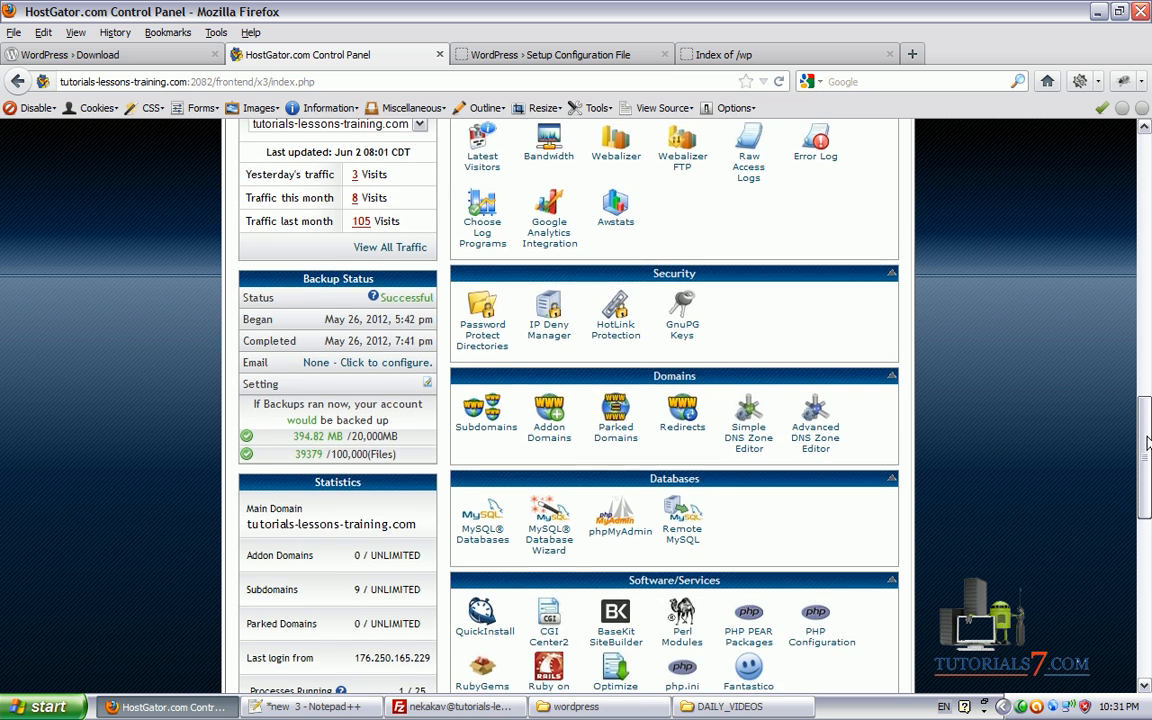
scroll("down", 3)
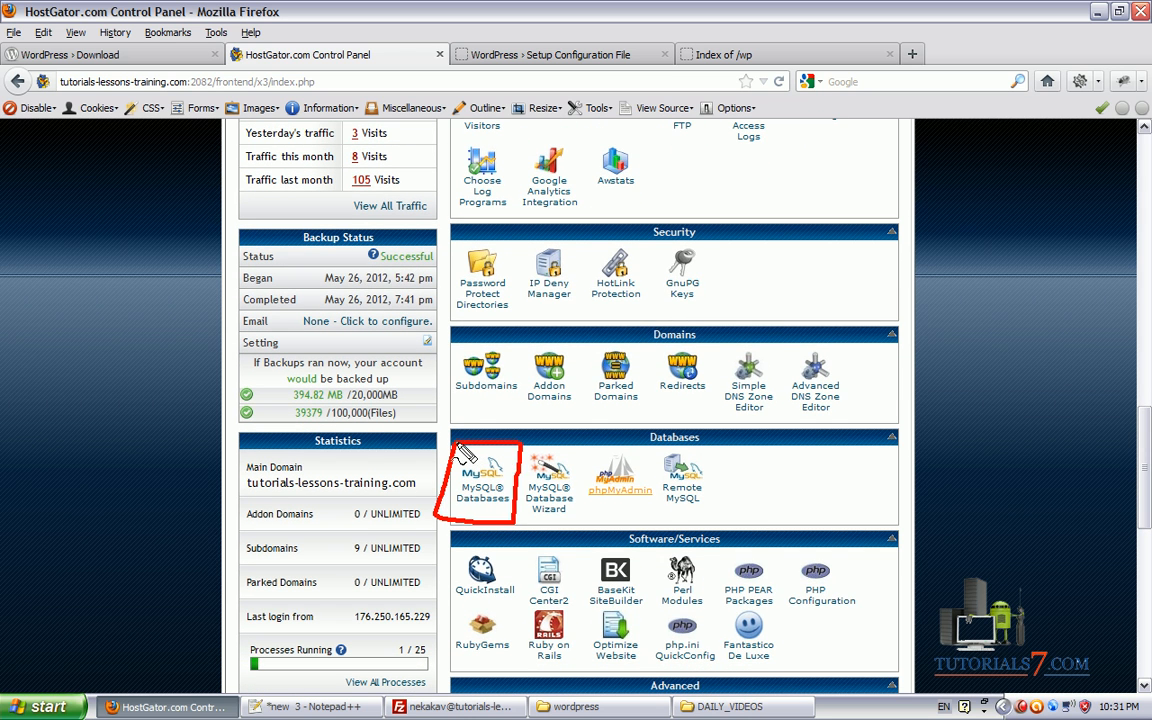
mouse_move(540, 460)
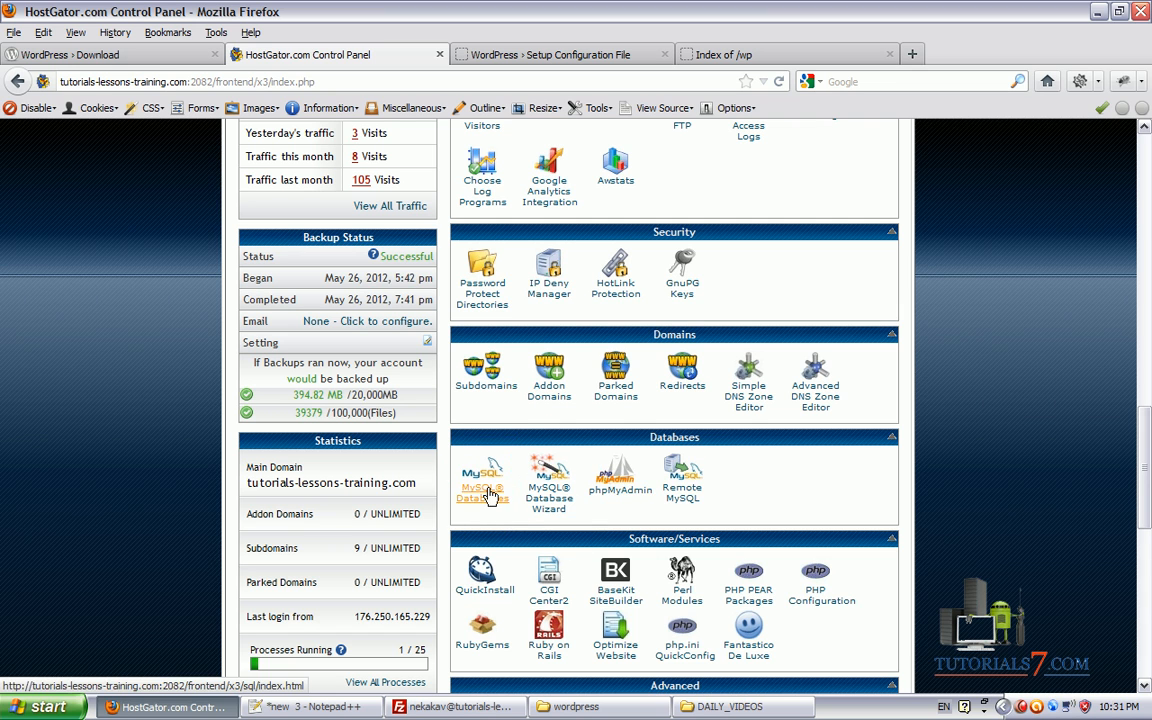
left_click(483, 492)
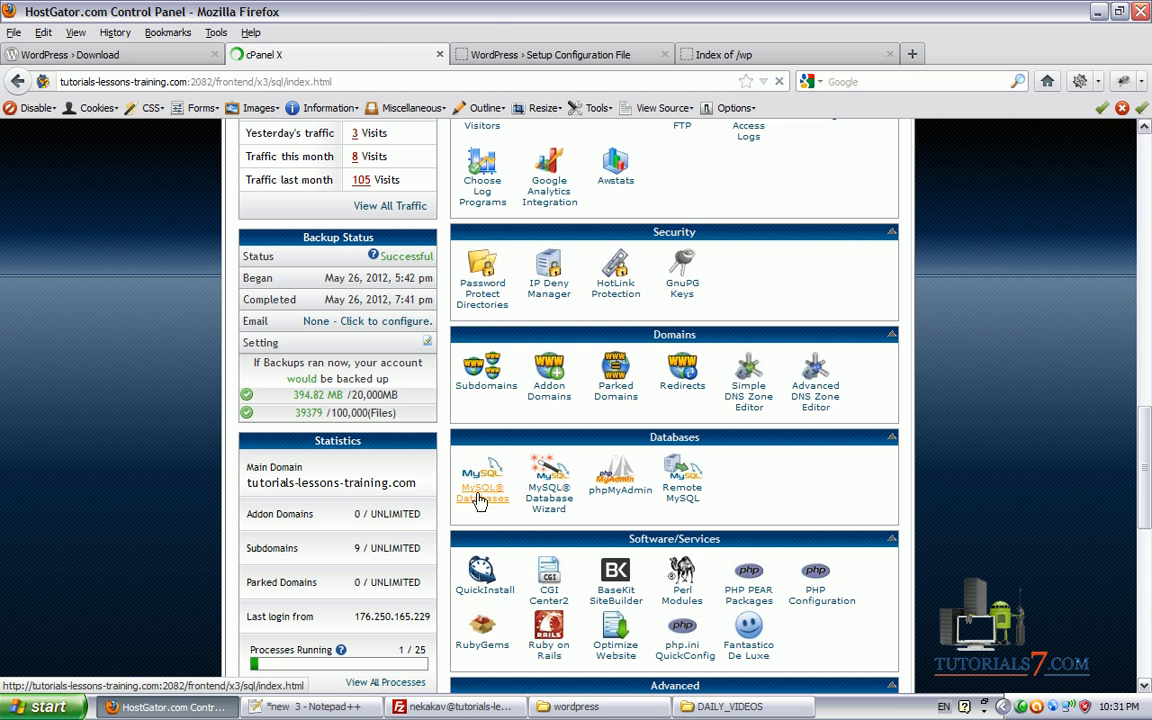
left_click(482, 485)
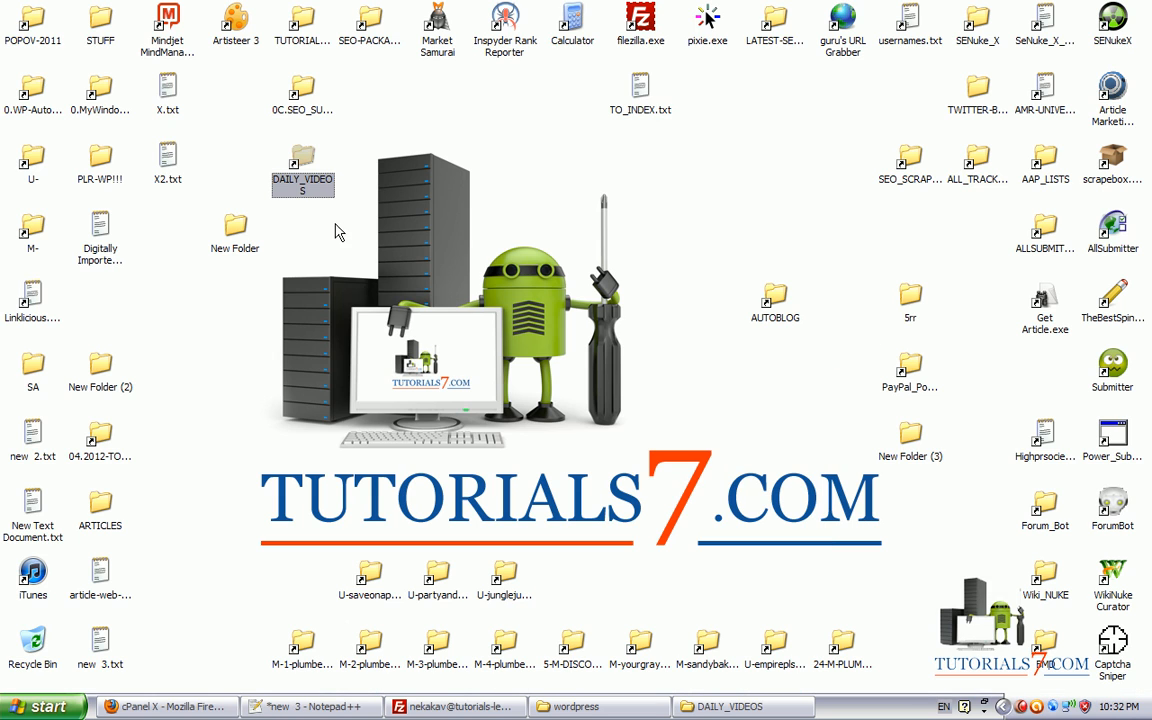
Add a new desktop text document named wp-db.txt and open it in Notepad++
right_click(335, 275)
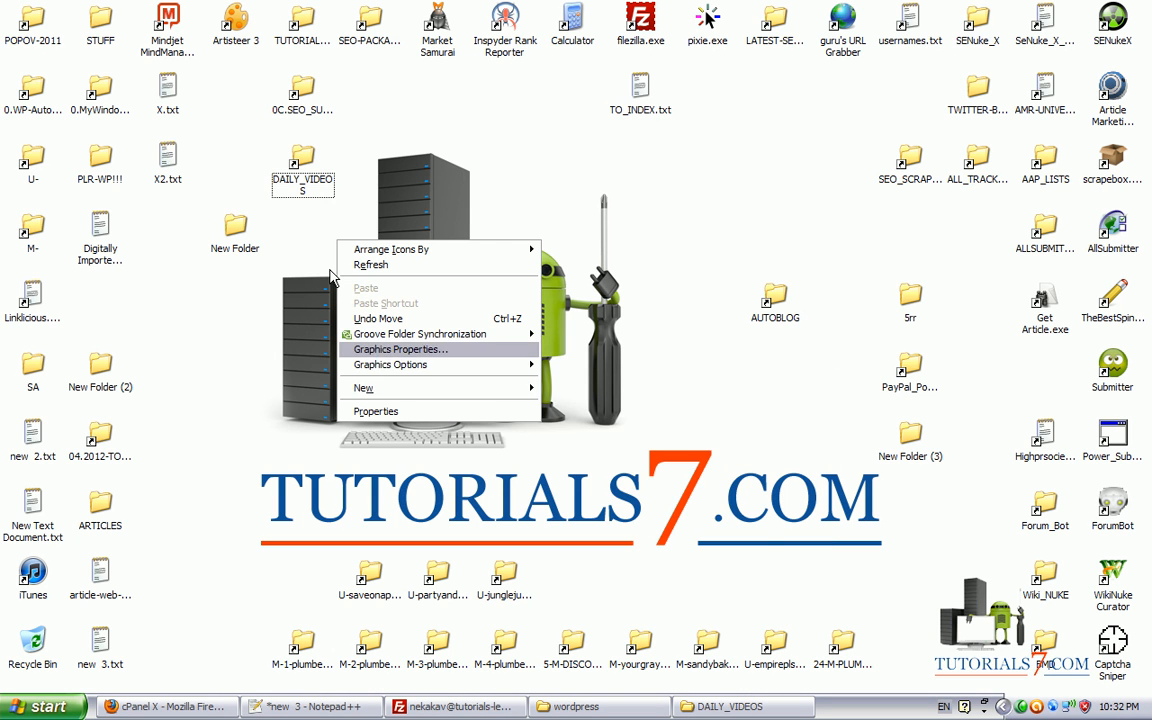
left_click(363, 388)
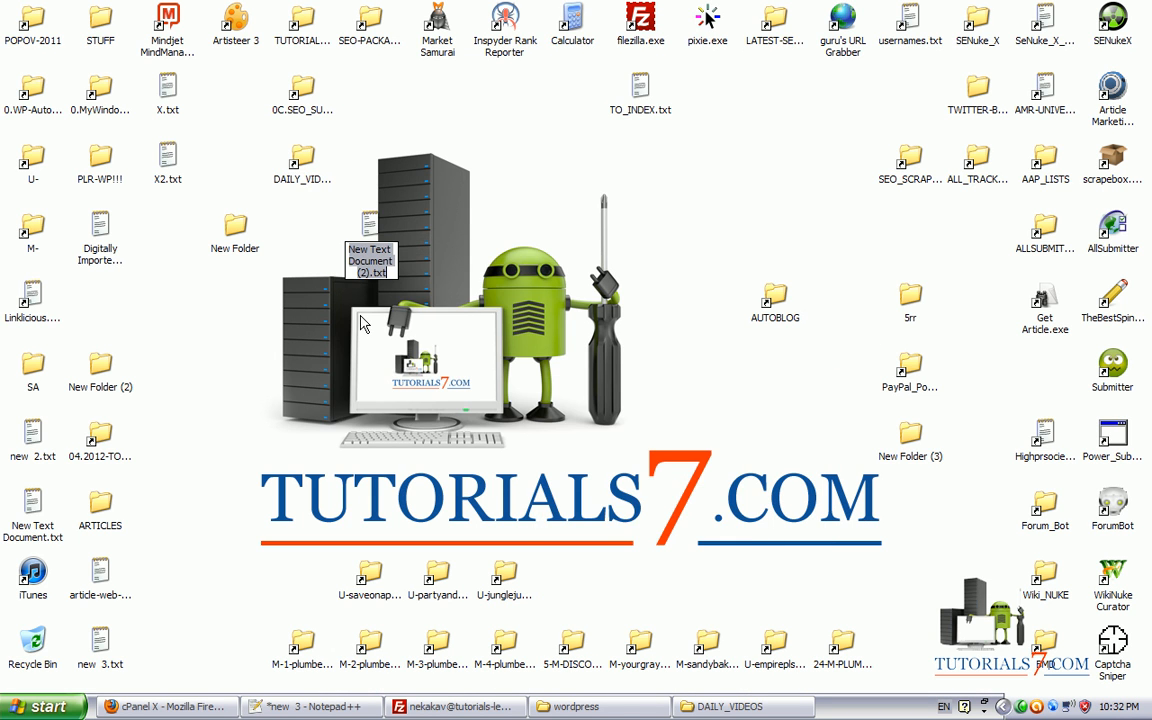
mouse_move(308, 161)
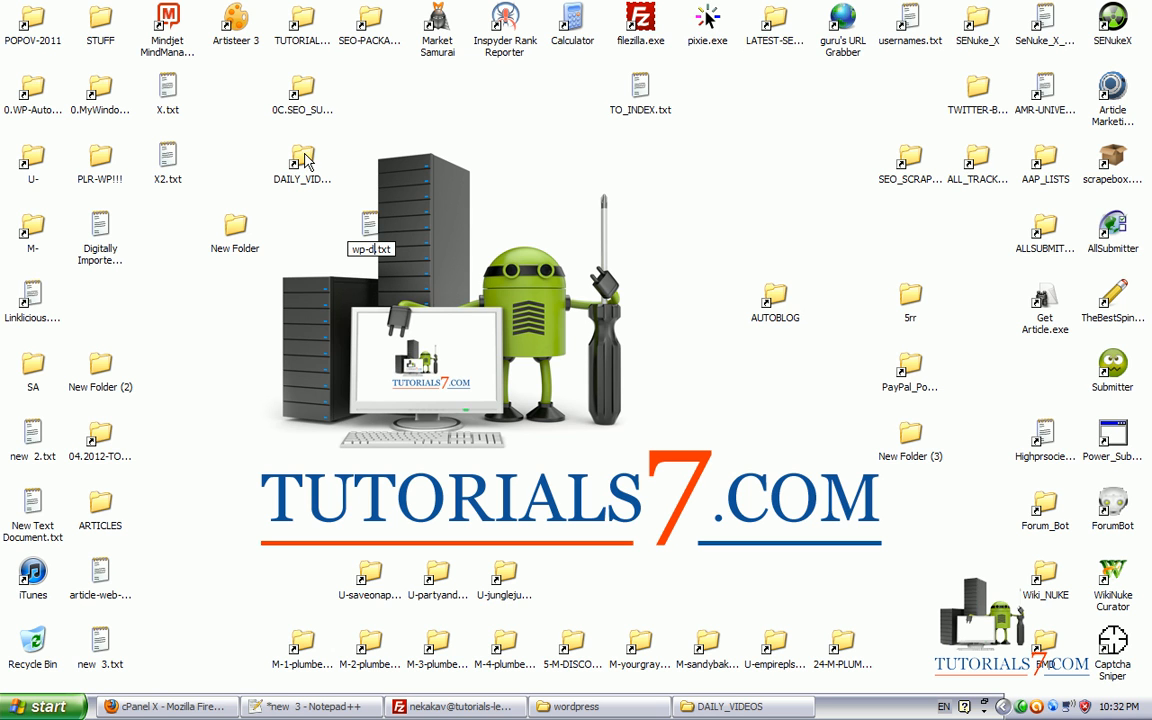
left_click(310, 706)
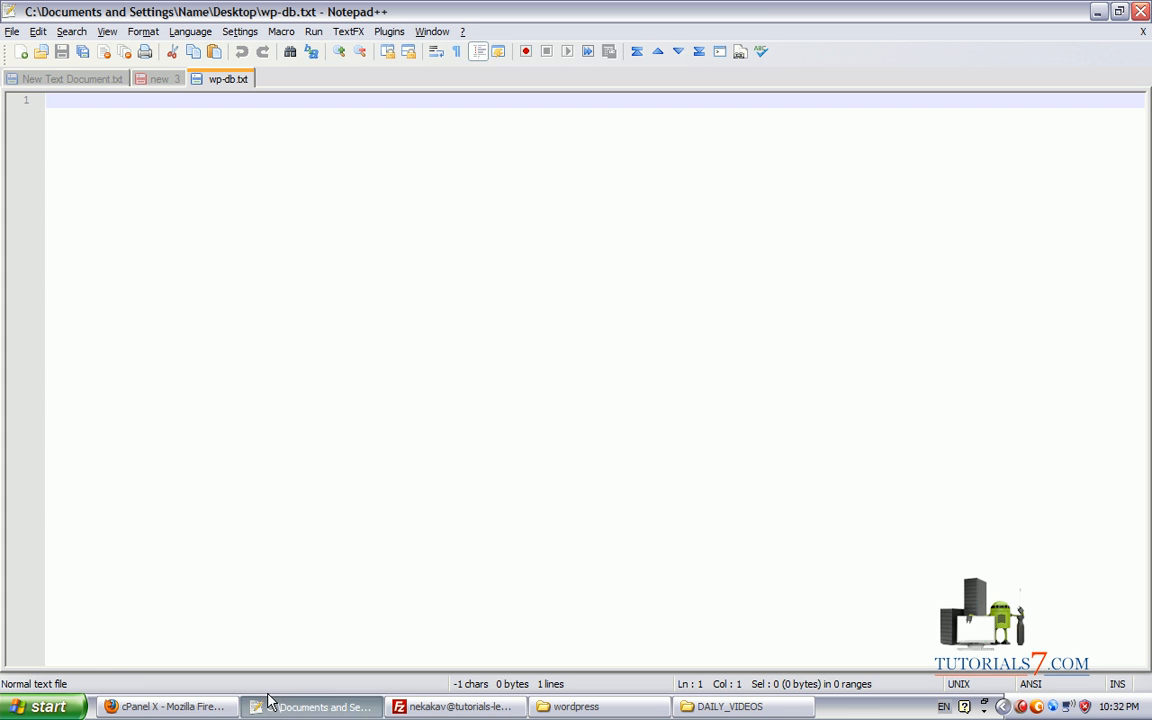
Create the MySQL database mitkokol_wp1 by entering wp1 as the new database name
left_click(168, 706)
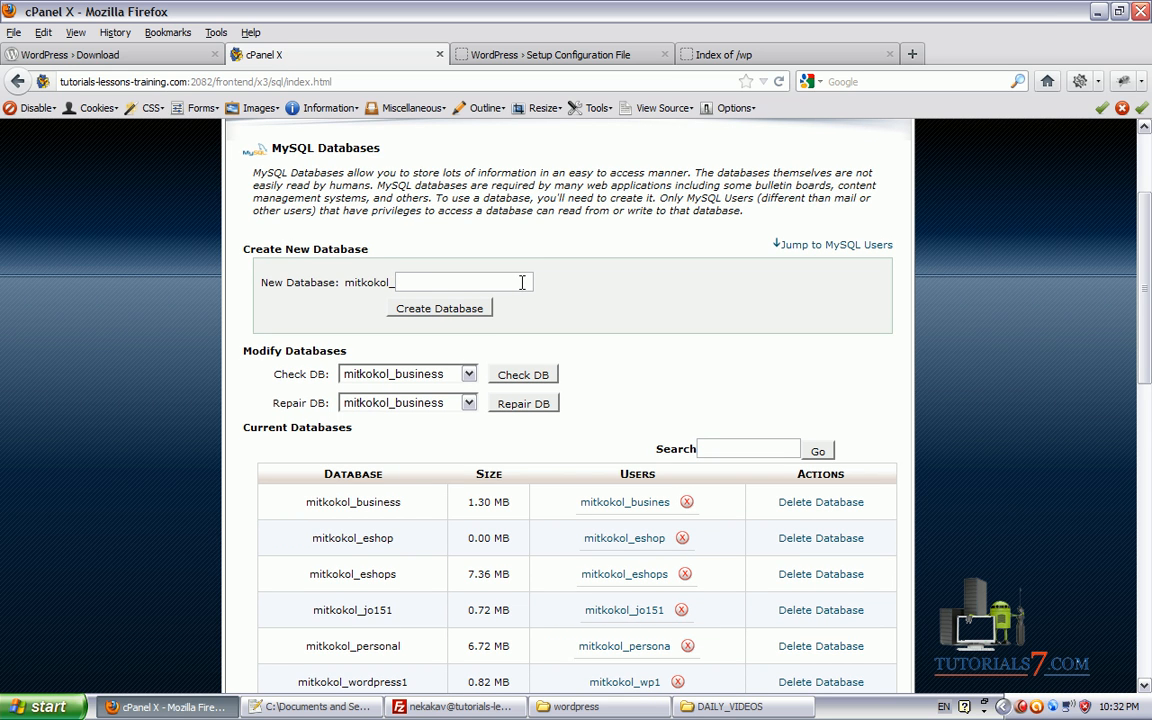
type("wp1")
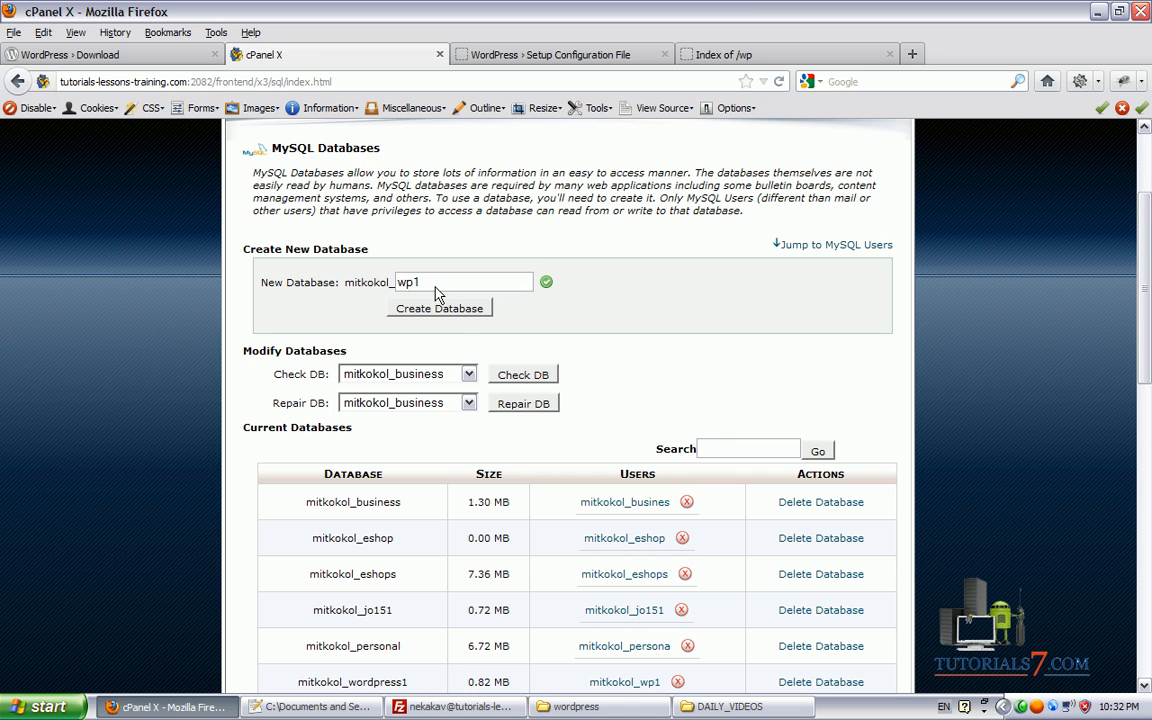
left_click(439, 308)
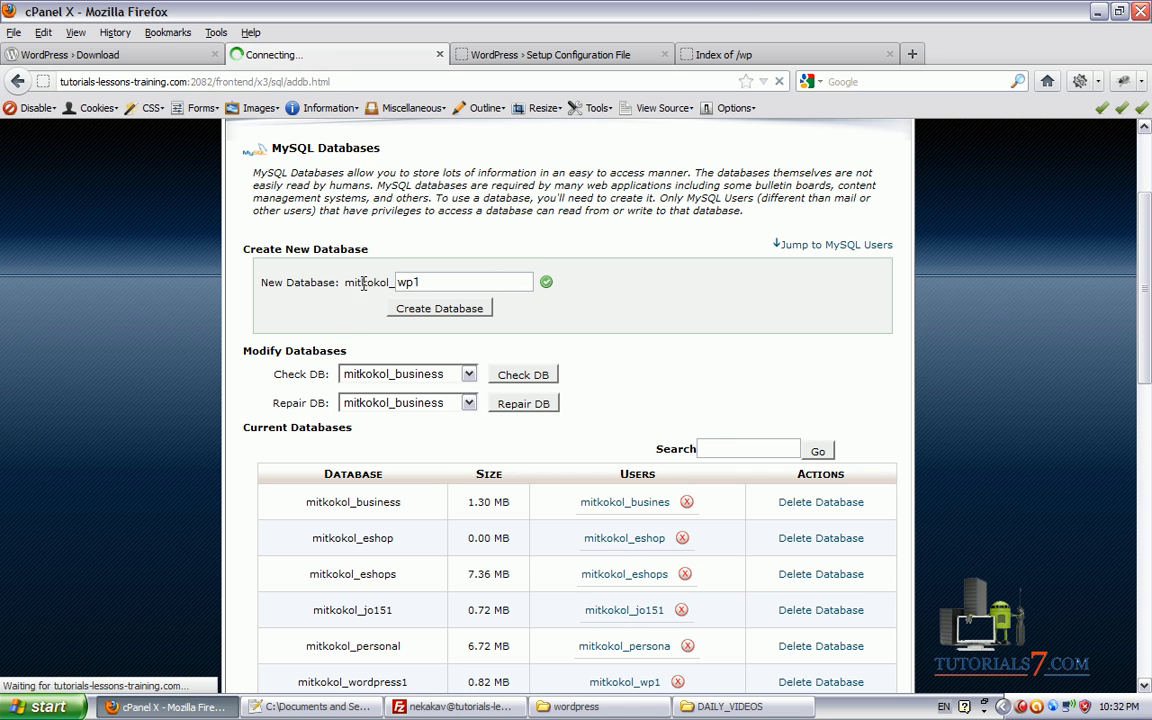
left_click(439, 308)
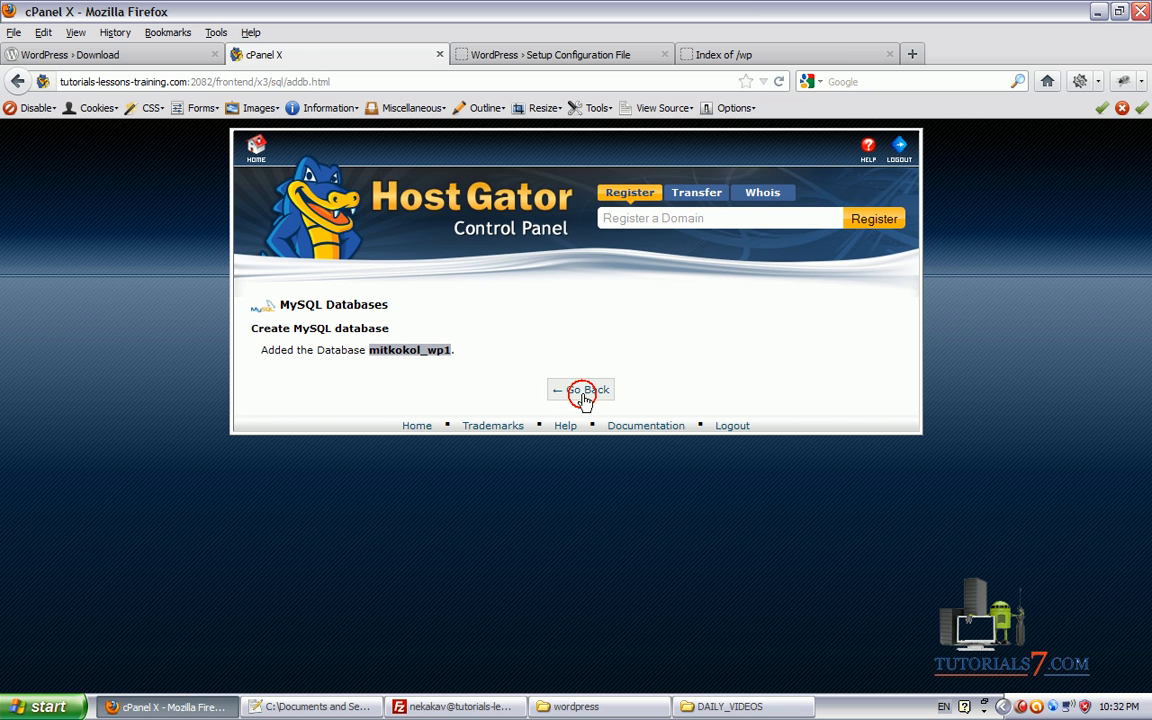
Write a 'DB:' label followed by mitkokol_wp1 in wp-db.txt
left_click(310, 706)
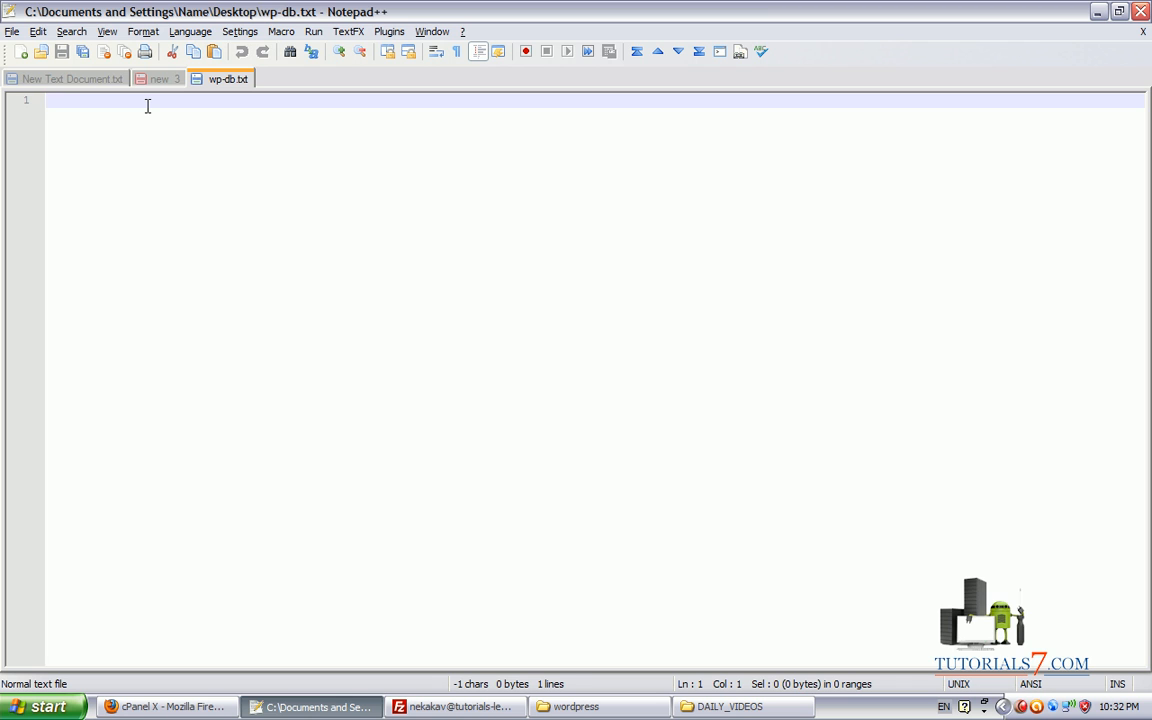
type("DN")
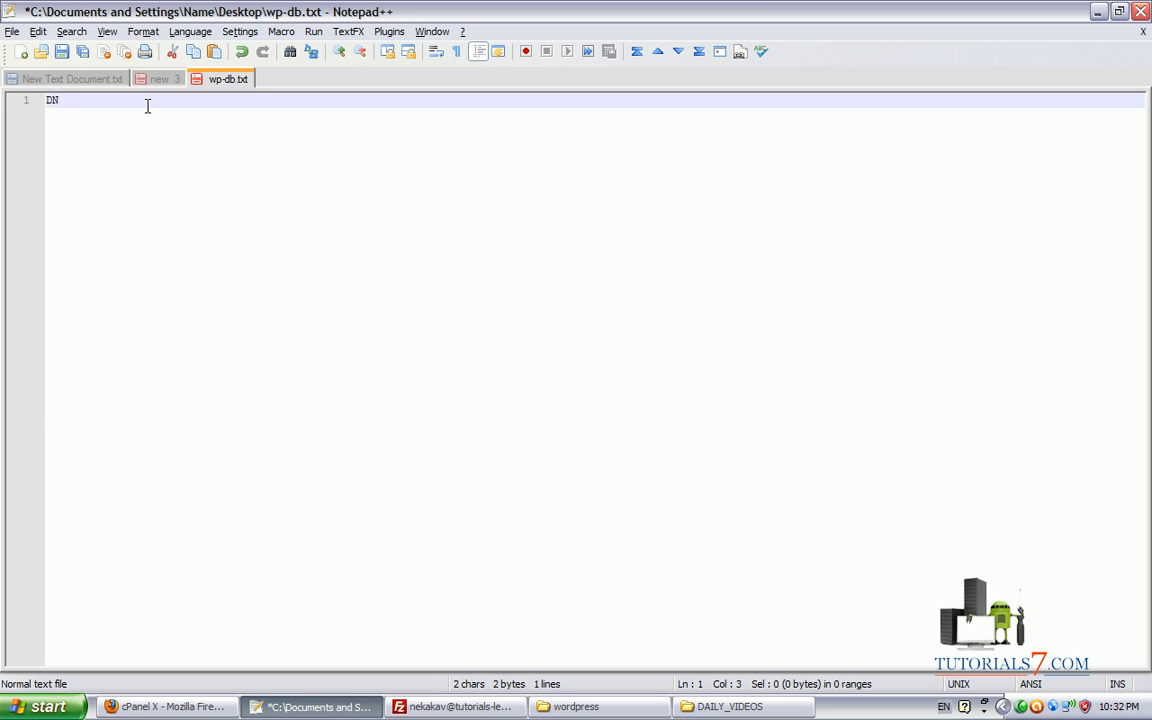
type(":")
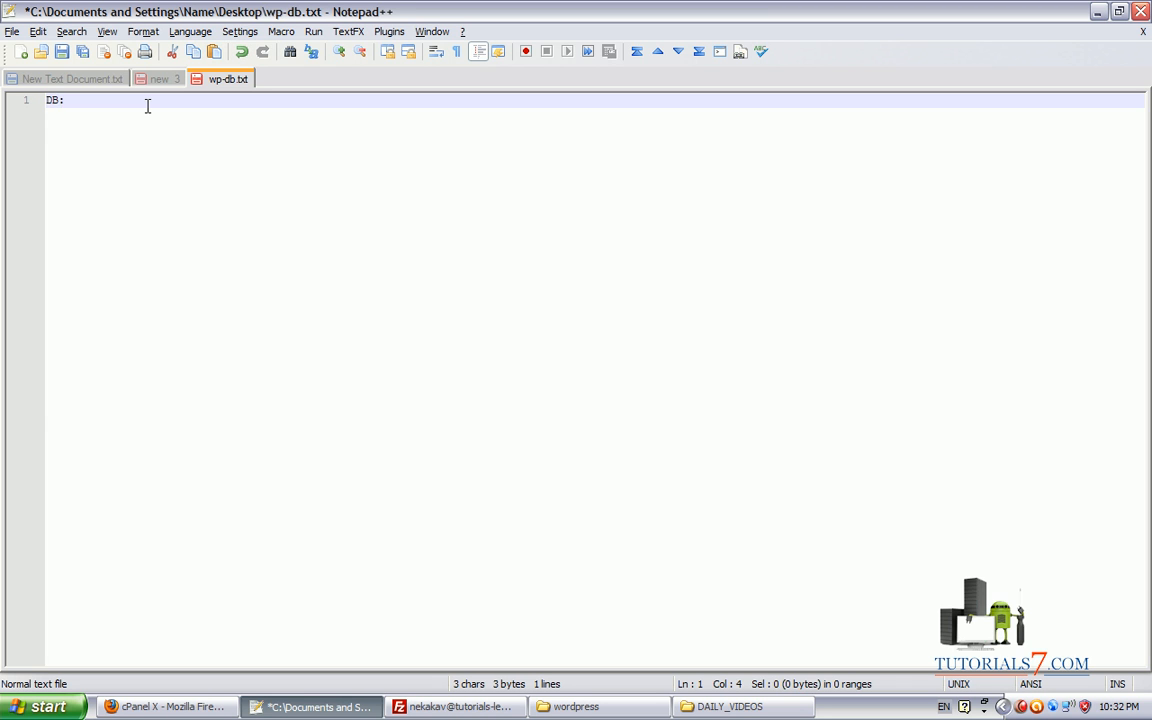
type("mitkokol_wp1")
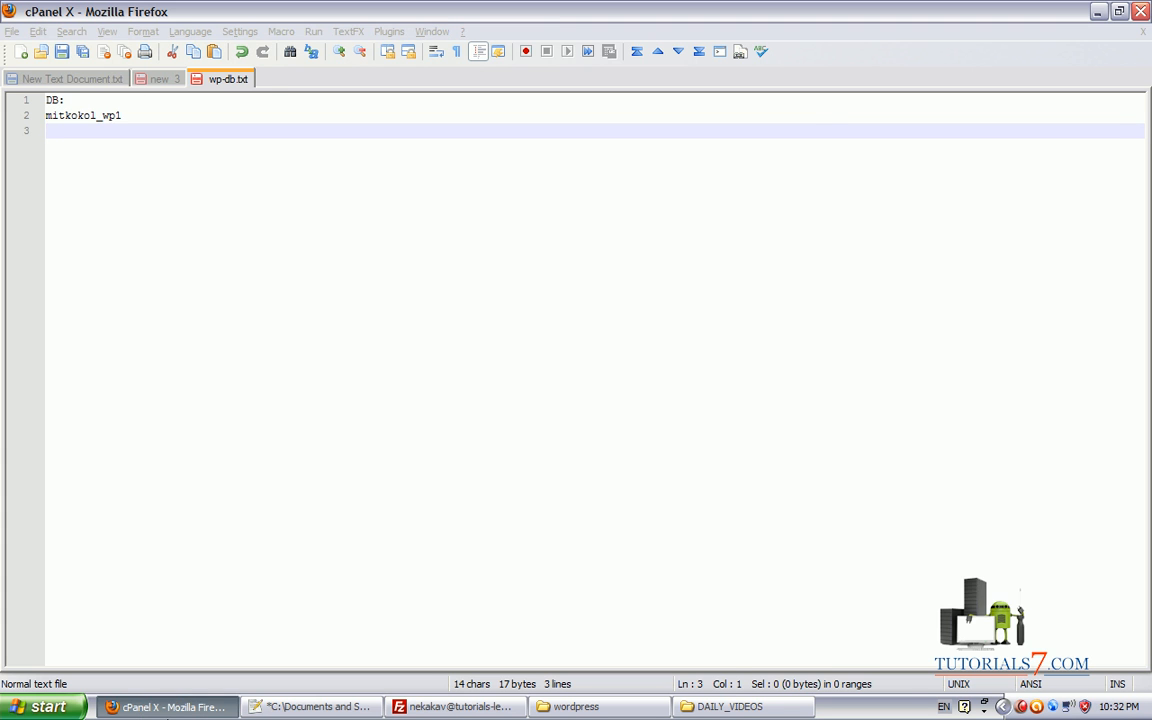
Go back to the MySQL page and enter wp1 as the new user's username
left_click(165, 706)
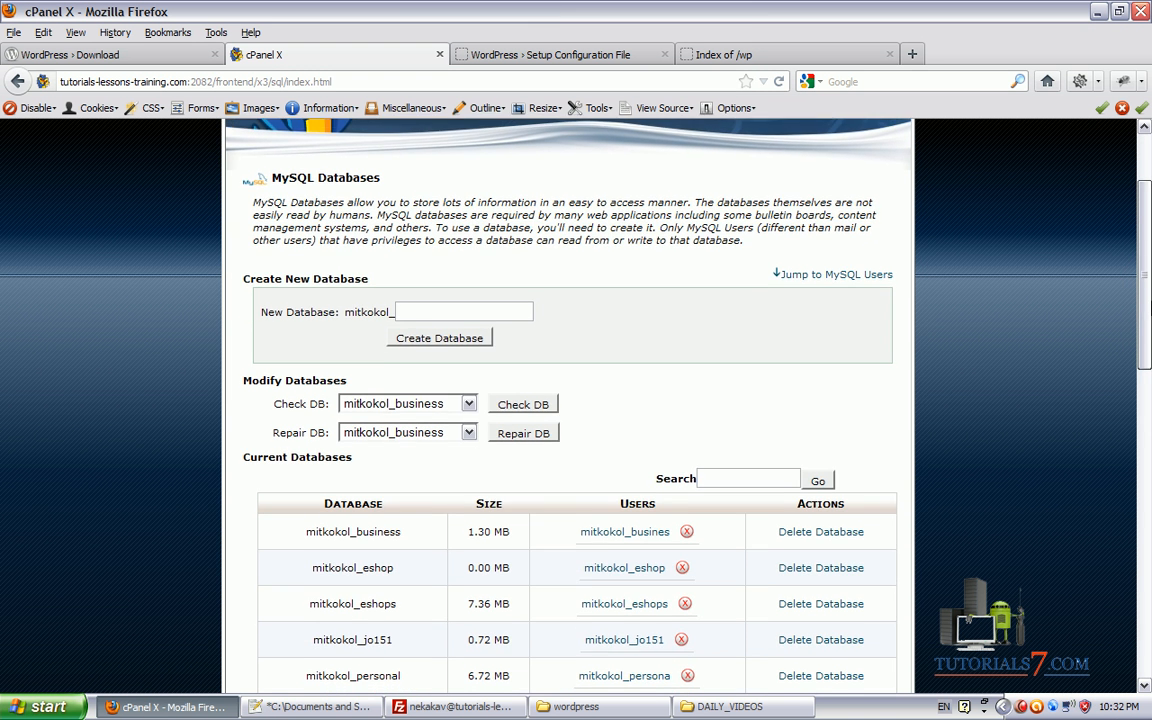
scroll("down", 3)
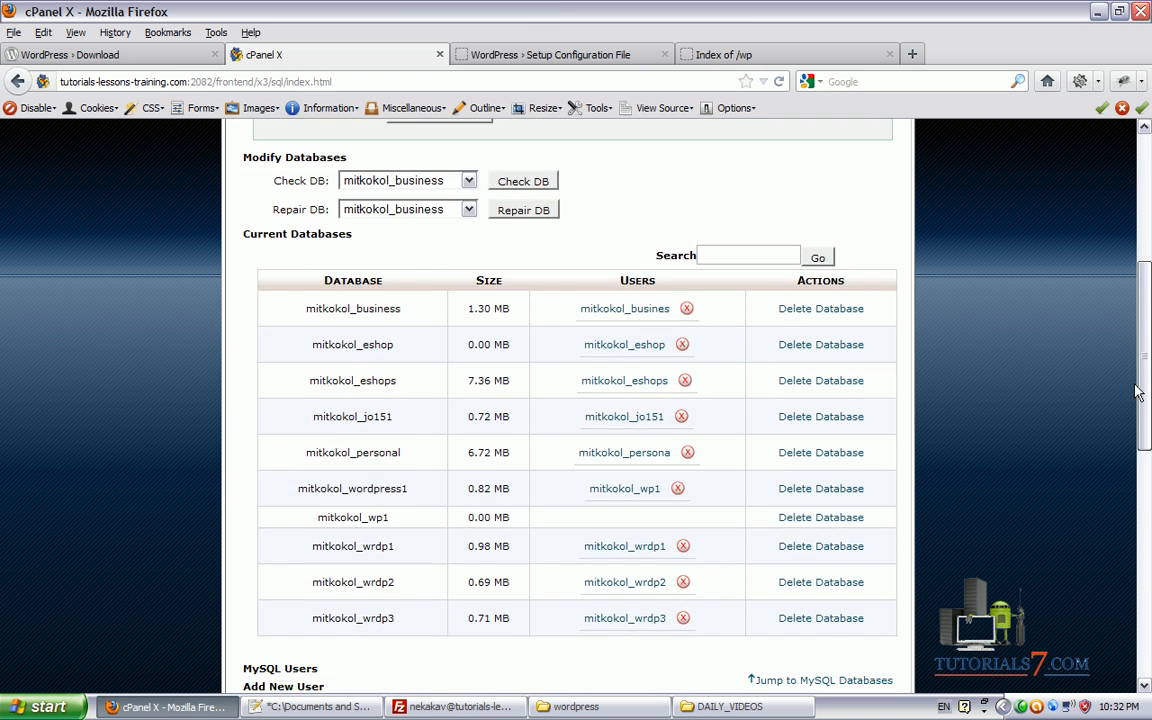
scroll("down", 3)
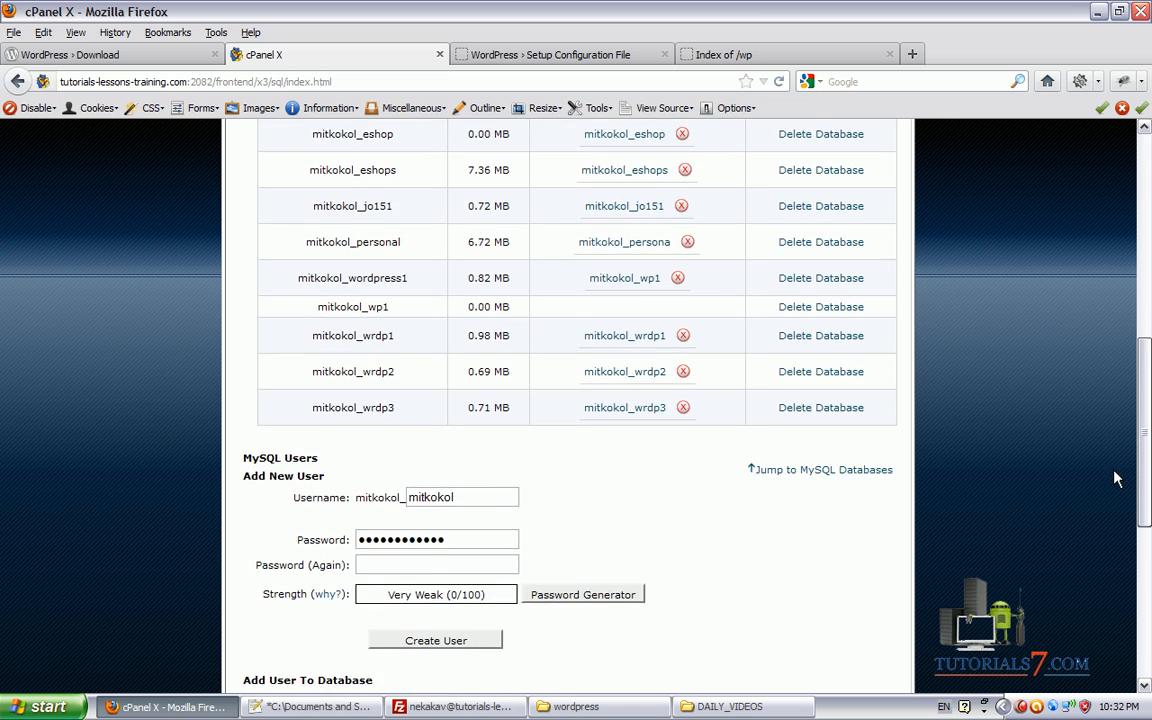
scroll("down", 3)
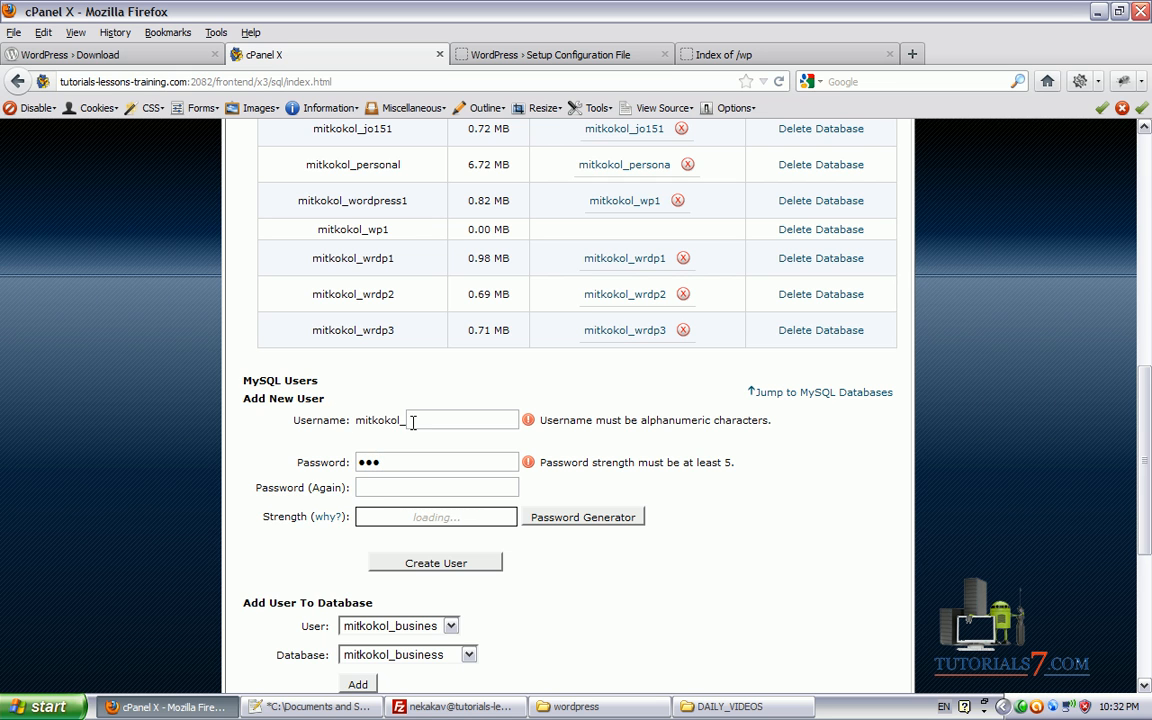
type("wp1")
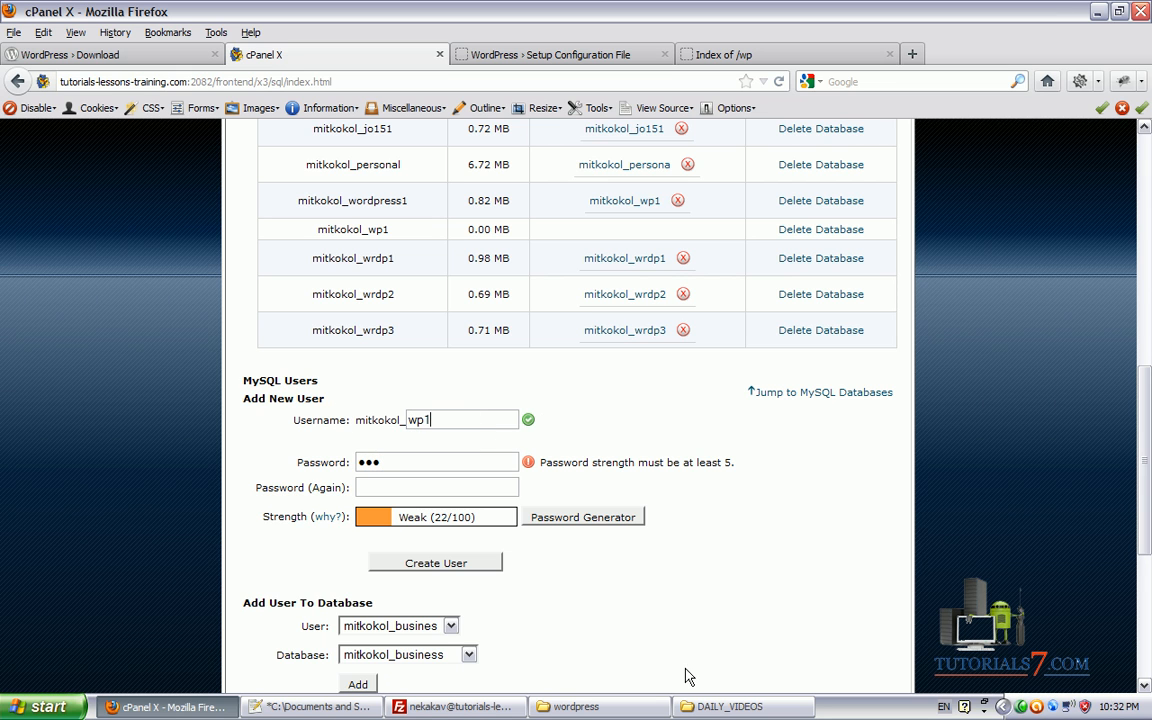
left_click(310, 706)
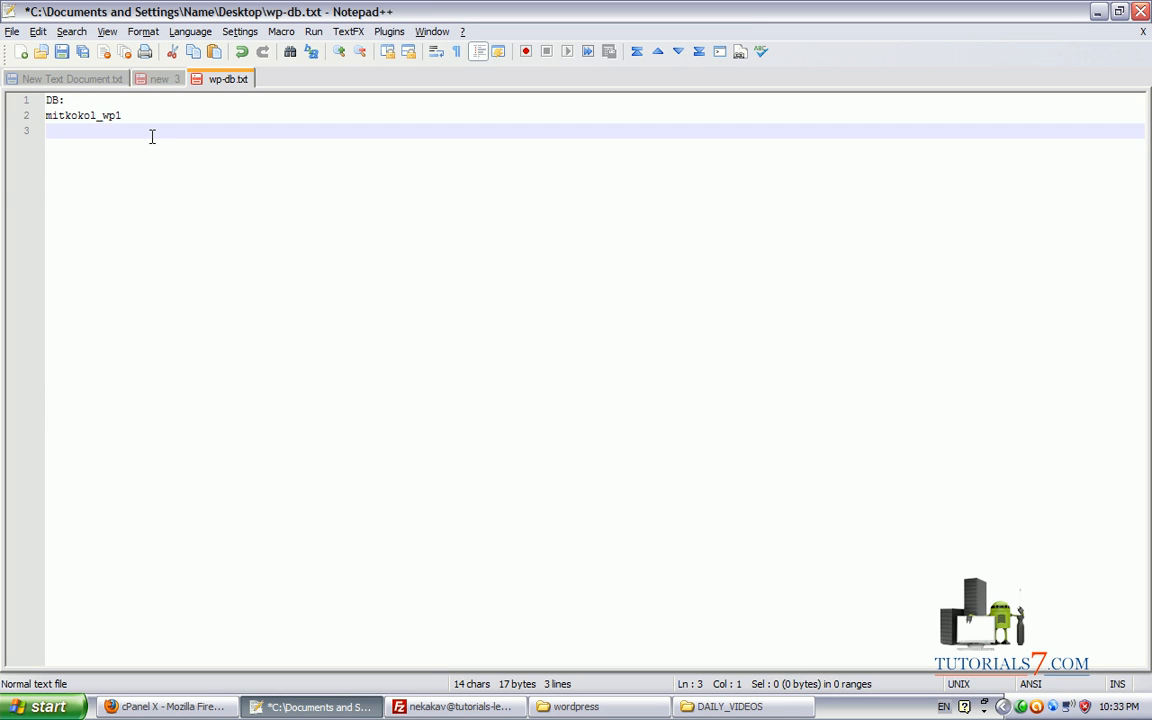
type("USERNAME:")
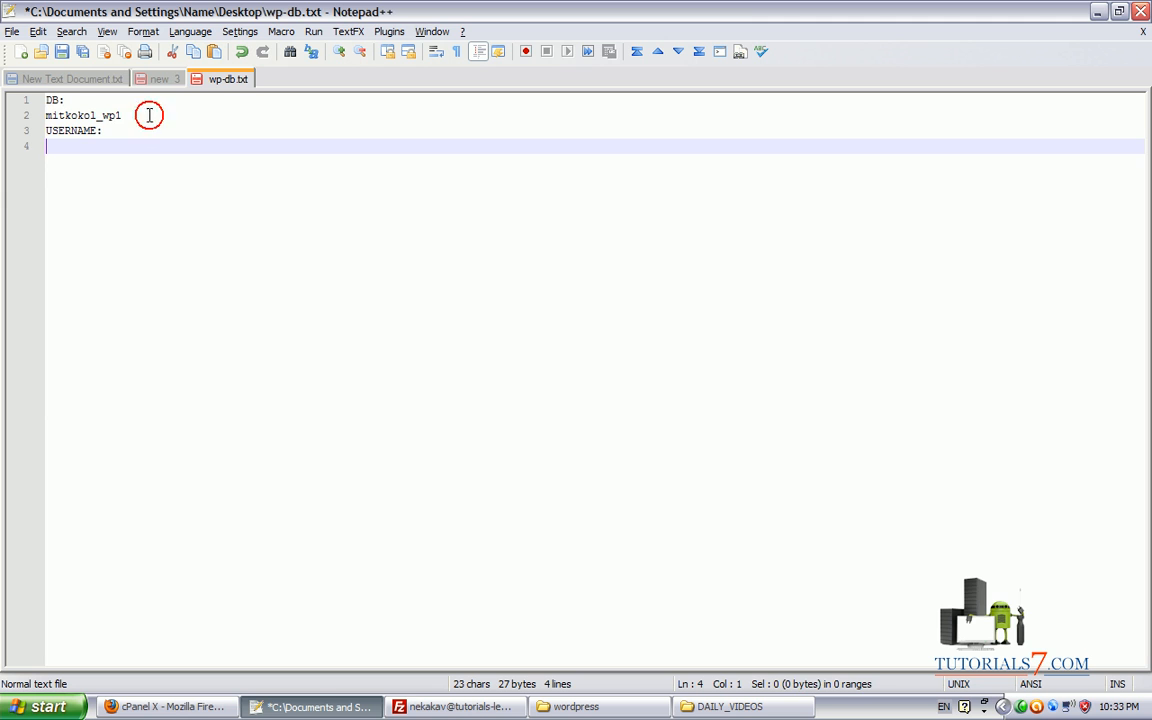
type("mitkokol_wp1")
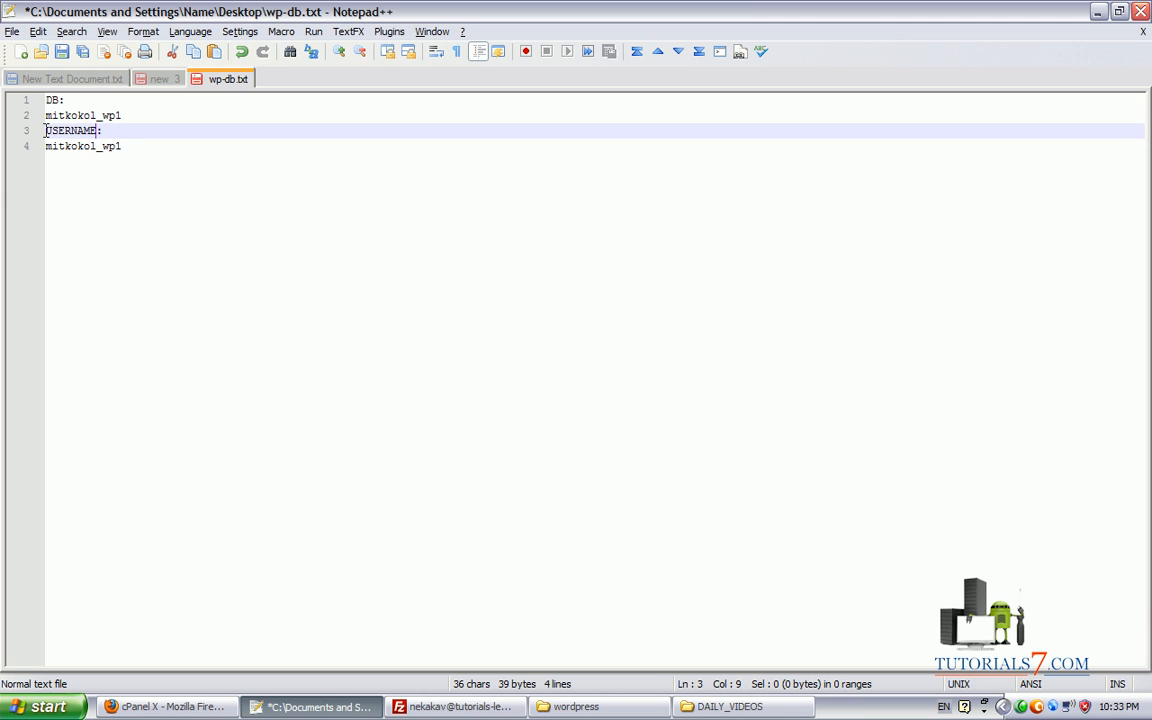
key("Return")
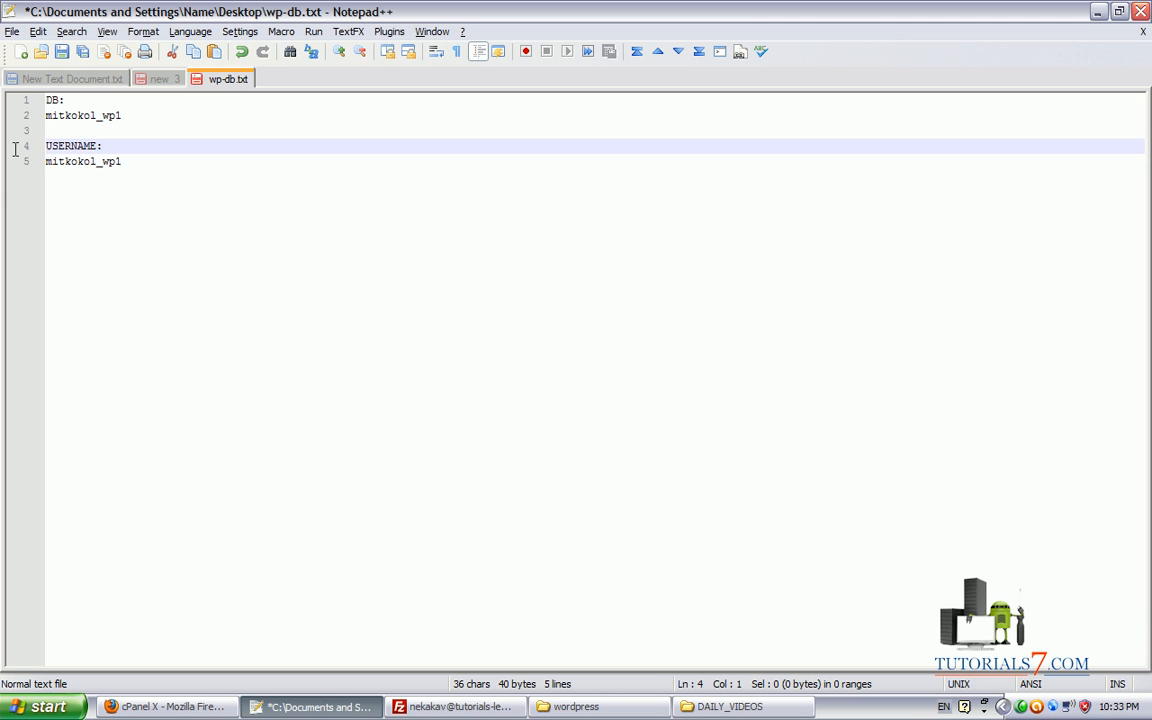
key("Enter")
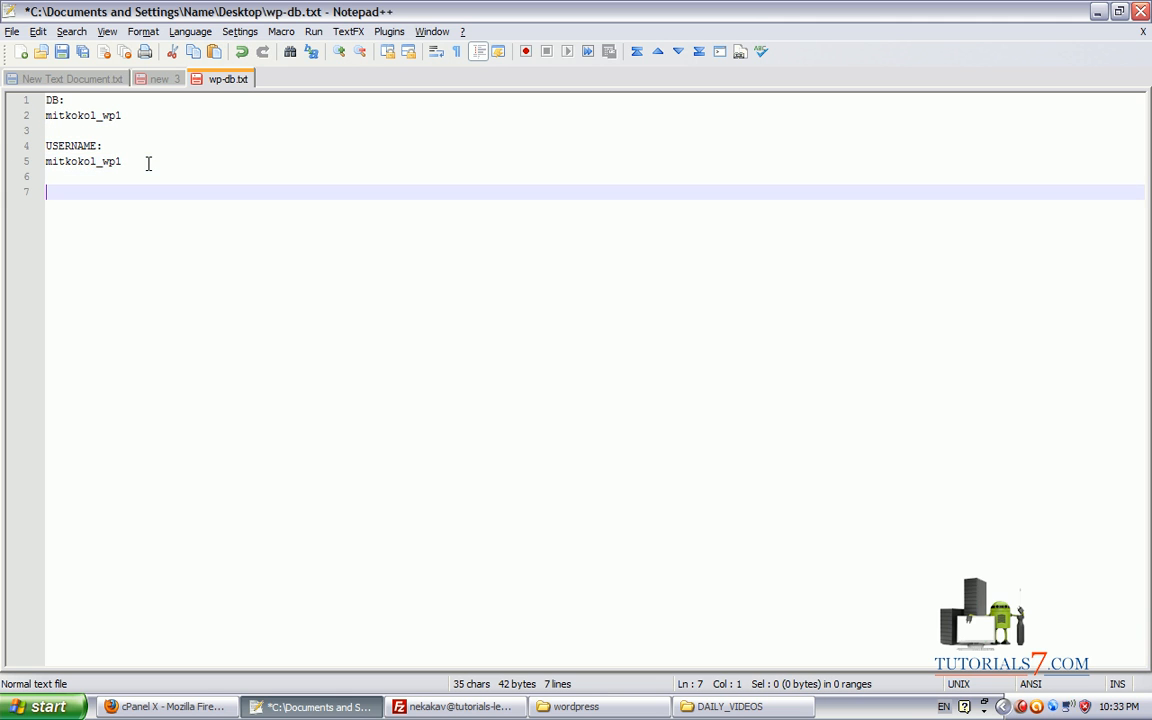
type("PASSWORD:")
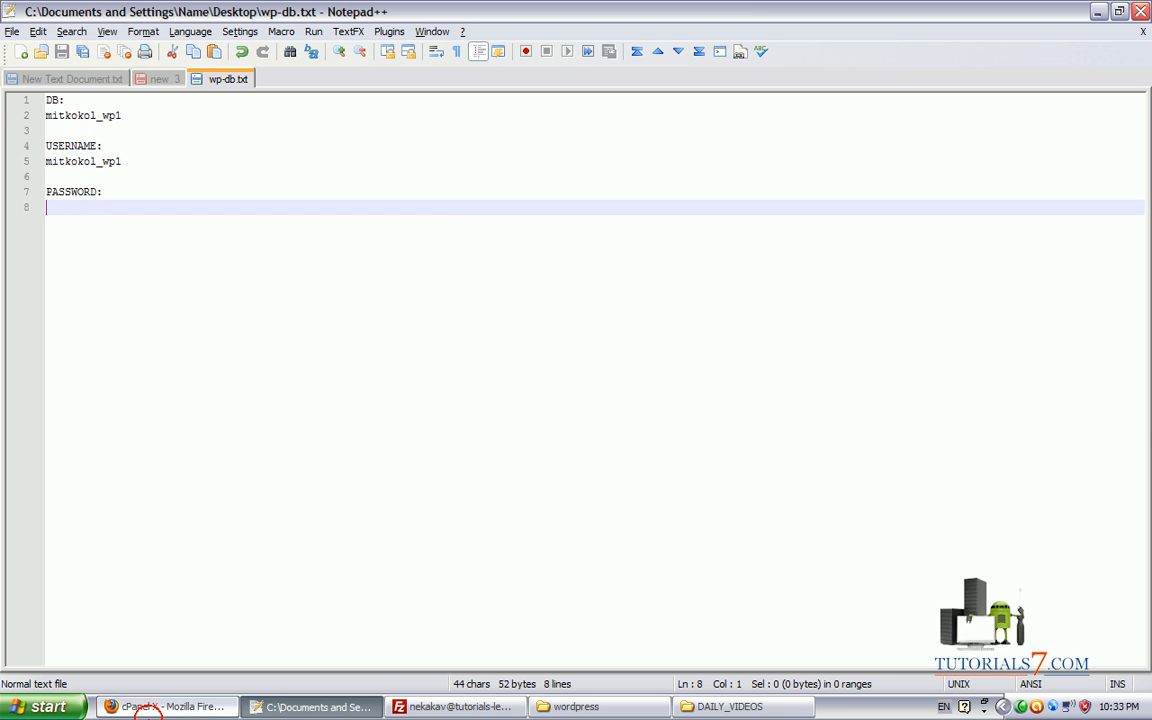
Generate a strong password, store it in the notes, and attempt creating user wp1 (name taken)
left_click(167, 706)
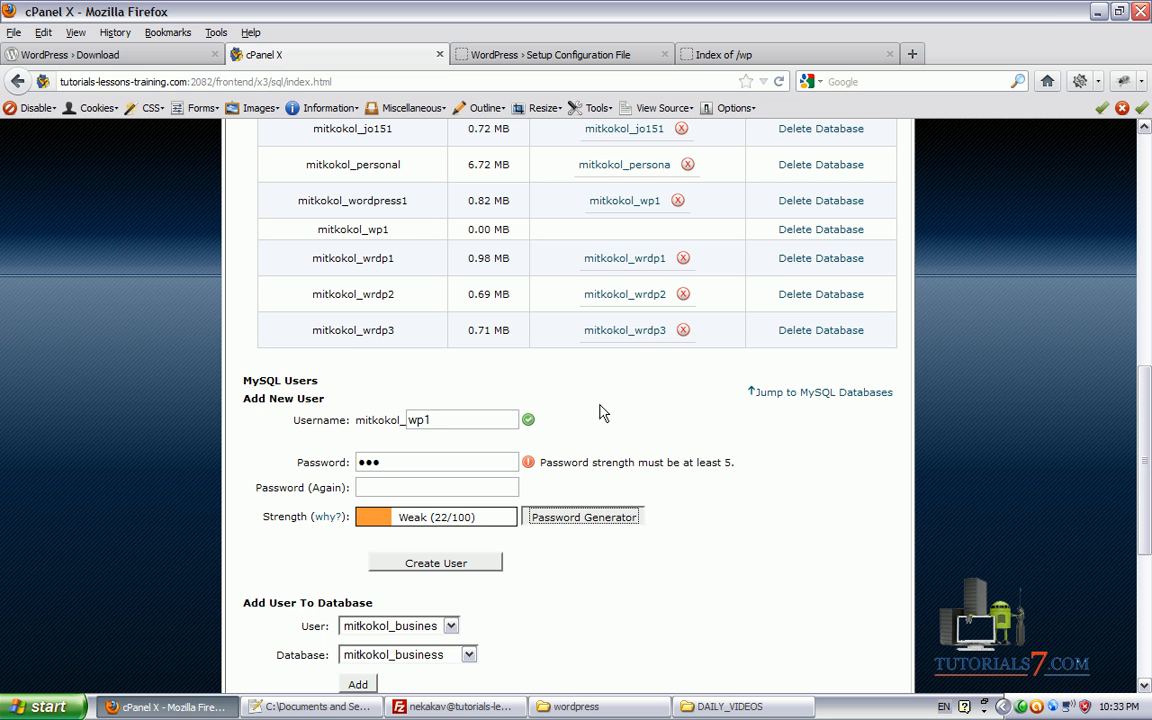
left_click(583, 517)
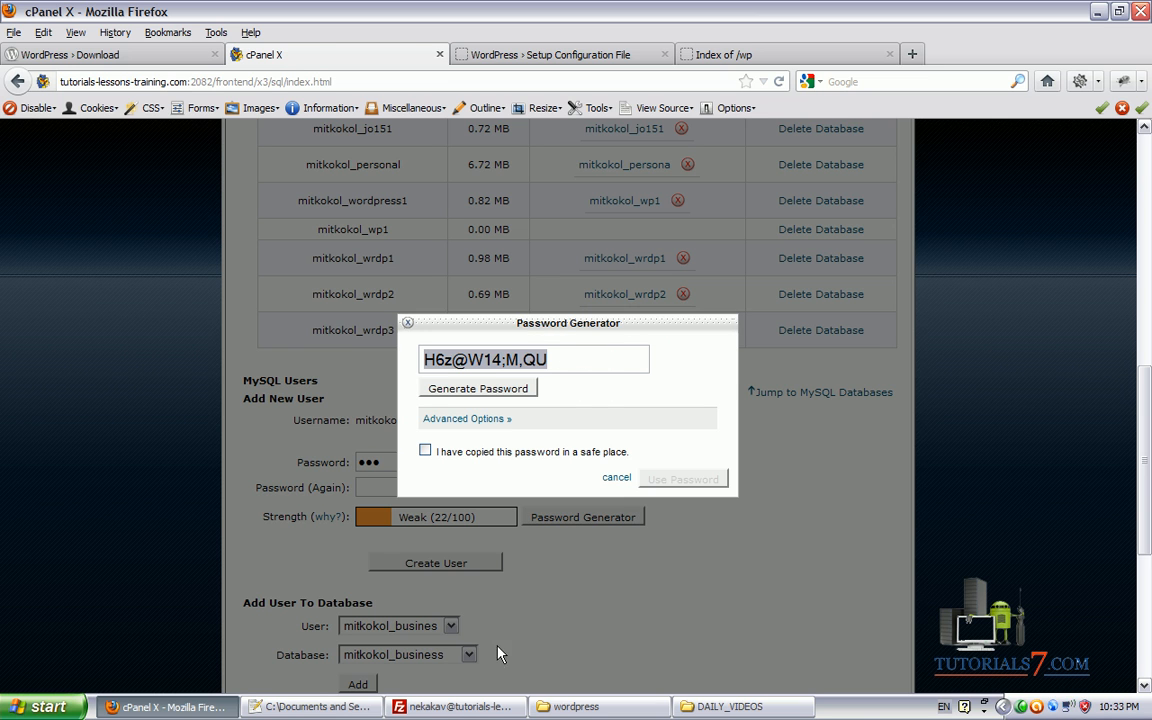
left_click(312, 707)
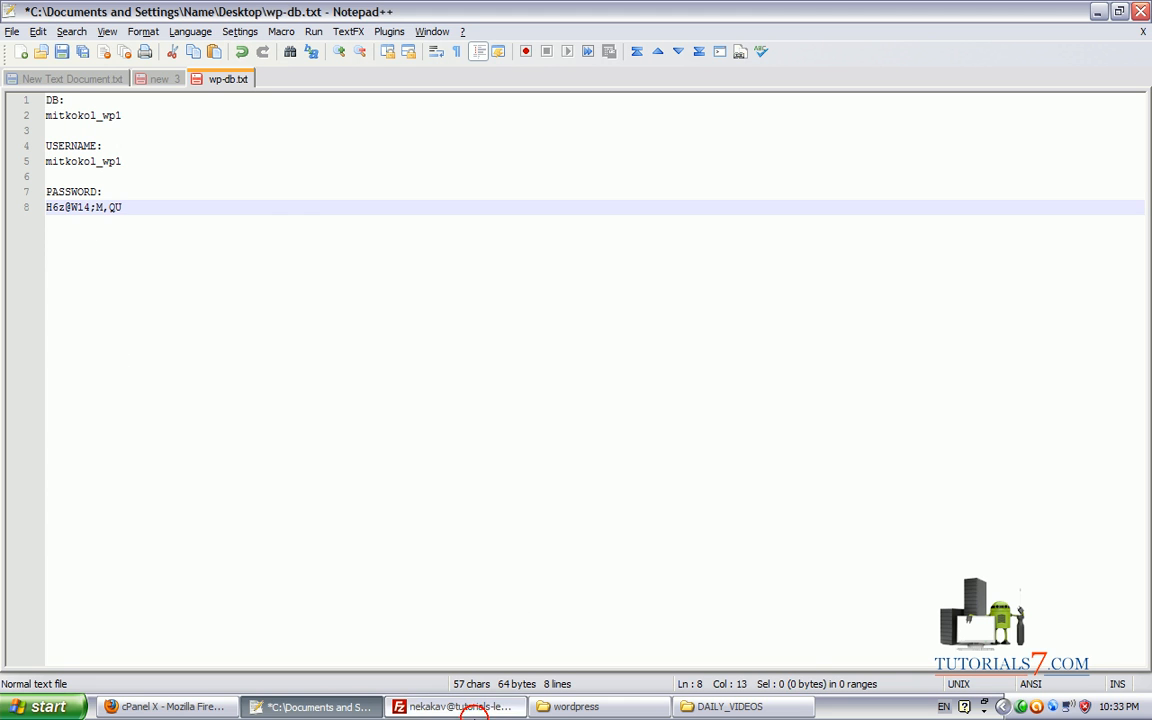
left_click(167, 706)
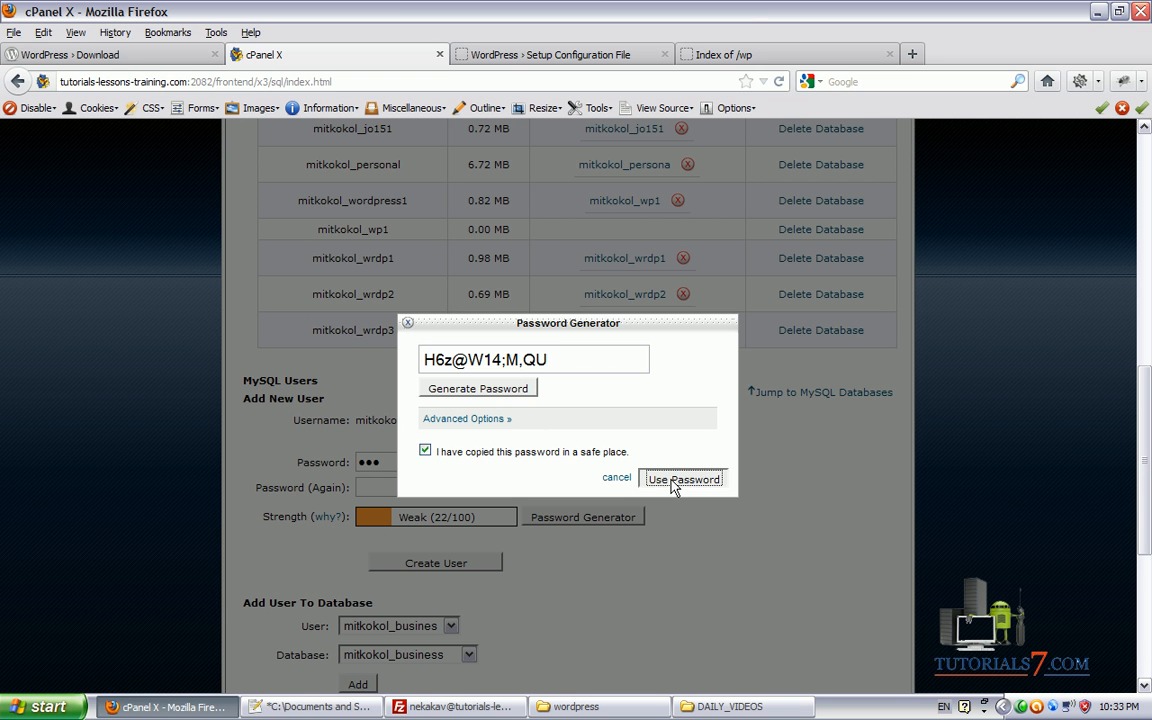
left_click(684, 479)
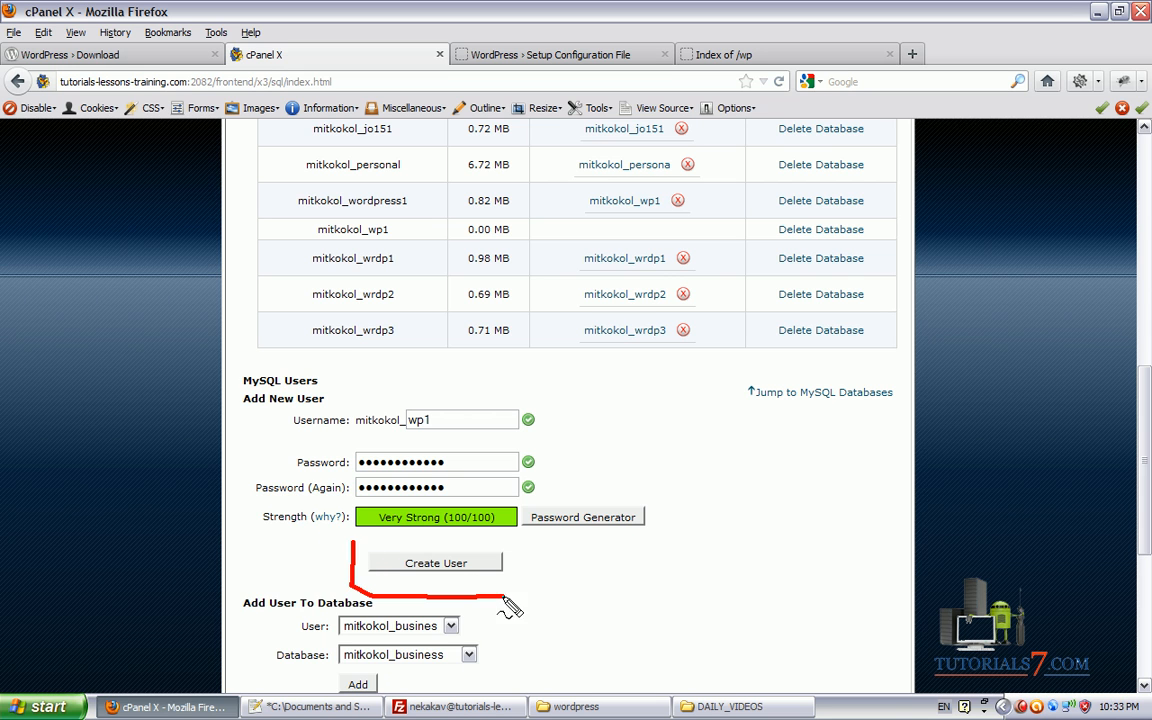
left_click(435, 562)
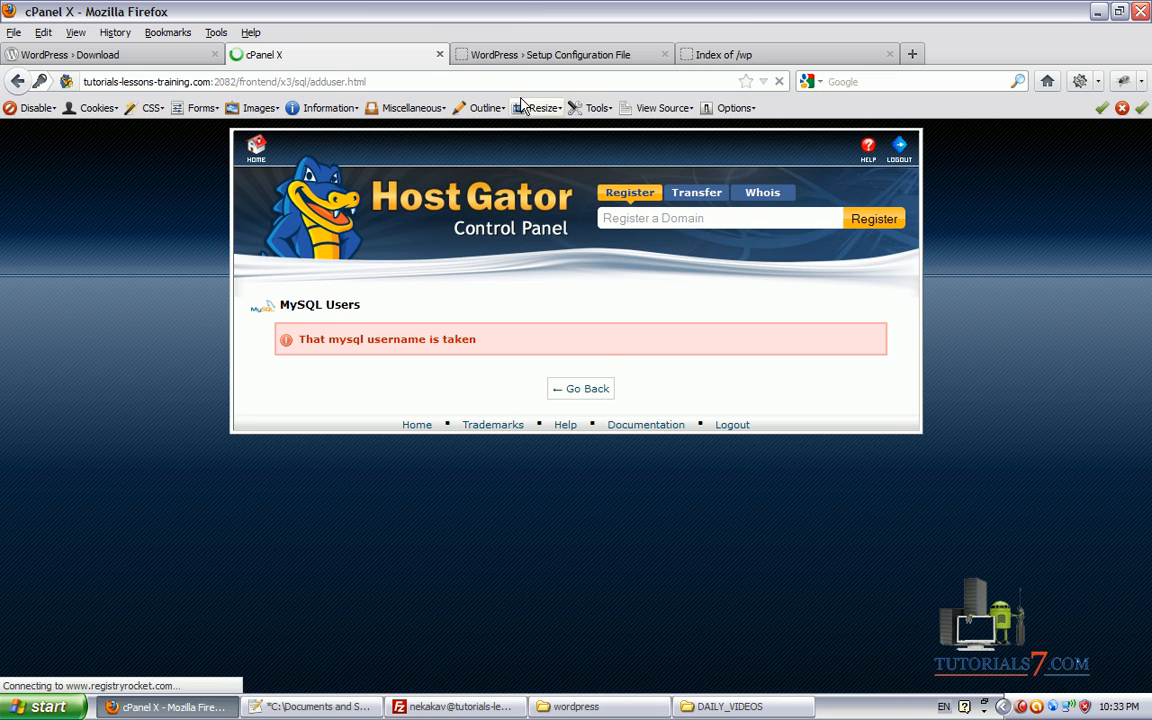
Create MySQL user mitkokol_wp31 with the saved strong password, recording the username in wp-db.txt
left_click(581, 388)
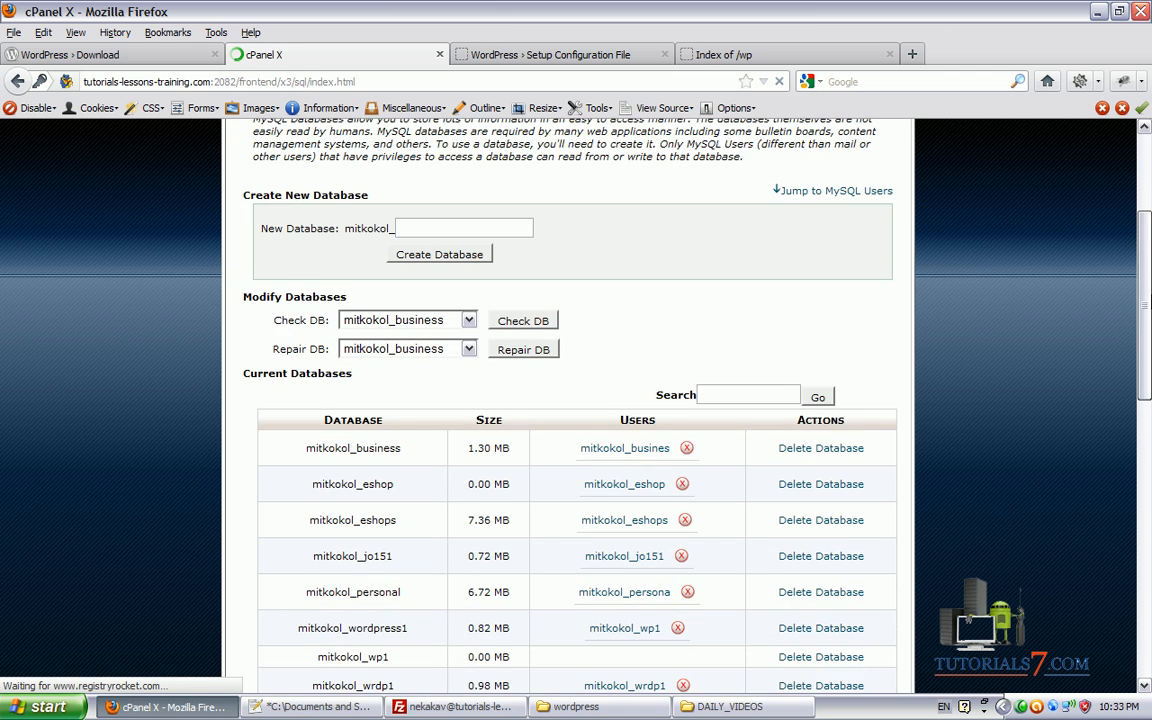
scroll("down", 3)
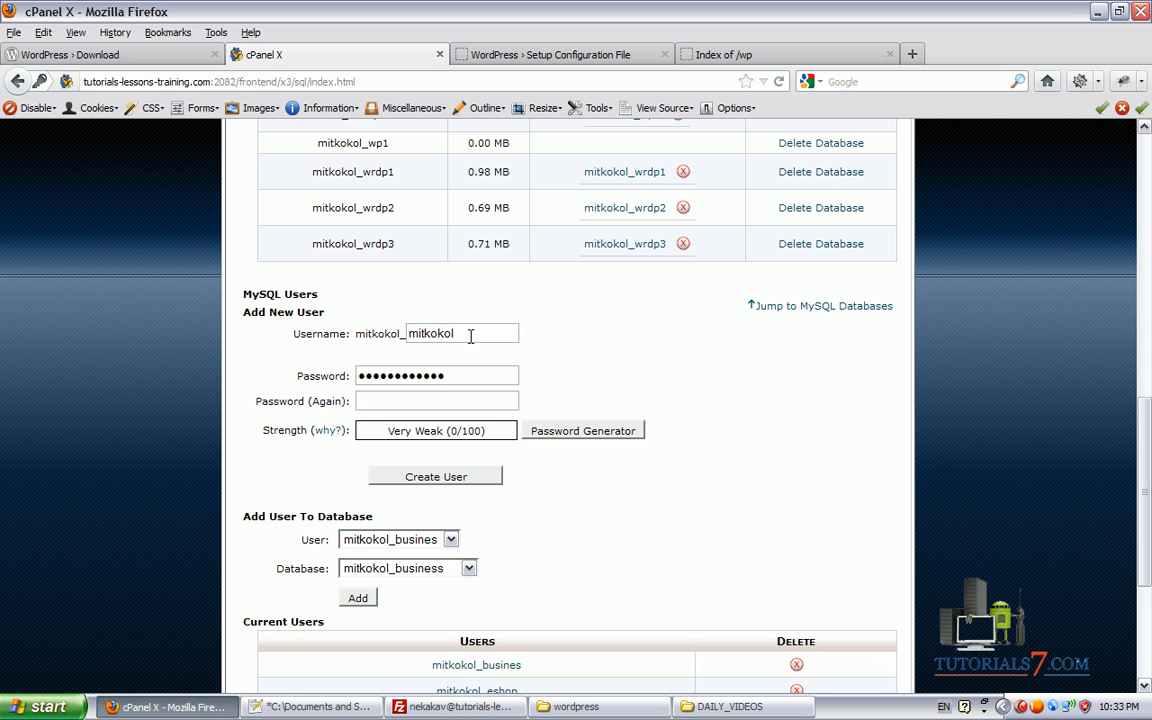
mouse_move(508, 354)
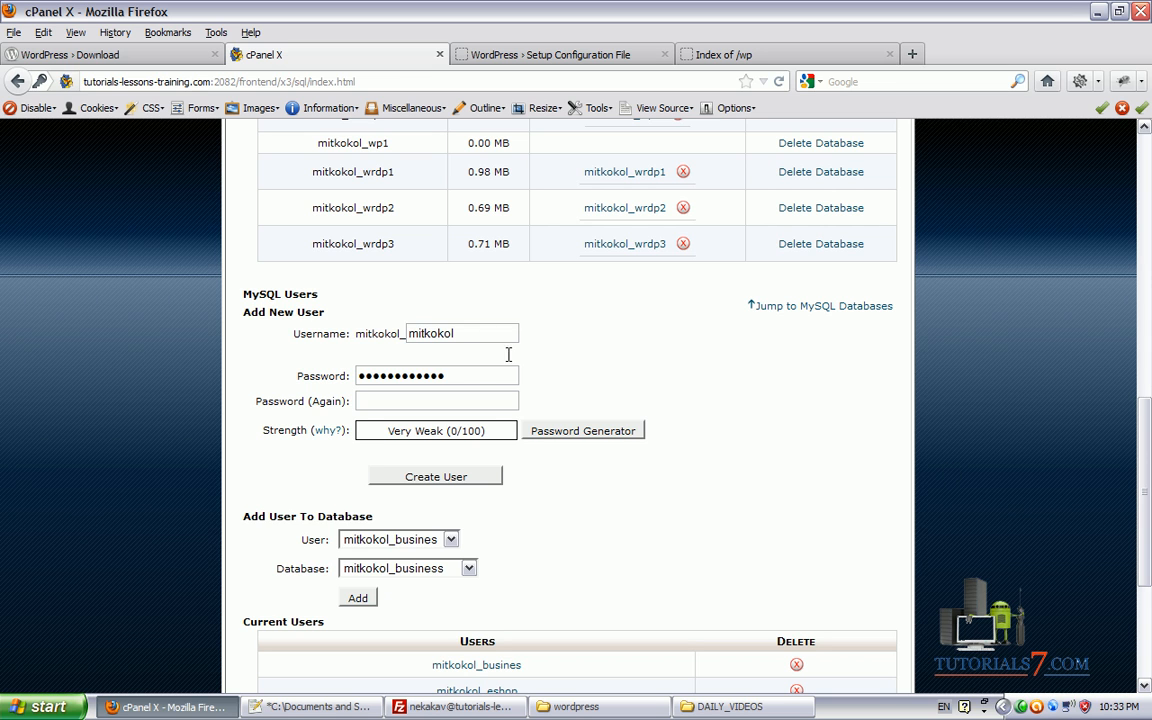
double_click(430, 333)
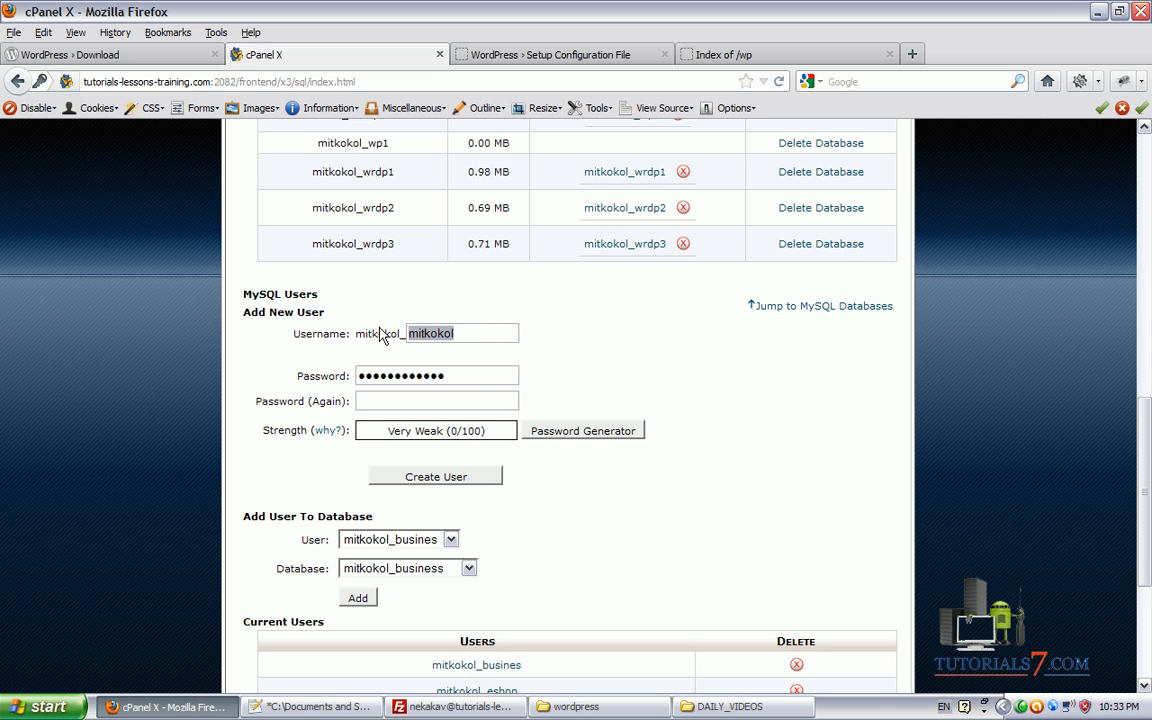
type("wp31")
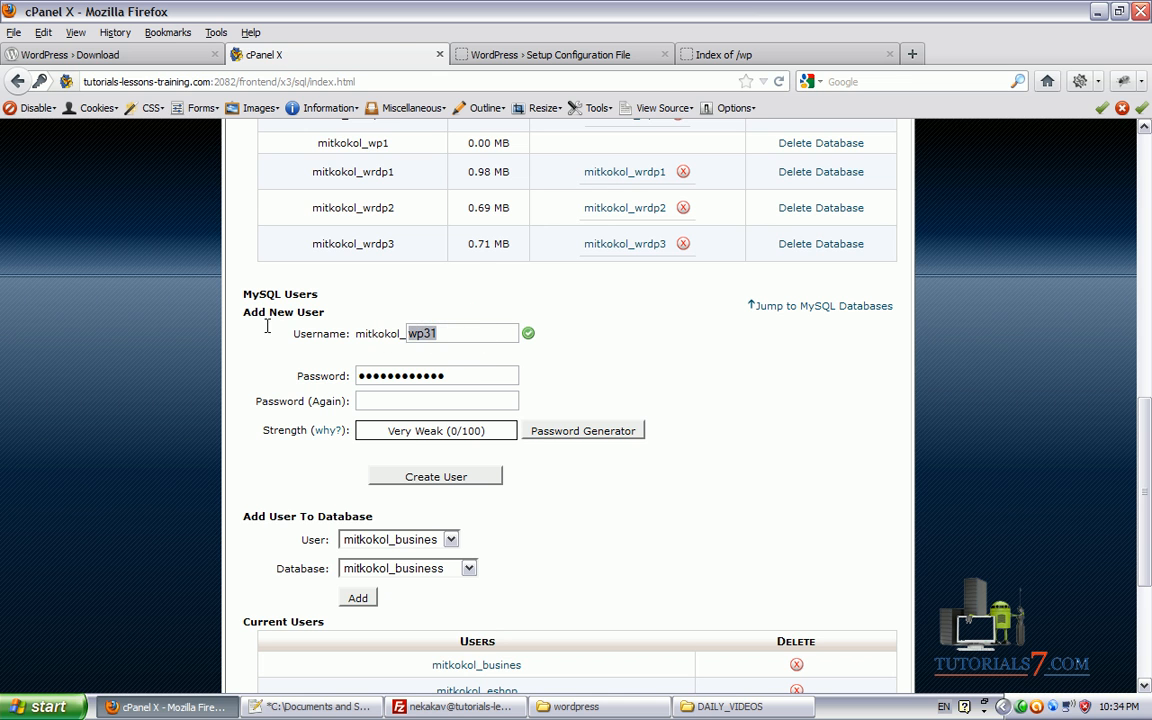
left_click(310, 706)
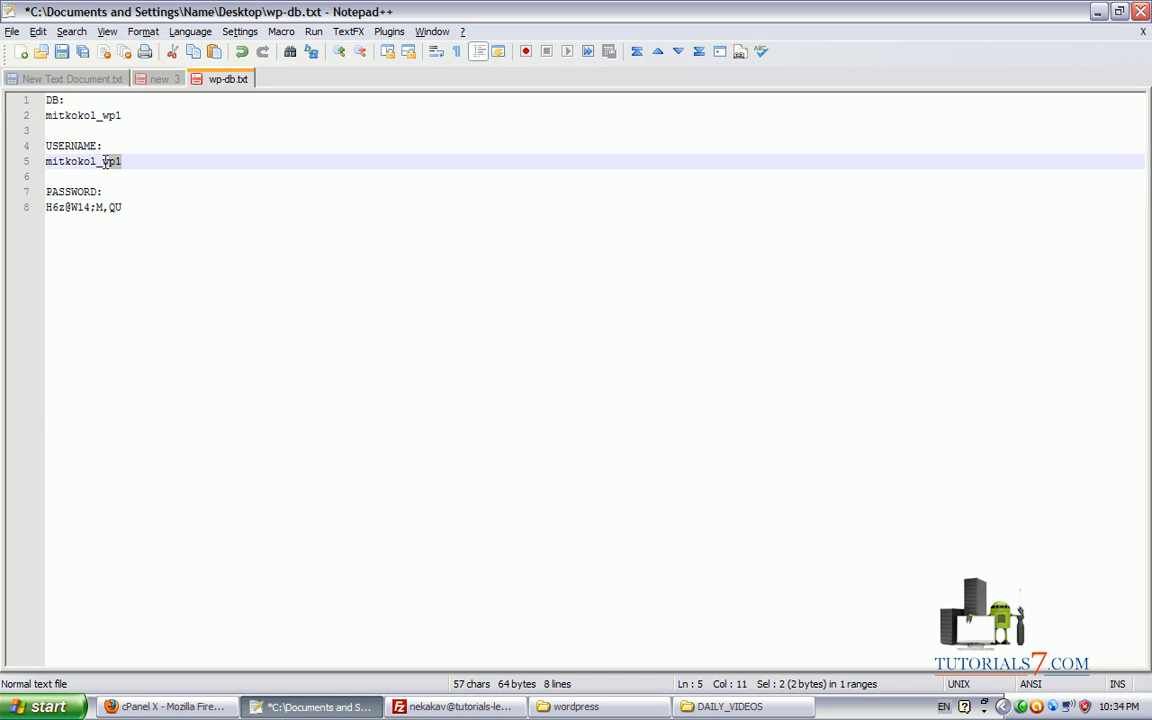
left_click(165, 706)
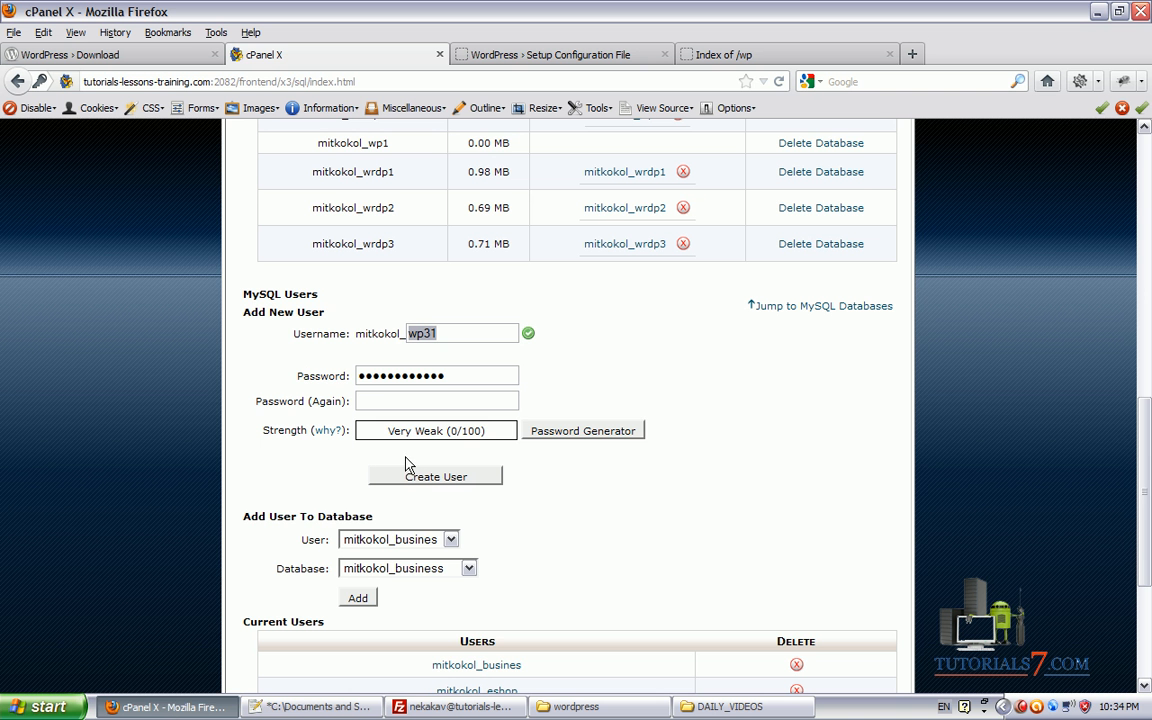
left_click(310, 706)
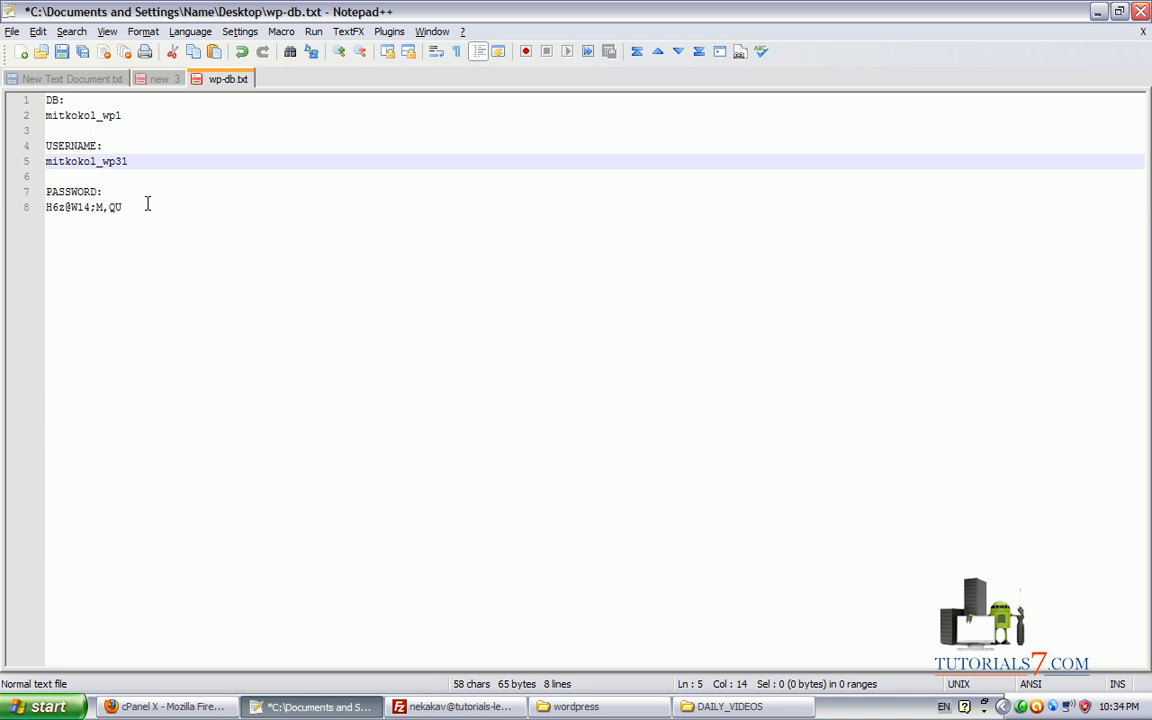
left_click(166, 706)
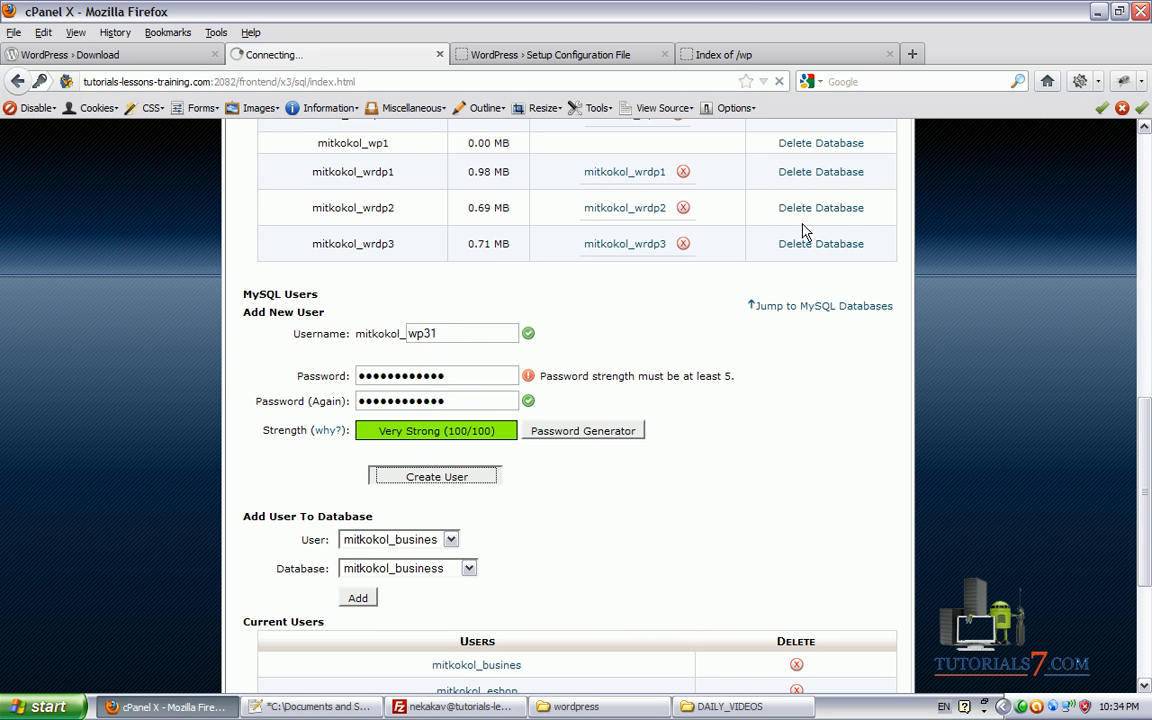
left_click(436, 476)
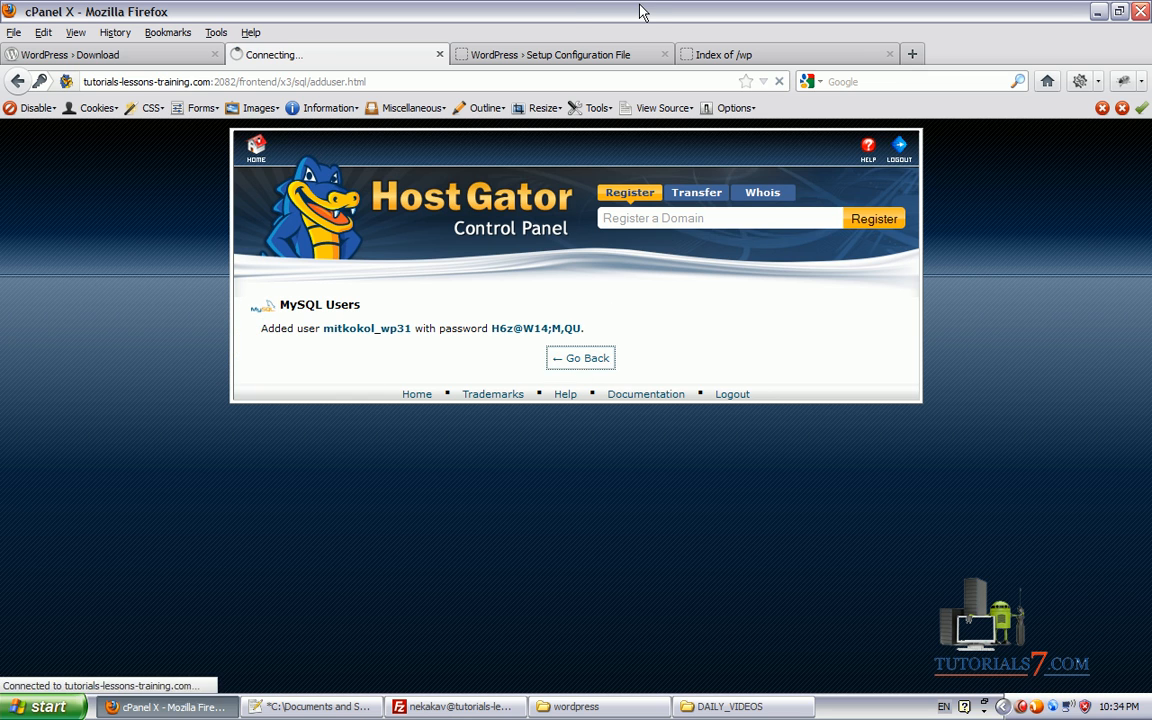
Pair user mitkokol_wp31 with database mitkokol_wp1 under Add User To Database
left_click(580, 357)
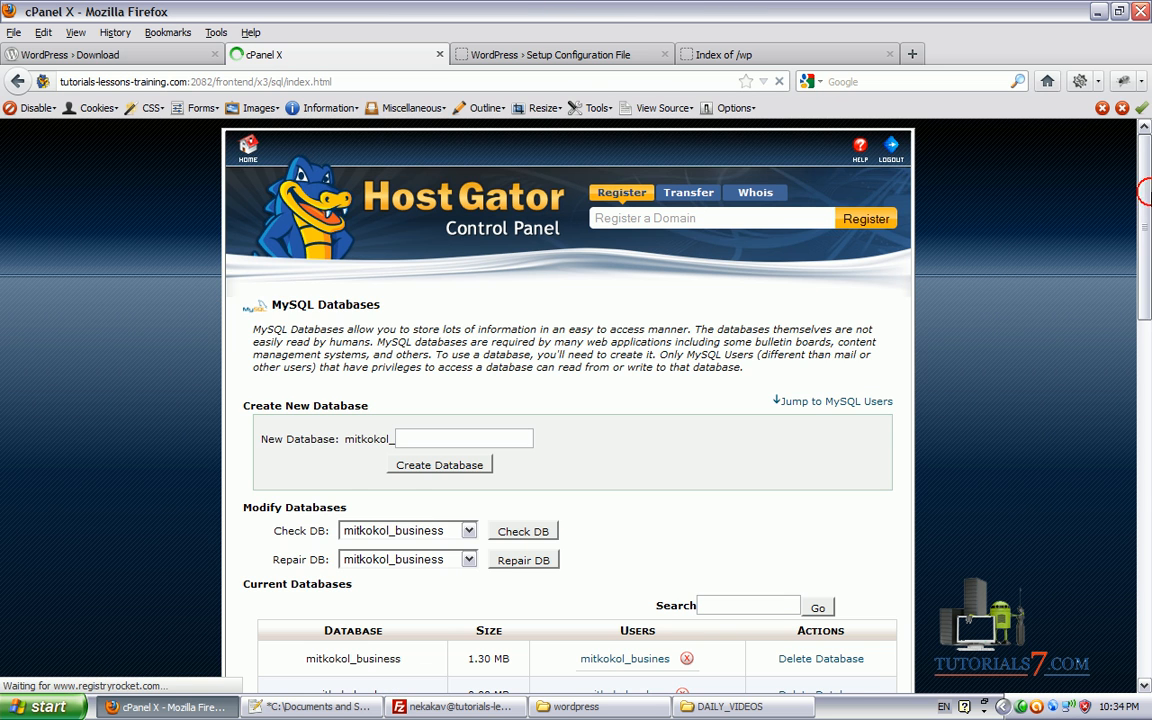
scroll("down", 3)
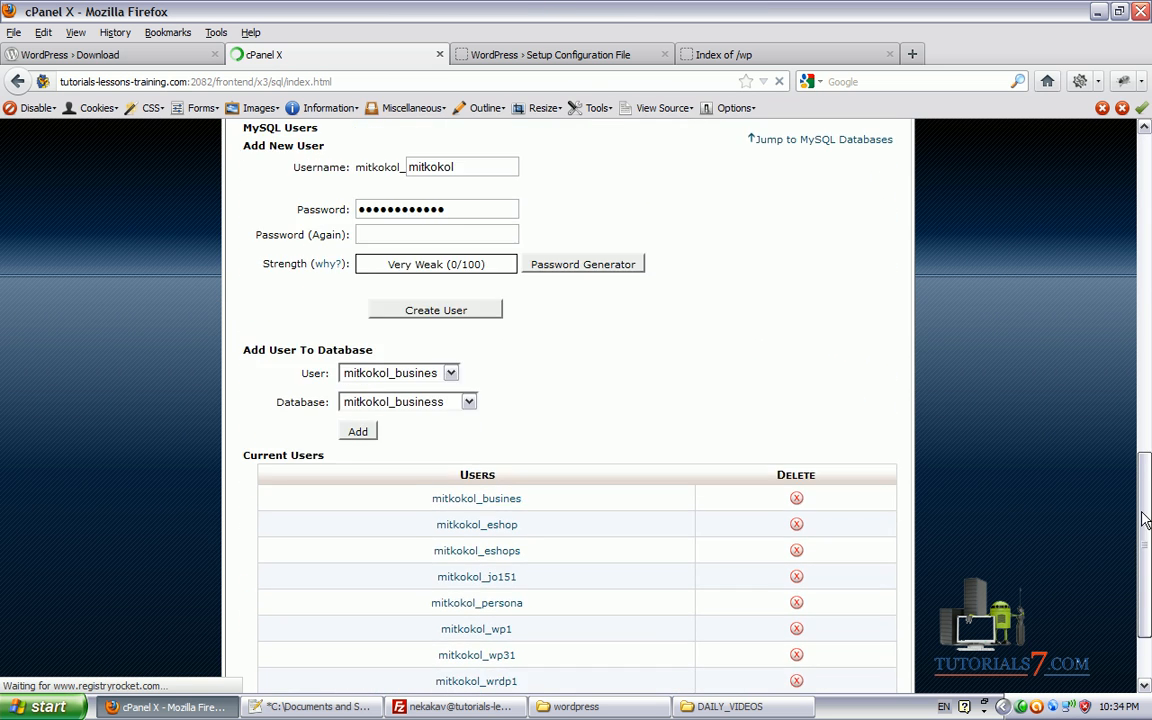
scroll("down", 3)
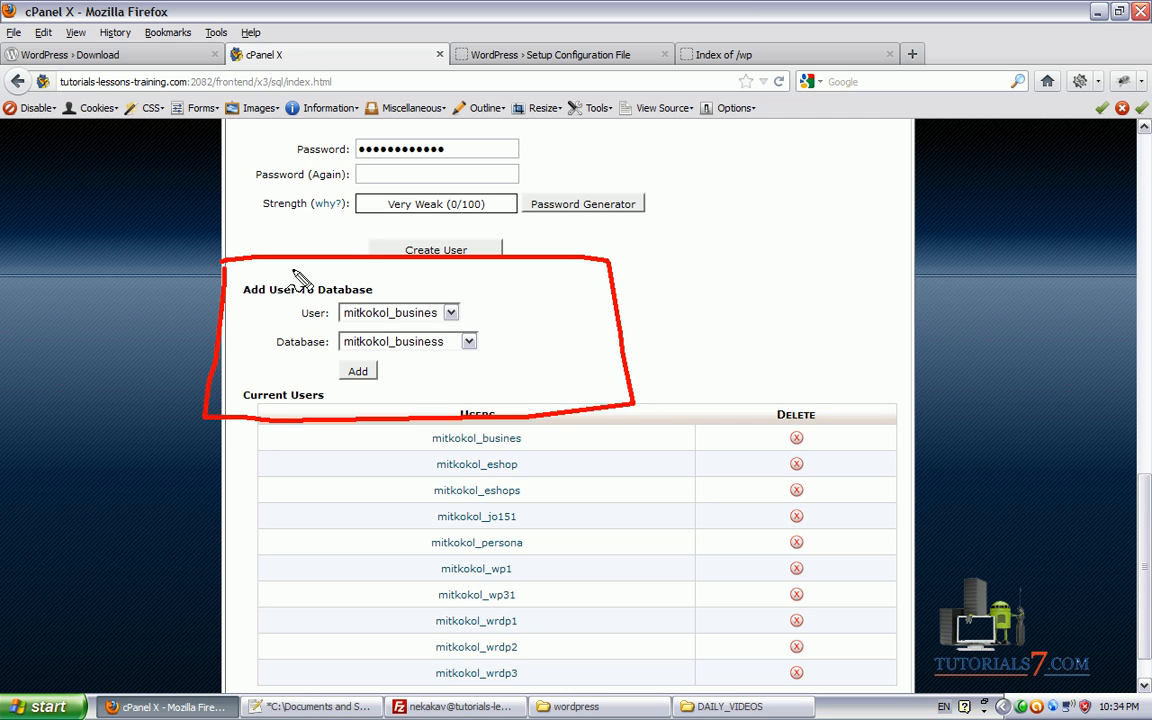
left_click(451, 312)
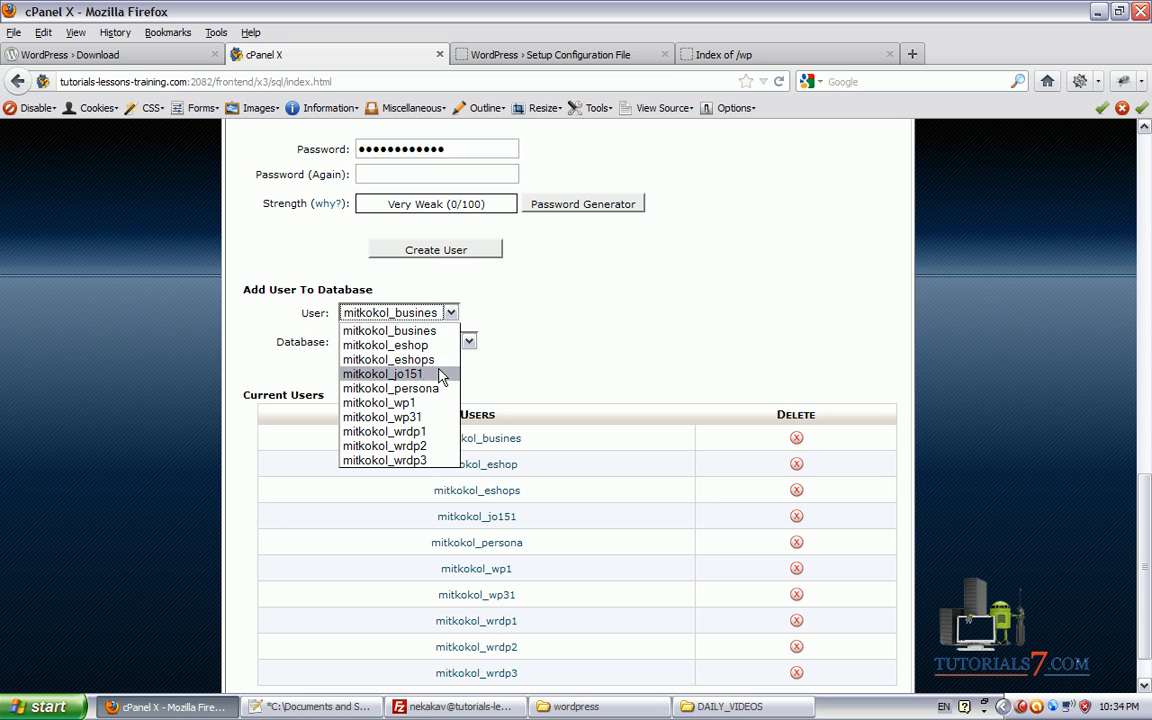
mouse_move(380, 402)
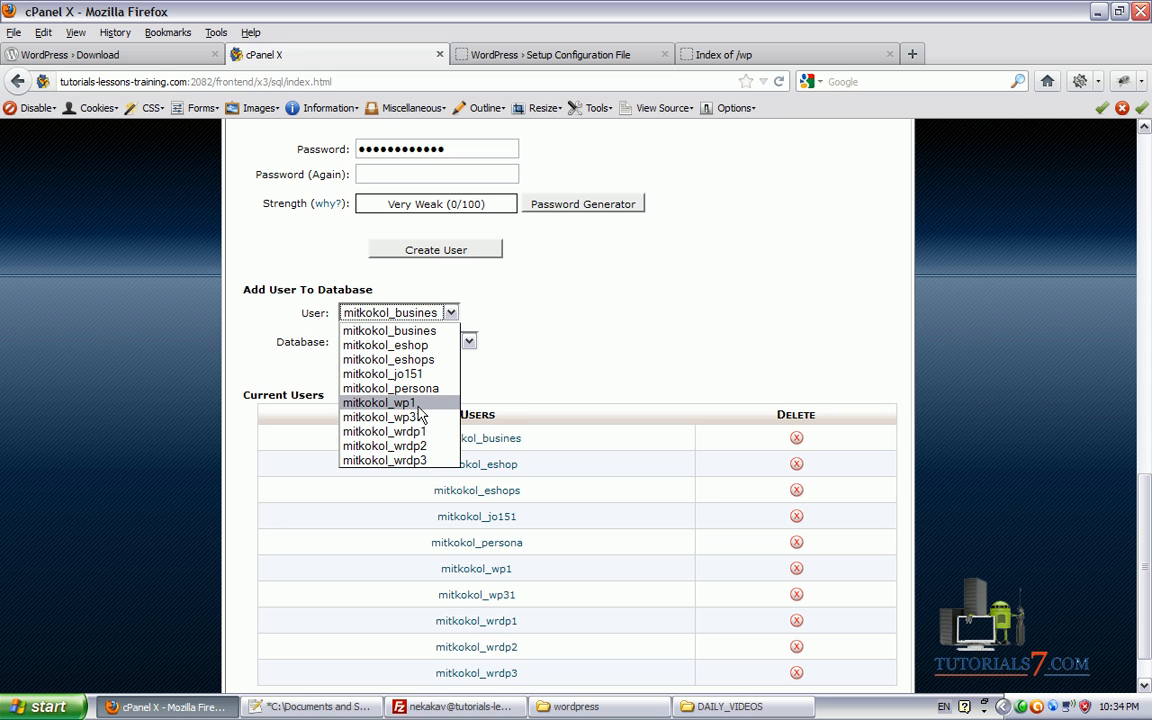
left_click(380, 402)
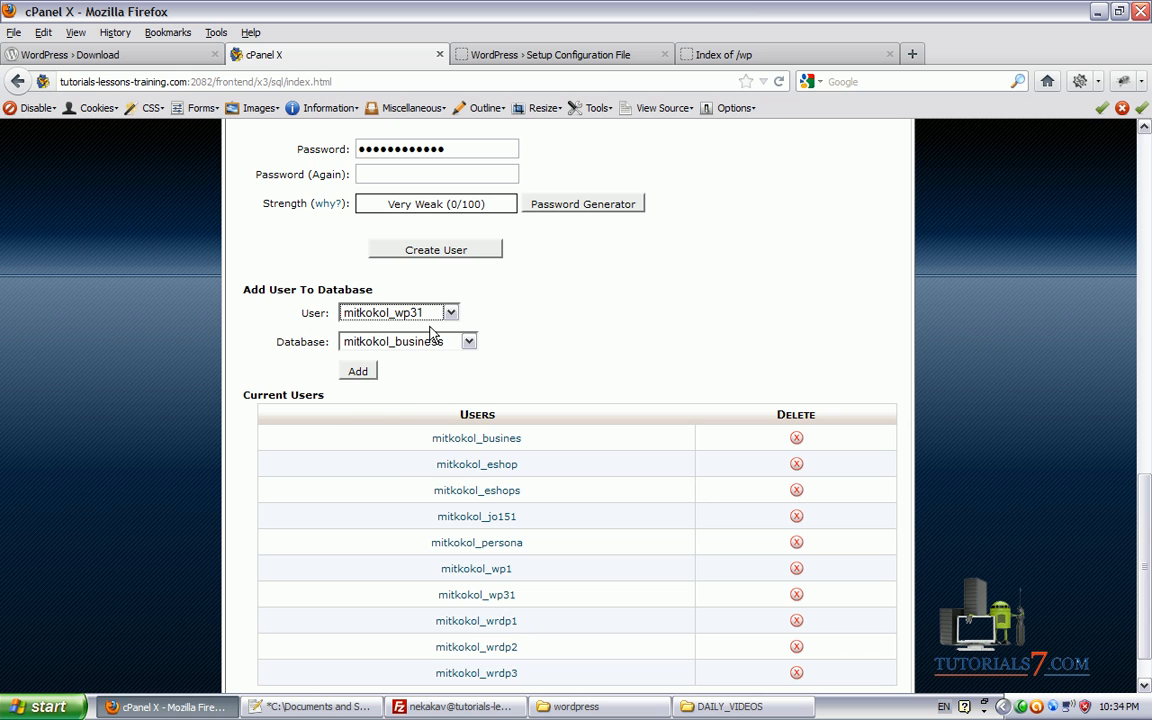
left_click(468, 341)
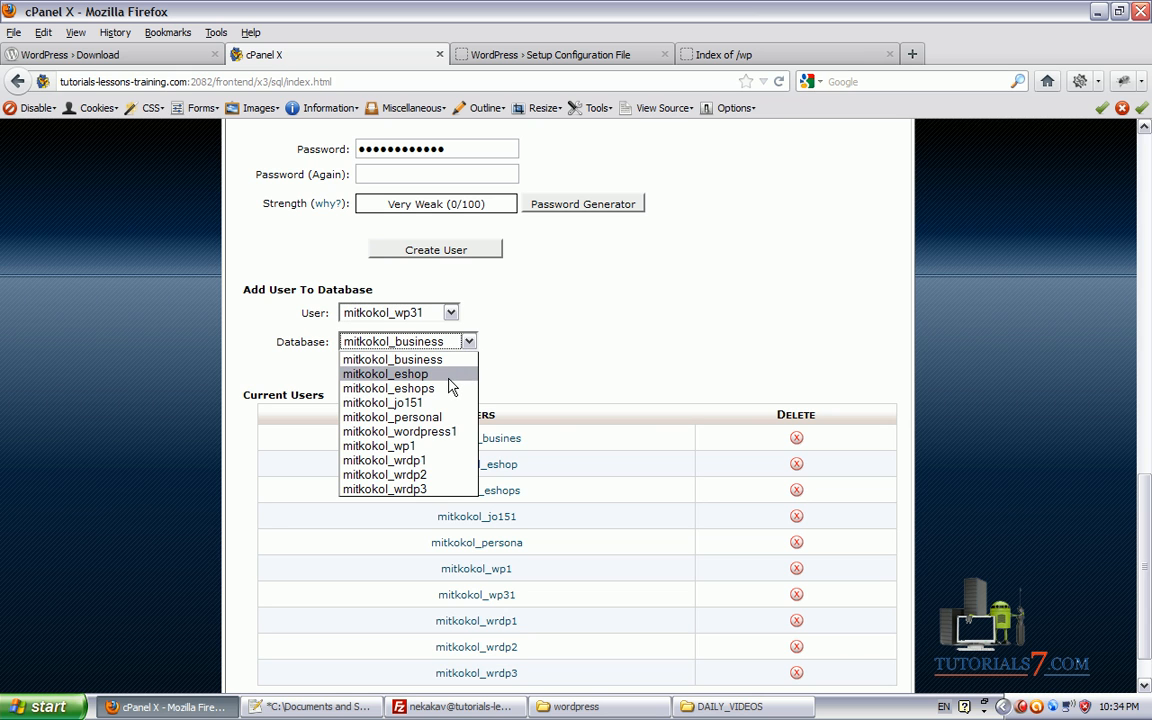
mouse_move(443, 431)
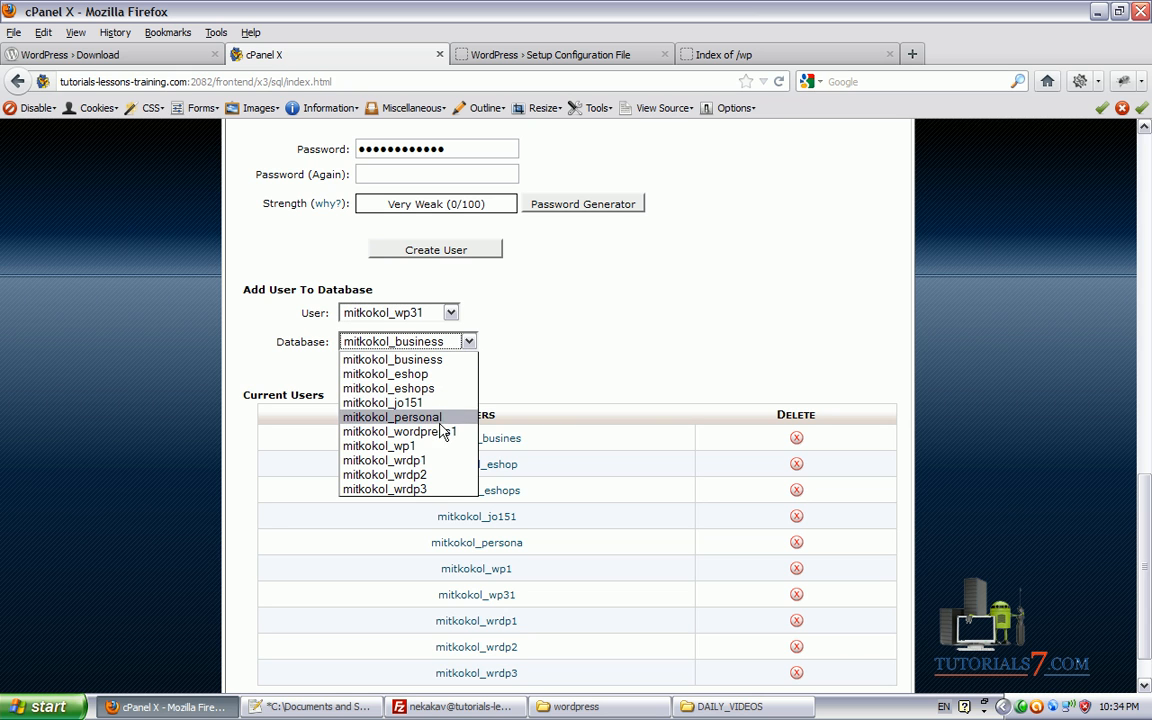
left_click(378, 445)
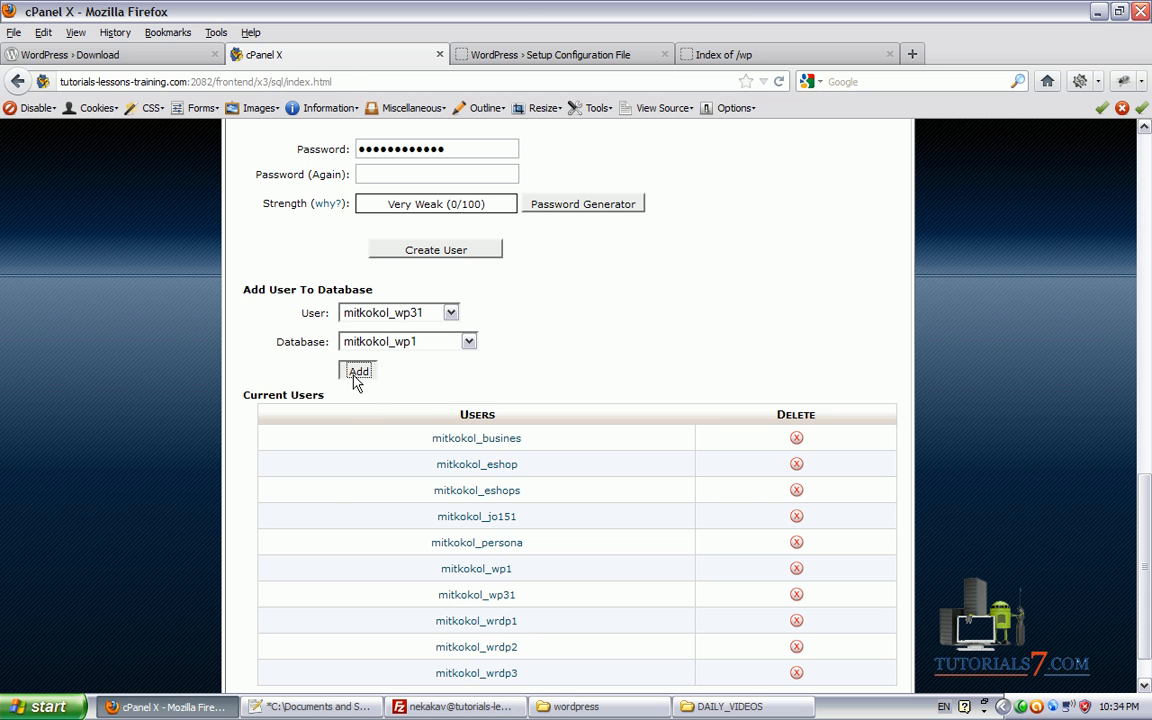
left_click(357, 371)
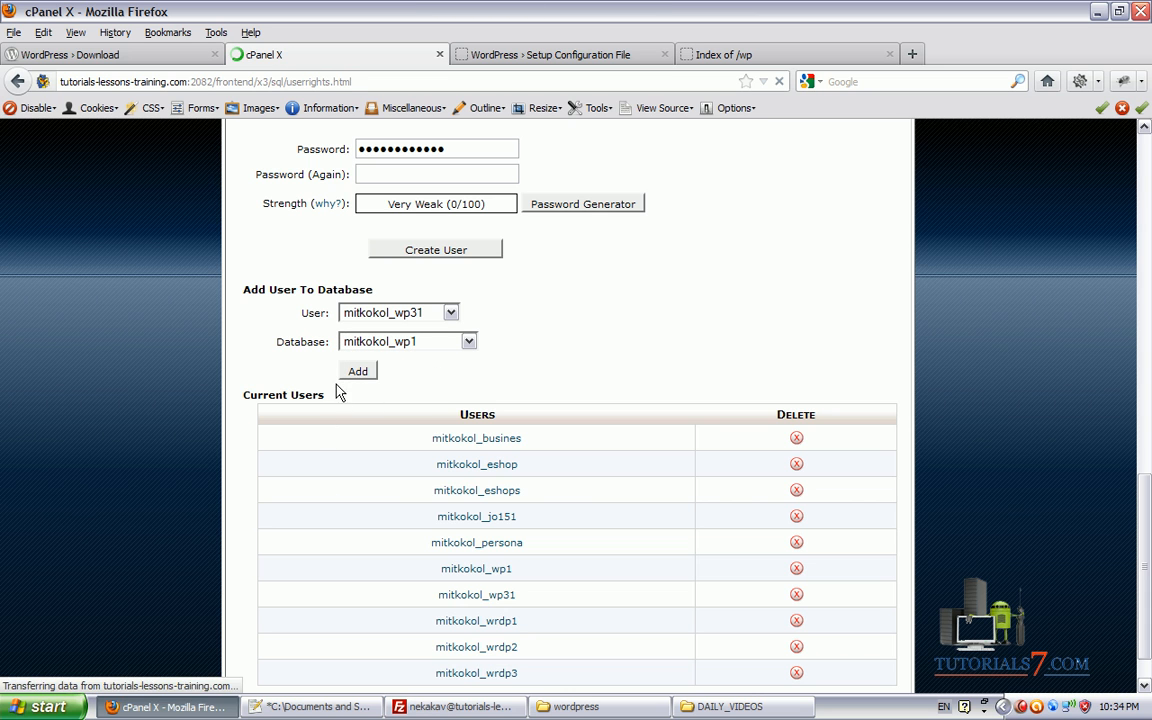
Tick ALL PRIVILEGES for mitkokol_wp31 on mitkokol_wp1 and save the changes
left_click(357, 371)
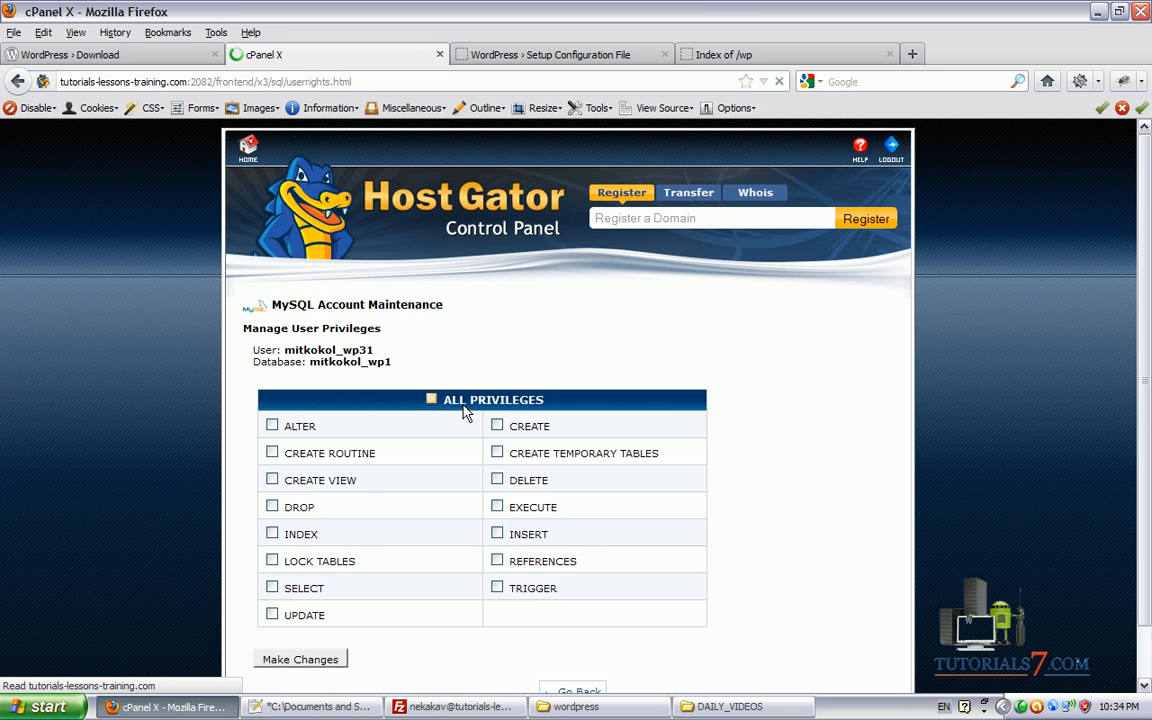
left_click(431, 399)
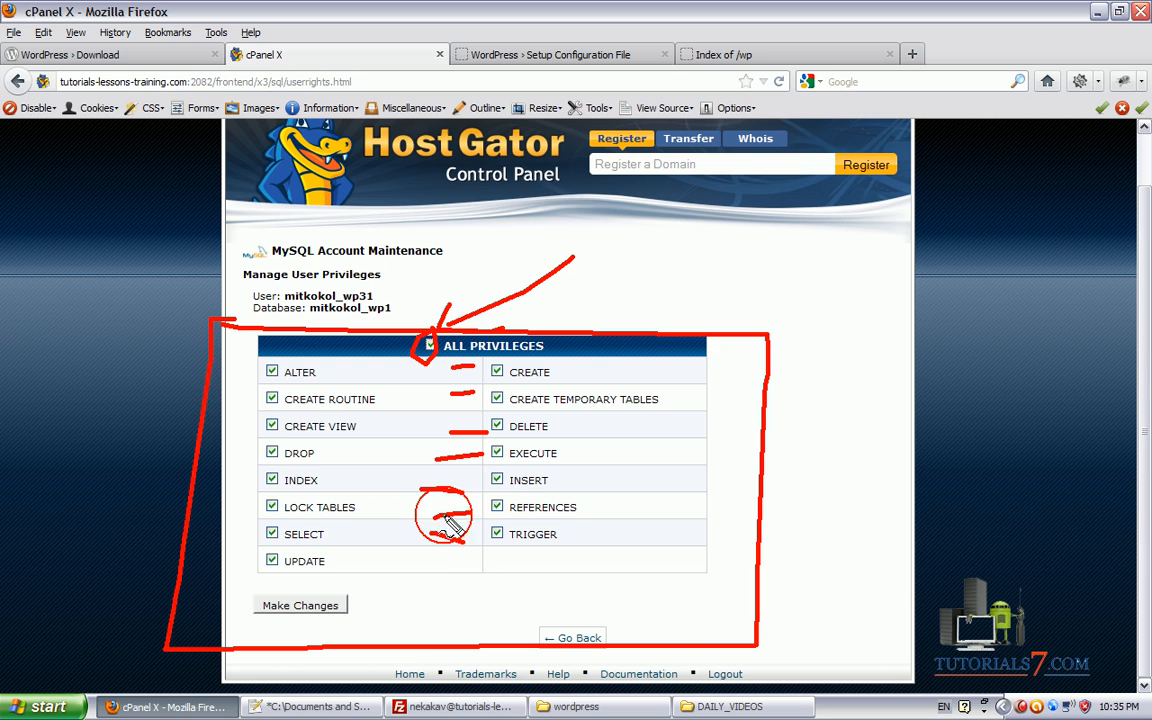
left_click(300, 605)
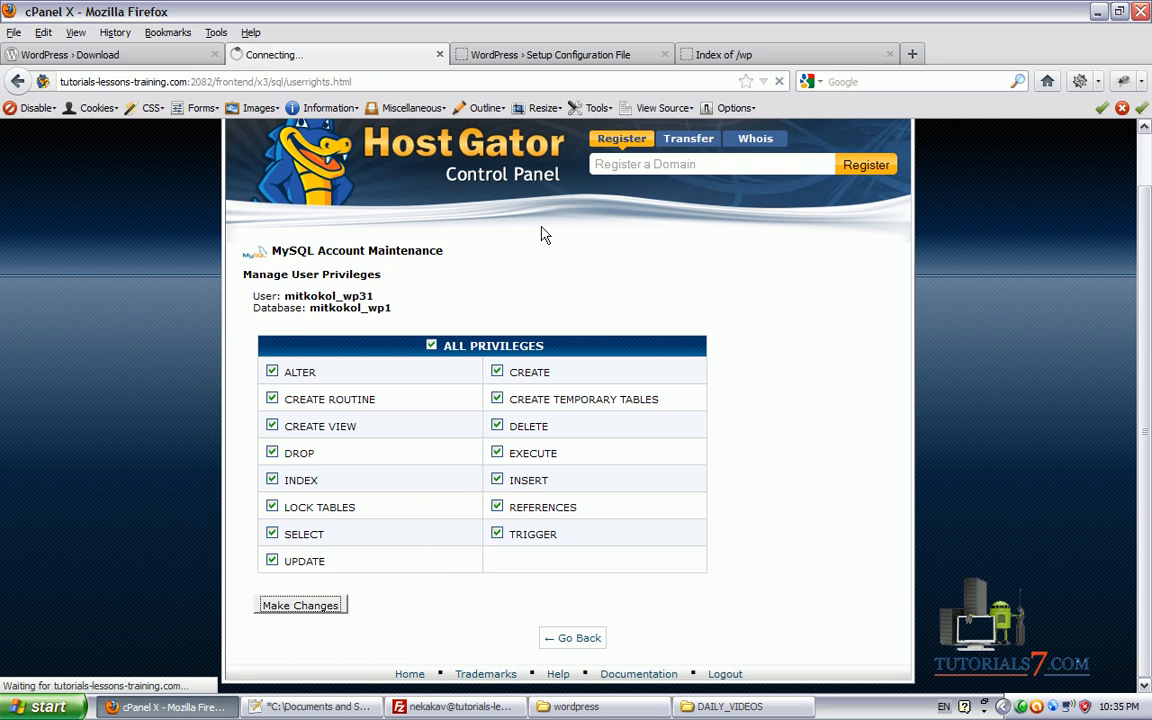
left_click(300, 605)
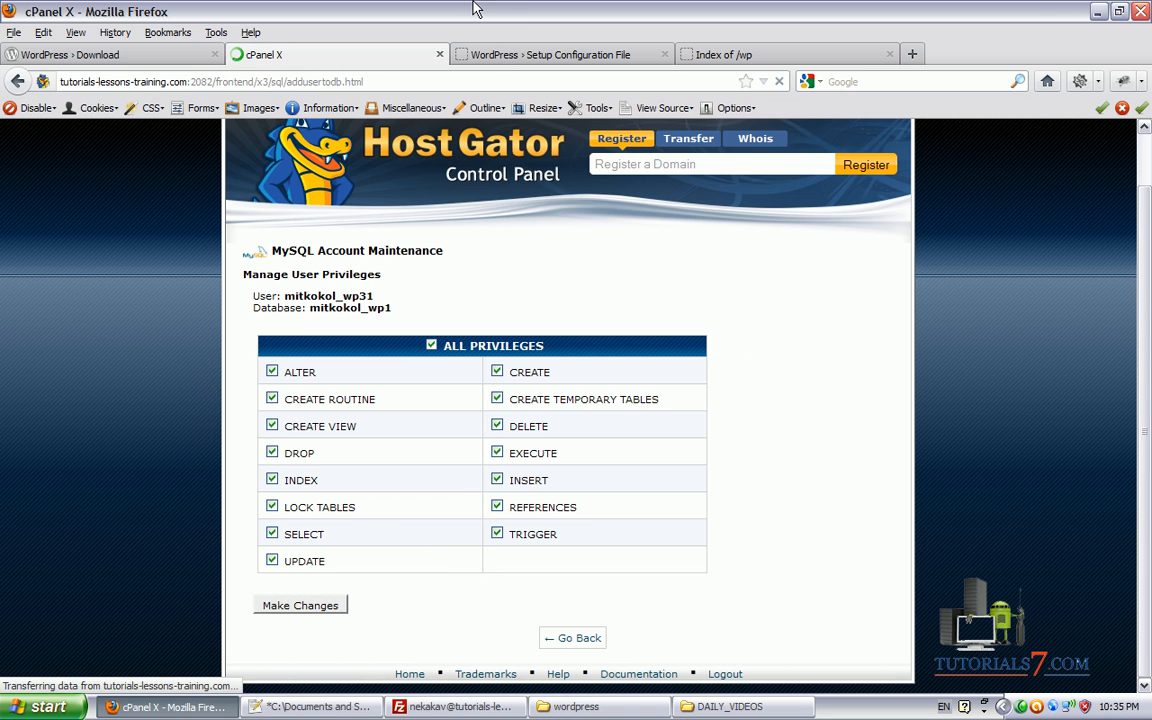
left_click(300, 605)
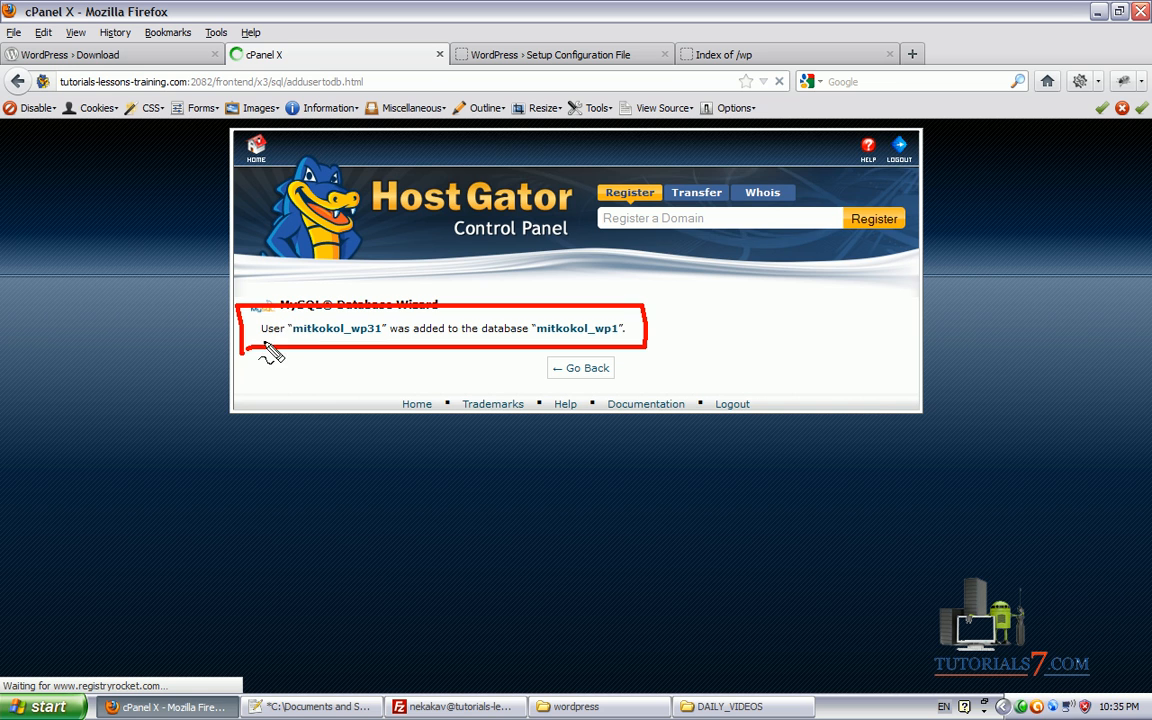
mouse_move(415, 345)
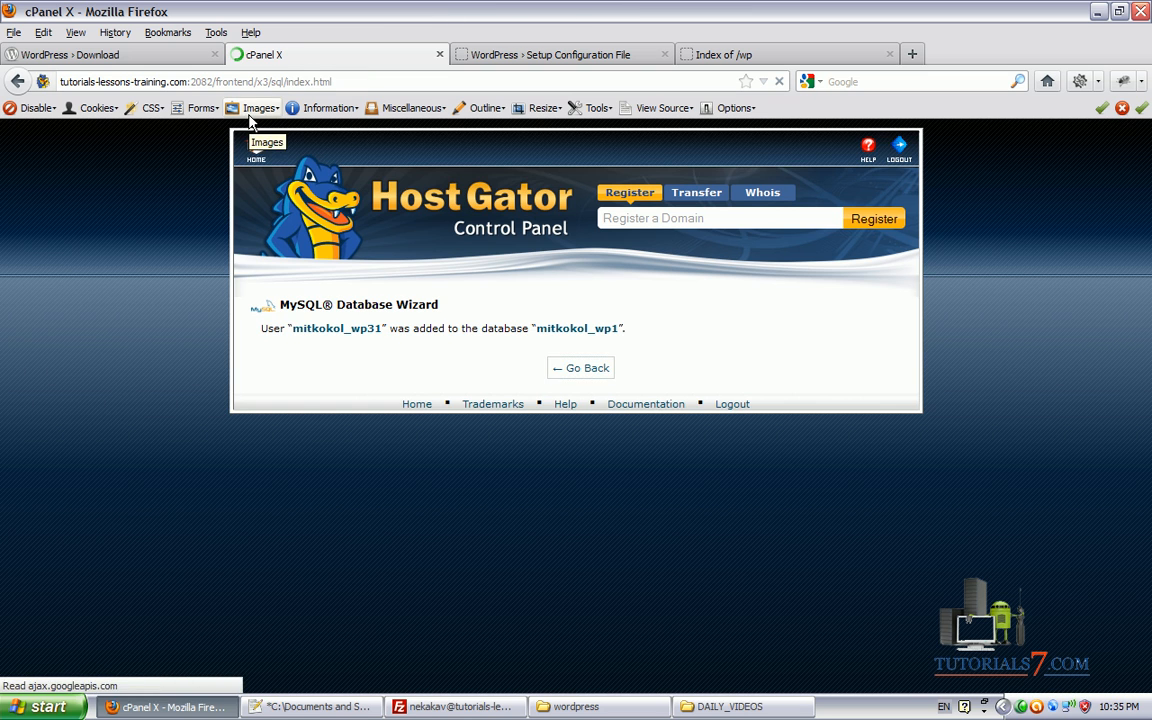
Return to the cPanel home page and scroll down through its tools
left_click(581, 368)
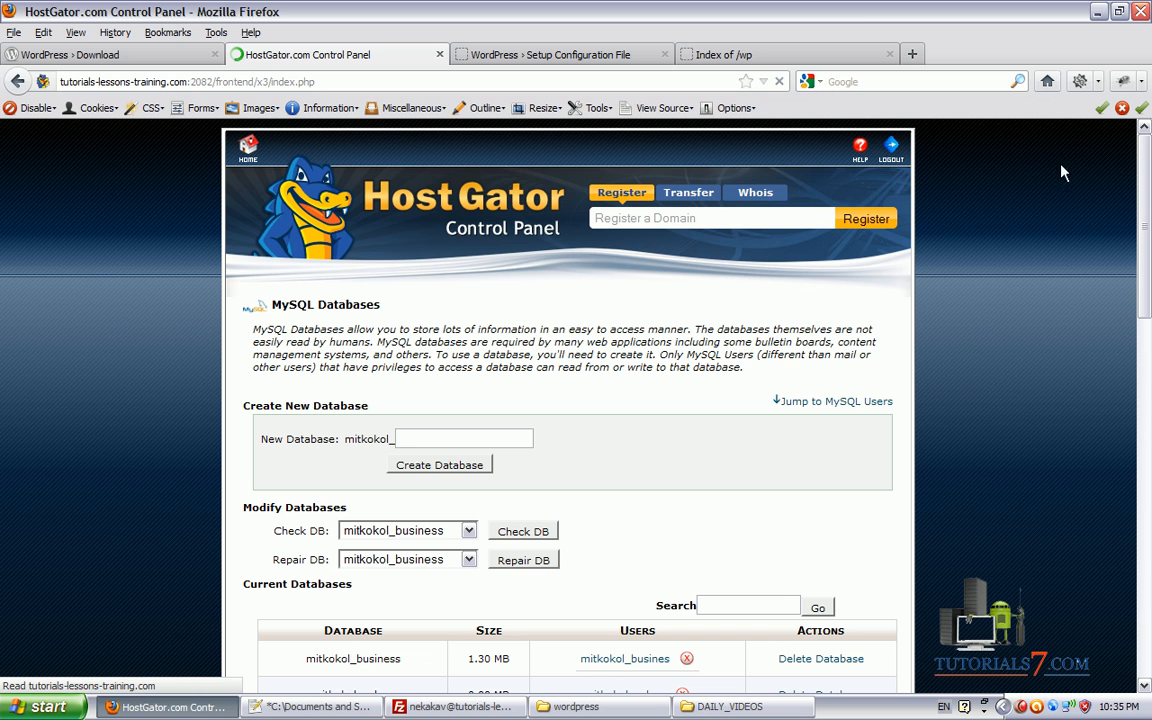
left_click(247, 148)
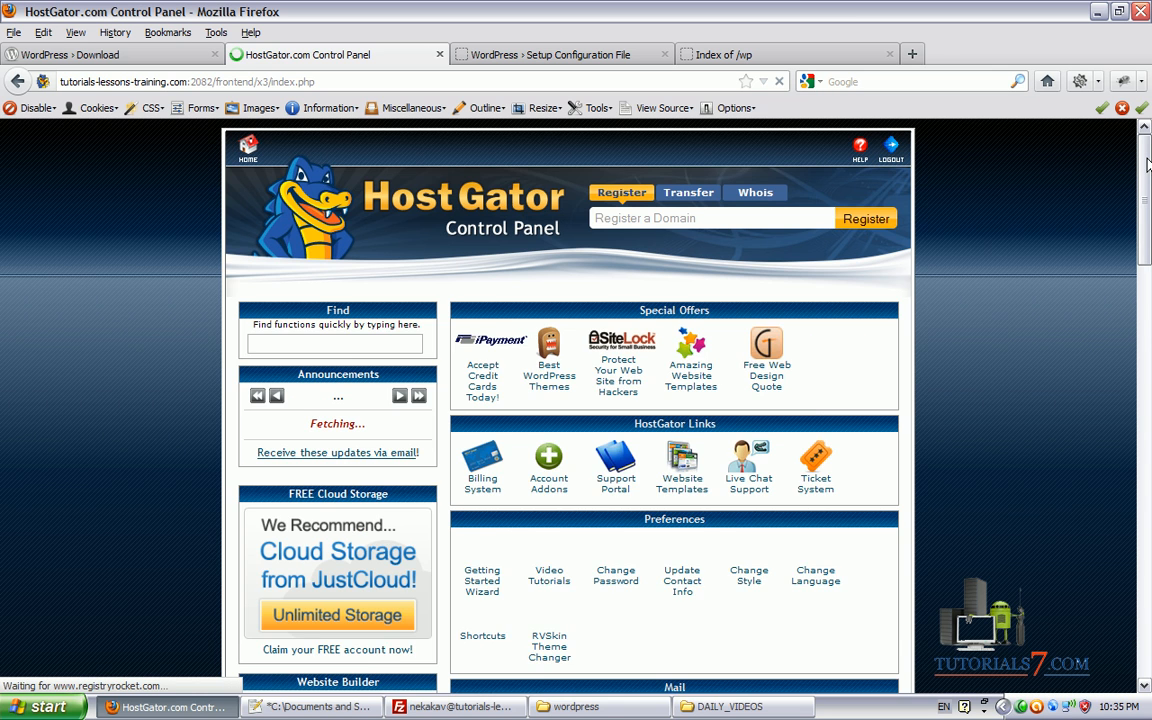
scroll("down", 3)
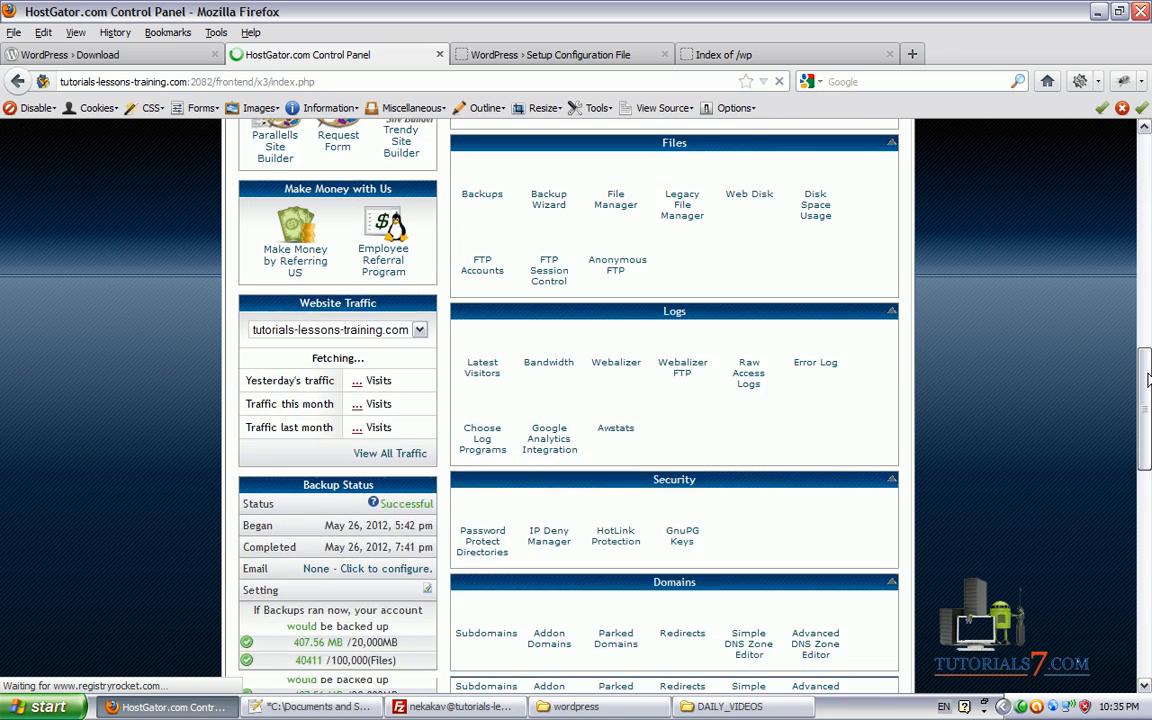
scroll("down", 3)
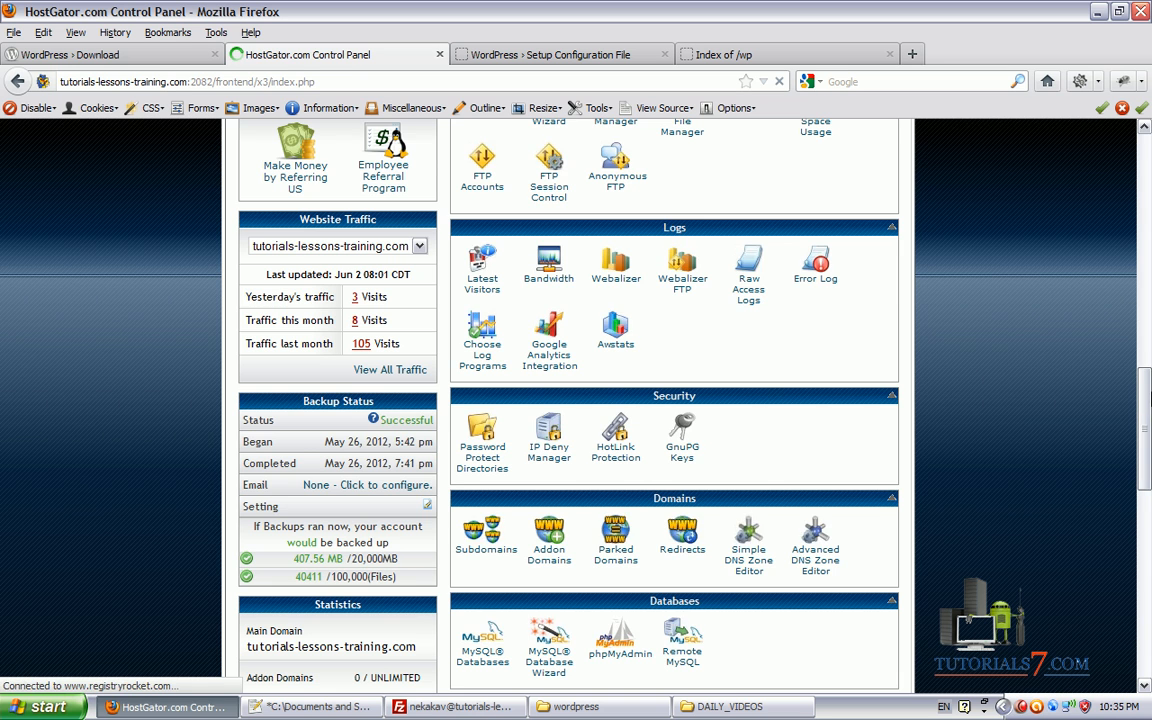
scroll("down", 3)
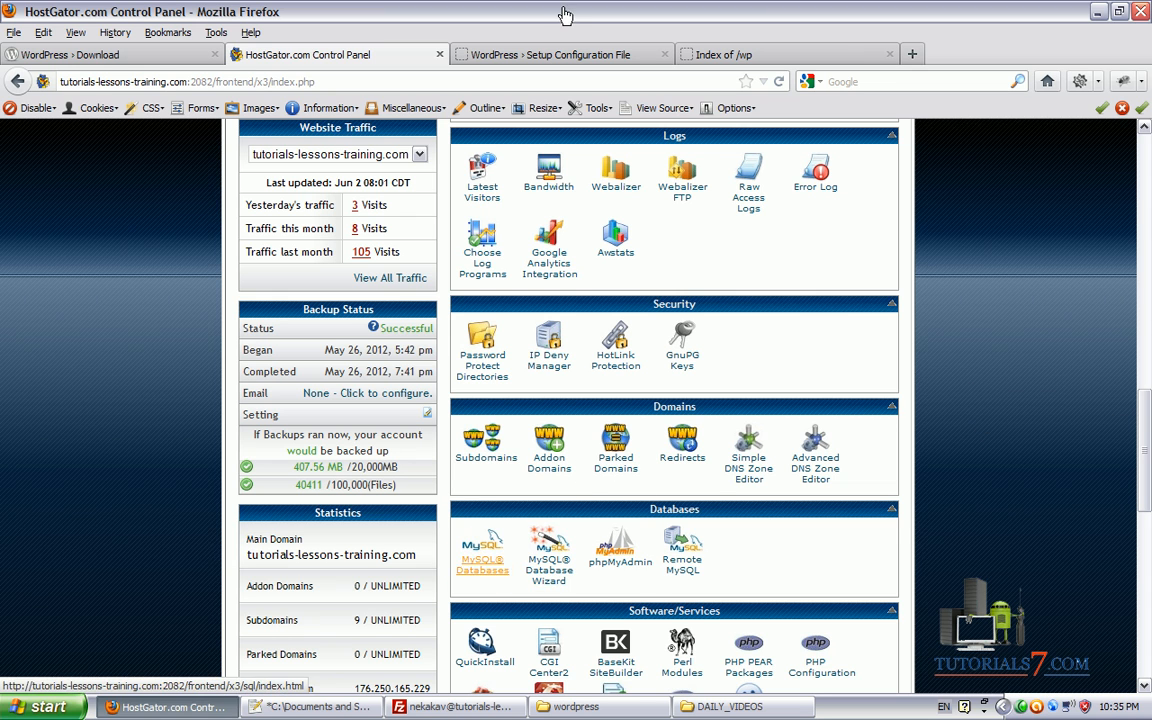
Open MySQL Databases and scroll down to the Add User To Database section
left_click(482, 564)
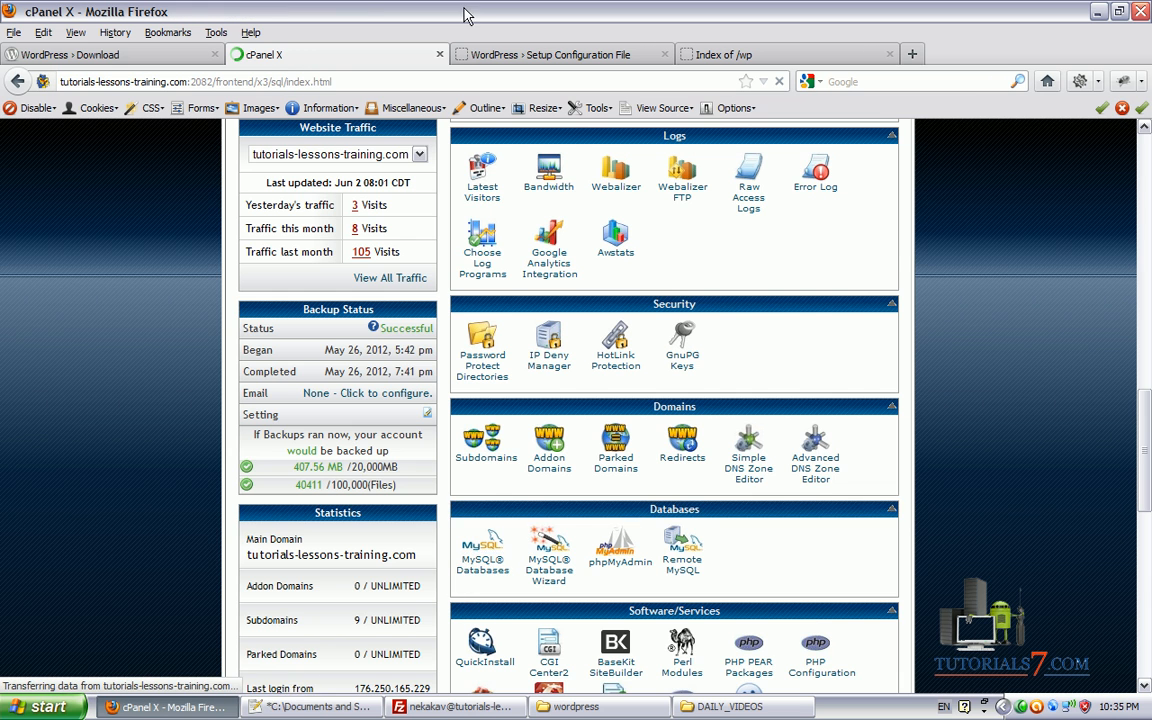
left_click(483, 545)
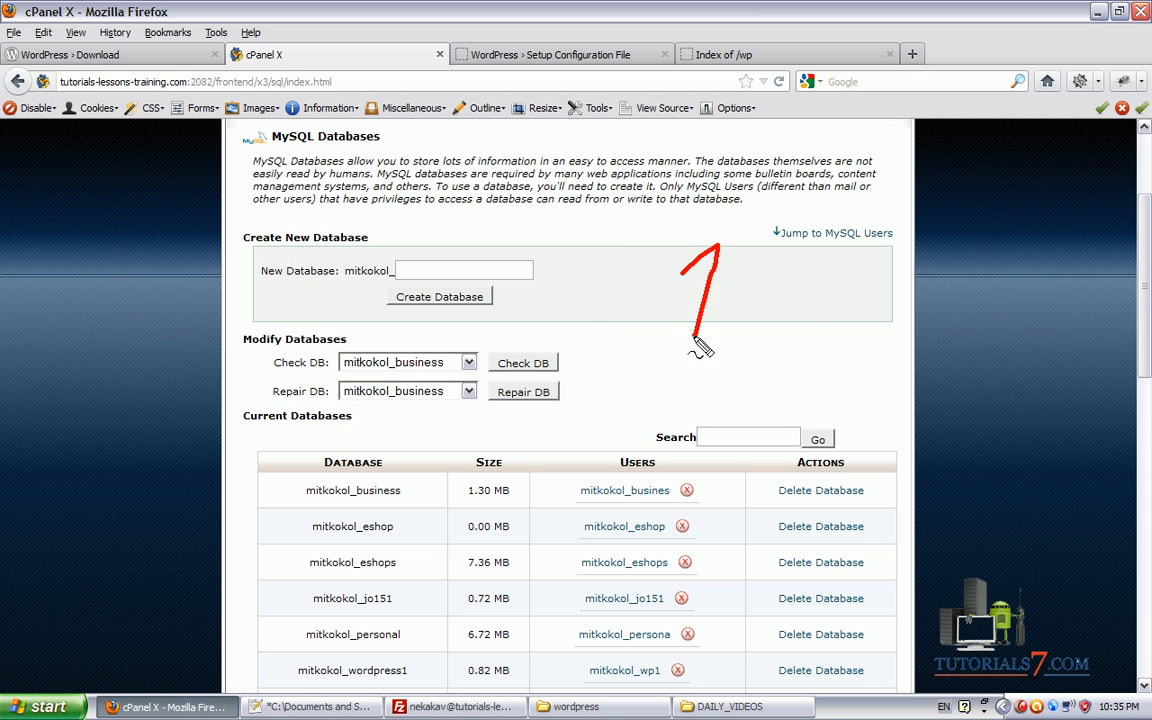
scroll("down", 3)
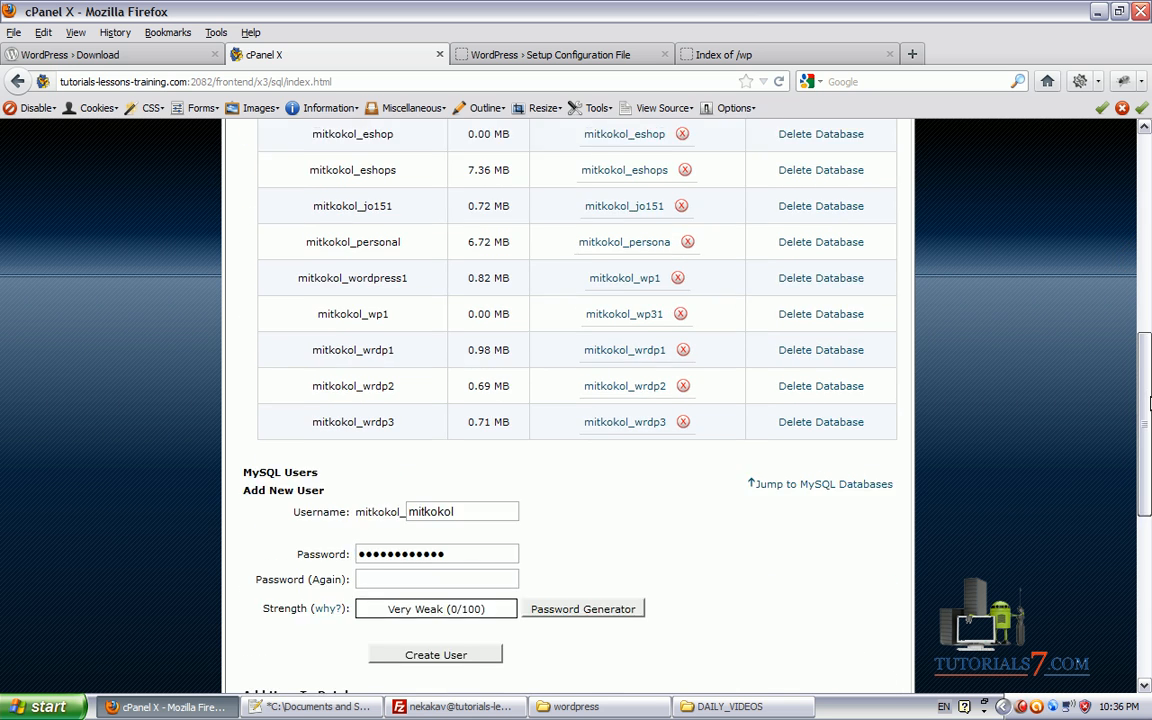
scroll("down", 3)
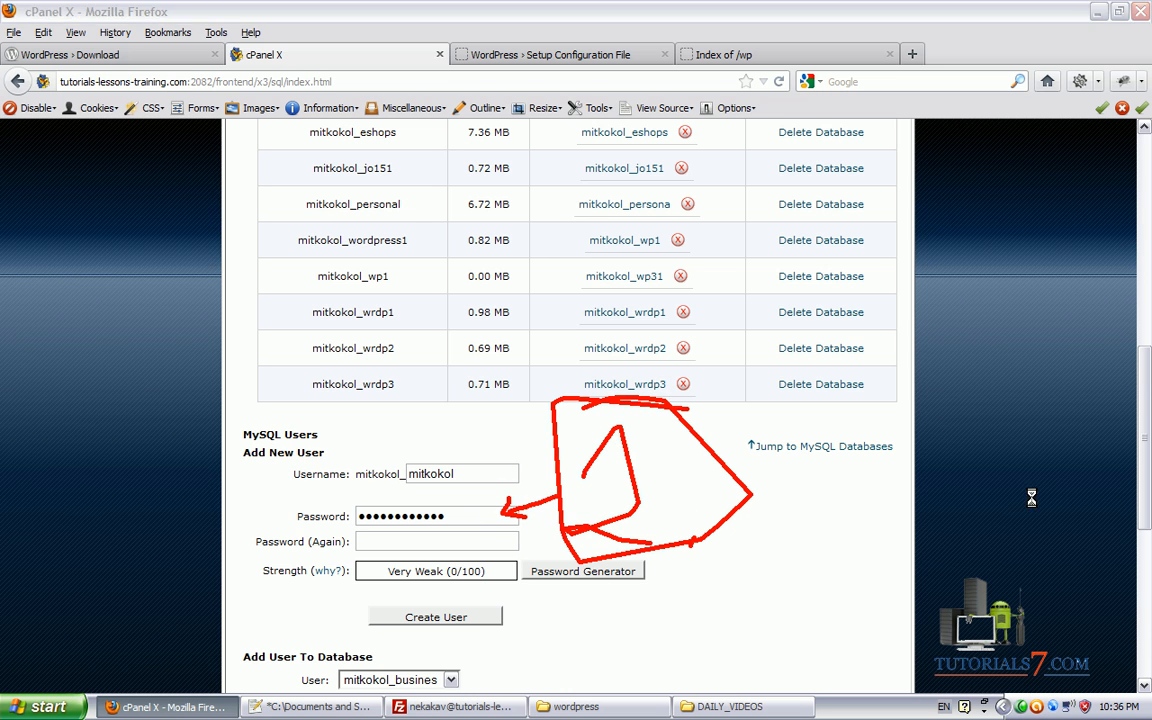
scroll("down", 3)
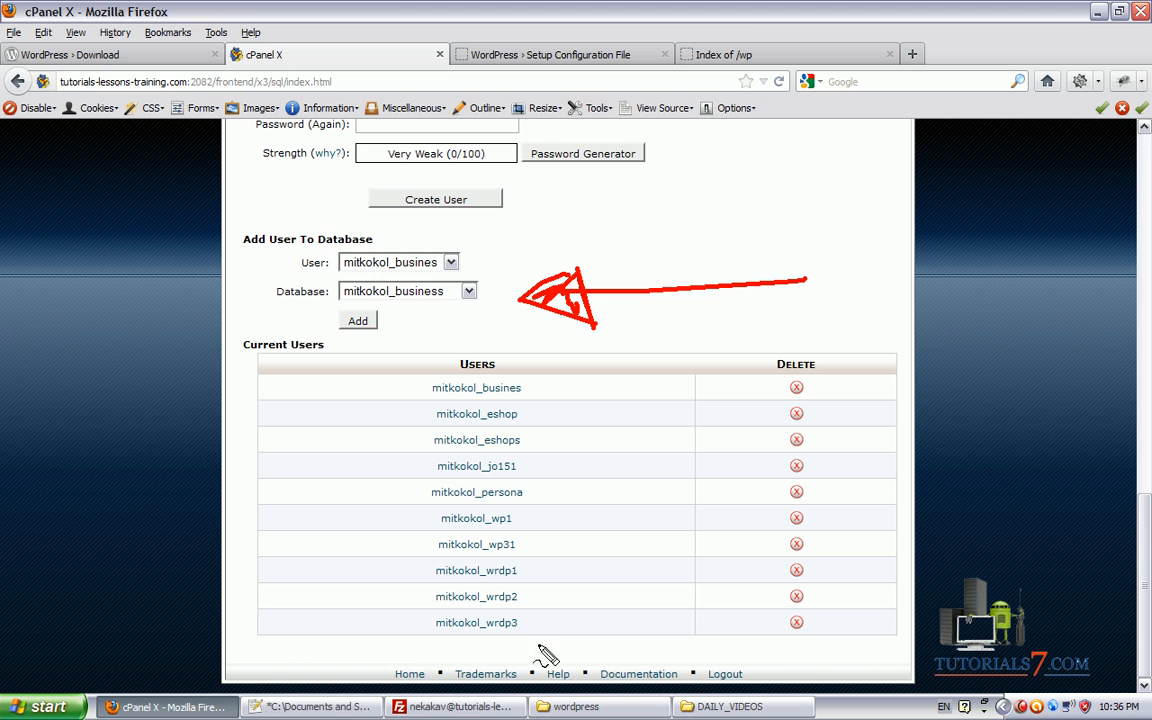
left_click(310, 706)
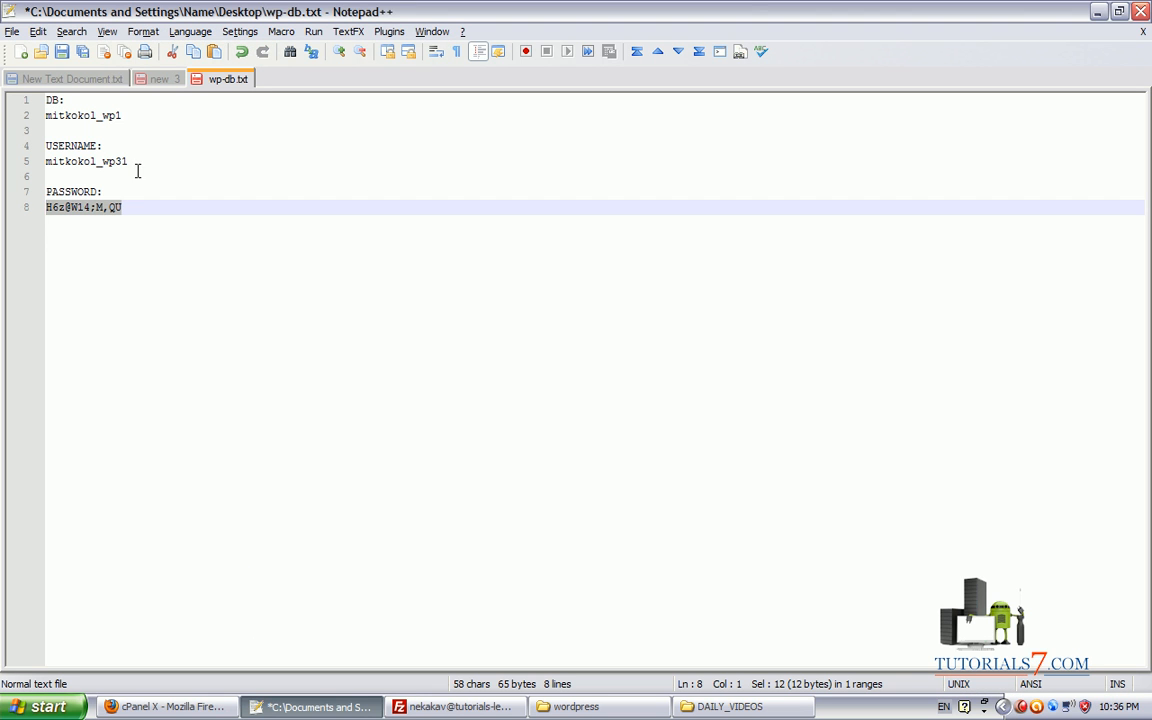
left_click(165, 707)
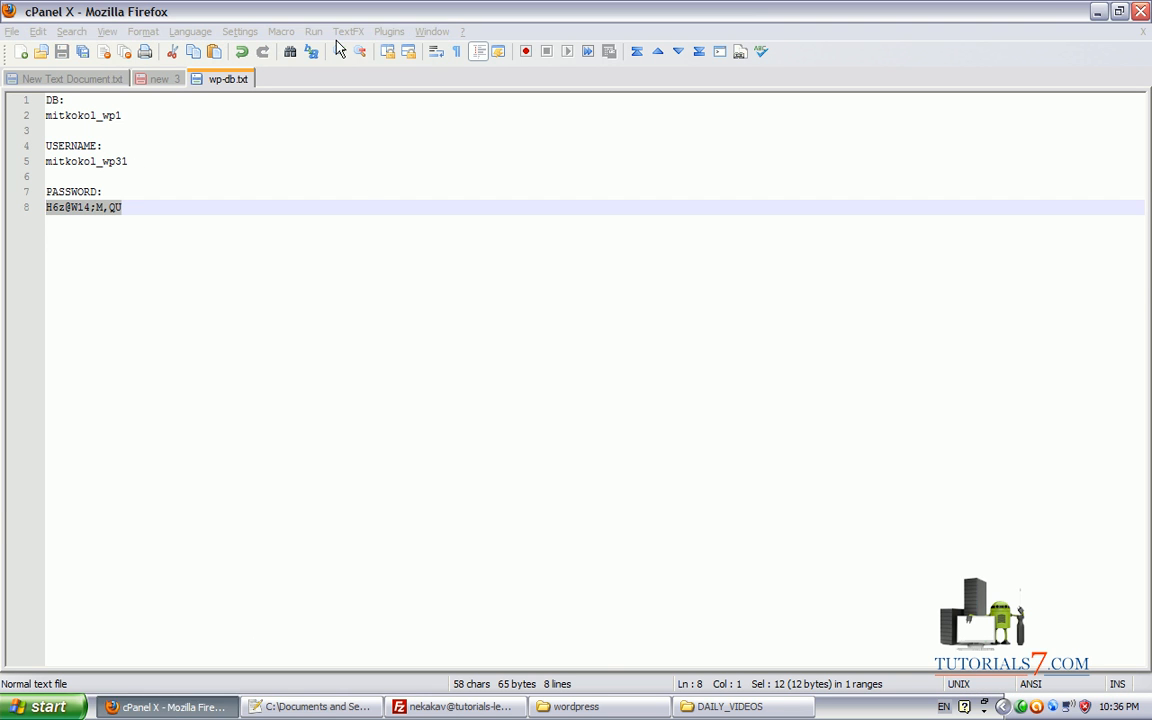
left_click(167, 706)
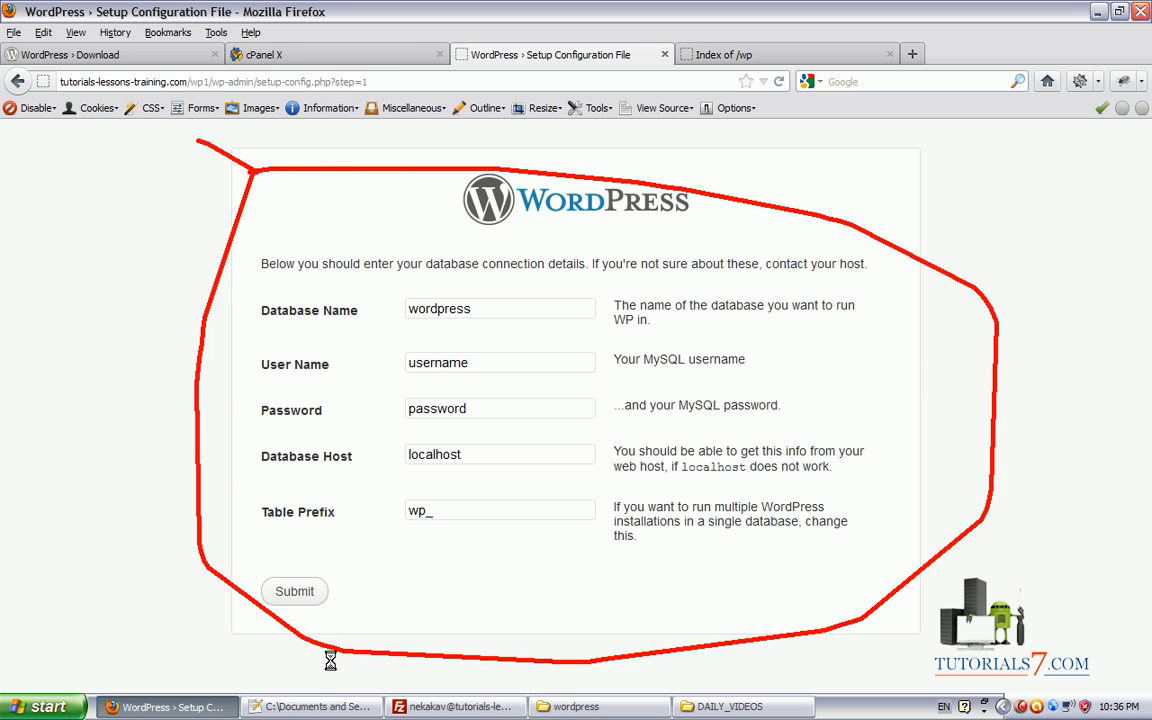
left_click(310, 706)
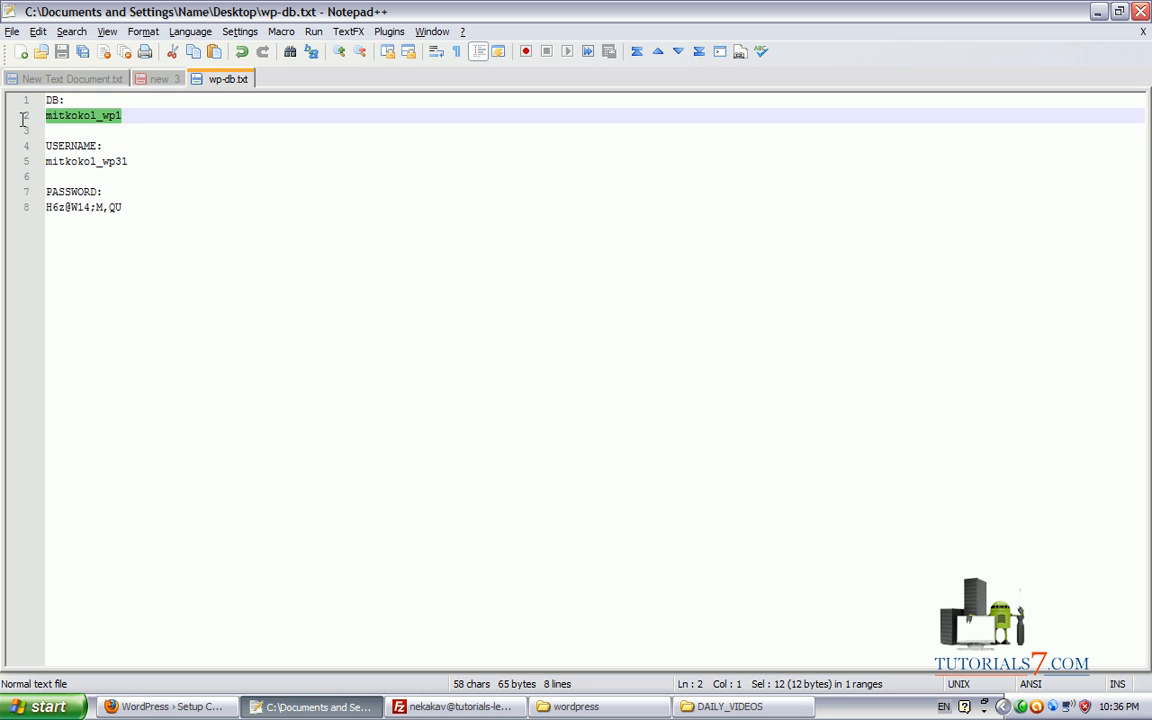
left_click(165, 706)
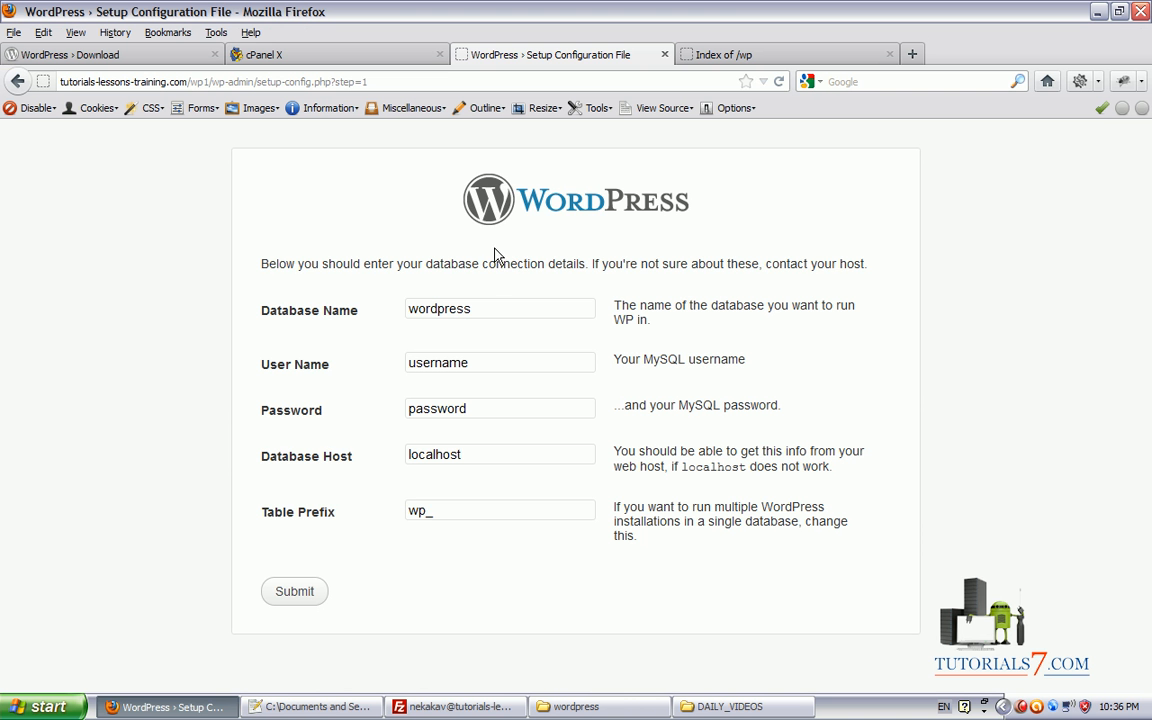
left_click(310, 706)
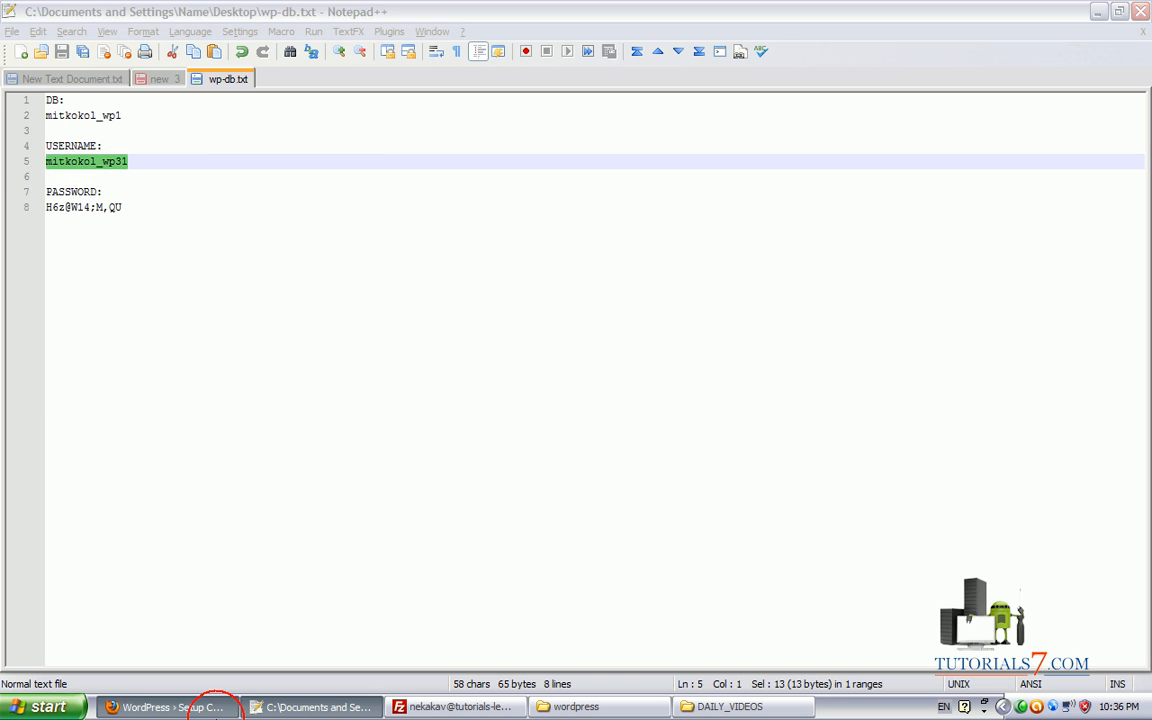
left_click(168, 707)
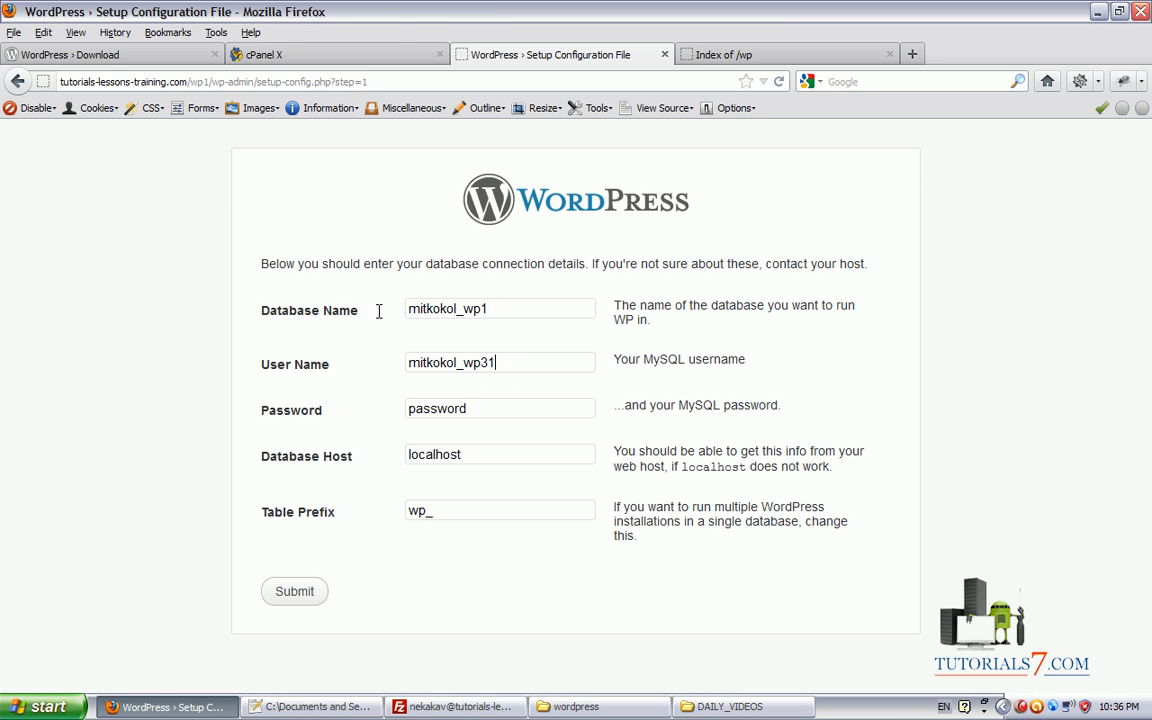
left_click(310, 706)
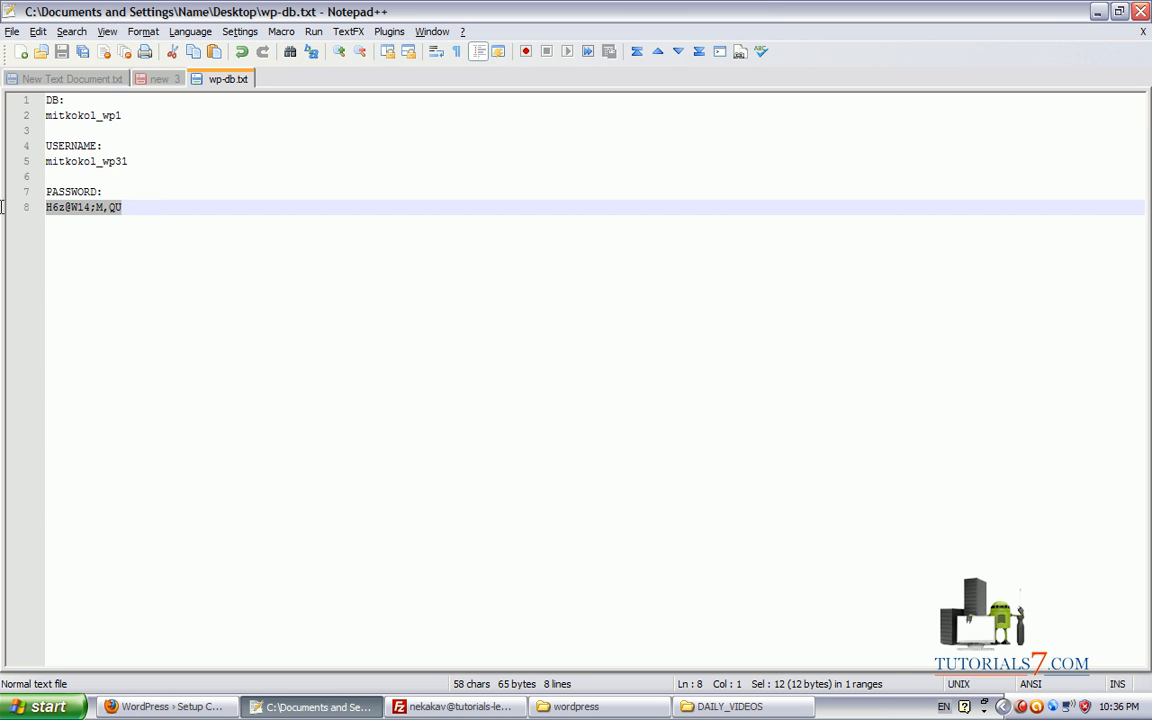
Enter the saved database password and submit the connection details
left_click(165, 706)
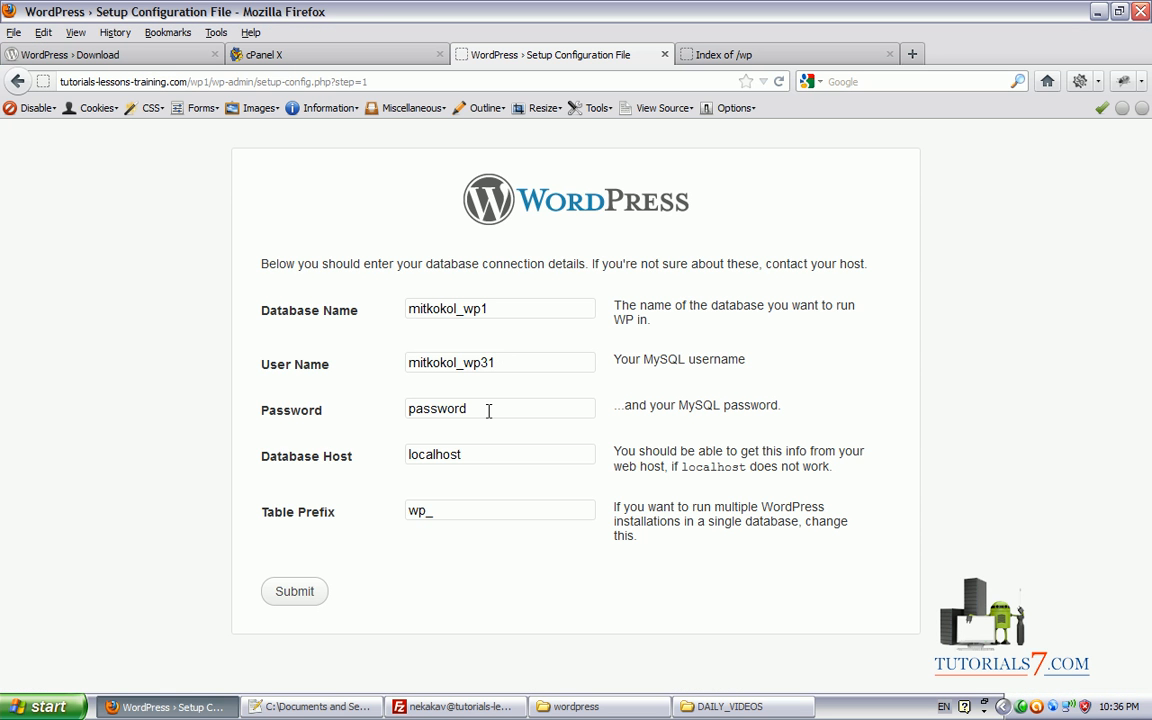
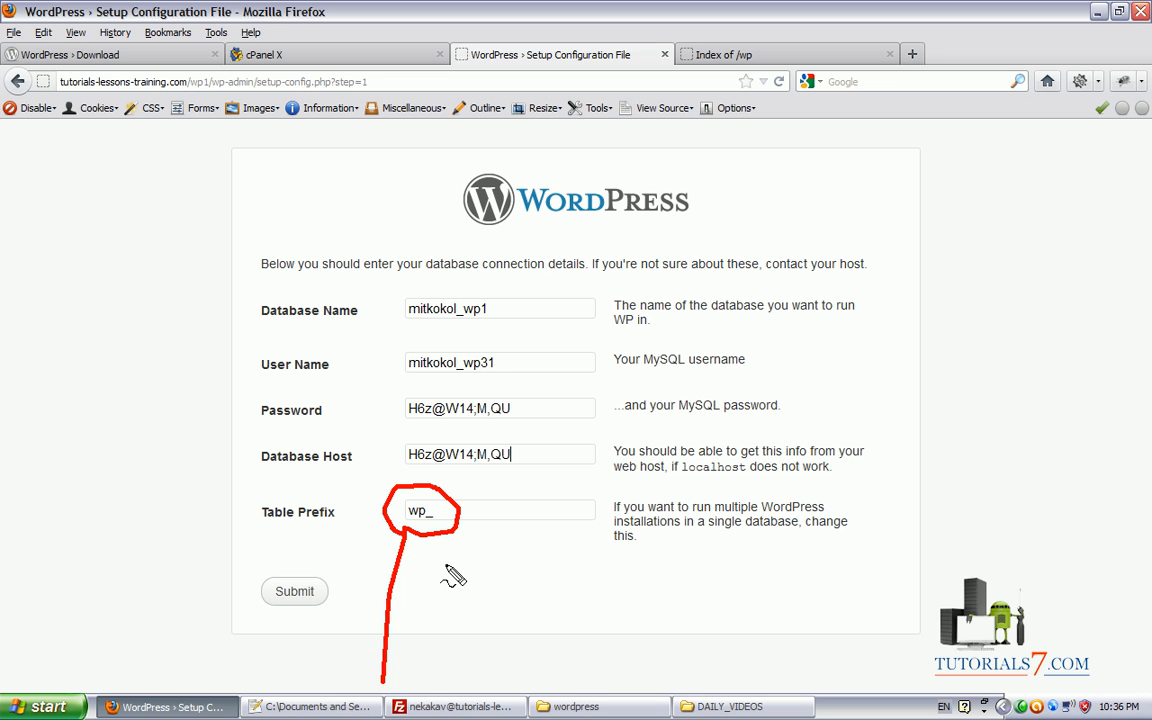
mouse_move(427, 543)
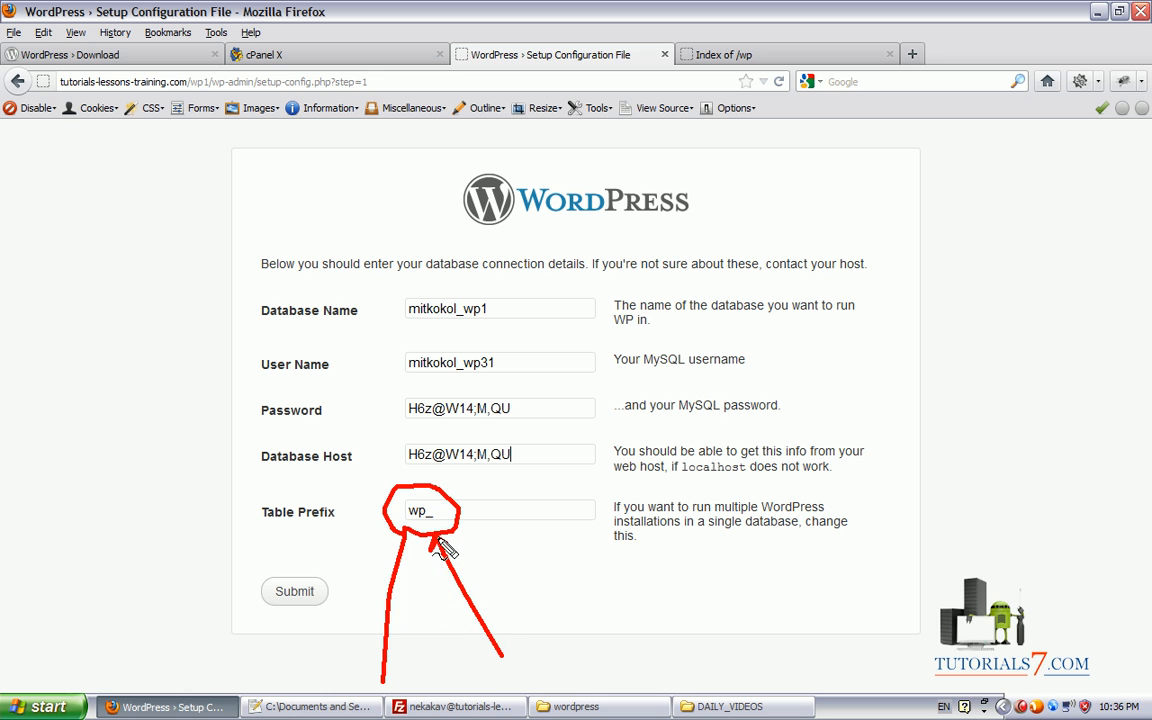
mouse_move(295, 462)
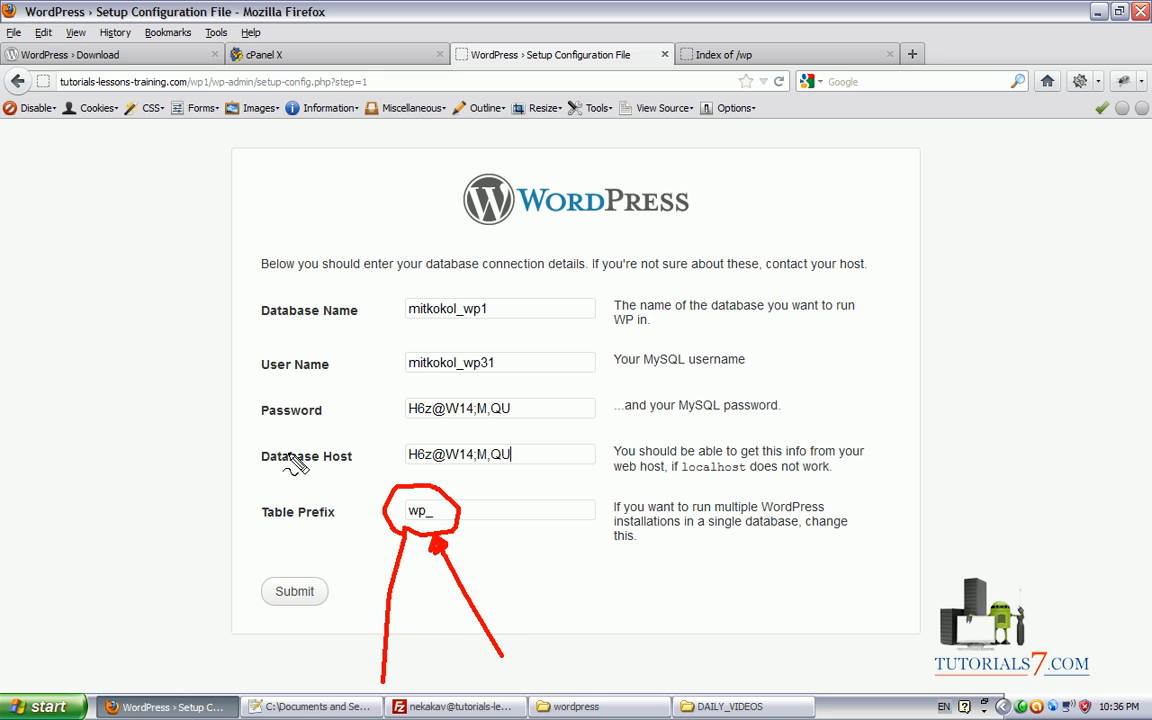
left_click(294, 591)
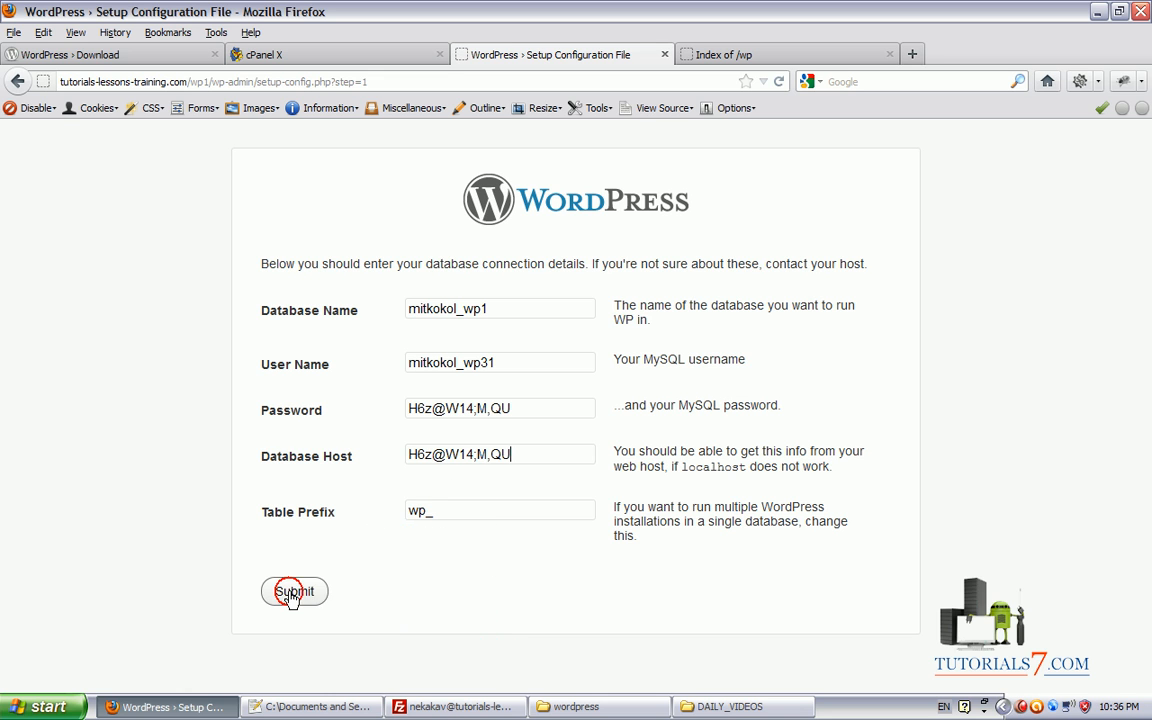
Change the Database Host field back to localhost
left_click(294, 591)
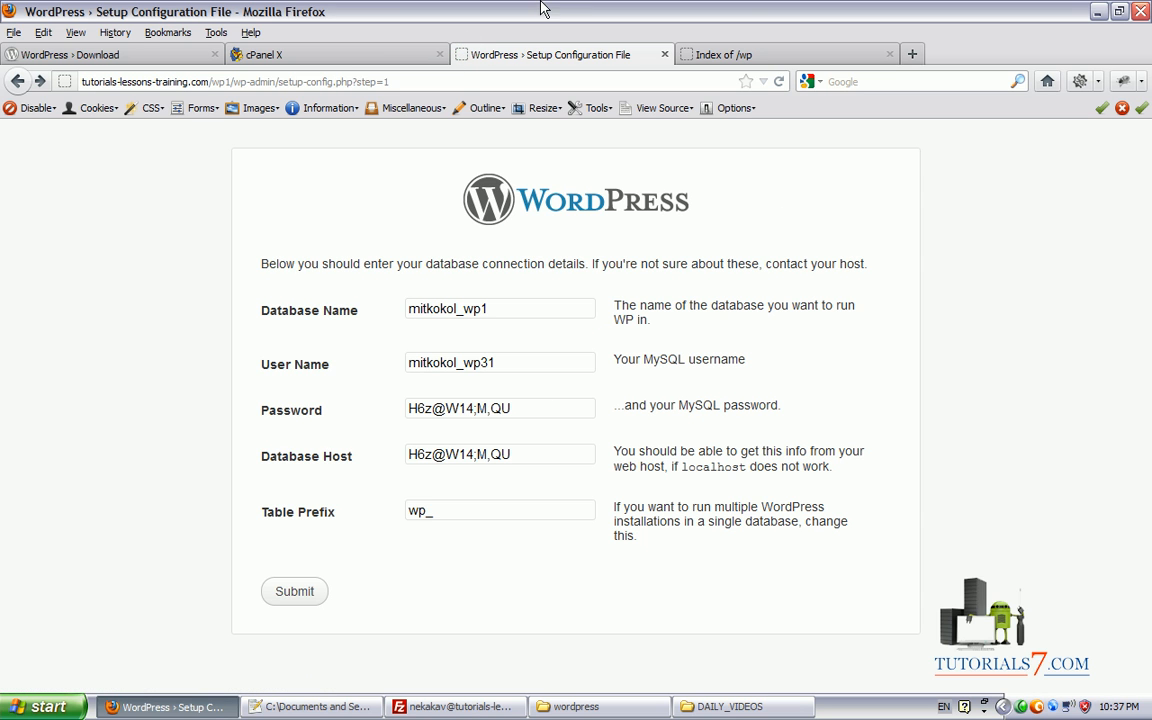
mouse_move(321, 583)
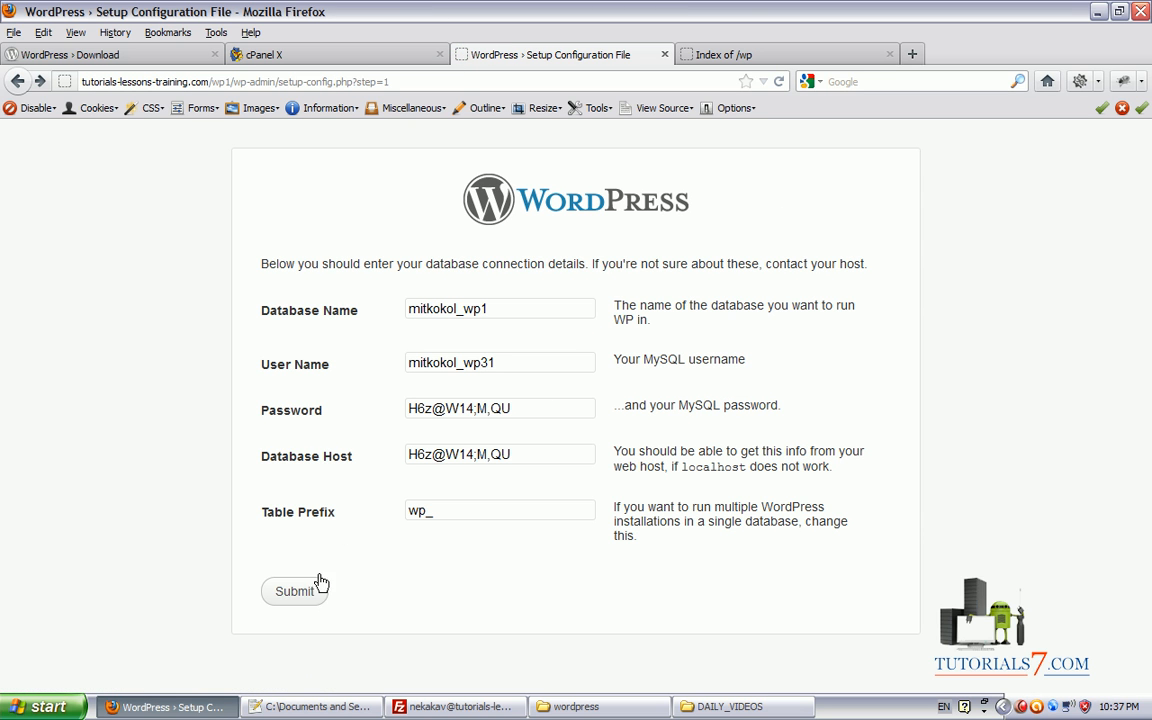
mouse_move(295, 591)
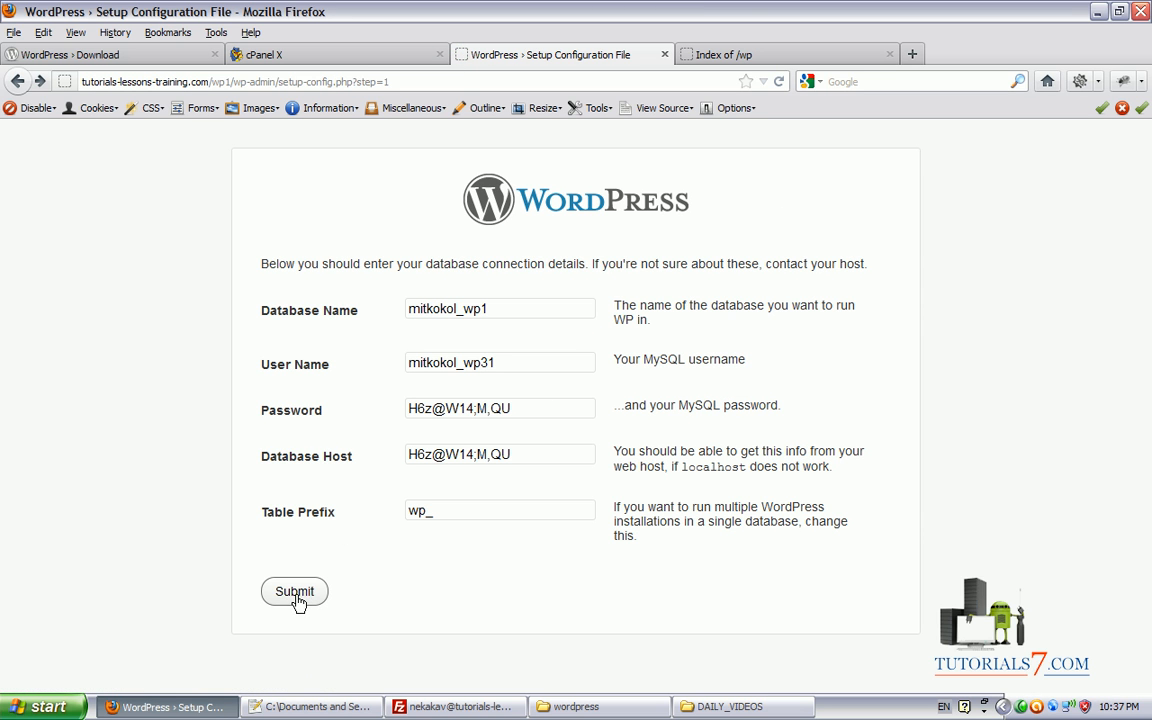
mouse_move(318, 478)
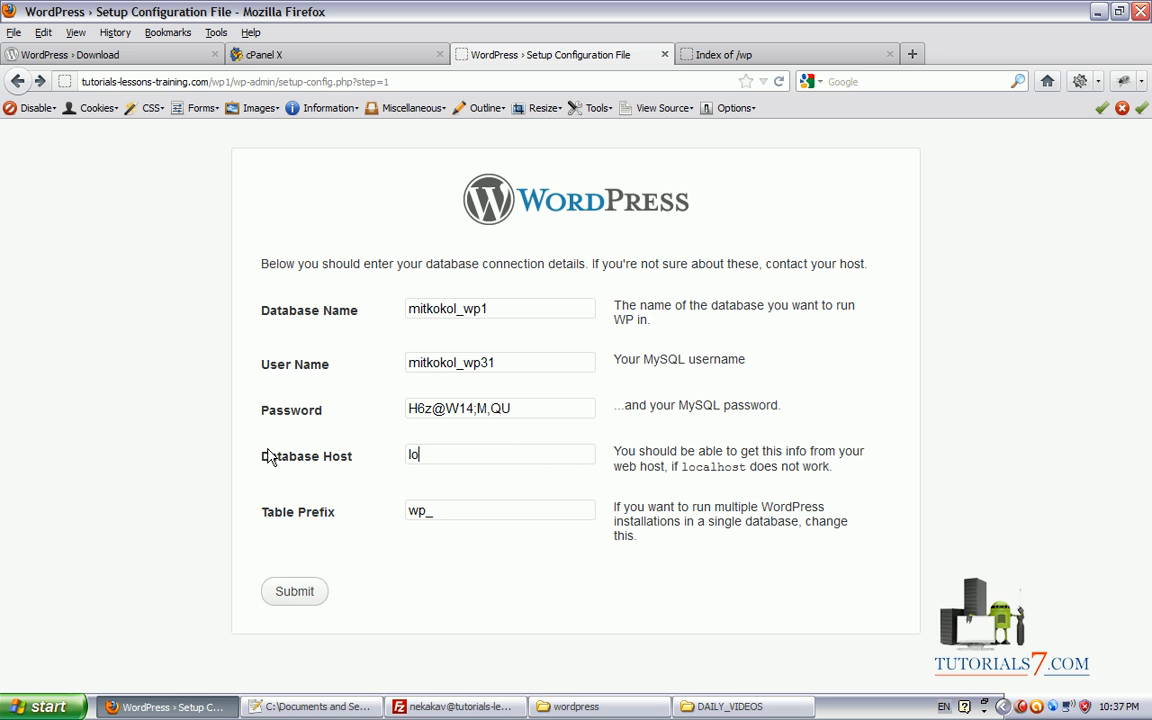
type("calhost")
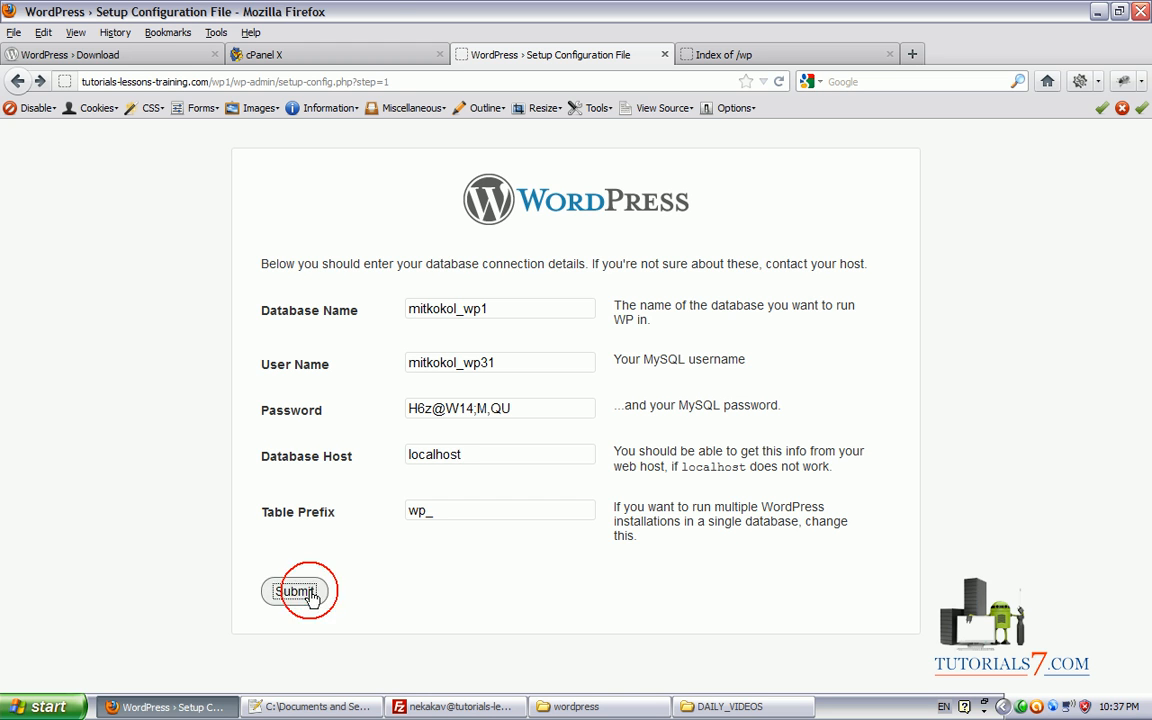
Submit the corrected database details and launch 'Run the install'
left_click(294, 591)
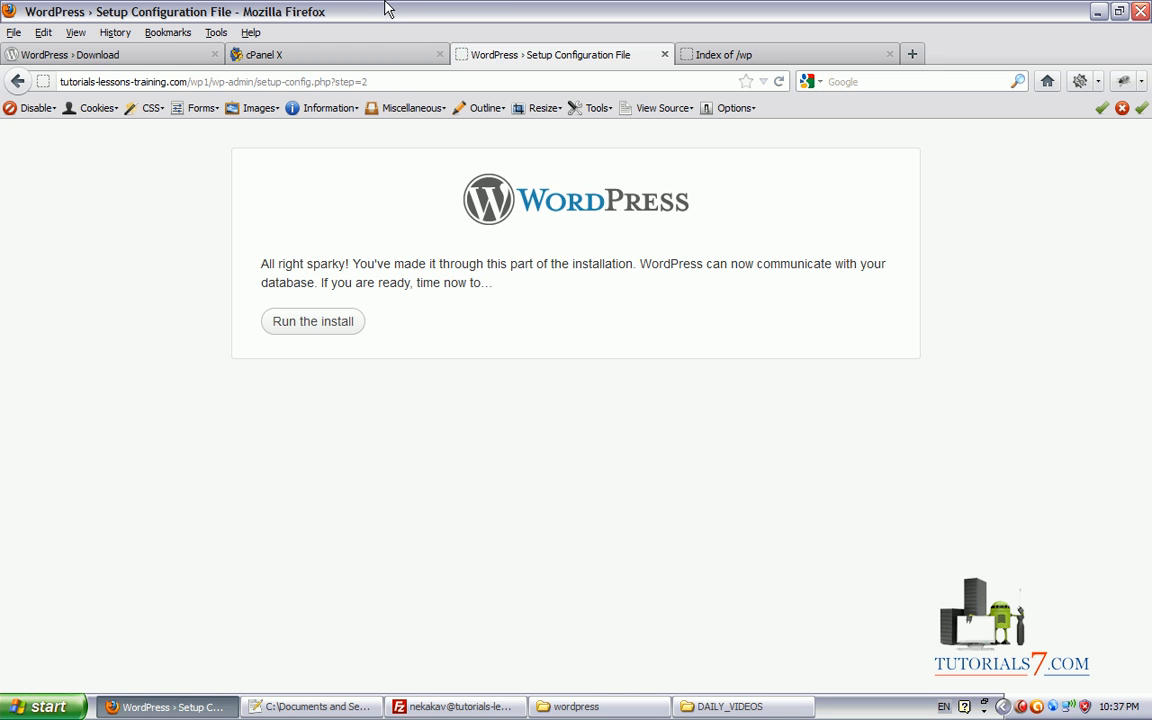
mouse_move(372, 641)
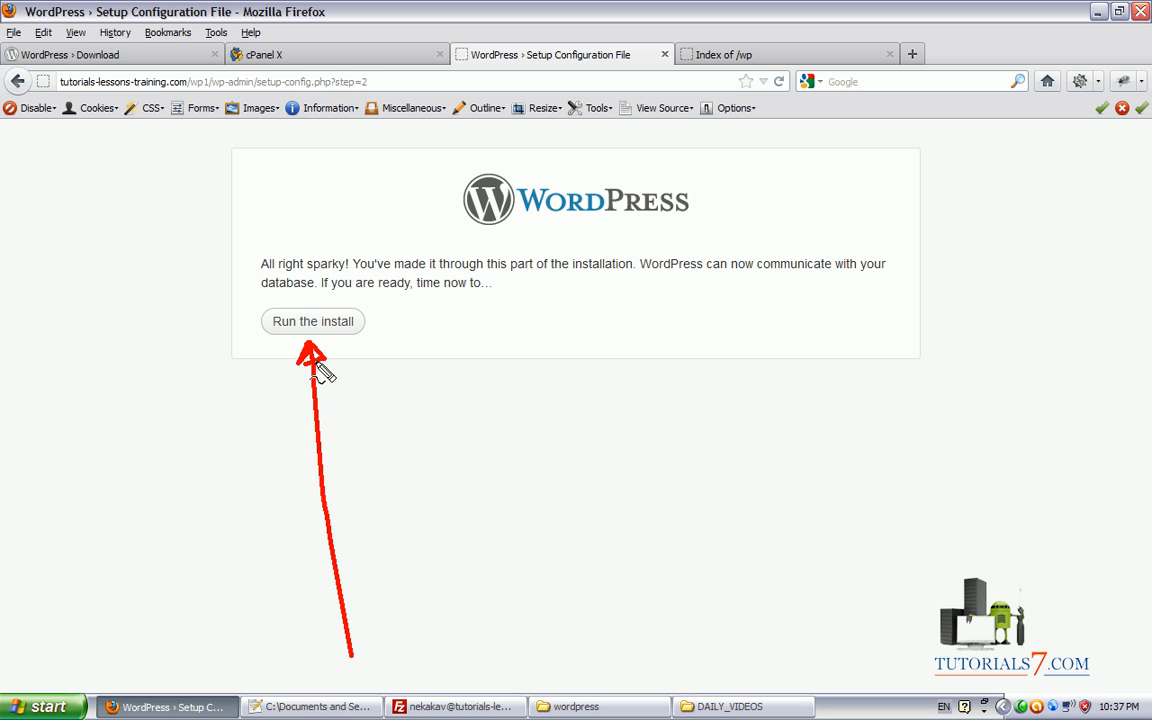
left_click(313, 321)
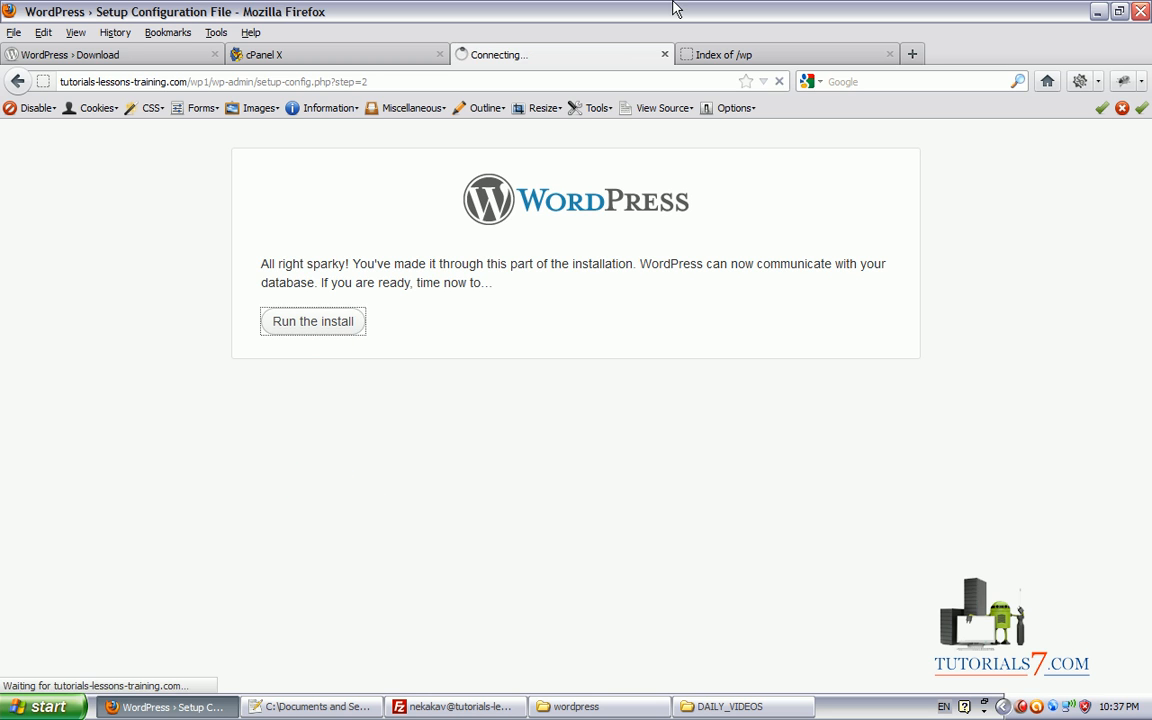
left_click(312, 321)
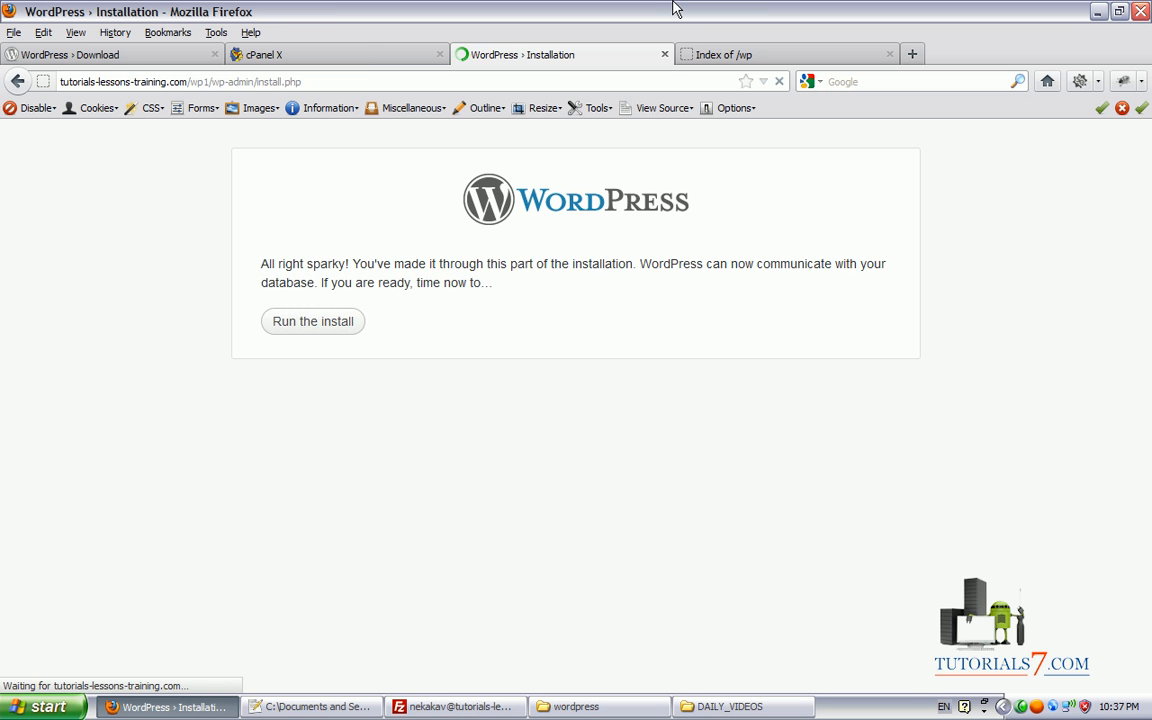
Enter 'WordPress Installation Method 1' as the Site Title
left_click(312, 321)
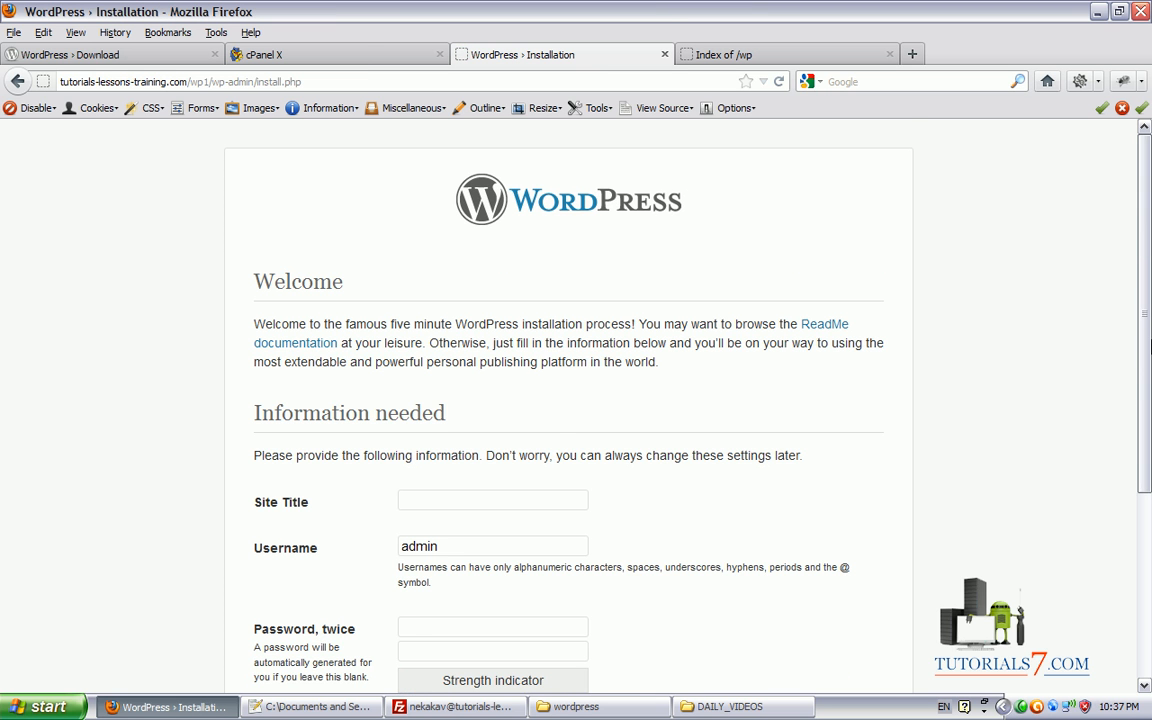
scroll("down", 3)
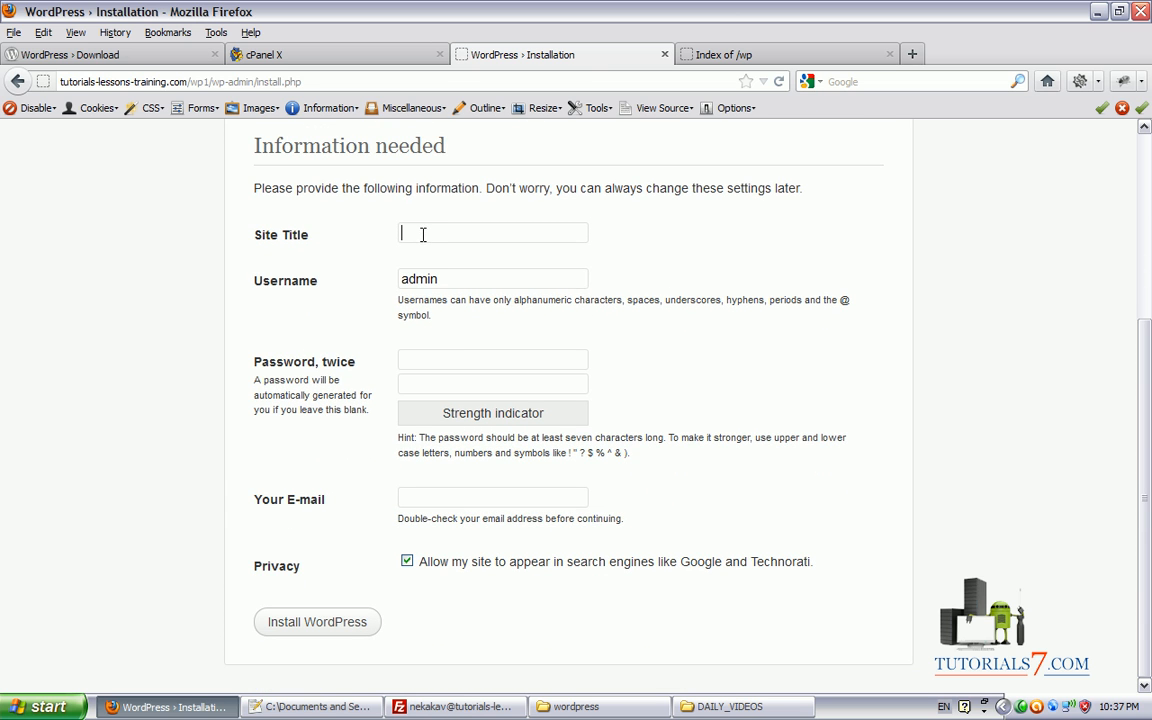
mouse_move(267, 252)
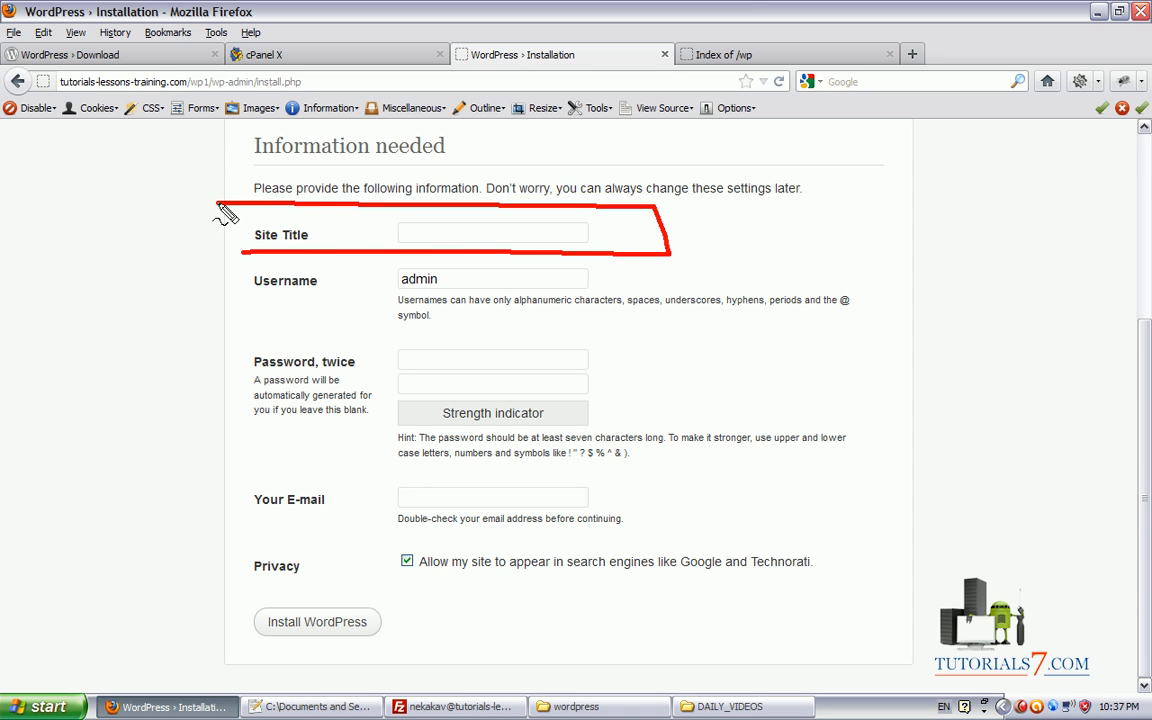
type("Wo")
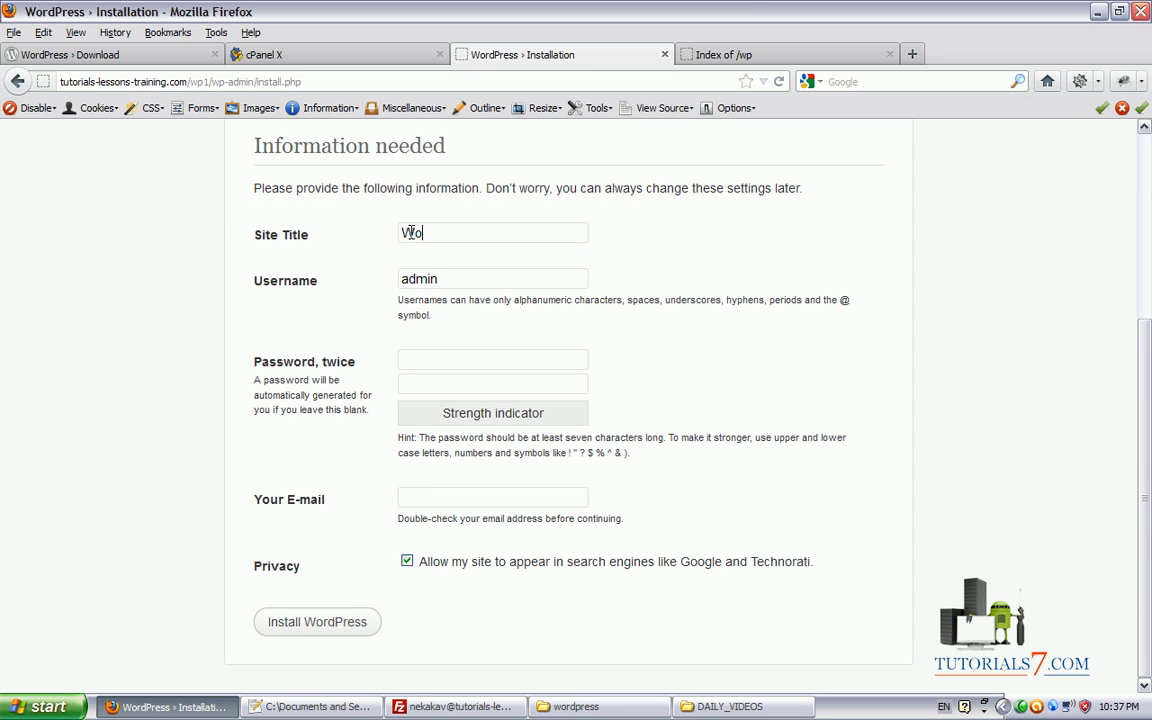
type("ordPress Installa")
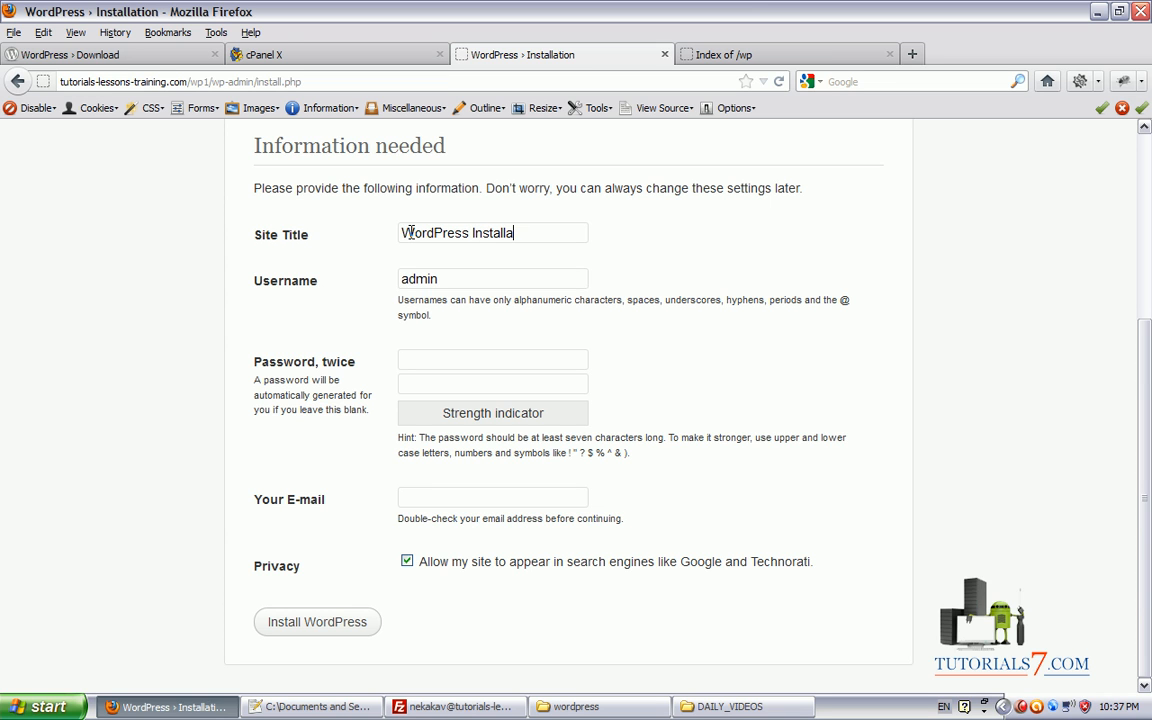
type("tion Me")
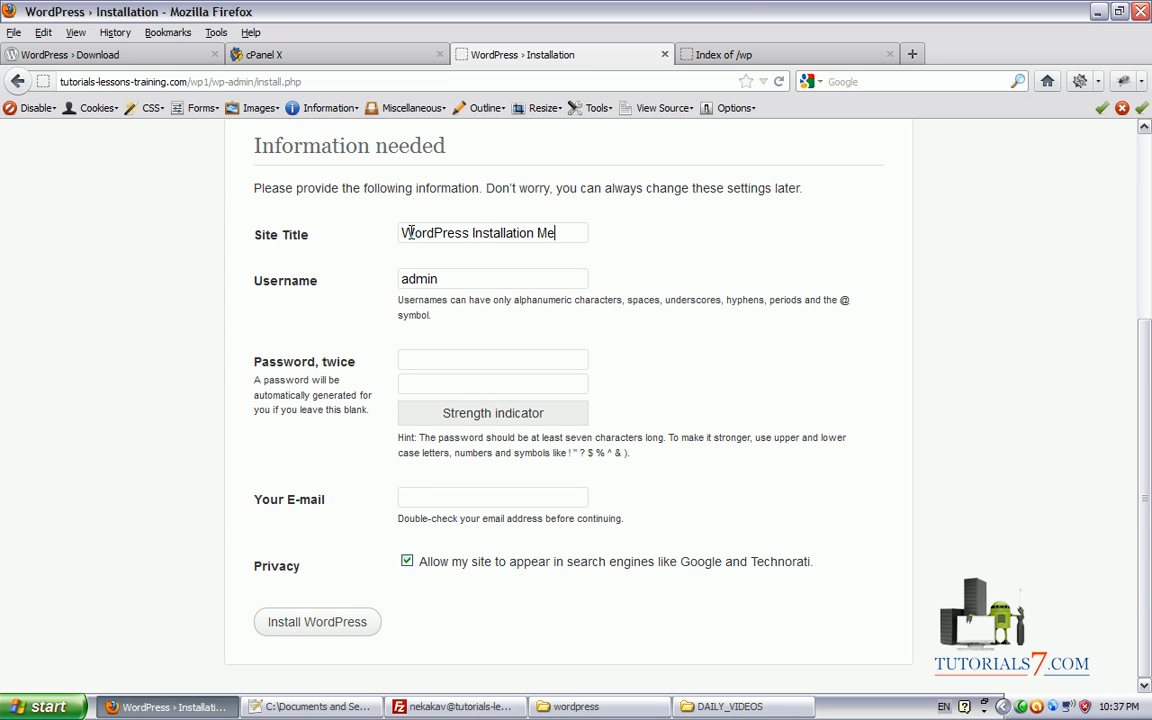
type("thod 1")
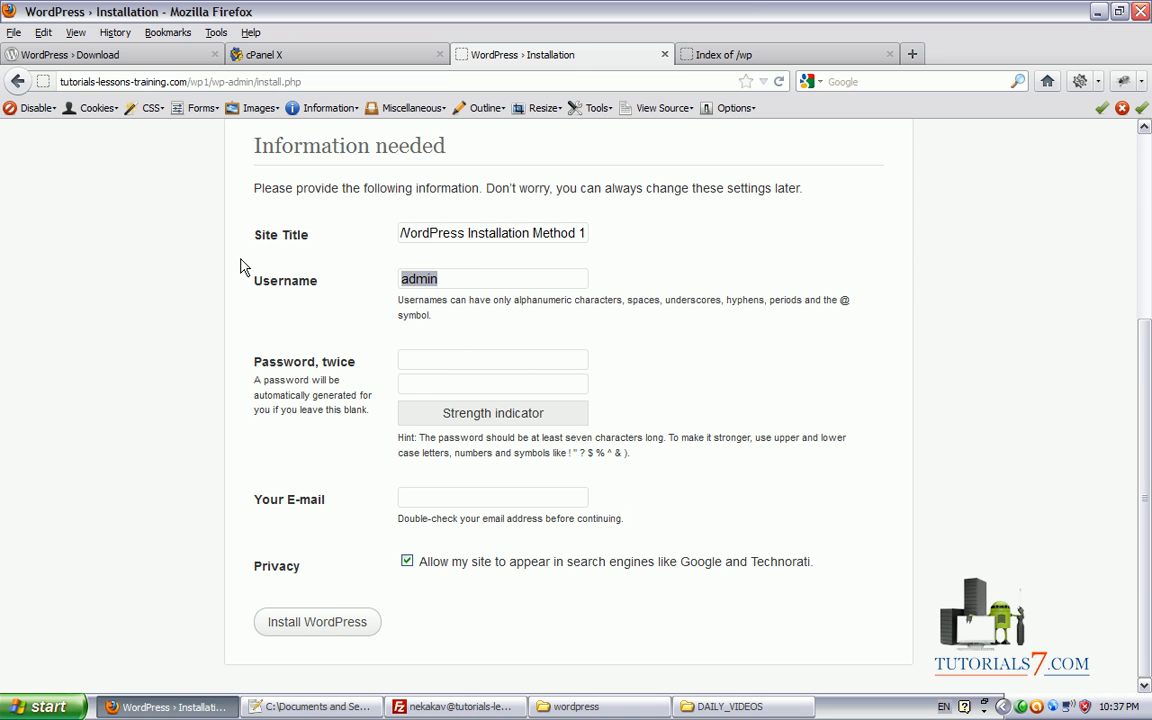
Set username strongusername, a strong password twice, and a strongusername@ email address
scroll("up", 3)
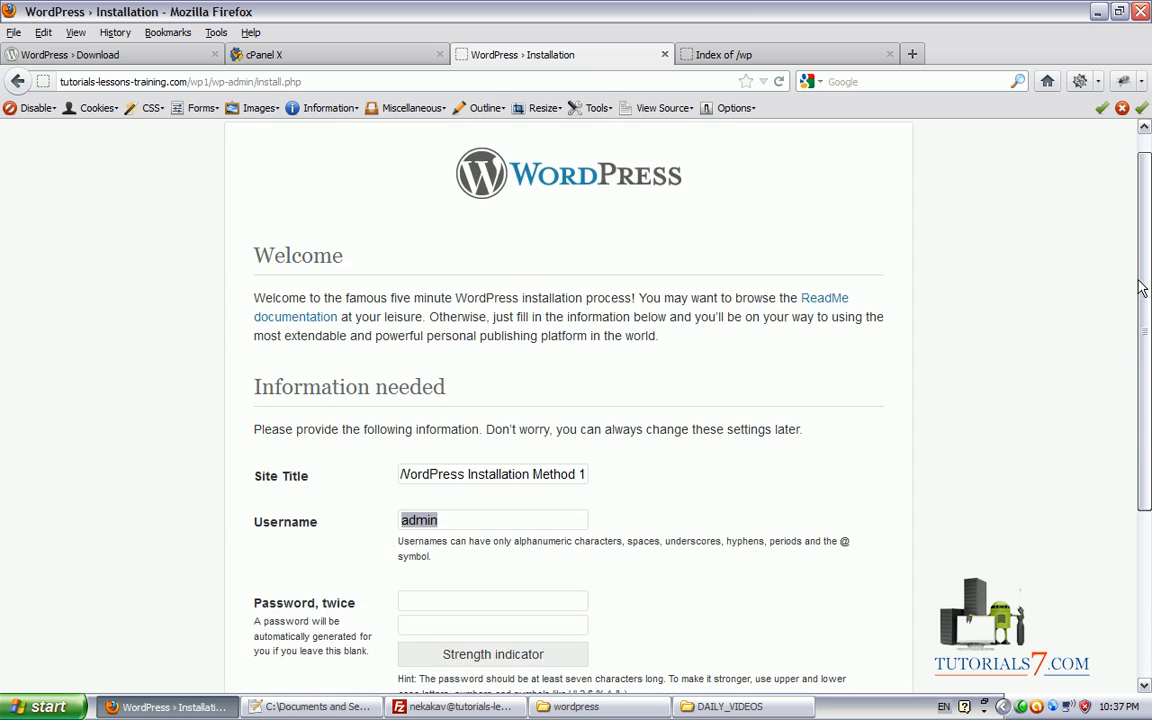
scroll("down", 3)
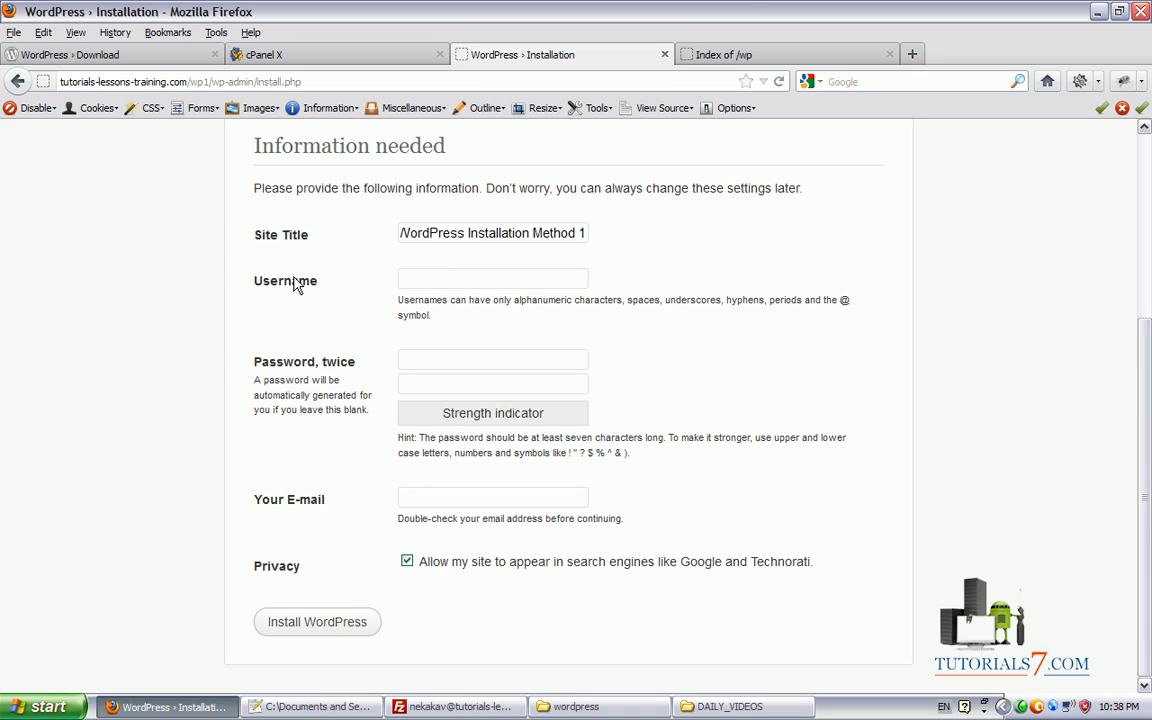
type("stron")
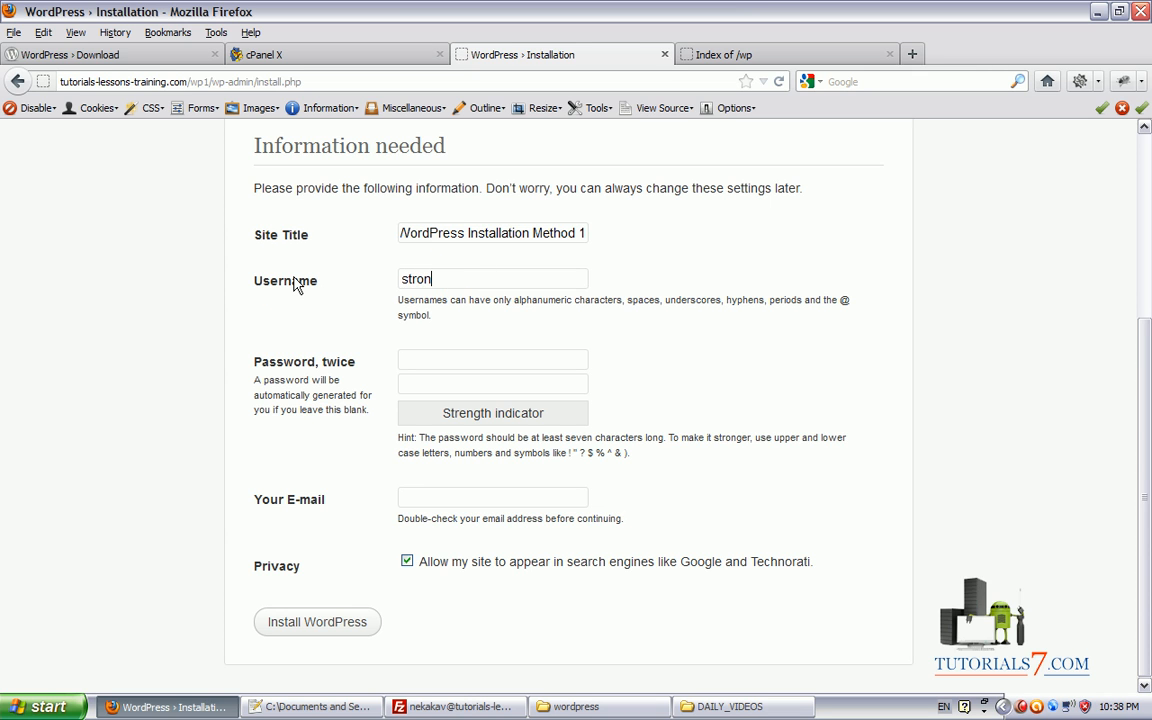
type("gusern")
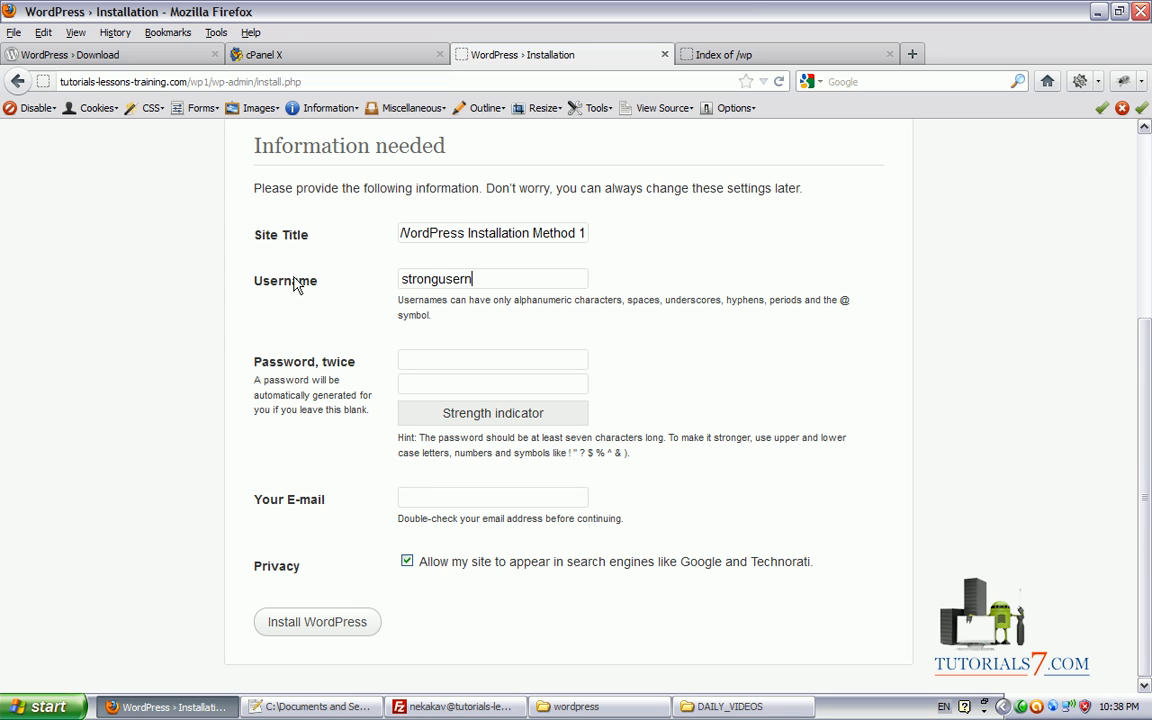
type("ame")
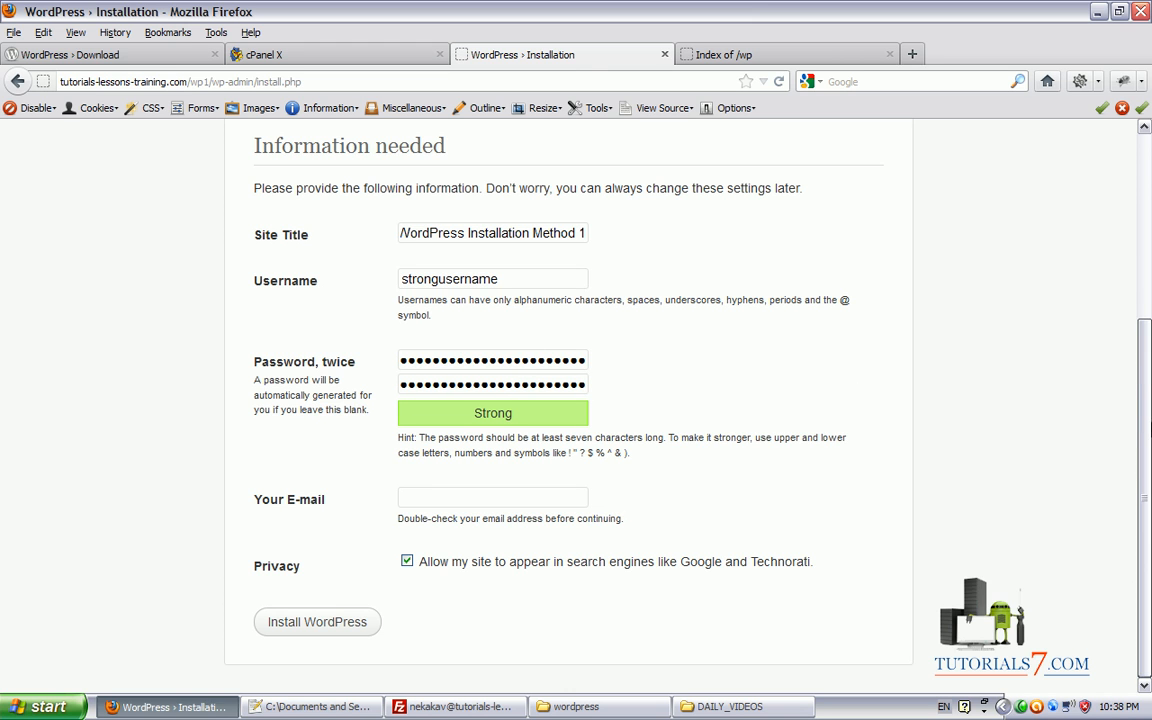
mouse_move(277, 475)
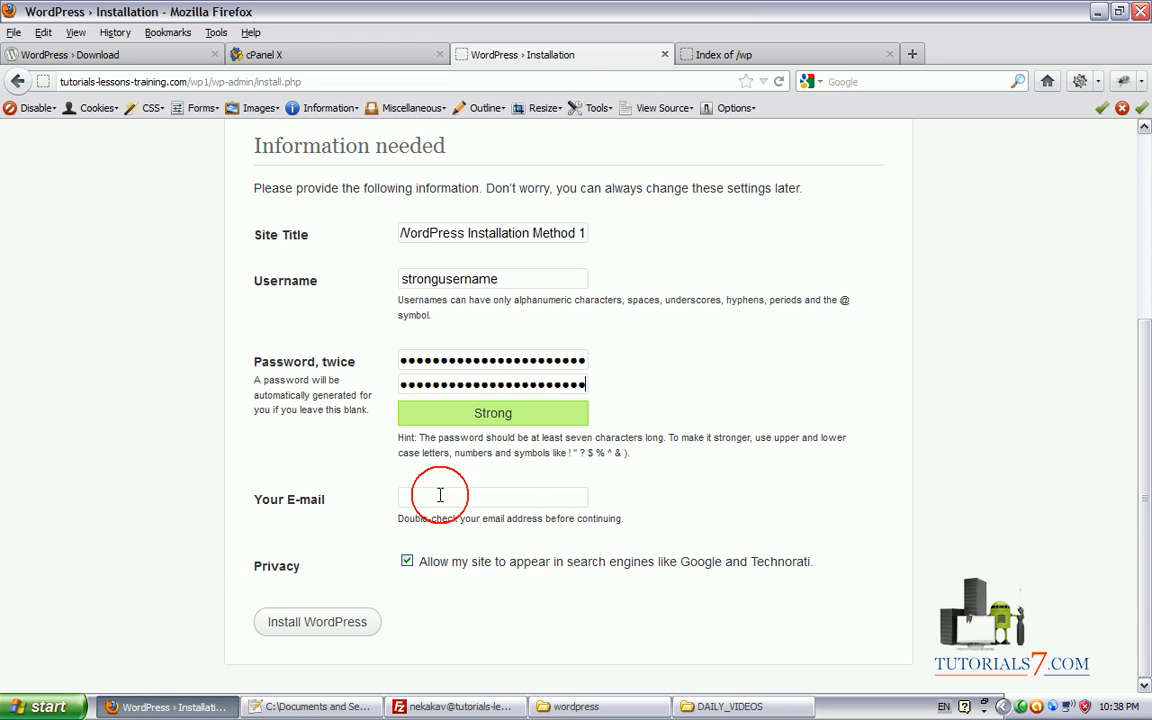
type("strongusername@")
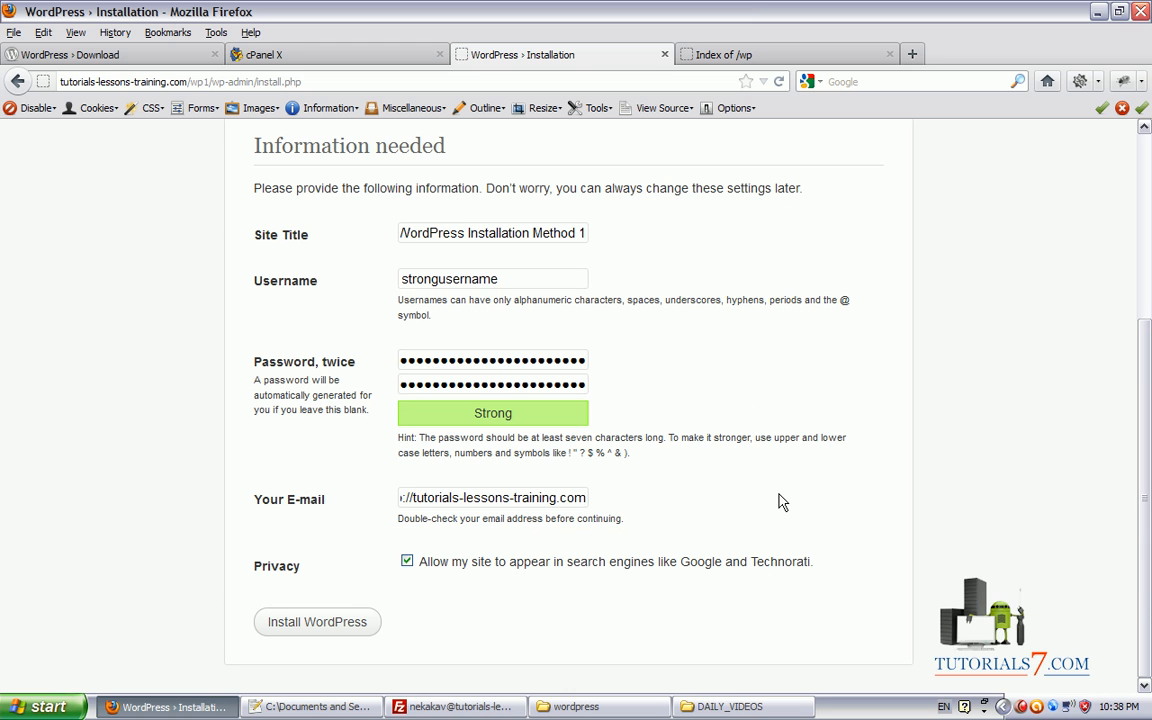
Submit the install form, then correct the invalid email and re-enter both passwords
left_click(317, 621)
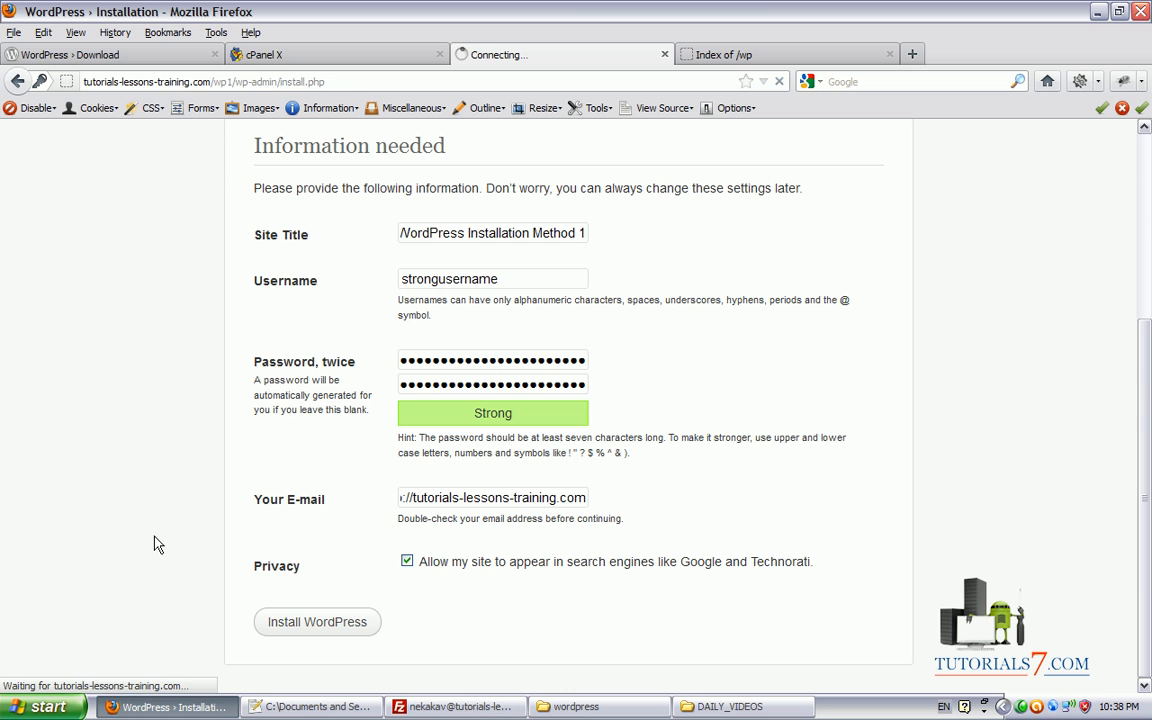
left_click(317, 621)
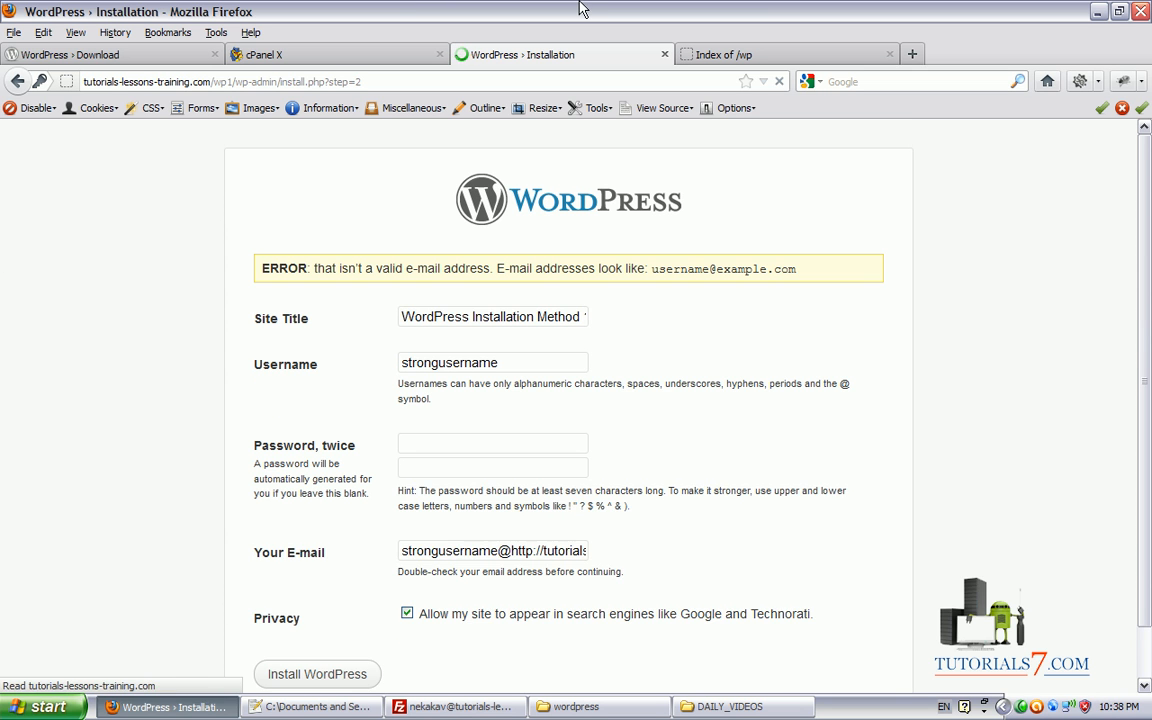
scroll("down", 3)
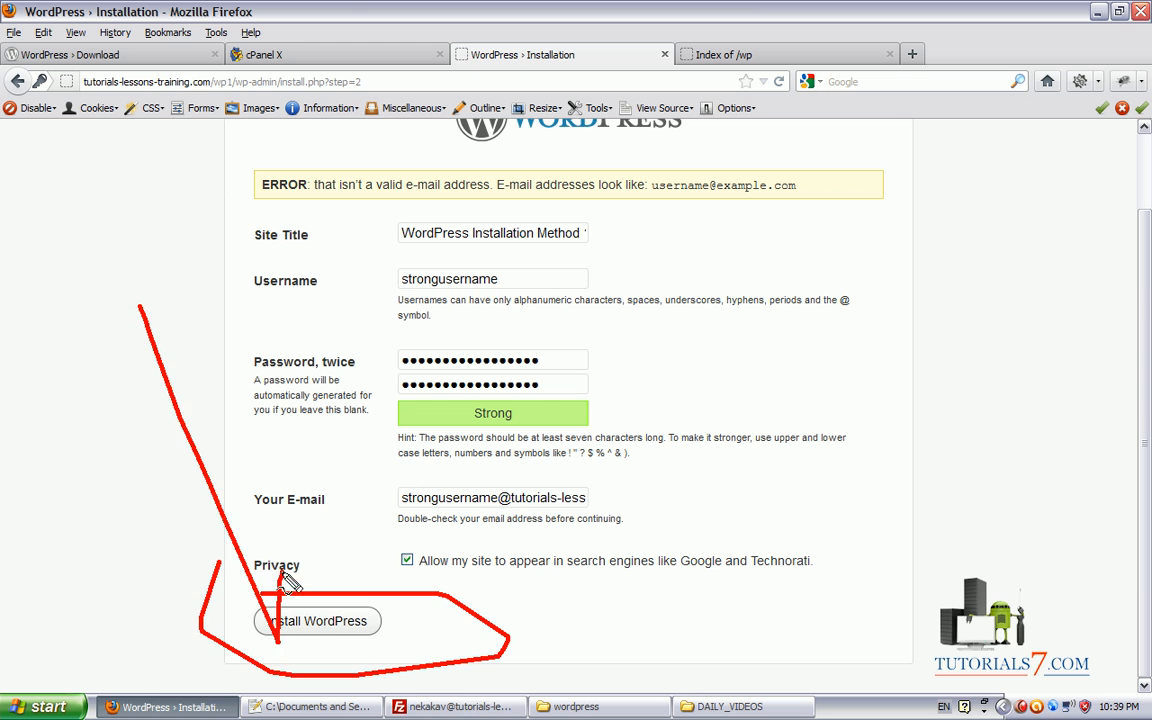
Finish the installation and go to the new site's login page
left_click(317, 620)
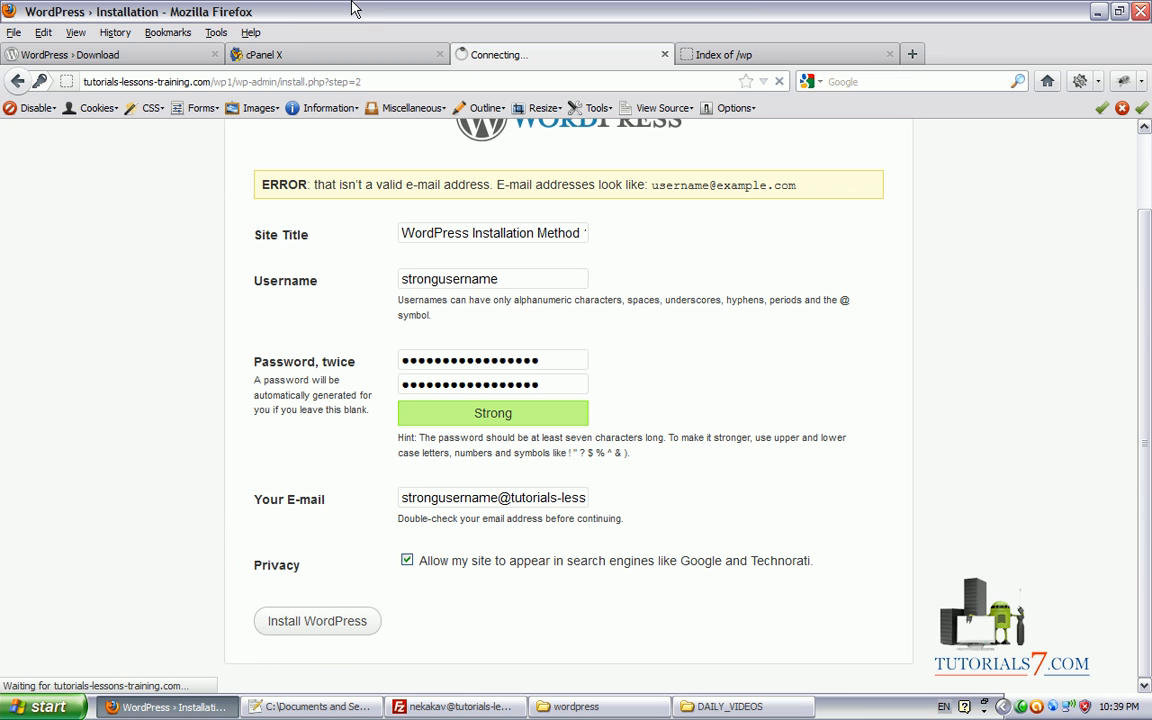
left_click(317, 621)
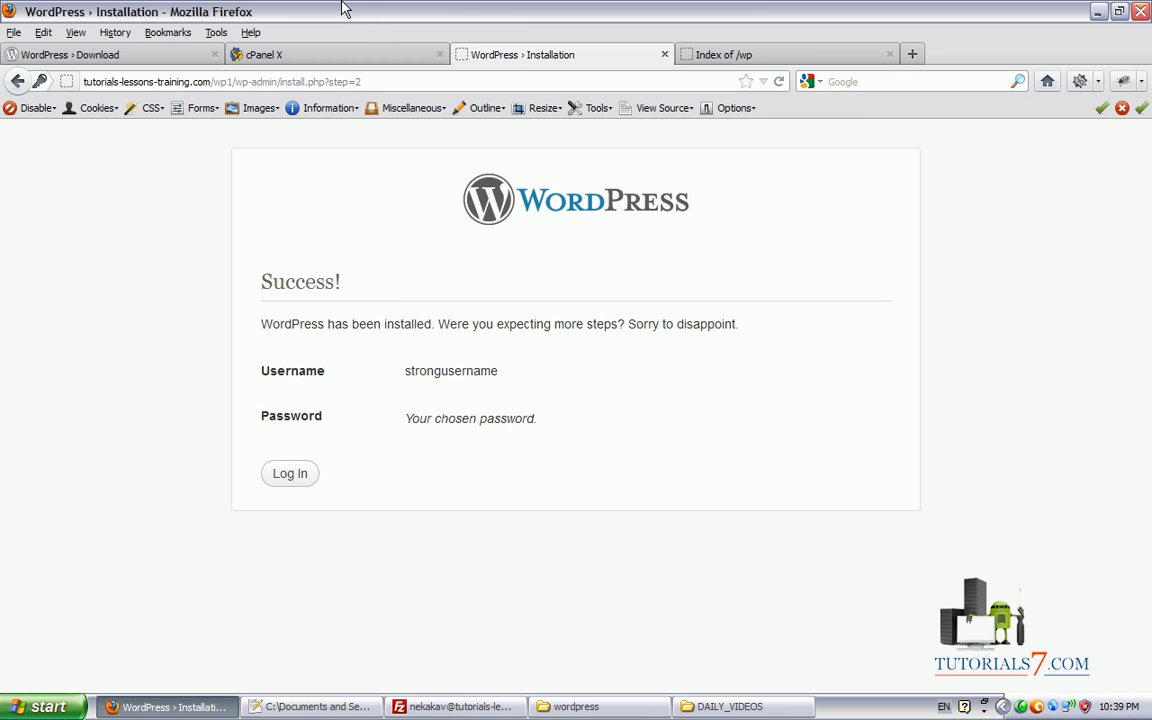
left_click(290, 473)
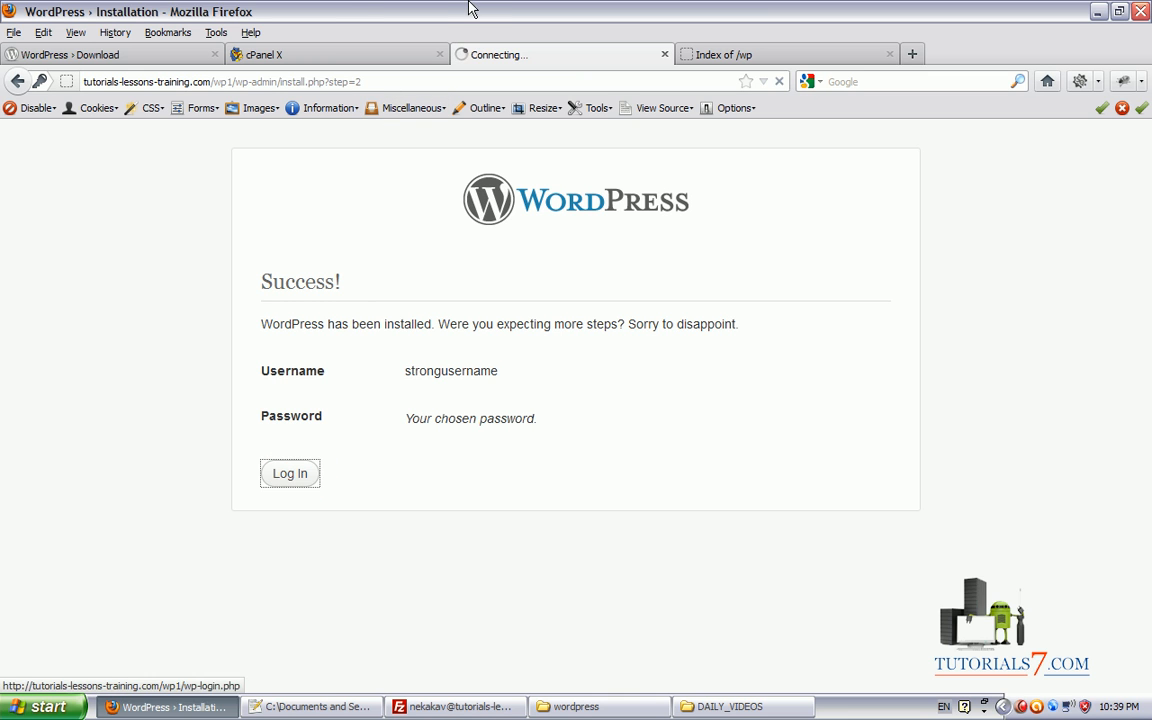
left_click(289, 473)
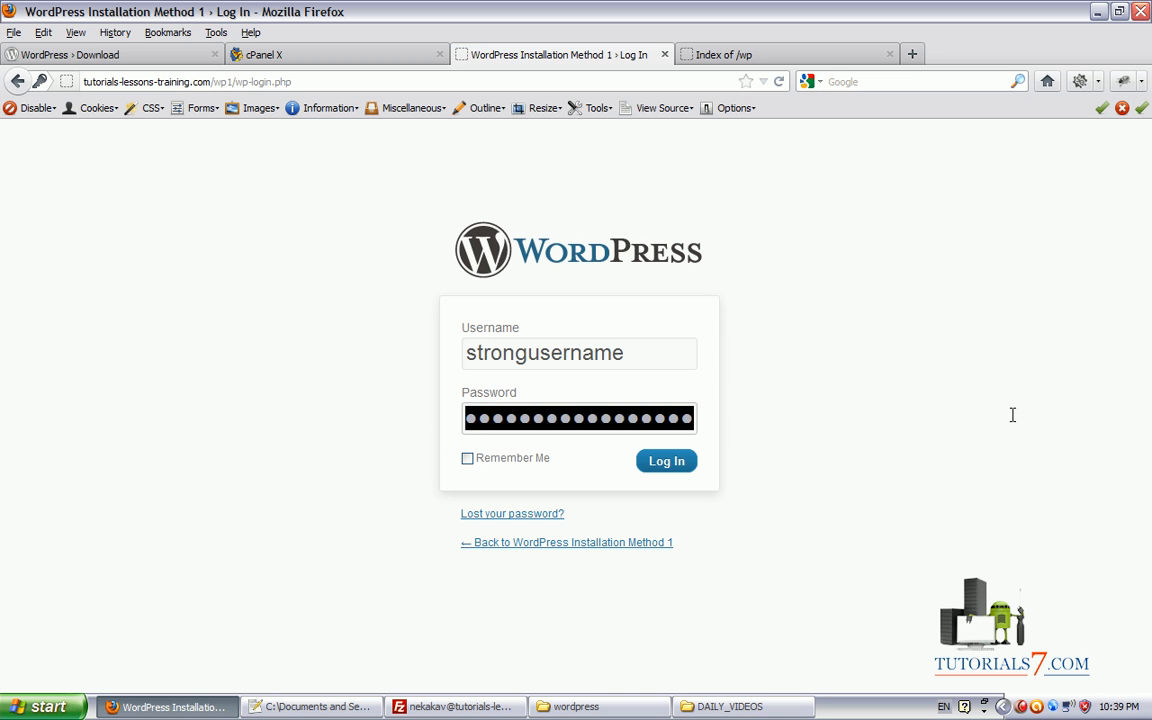
Log in as strongusername, retrying after the wrong-password error
left_click(666, 461)
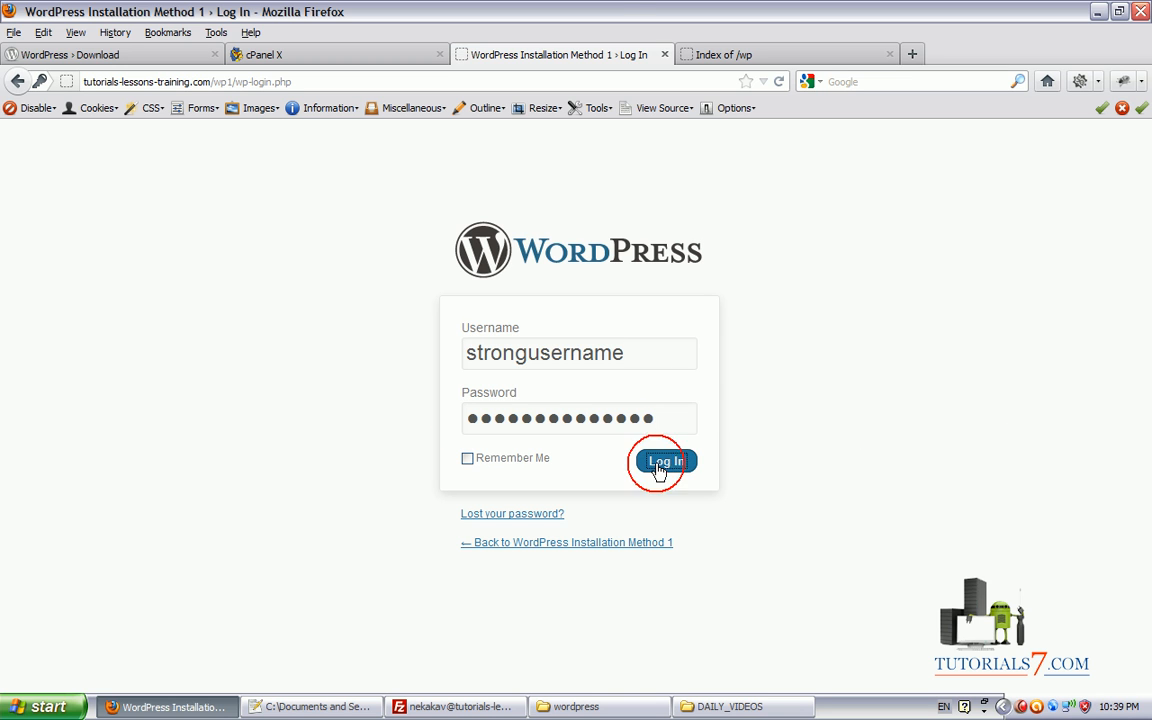
left_click(666, 461)
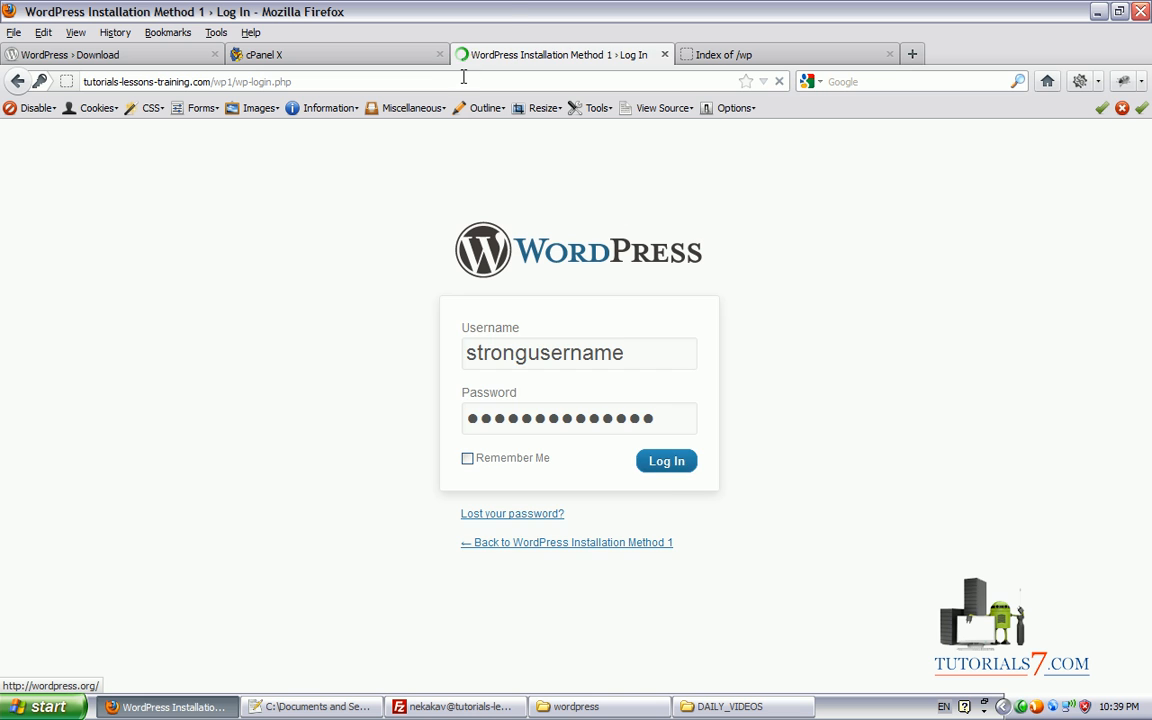
left_click(666, 461)
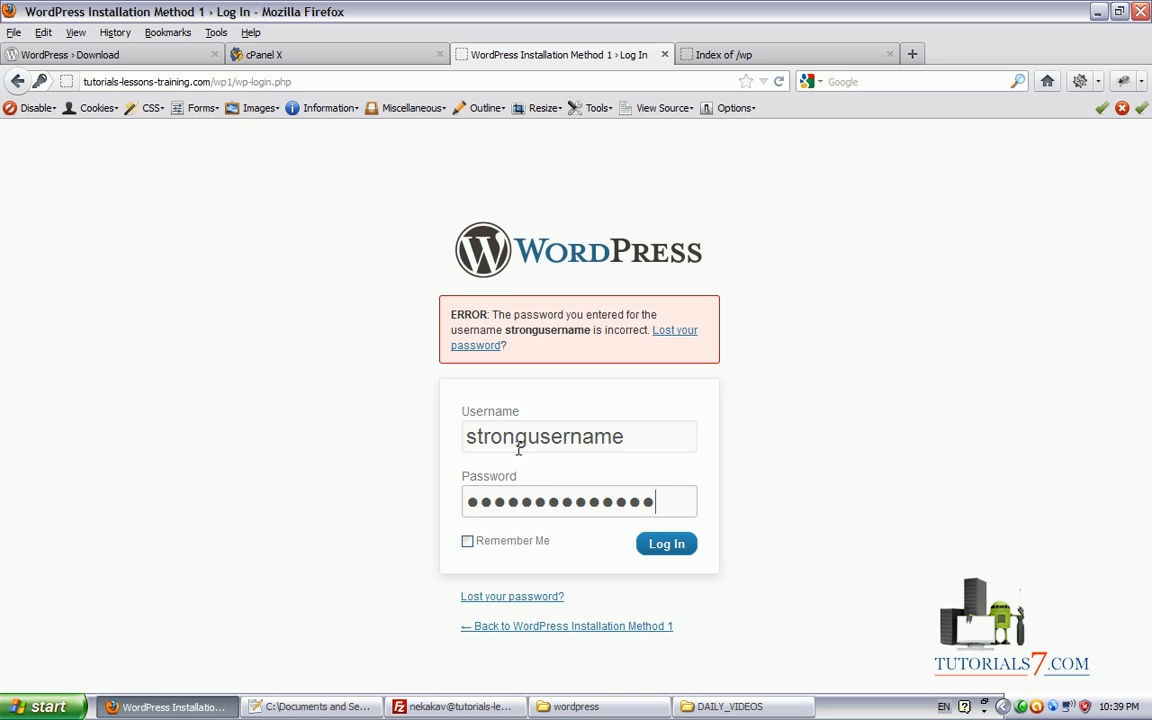
left_click(666, 543)
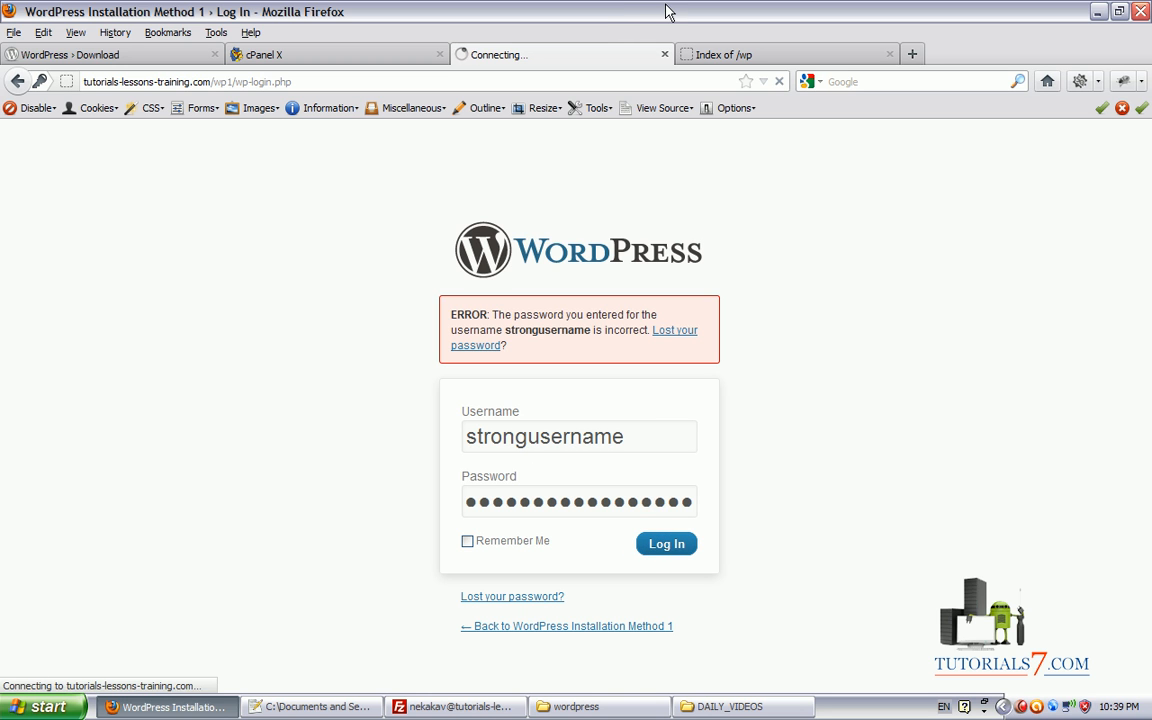
left_click(666, 543)
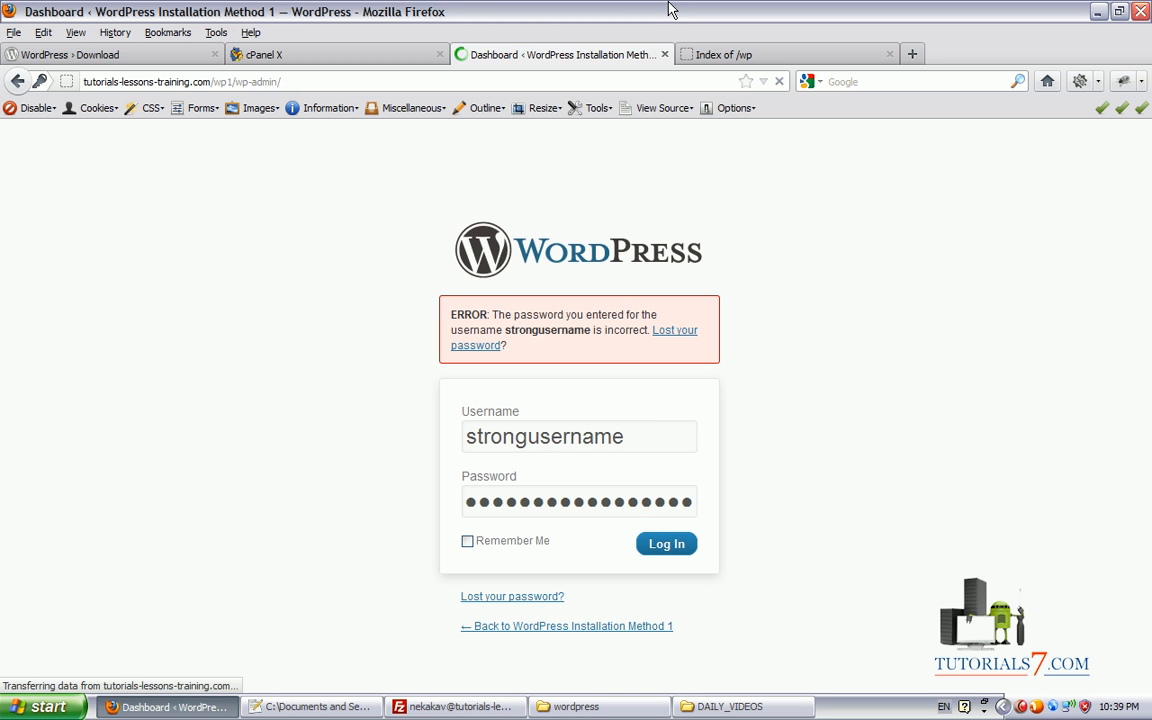
Visit the site from the Dashboard and scroll to the Hello world! post
left_click(666, 543)
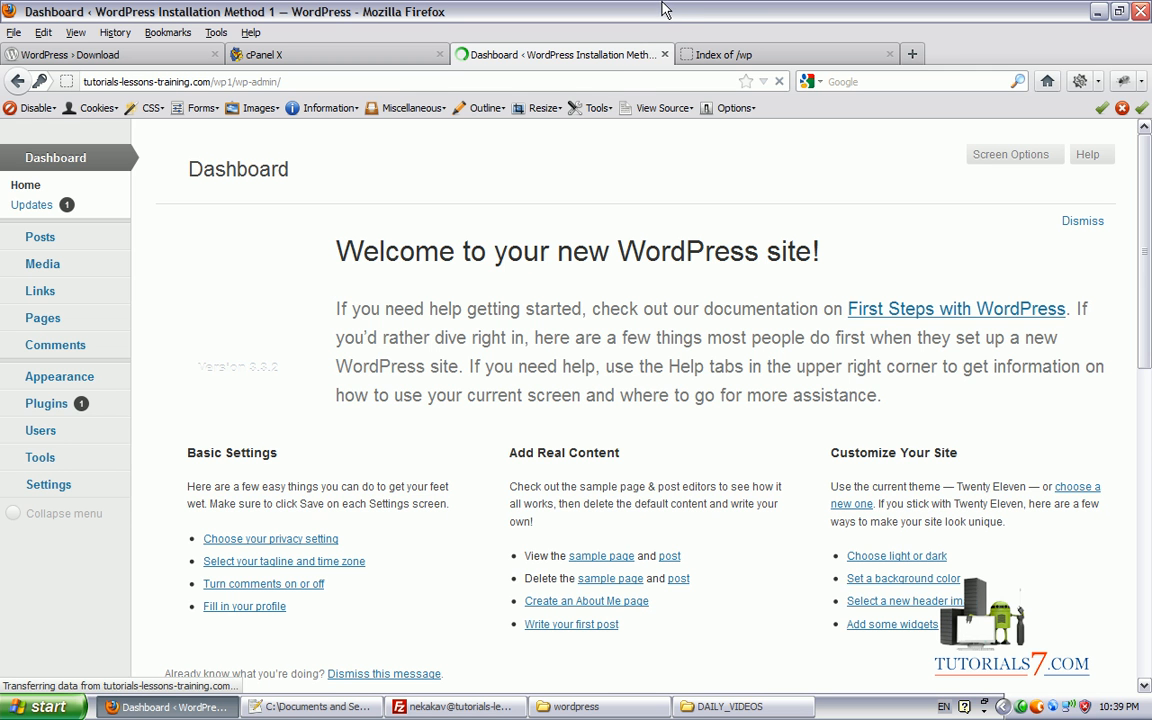
scroll("down", 3)
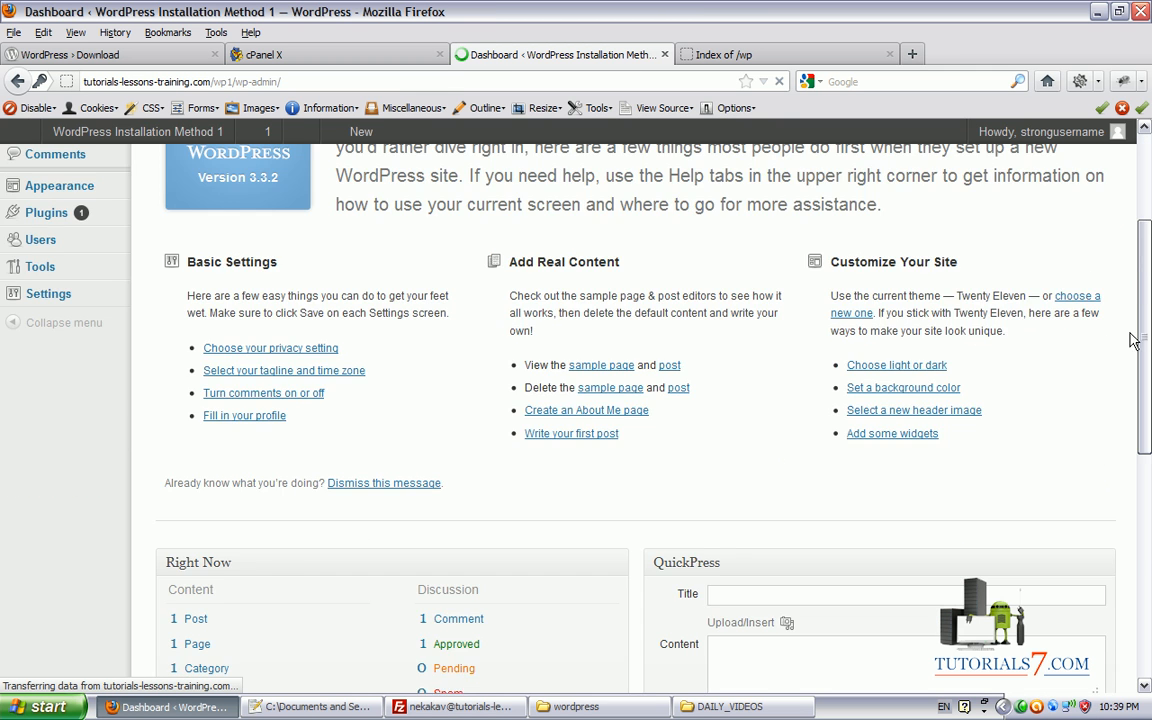
scroll("up", 3)
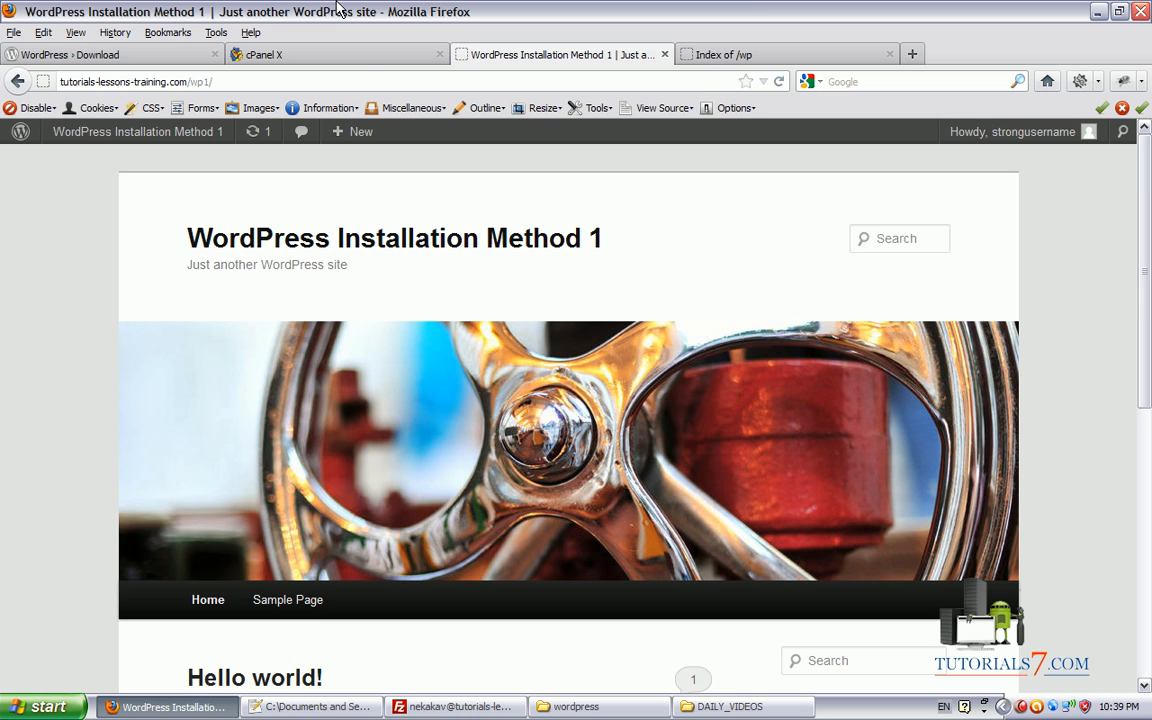
scroll("down", 3)
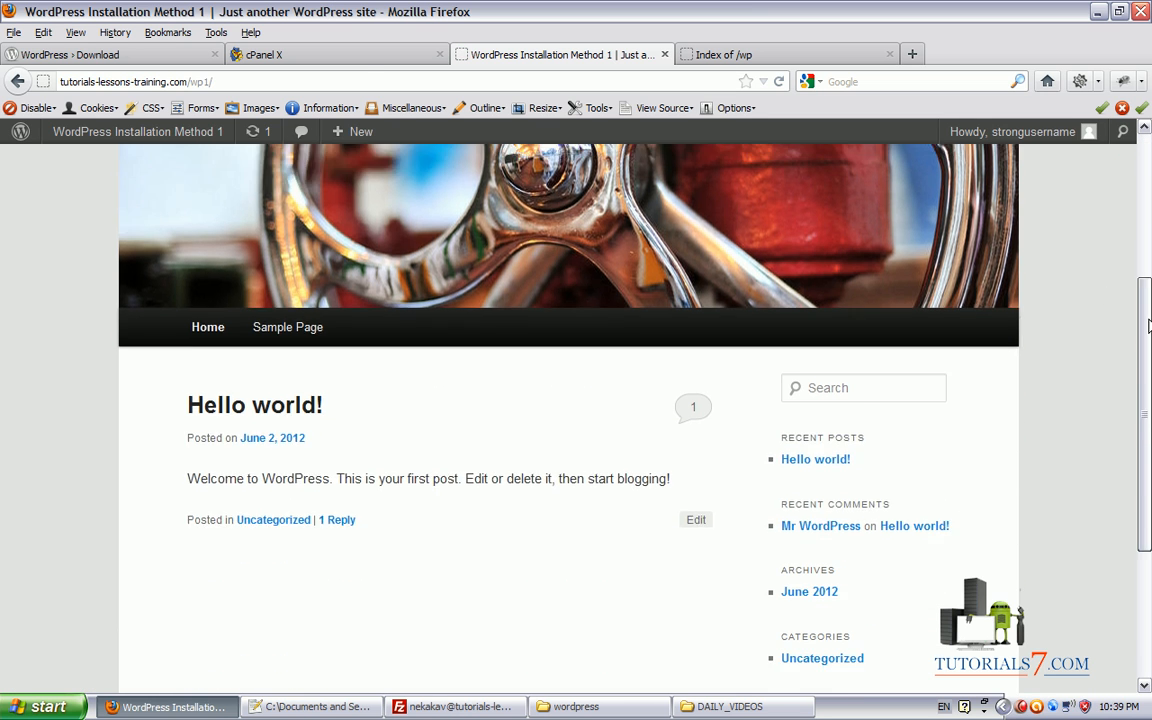
scroll("down", 3)
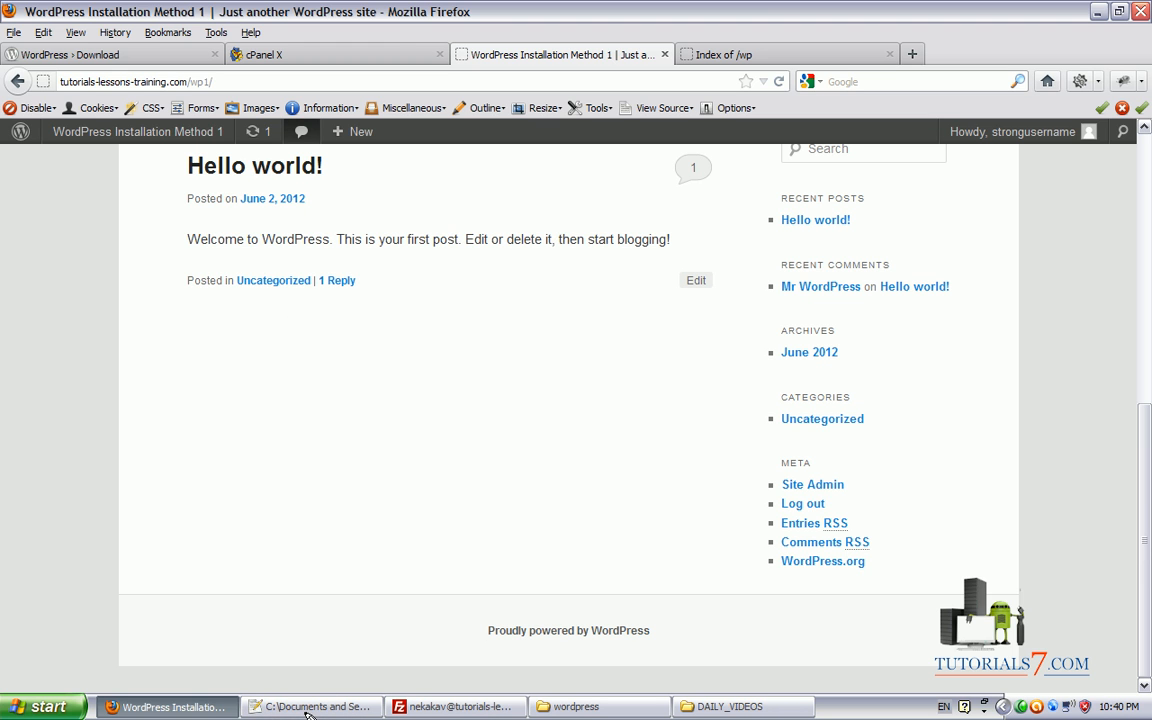
left_click(311, 706)
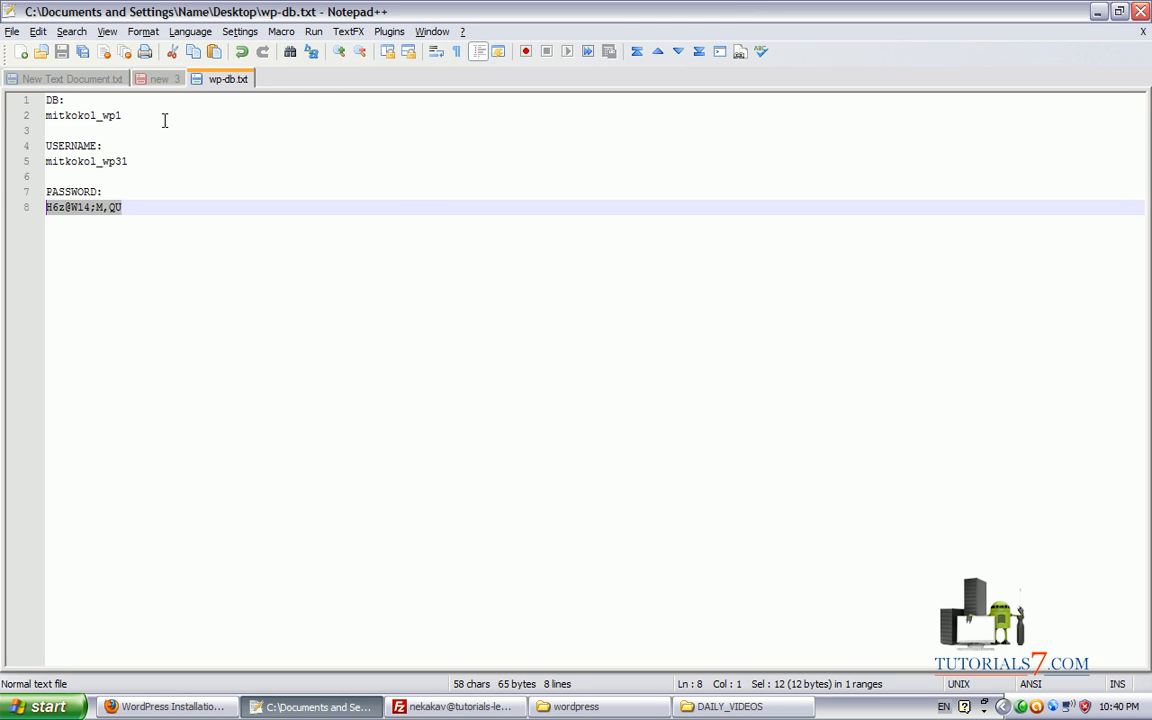
left_click(160, 79)
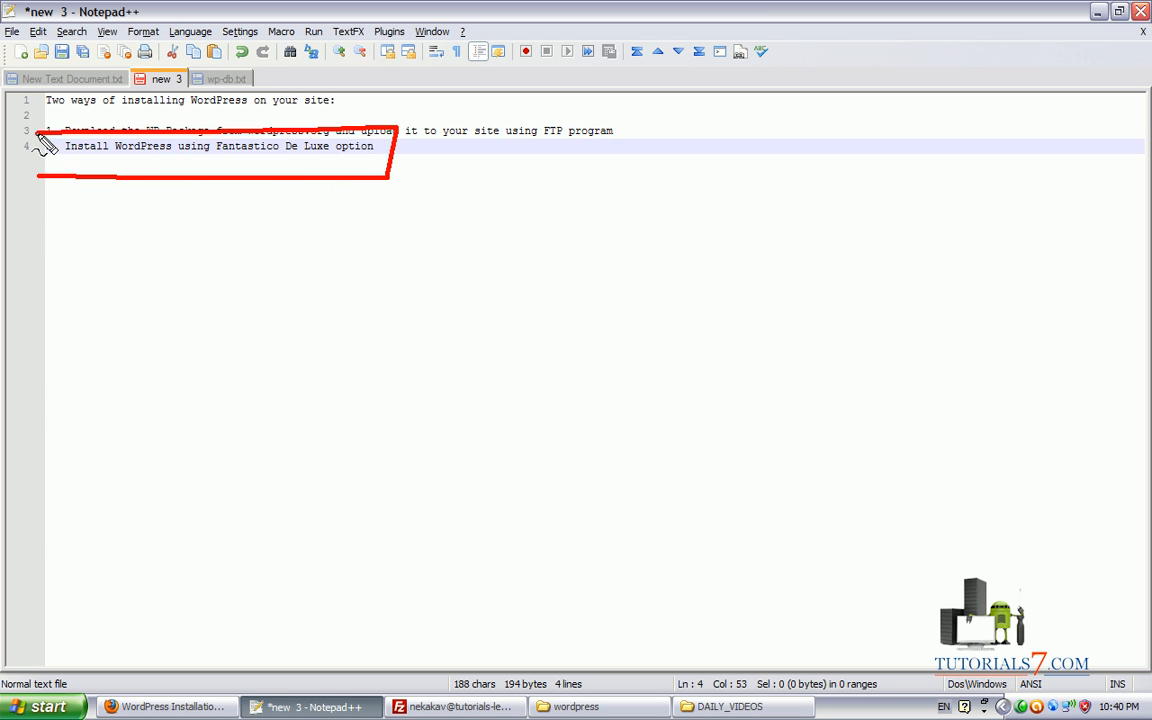
left_click(165, 706)
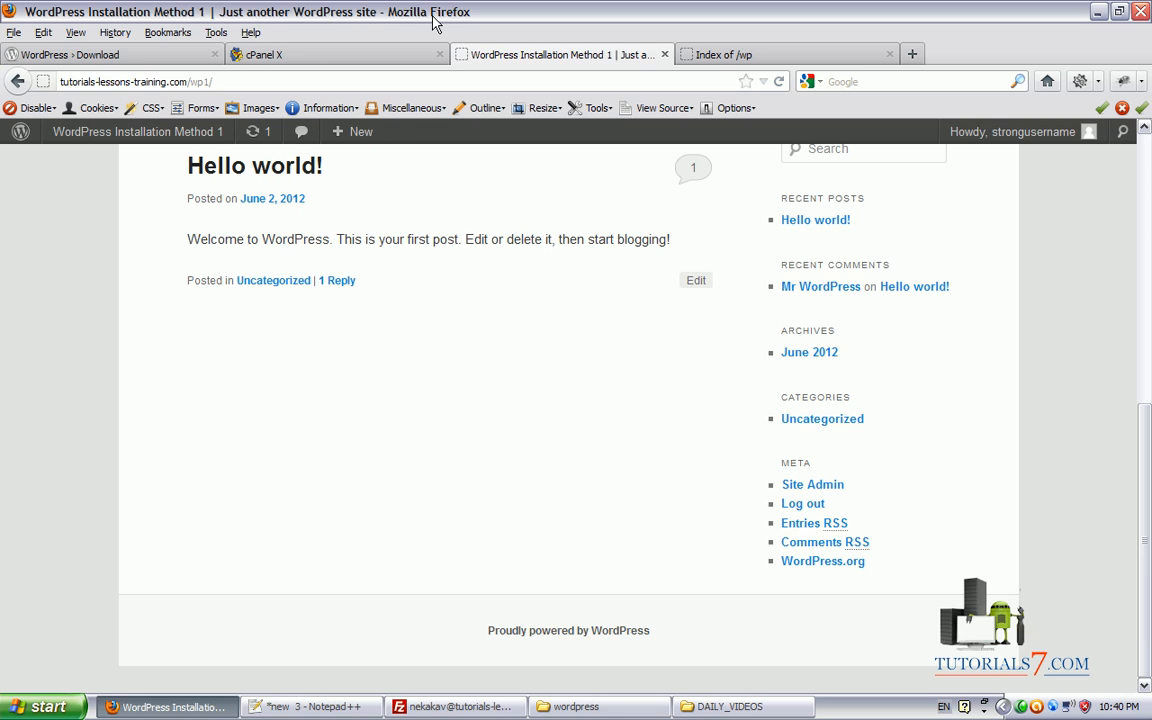
Load the HostGator /cpanel address and launch Fantastico De Luxe from Software/Services
left_click(335, 54)
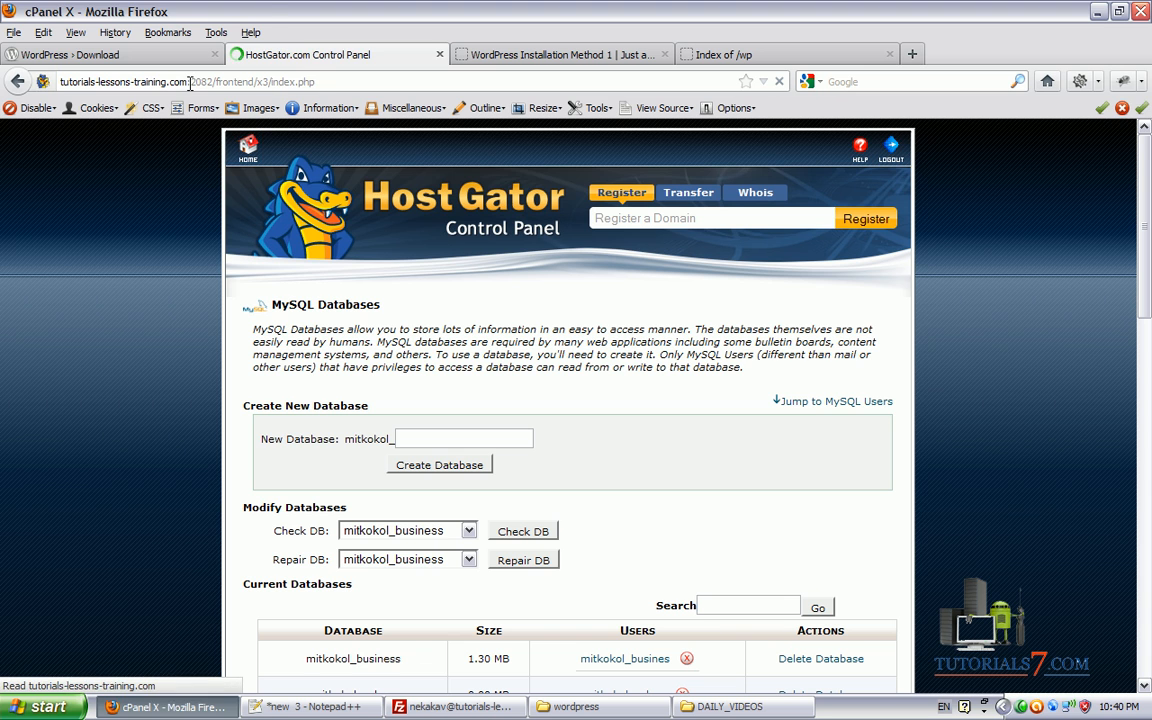
left_click(247, 148)
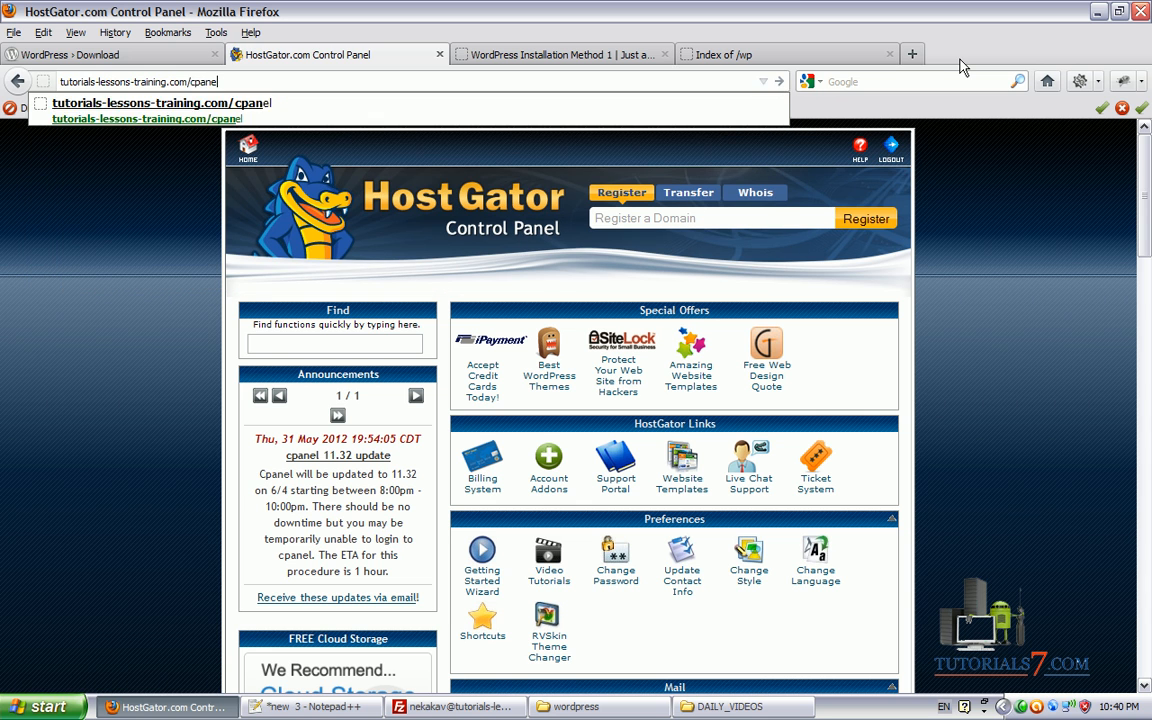
key("Return")
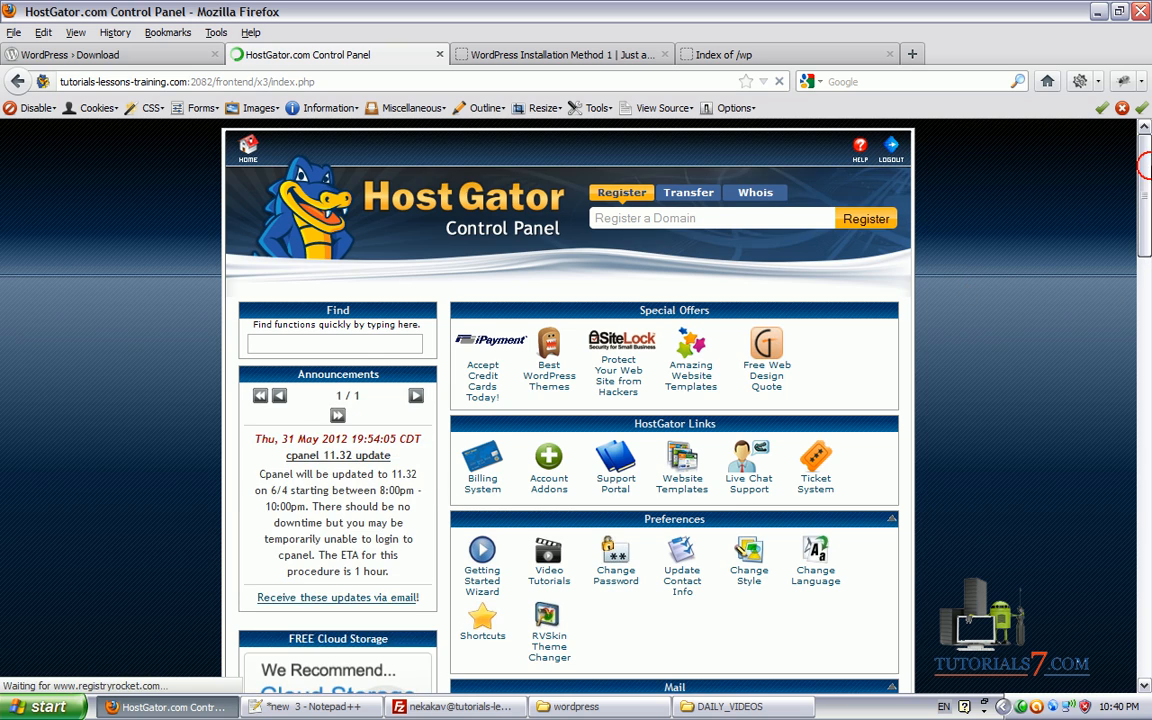
scroll("down", 3)
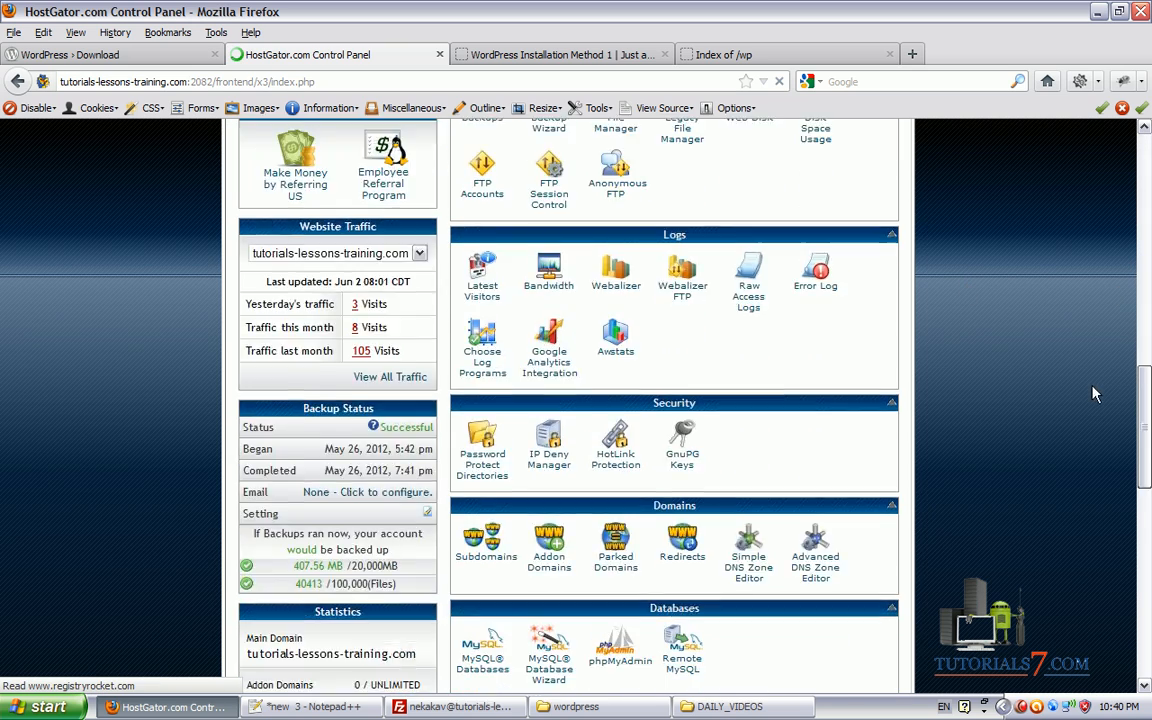
scroll("down", 3)
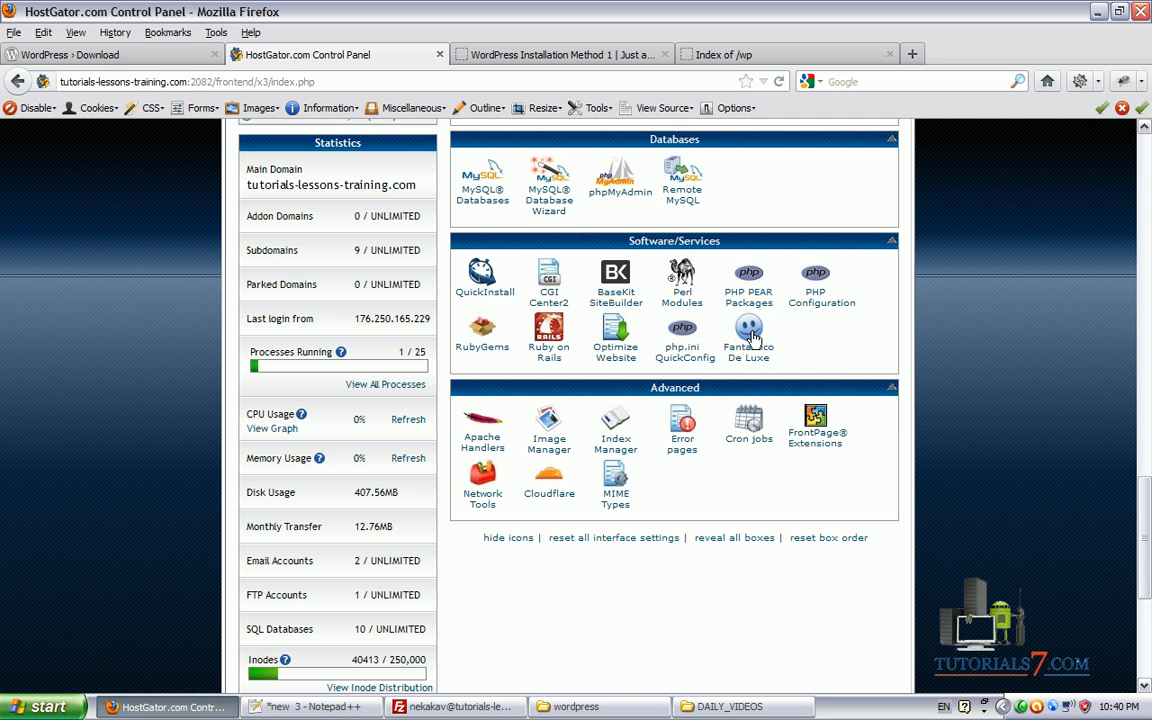
left_click(748, 335)
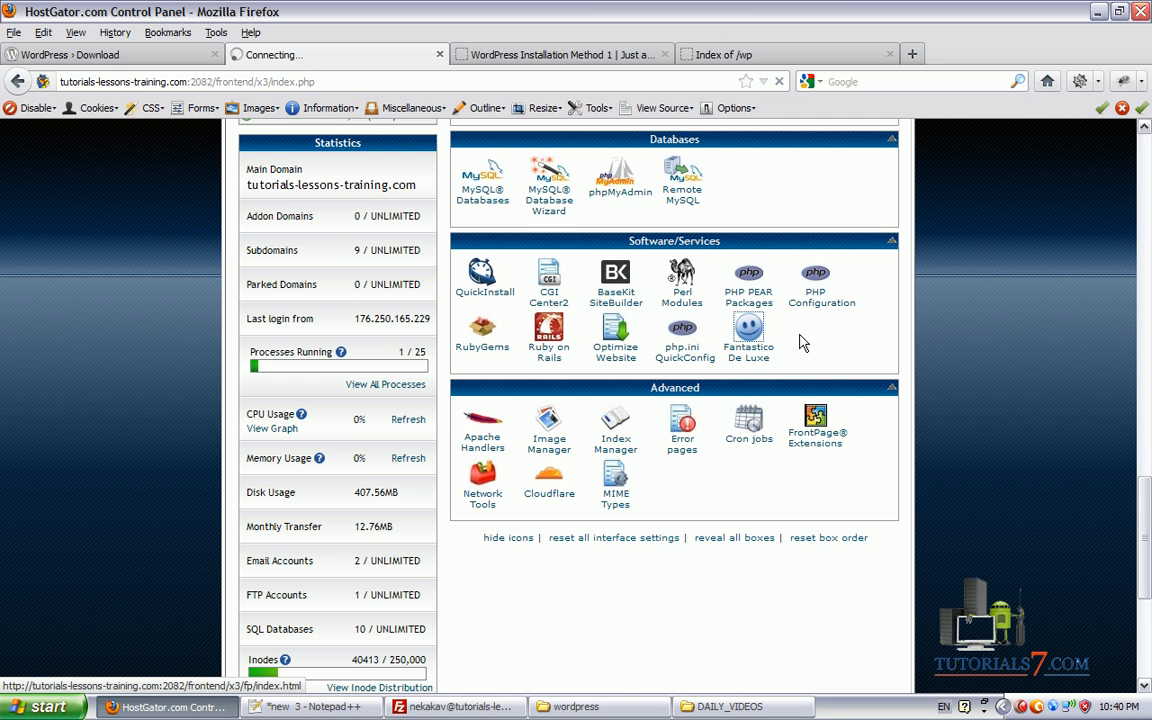
Open the WordPress 3.3.2 overview under Blogs and choose New Installation
left_click(748, 335)
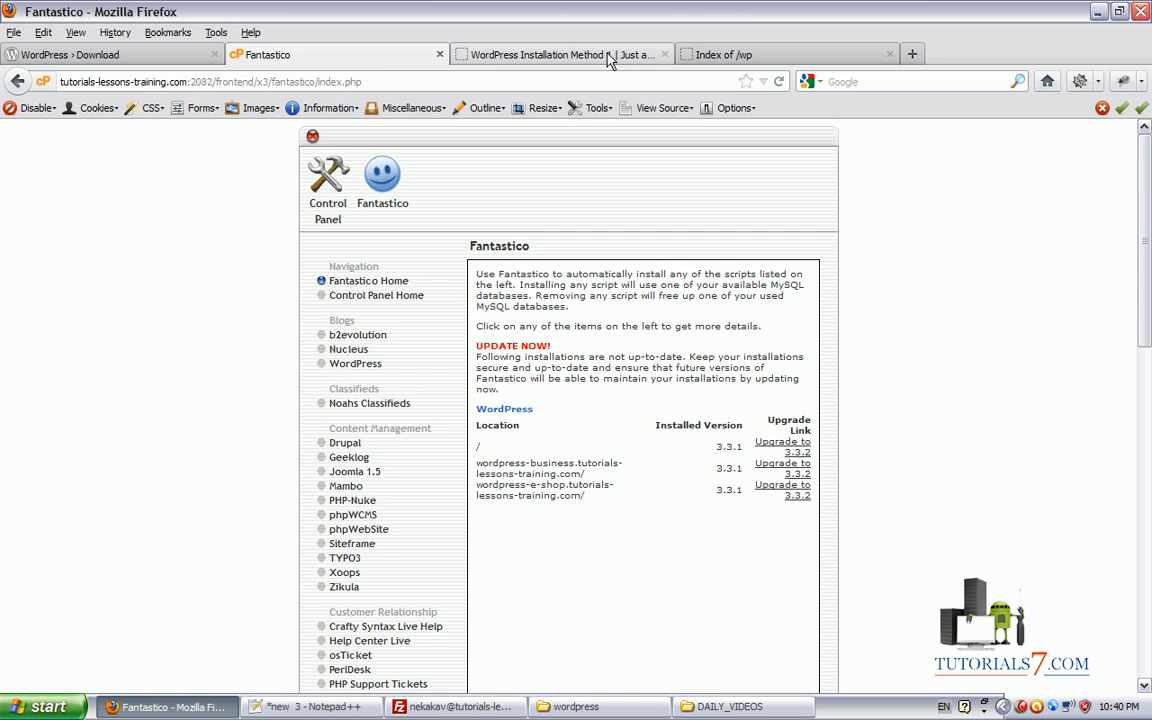
scroll("down", 3)
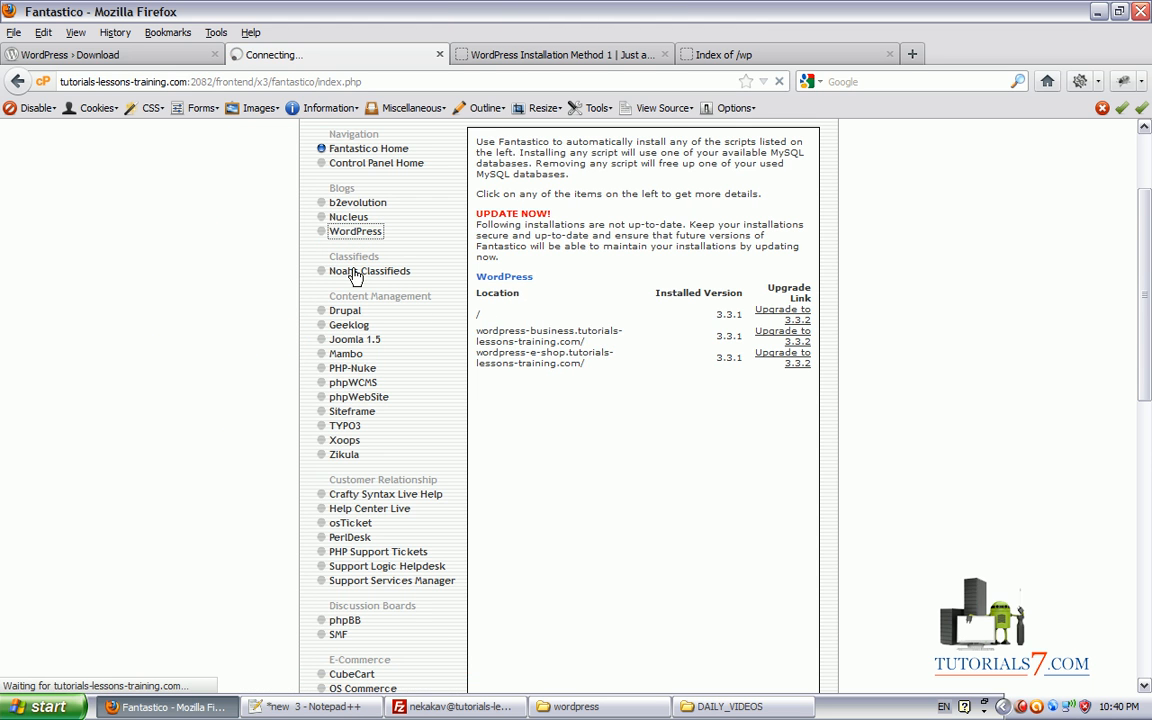
left_click(355, 231)
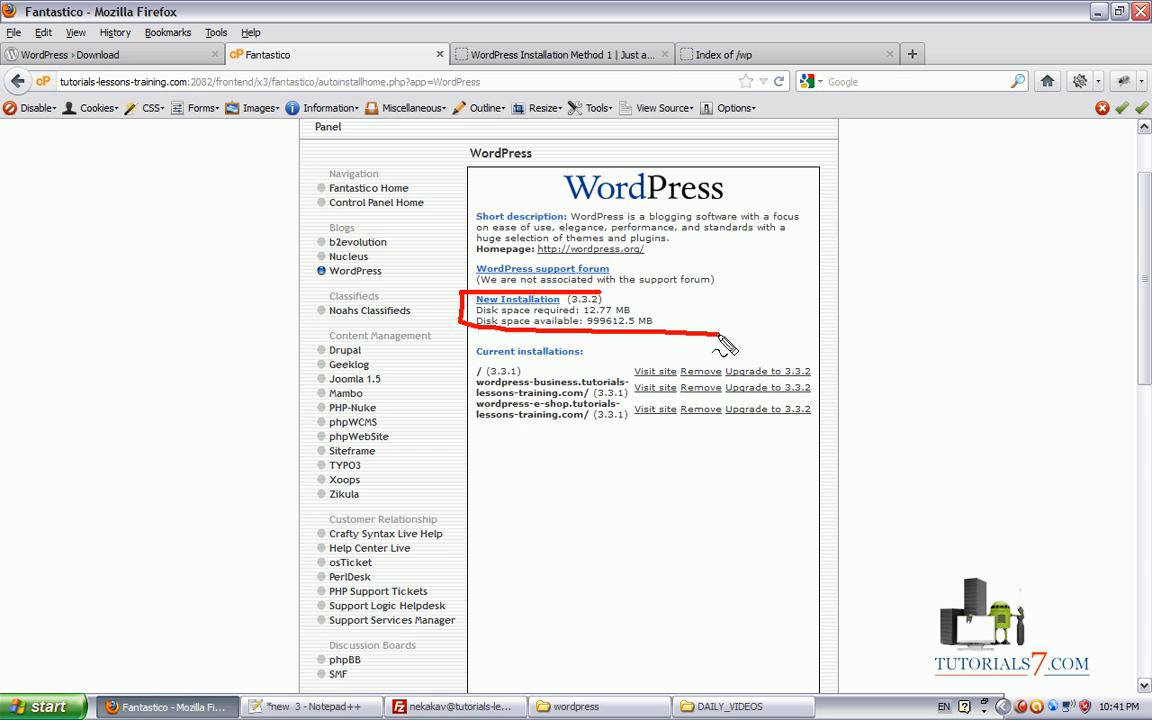
left_click(517, 299)
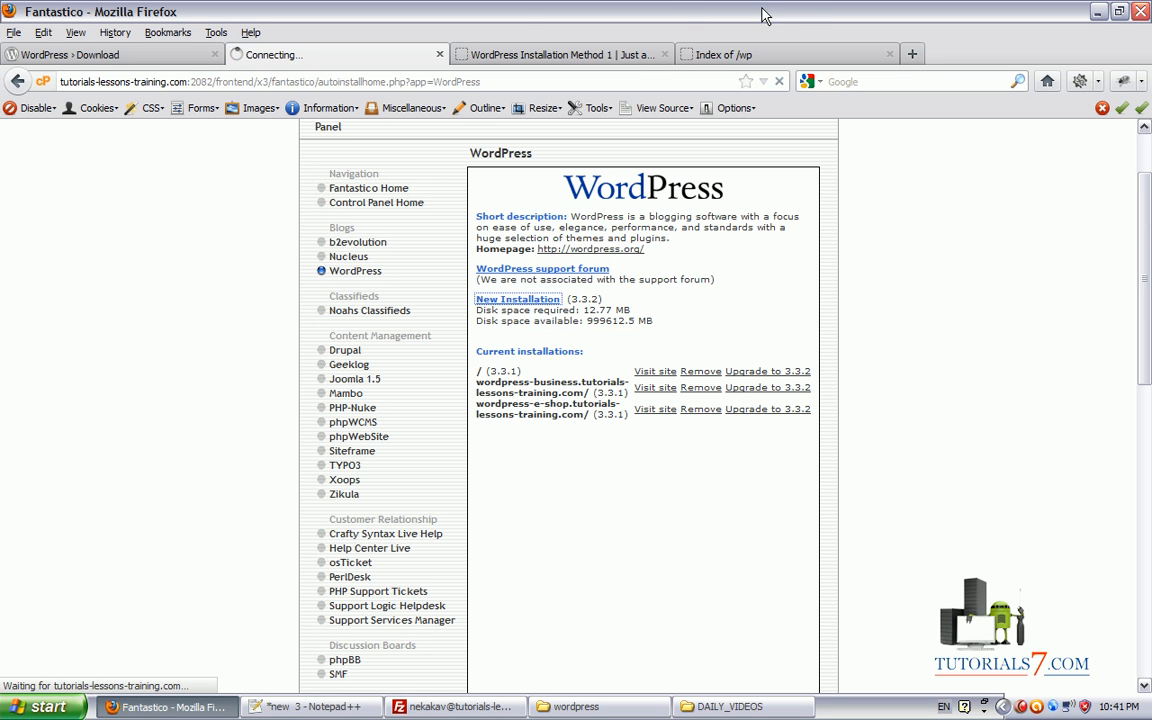
Choose wp.tutorials-lessons-training.com as the install domain, glancing at the other browser tabs
left_click(517, 299)
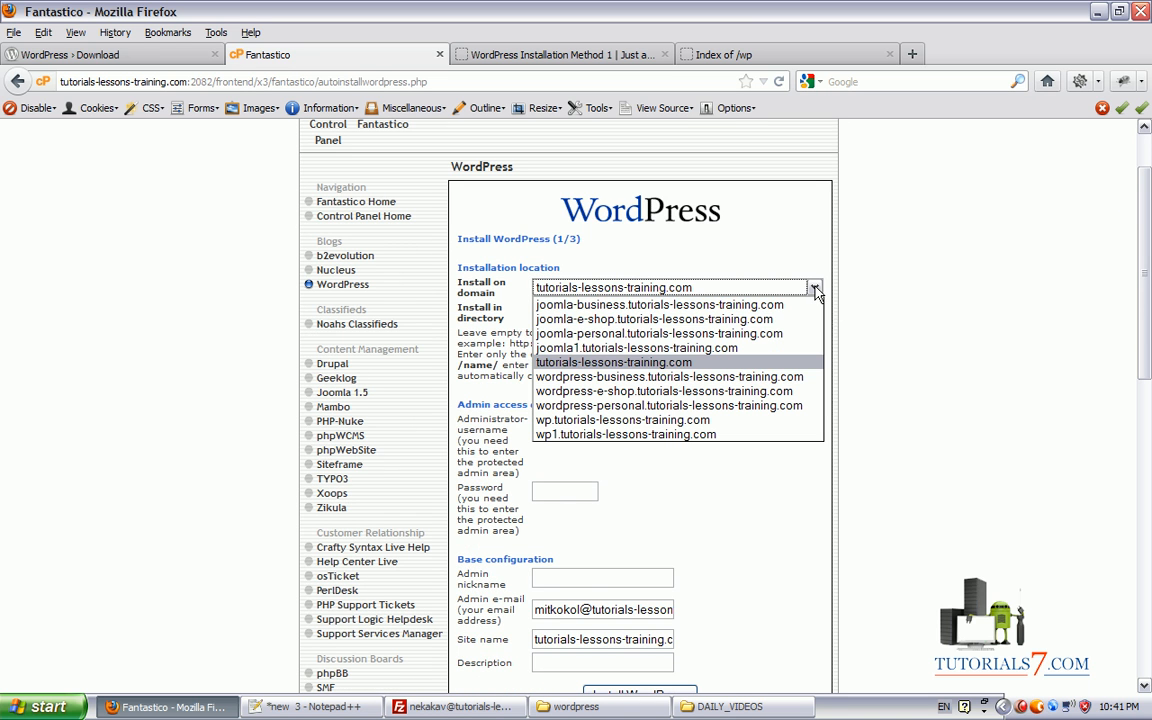
mouse_move(657, 333)
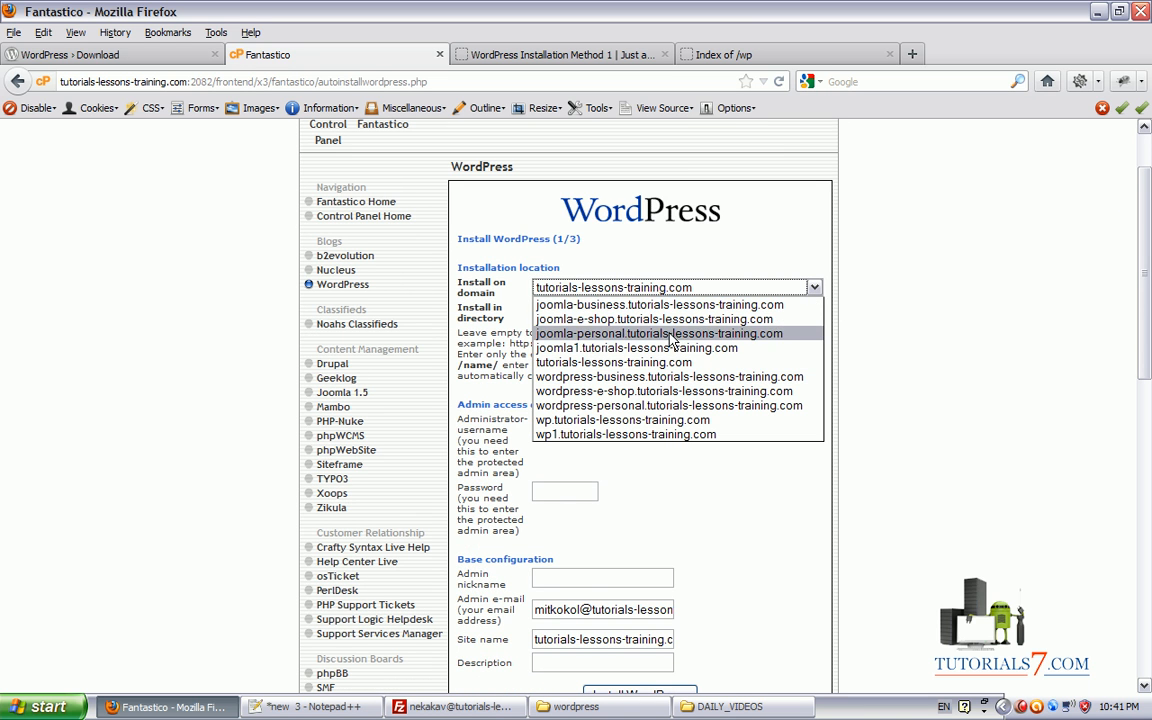
mouse_move(722, 343)
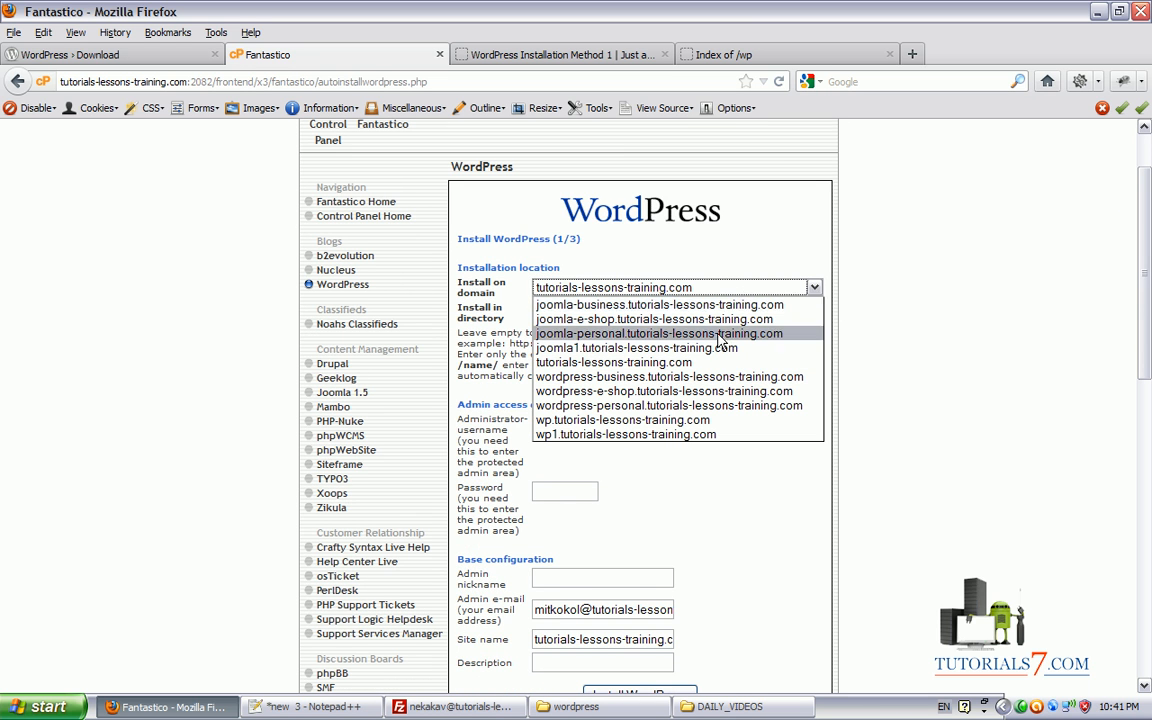
left_click(622, 420)
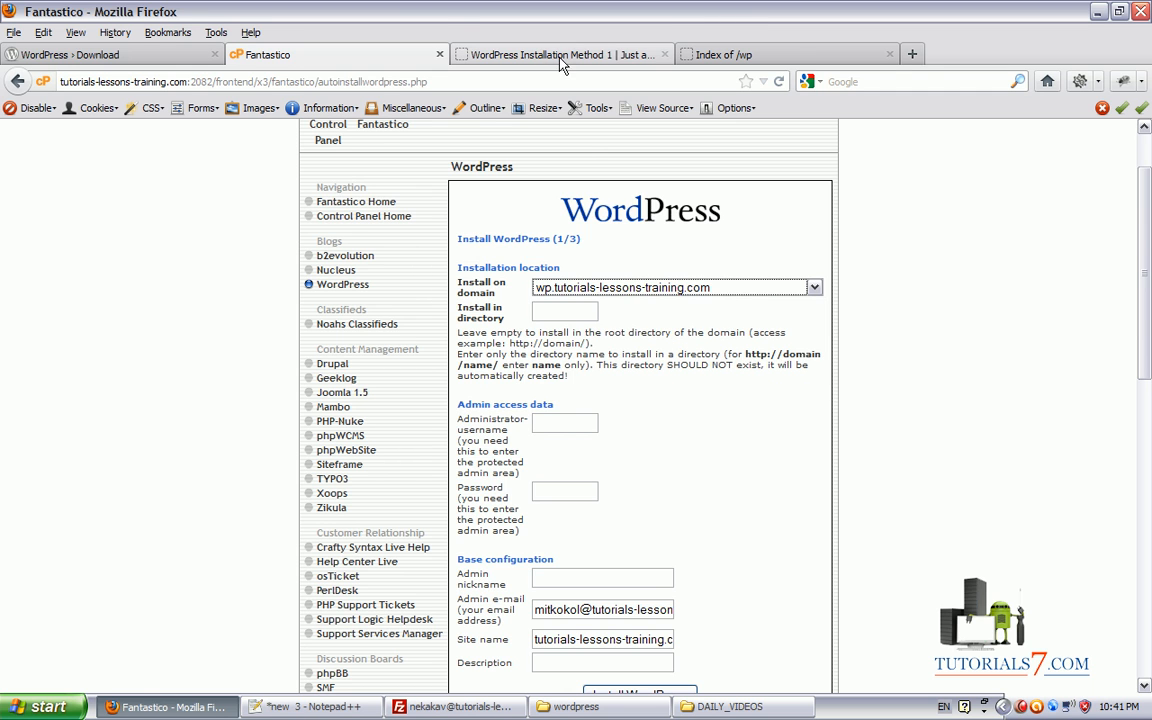
left_click(787, 54)
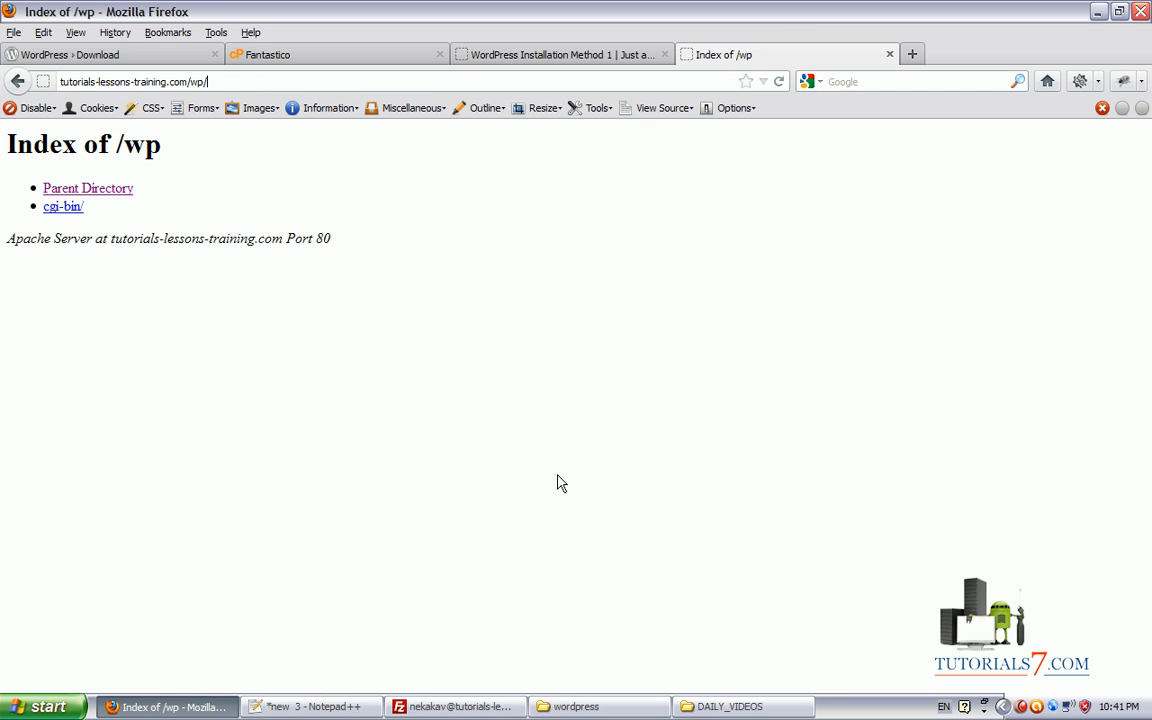
mouse_move(230, 97)
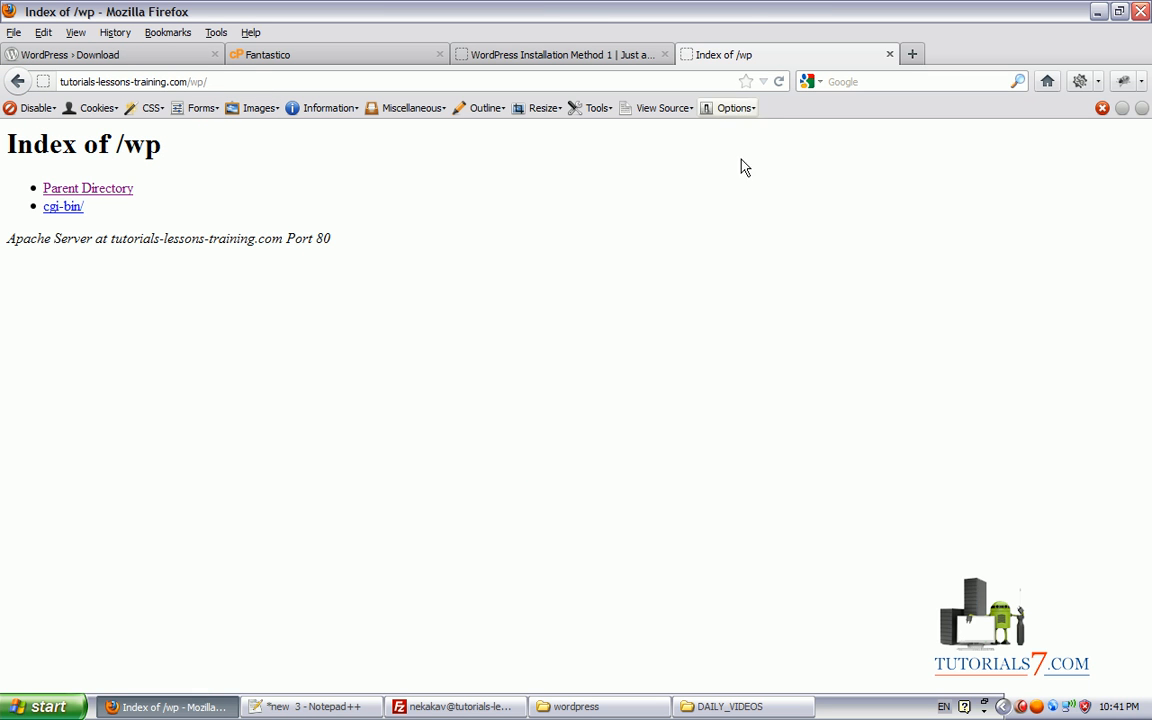
left_click(560, 54)
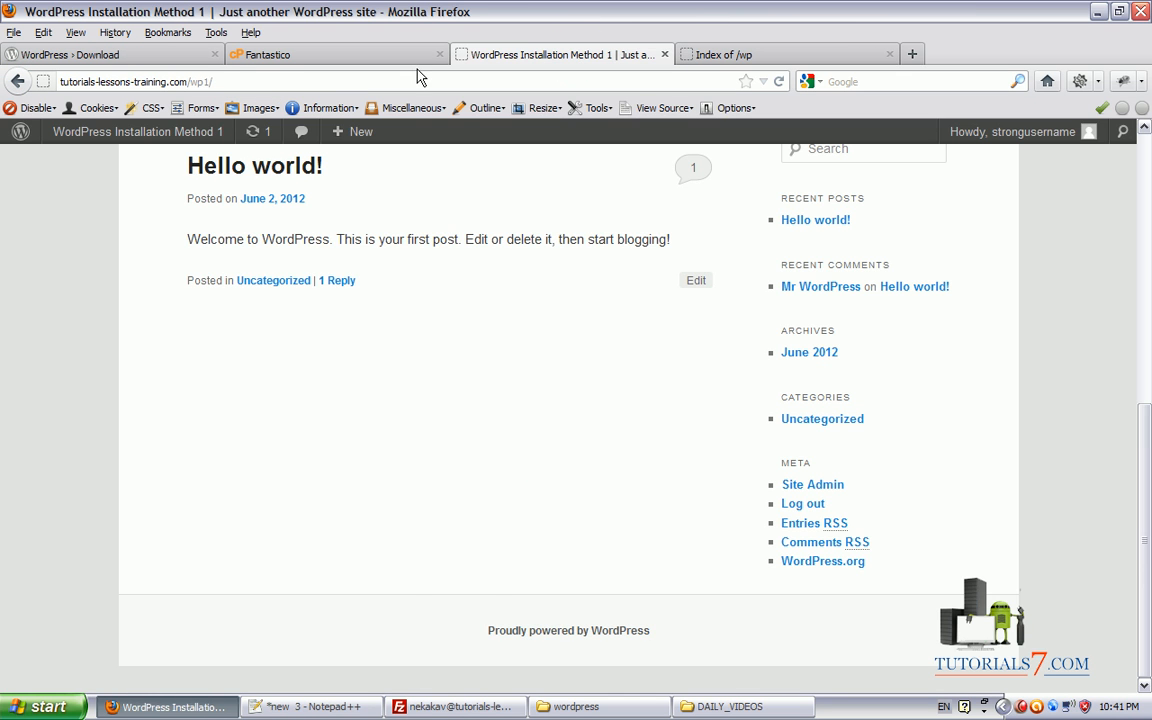
left_click(335, 54)
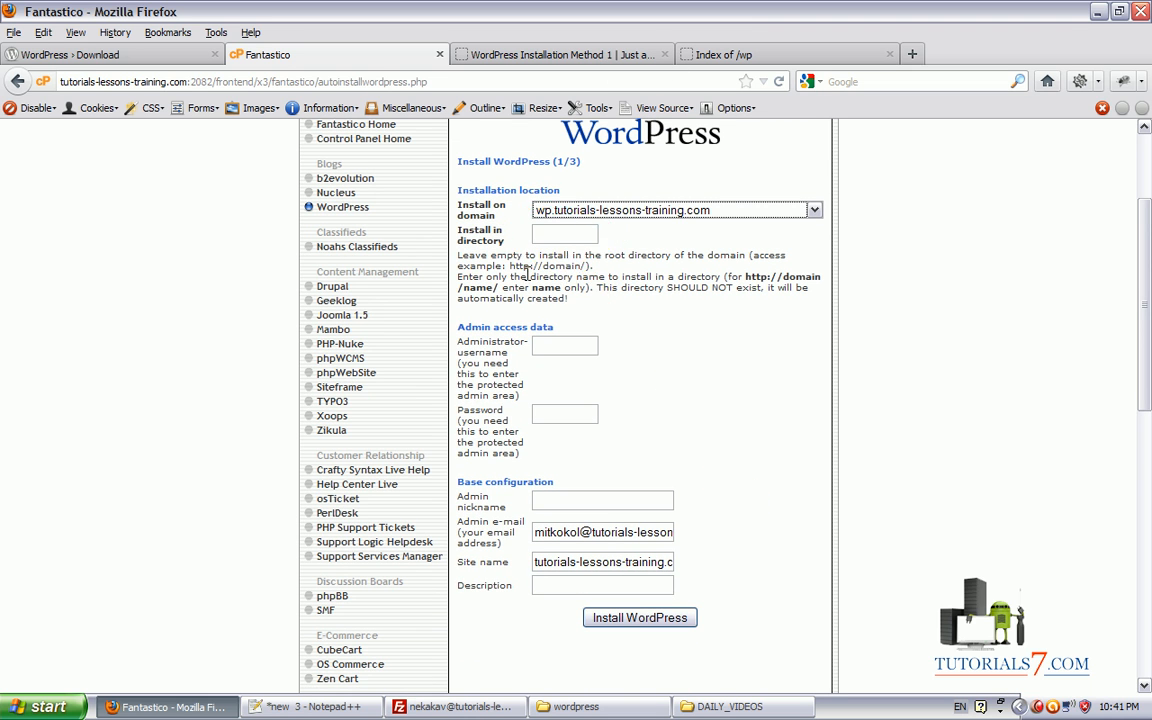
mouse_move(783, 256)
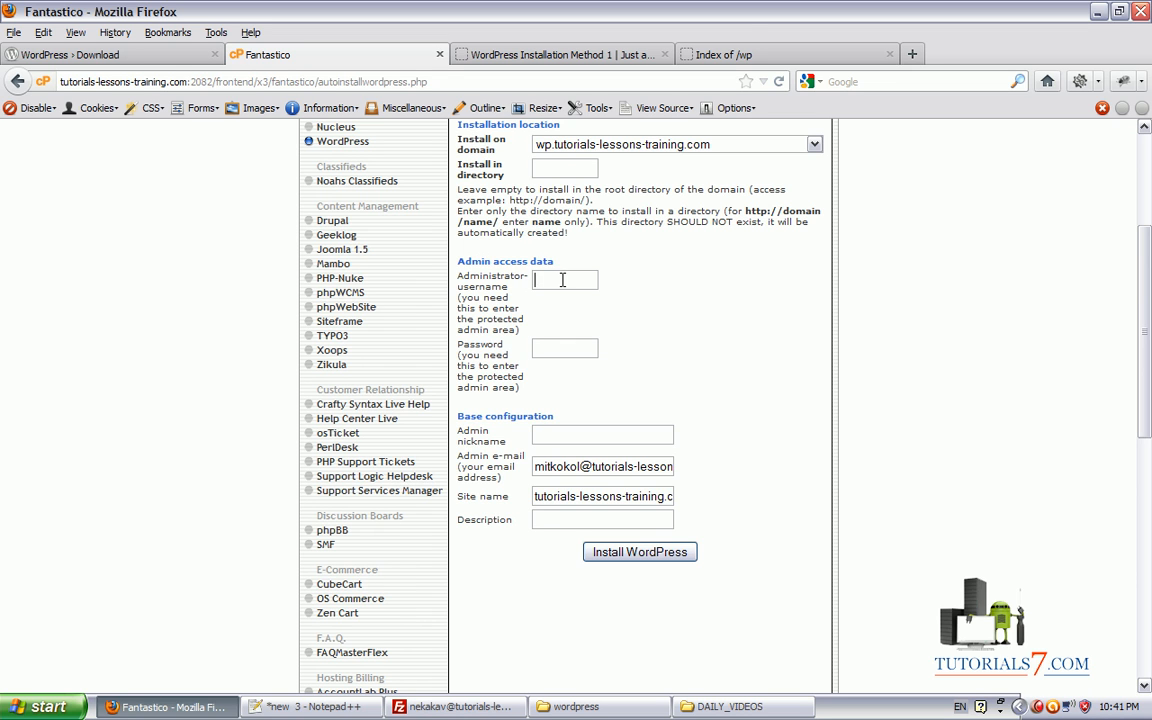
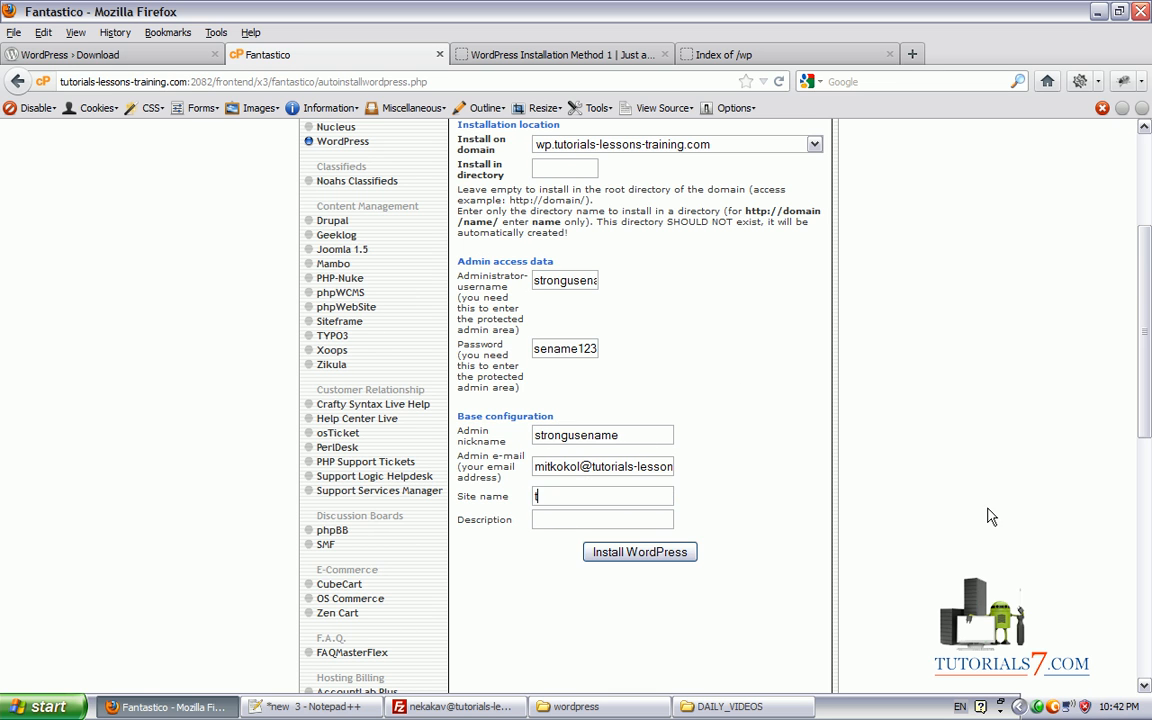
Name the site 'Installing WP Method 2' and add a description starting 'learn Ho'
type("Ins")
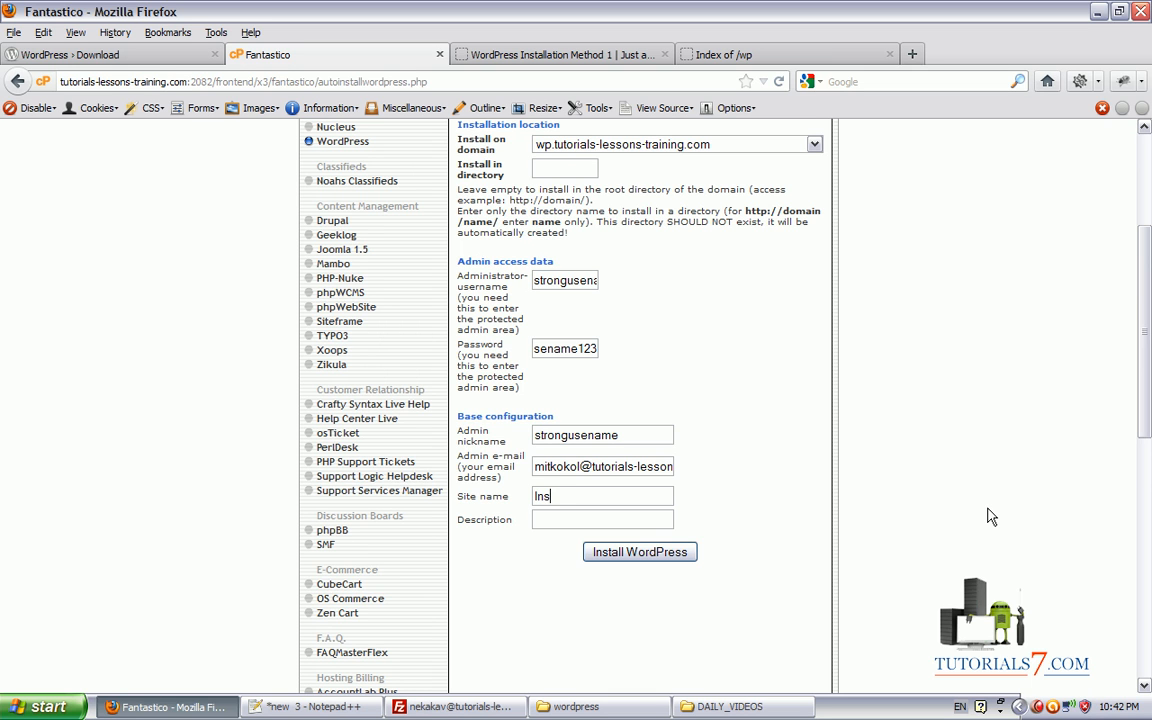
type("talling")
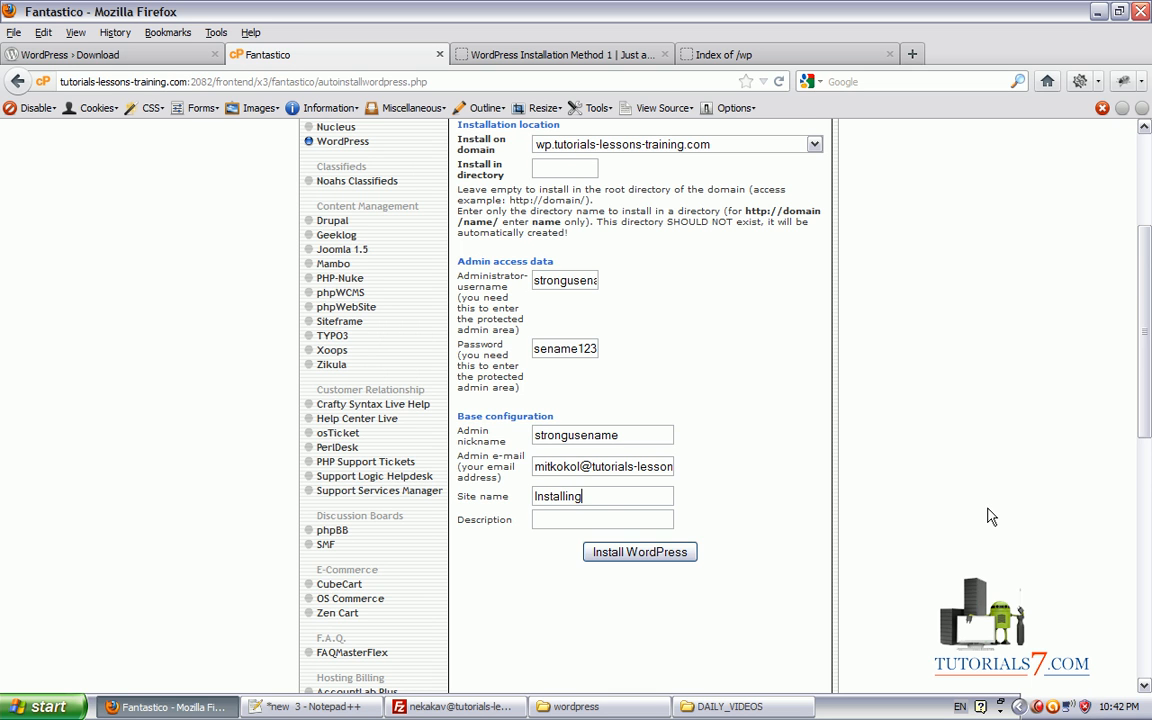
type("WP")
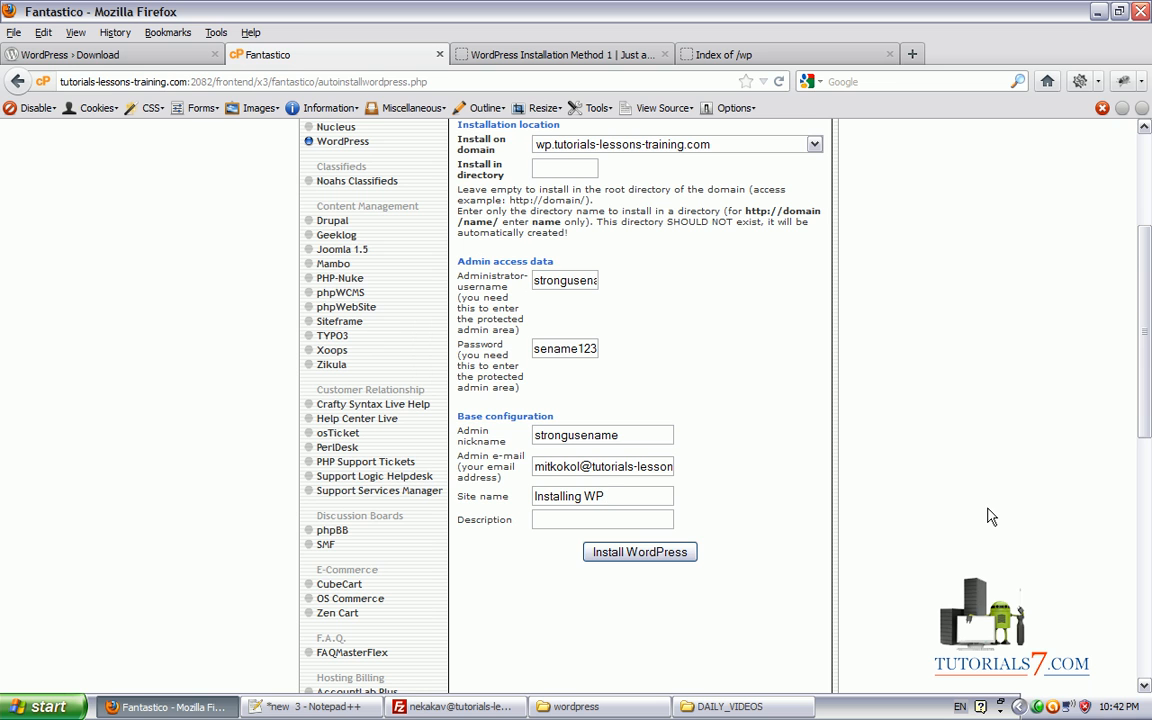
type("Method")
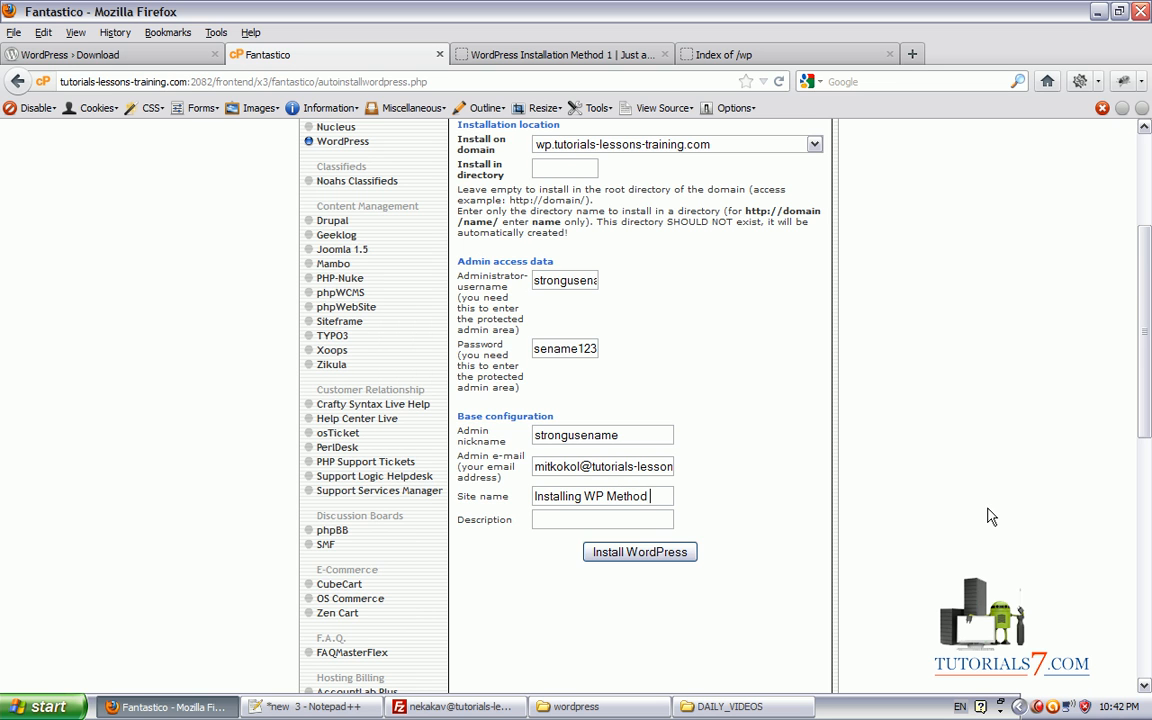
type("2")
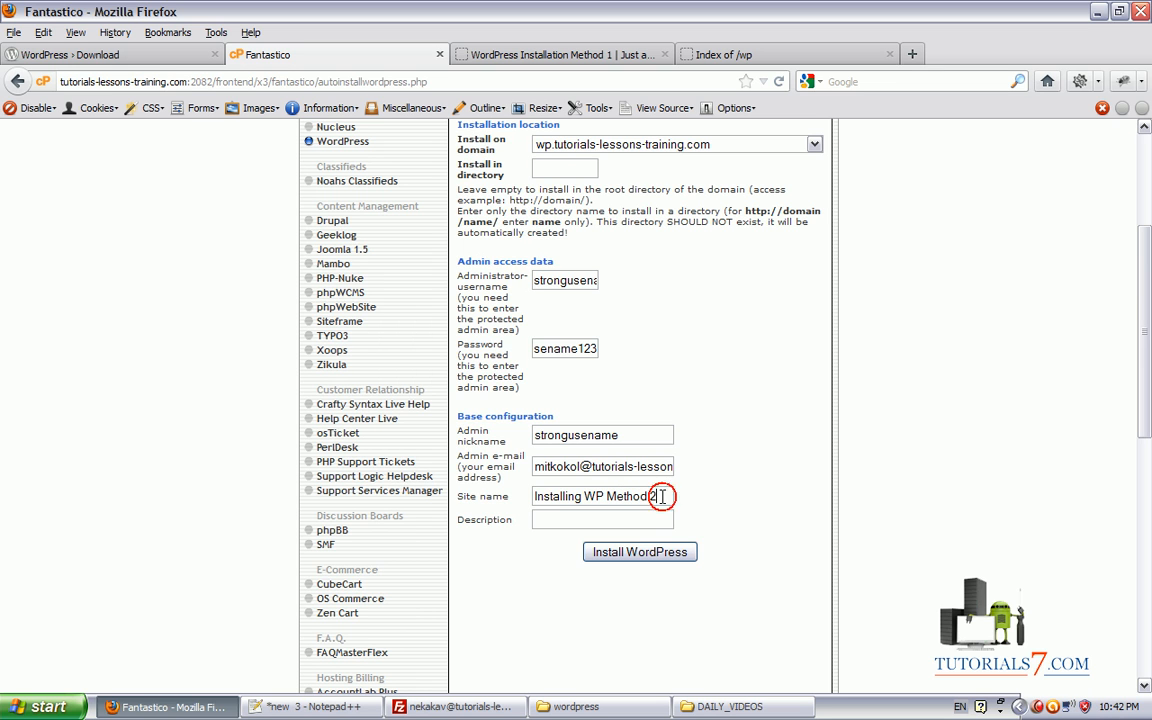
left_click(602, 519)
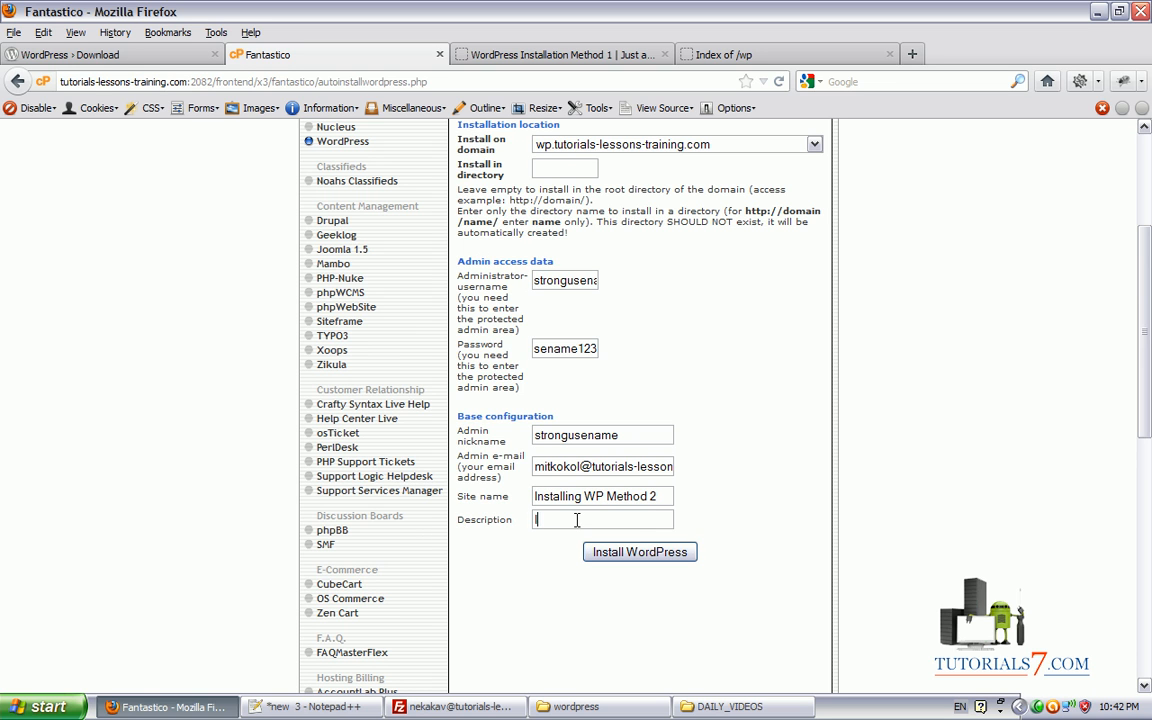
type("learn How To Installing W")
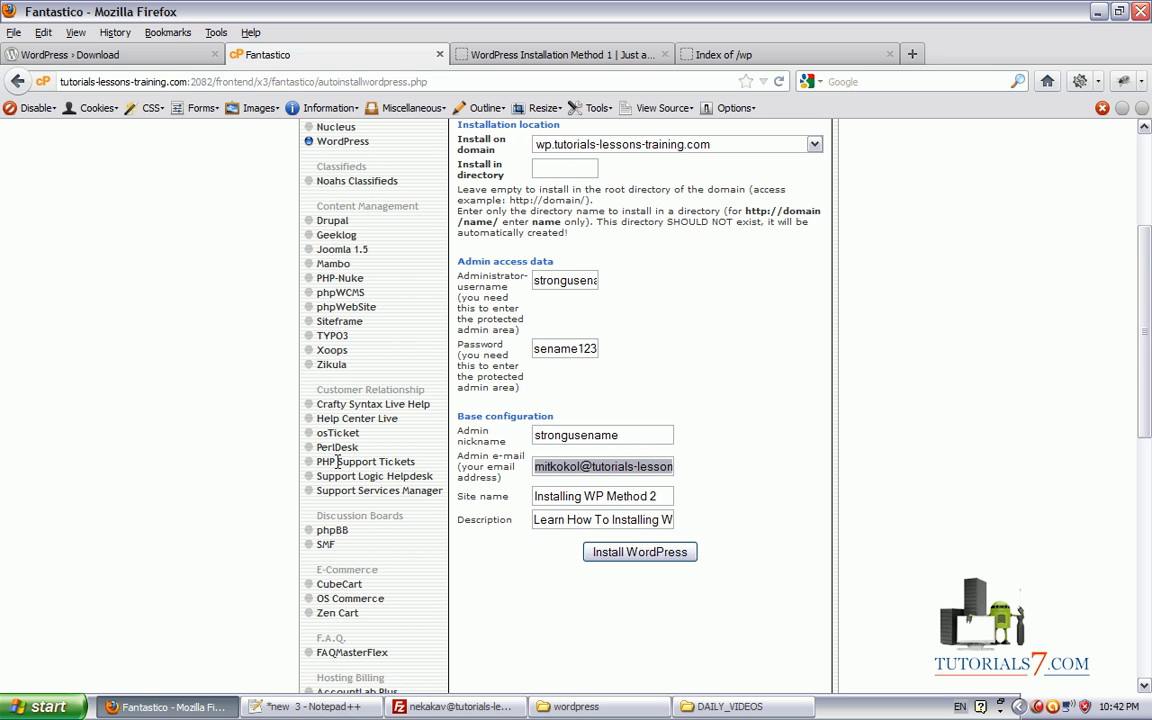
scroll("down", 3)
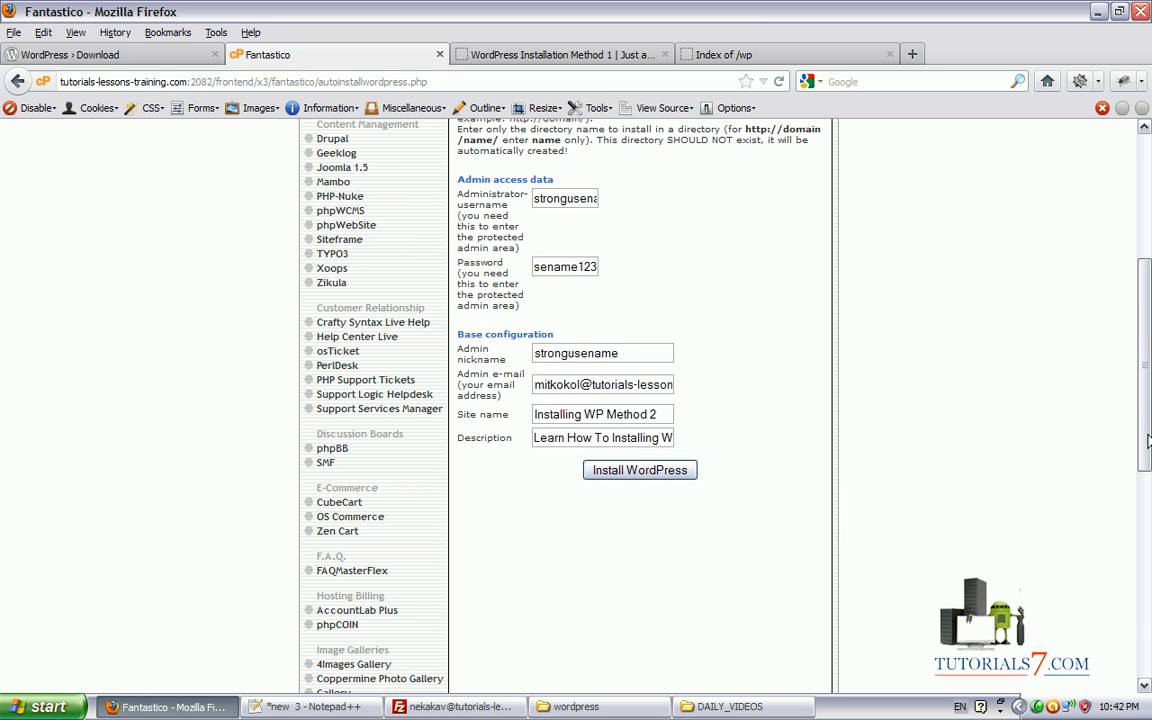
Submit the install details and finish installation, reaching the step 3 of 3 summary
scroll("up", 3)
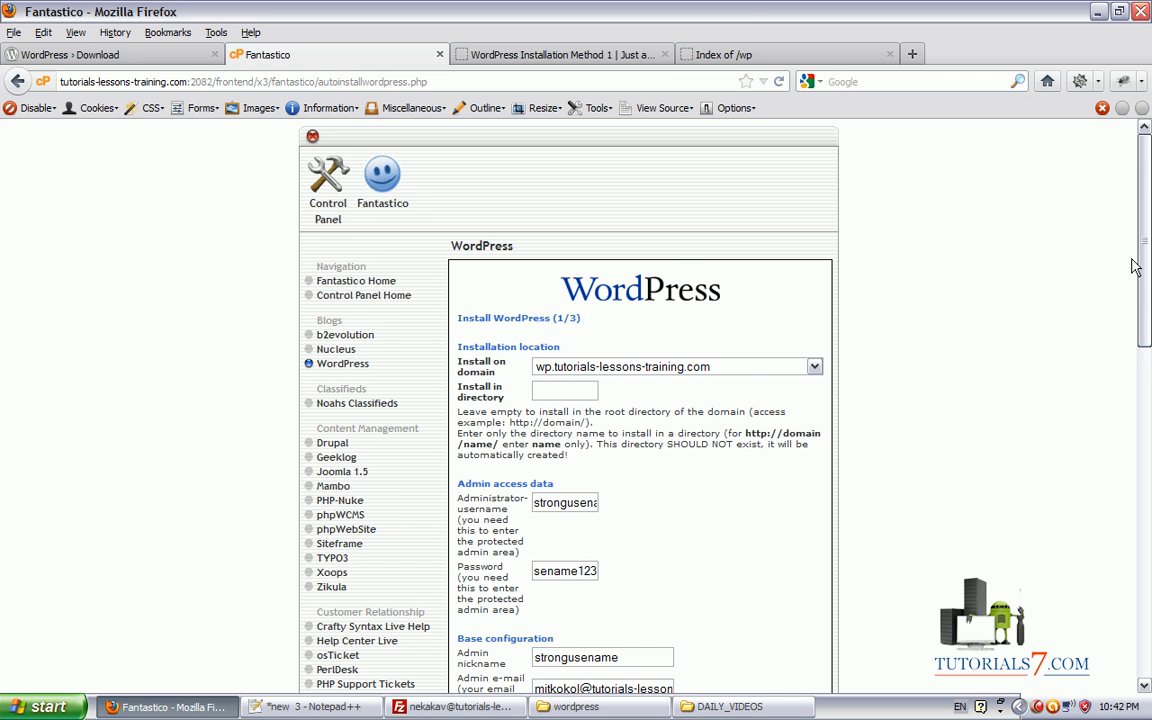
scroll("down", 3)
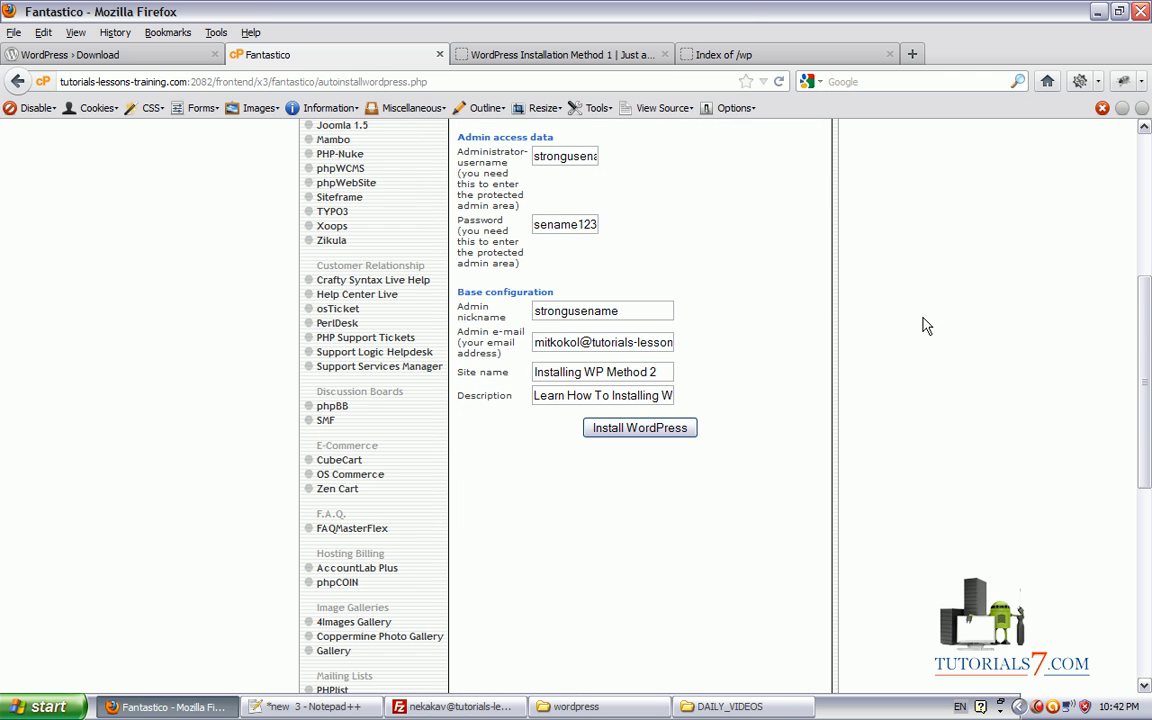
mouse_move(955, 280)
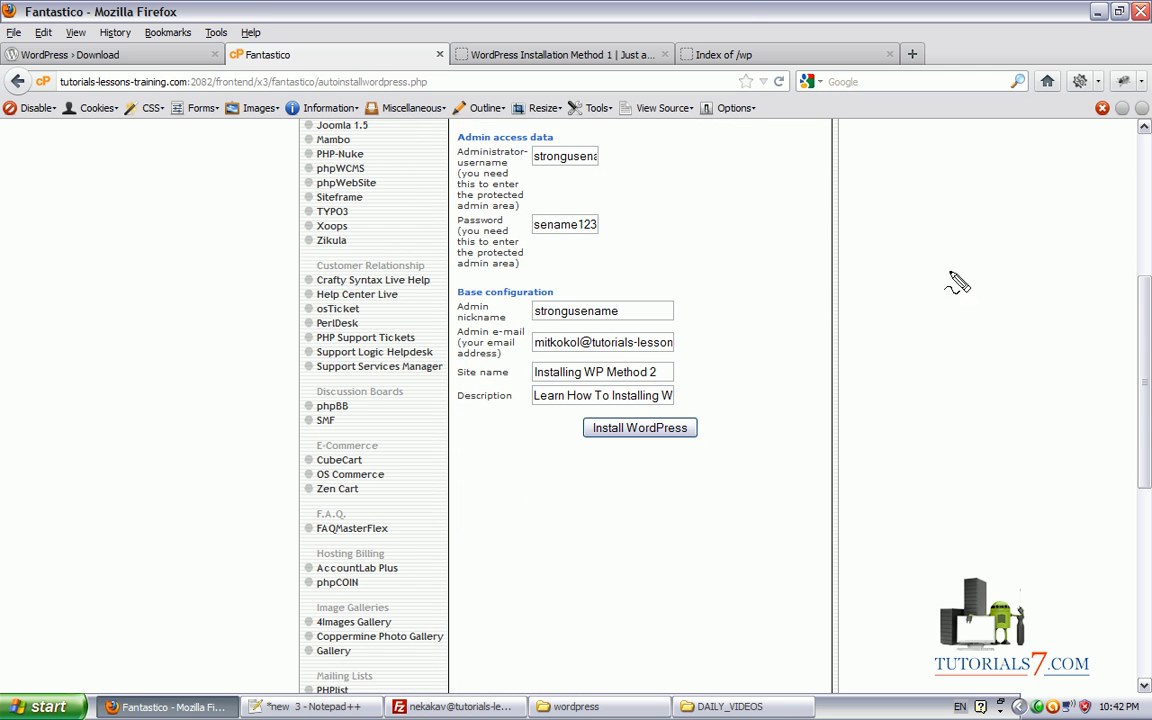
mouse_move(832, 570)
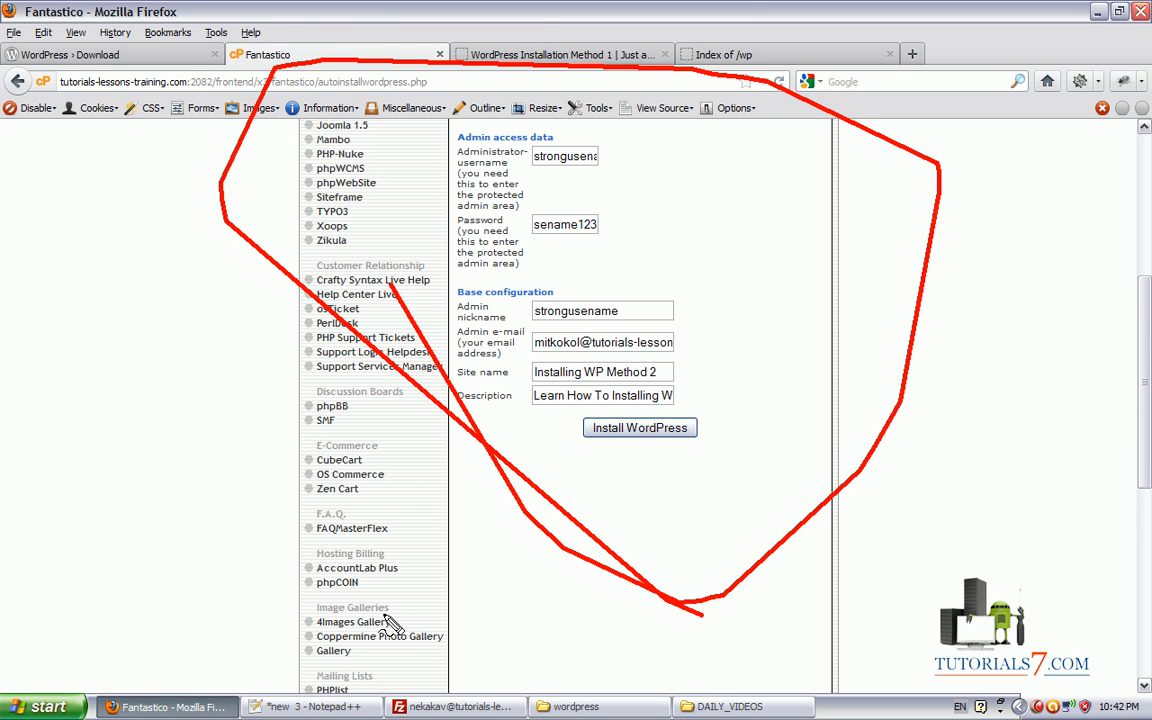
mouse_move(392, 510)
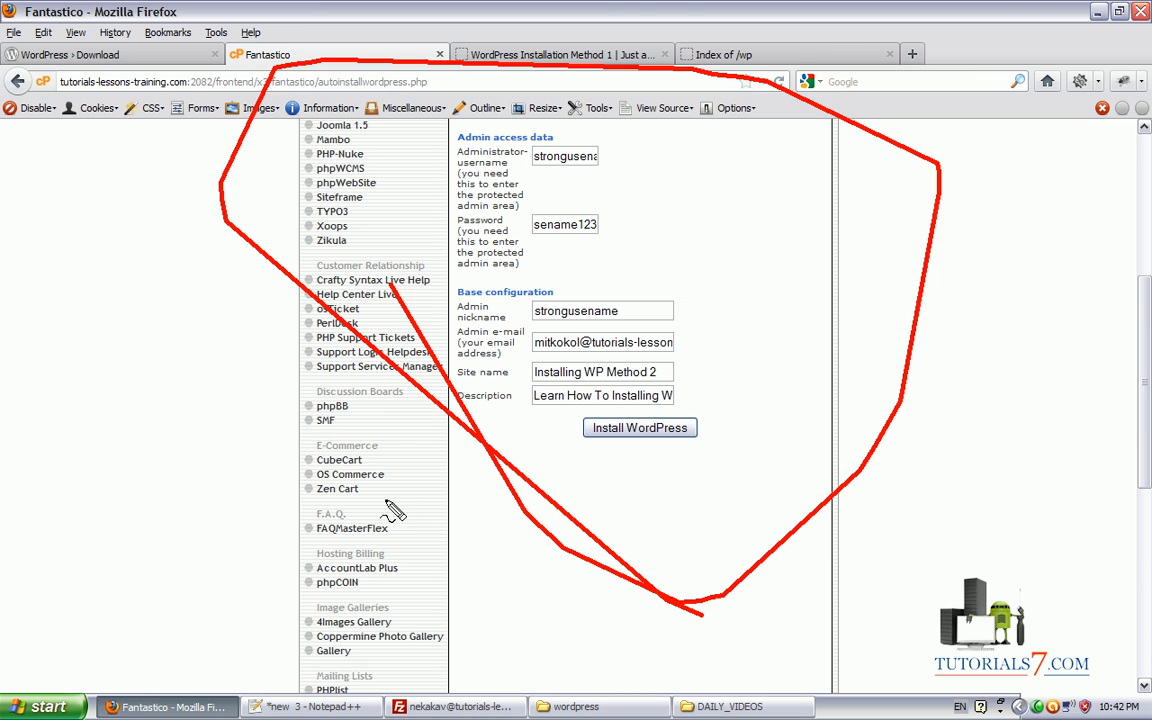
left_click(639, 427)
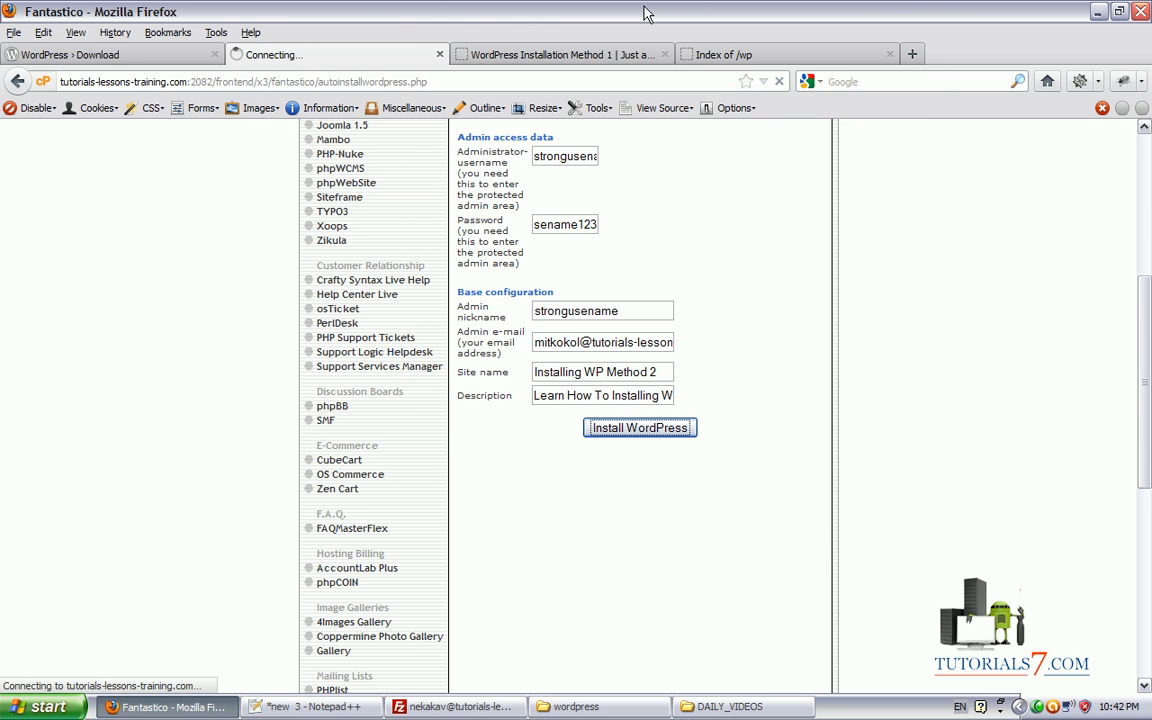
left_click(639, 428)
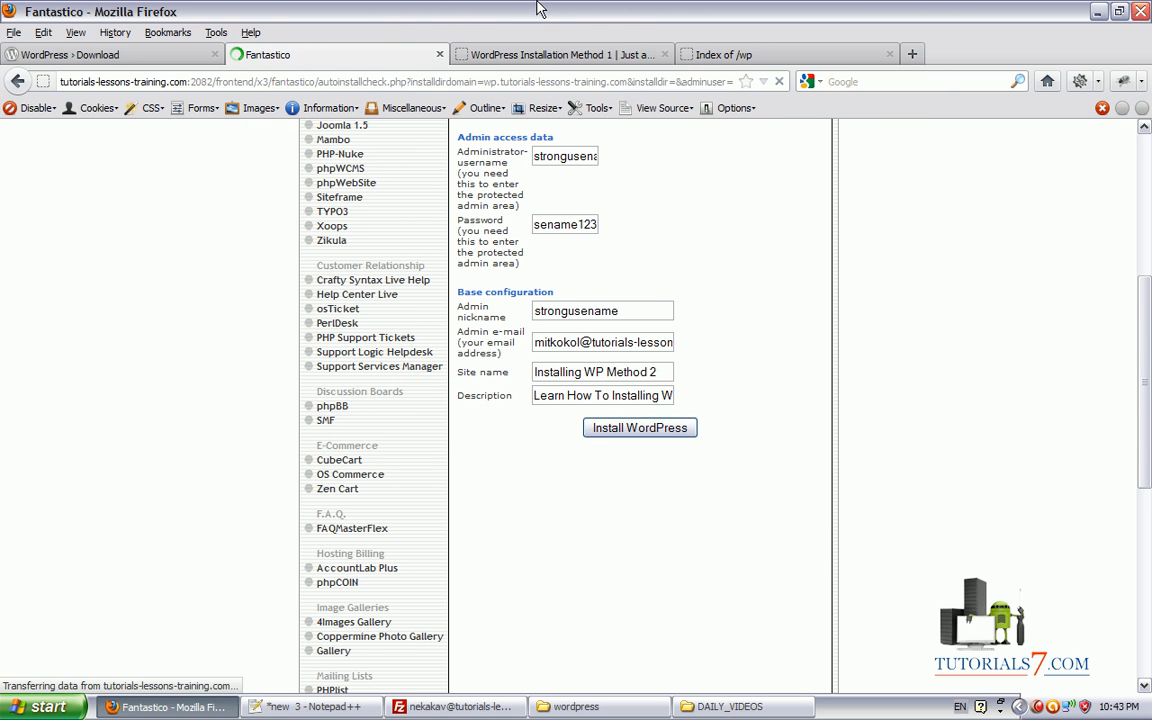
left_click(639, 427)
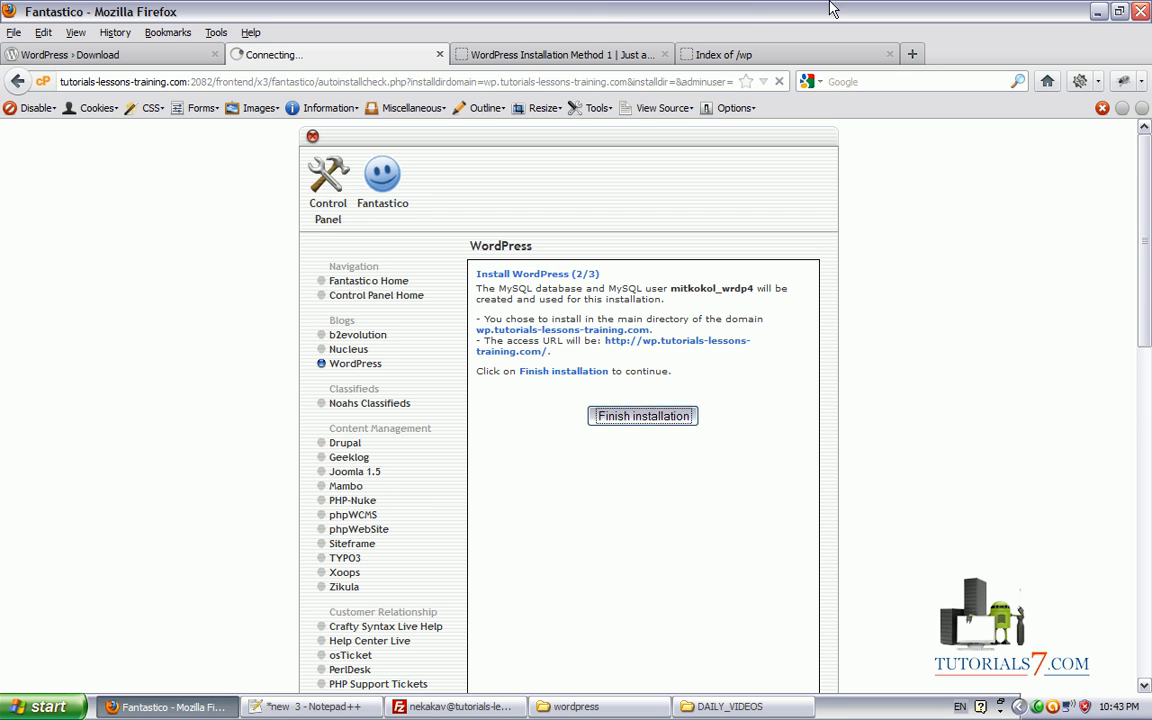
left_click(642, 416)
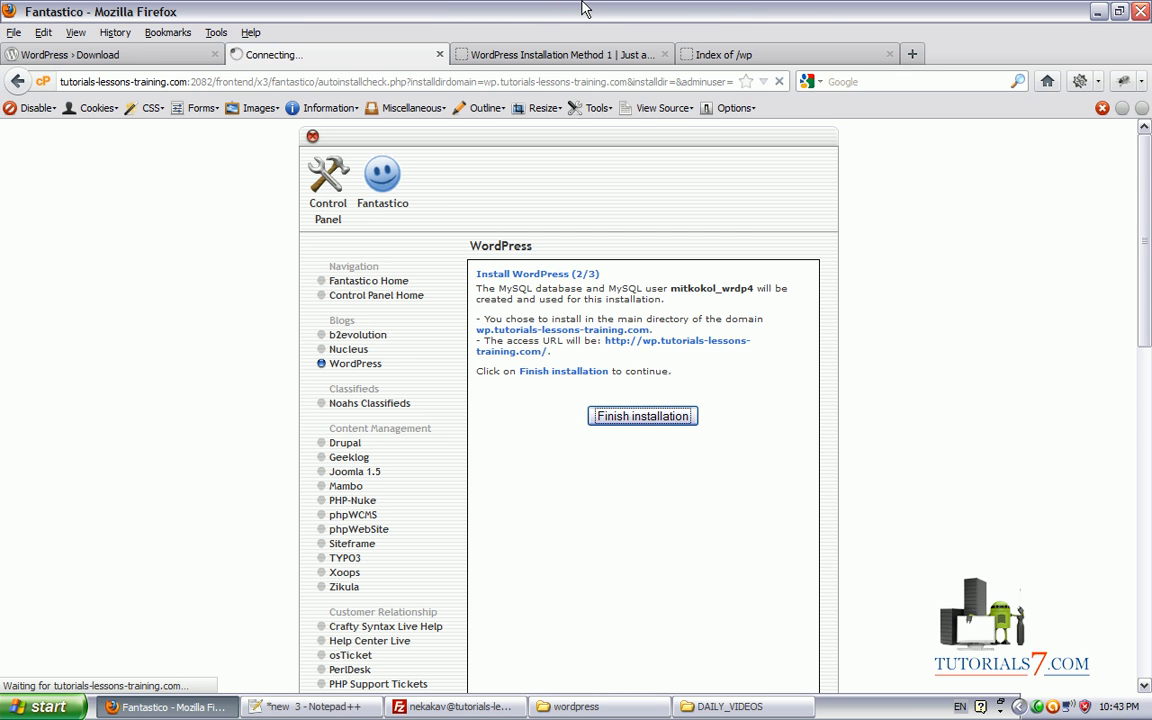
left_click(642, 416)
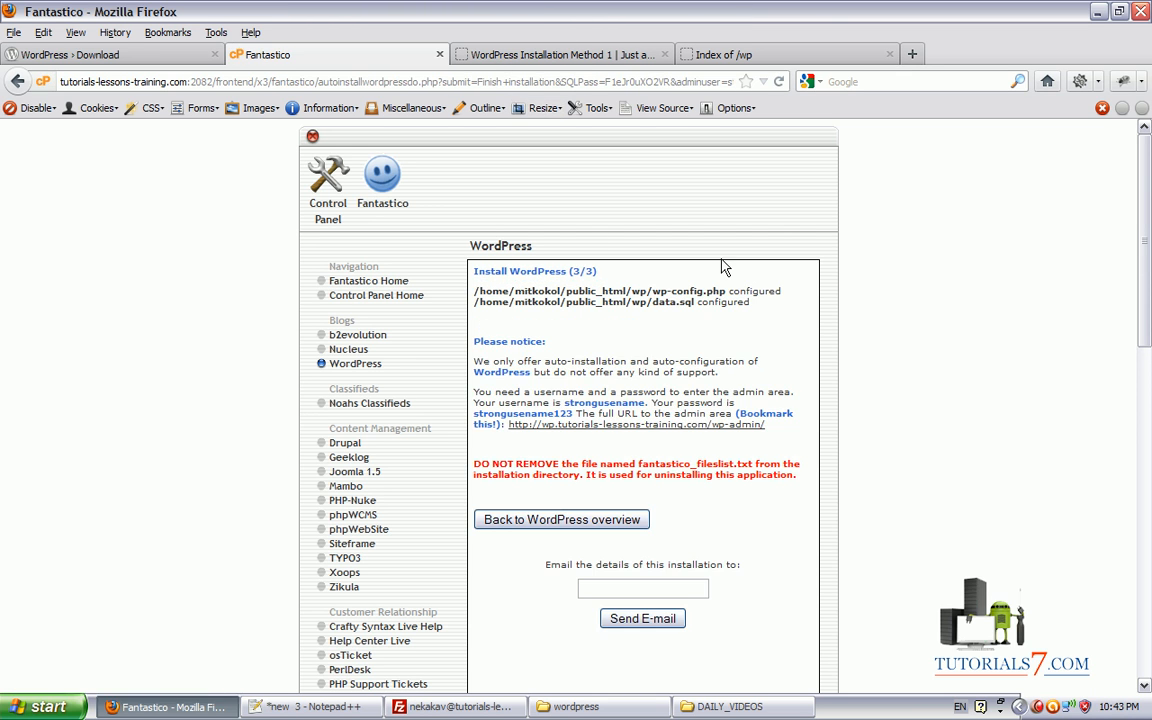
scroll("down", 3)
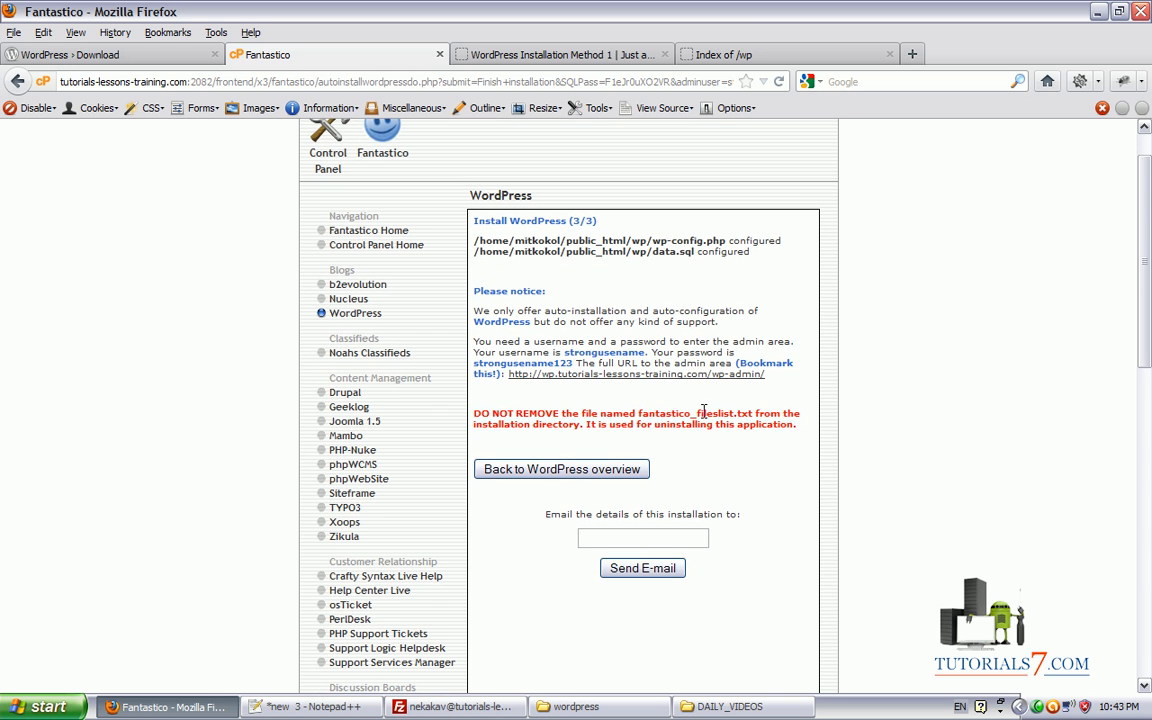
mouse_move(735, 62)
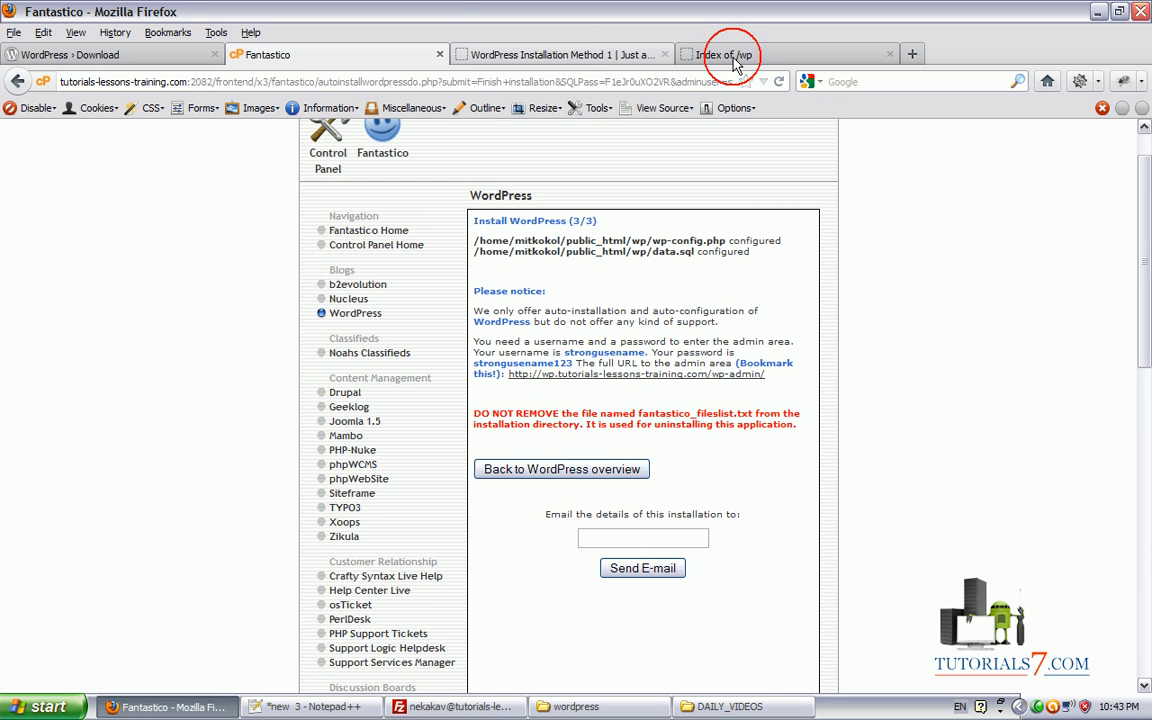
Reload the wp address so the new 'Installing WP Method 2' site loads, checking other tabs
left_click(725, 54)
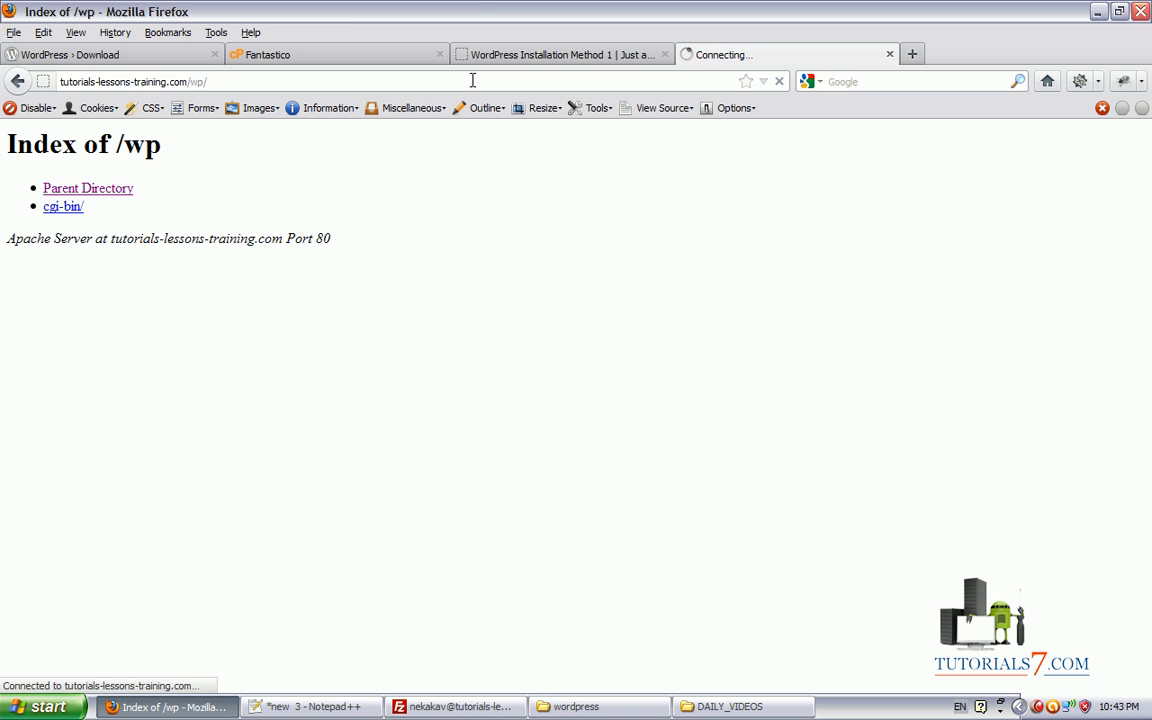
left_click(790, 54)
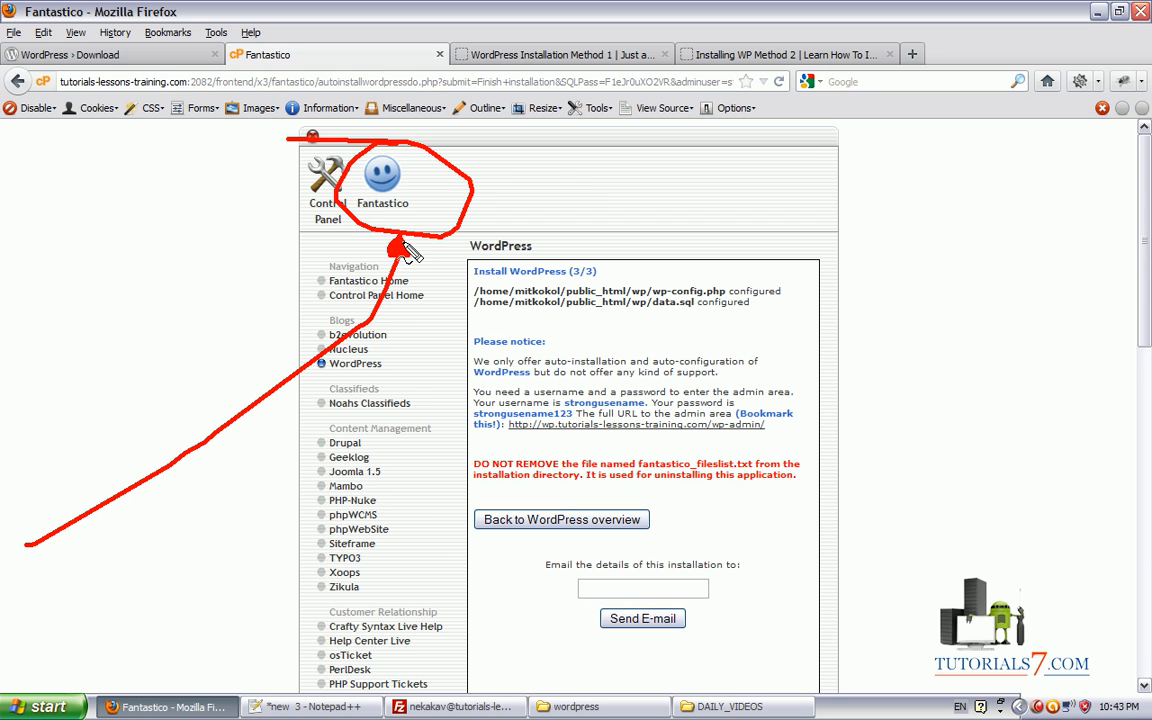
mouse_move(485, 207)
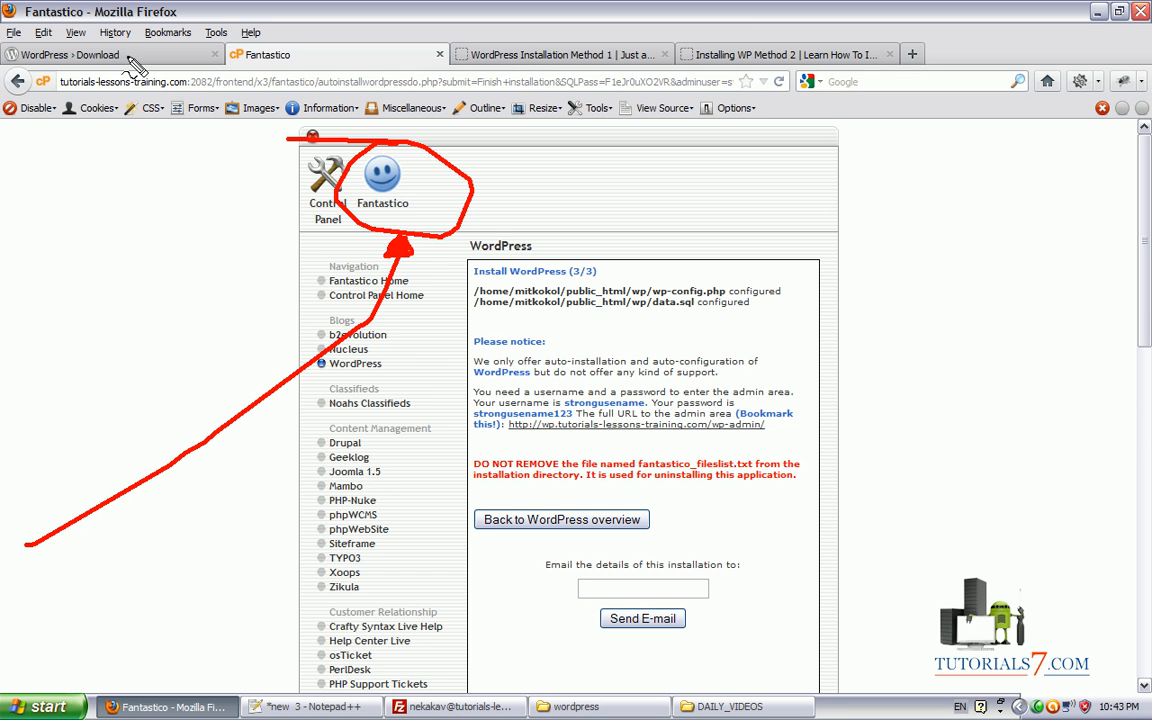
left_click(100, 54)
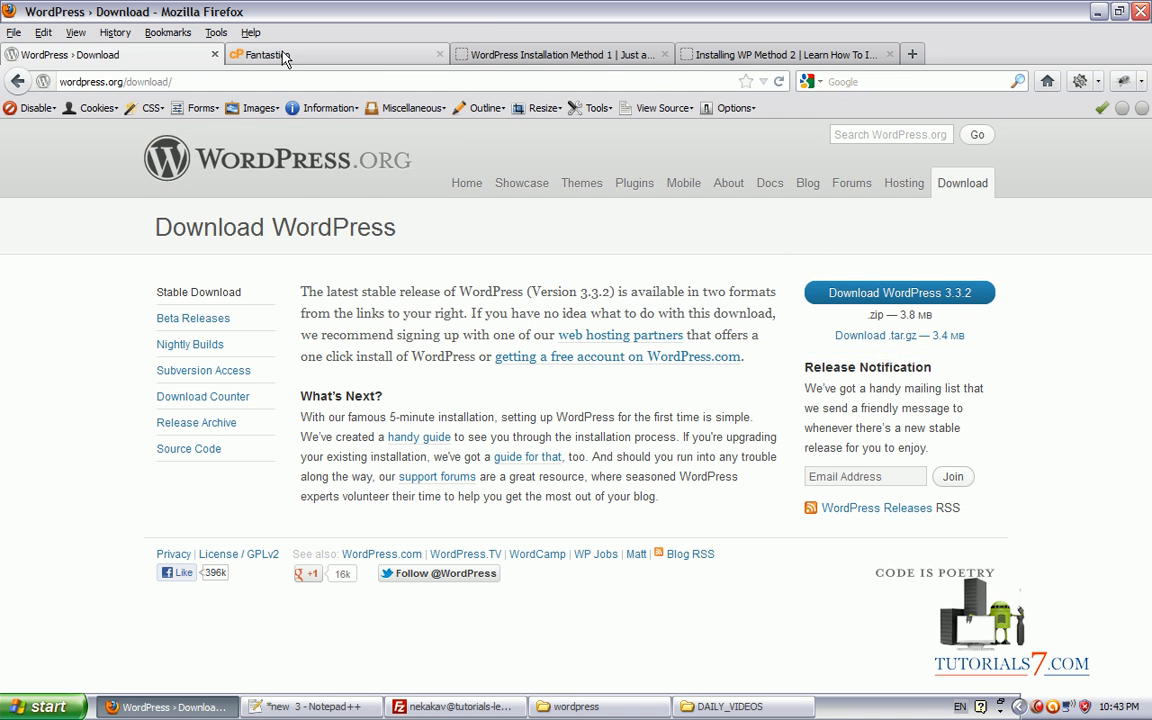
left_click(290, 54)
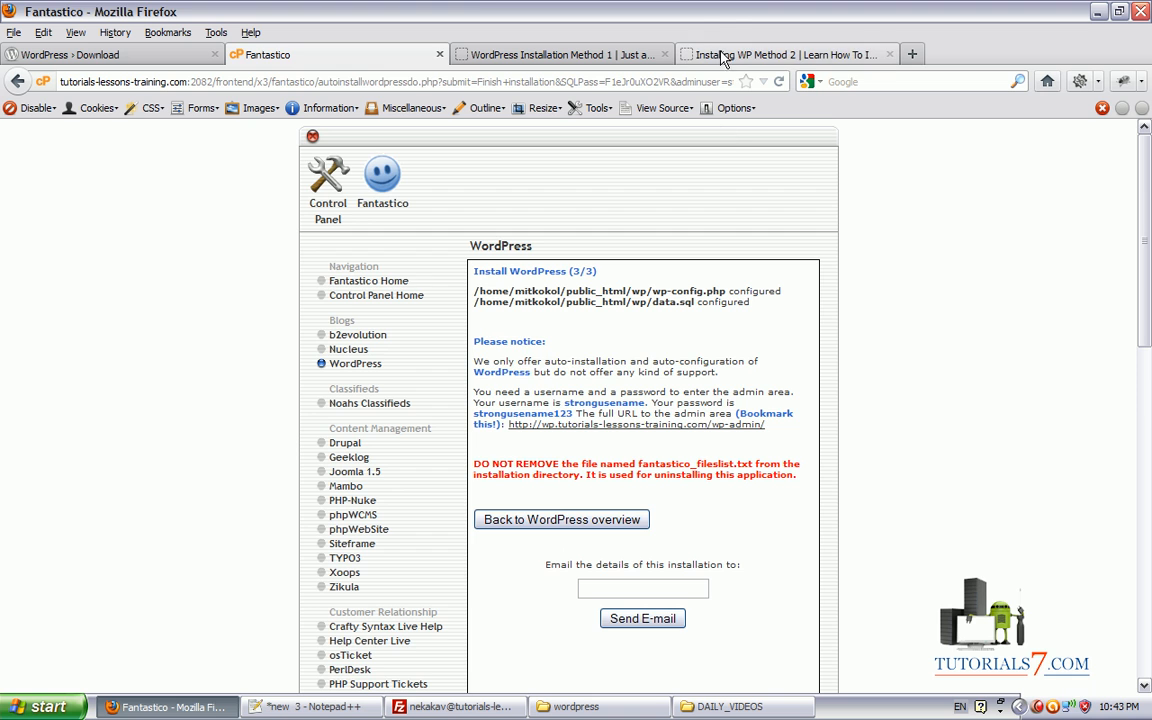
left_click(785, 54)
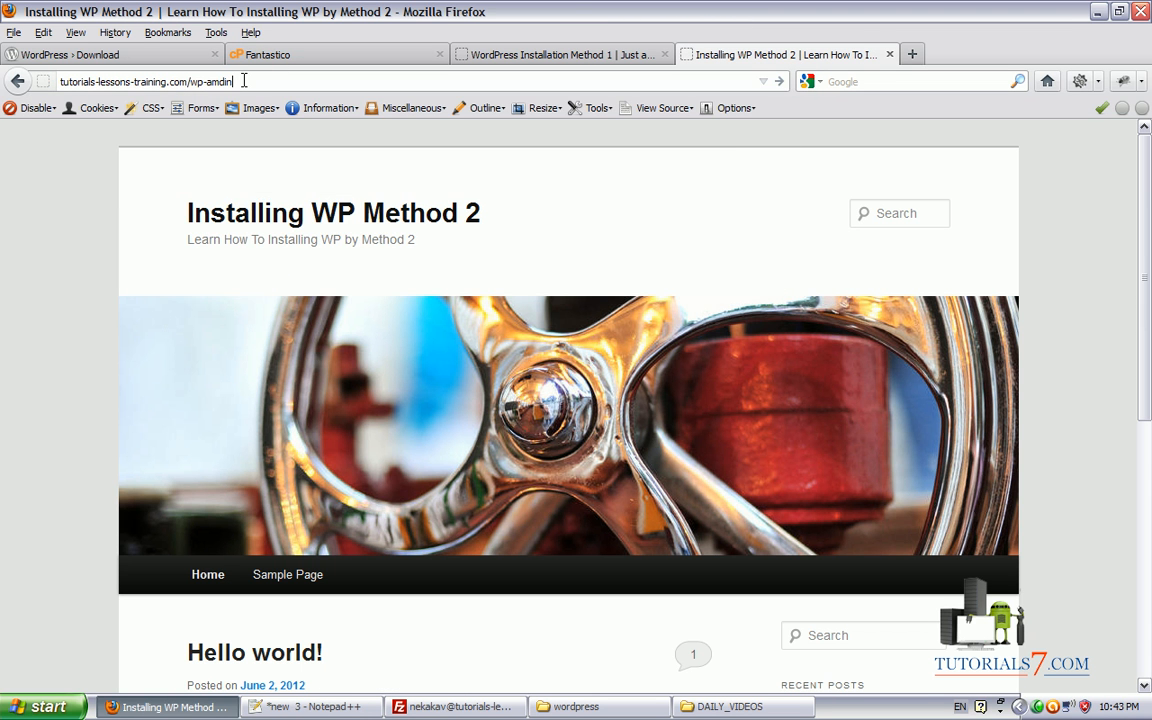
Load the corrected /wp-admin login page for the new site
key("Return")
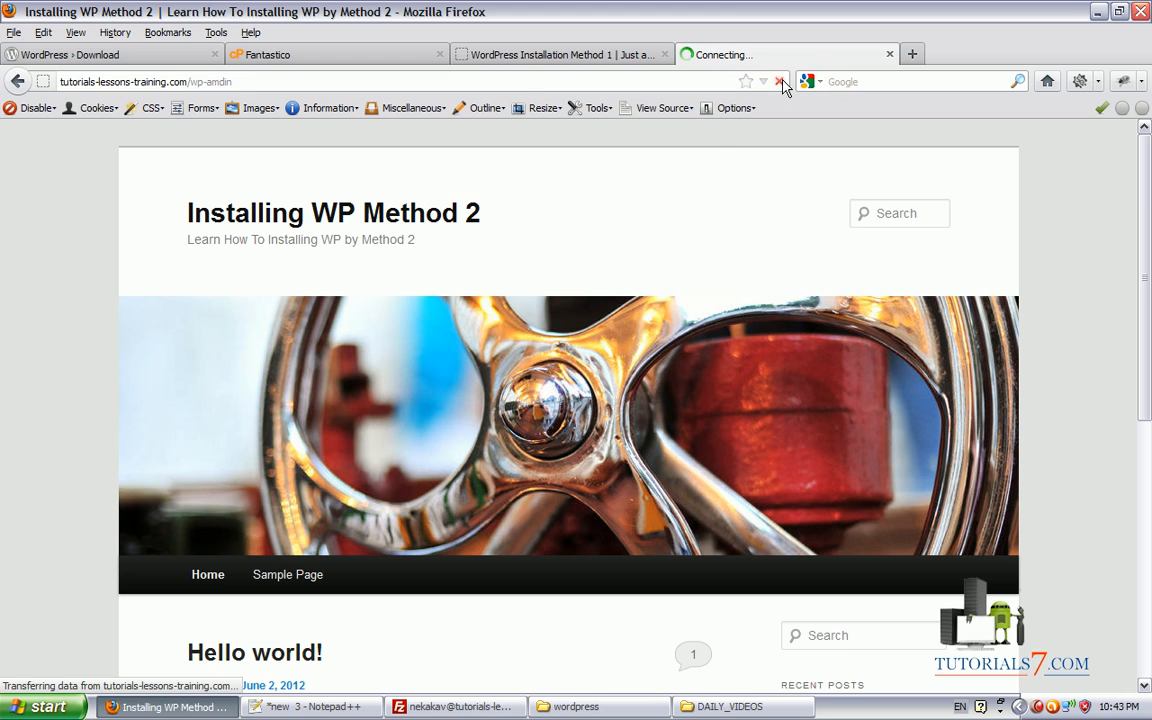
left_click(782, 81)
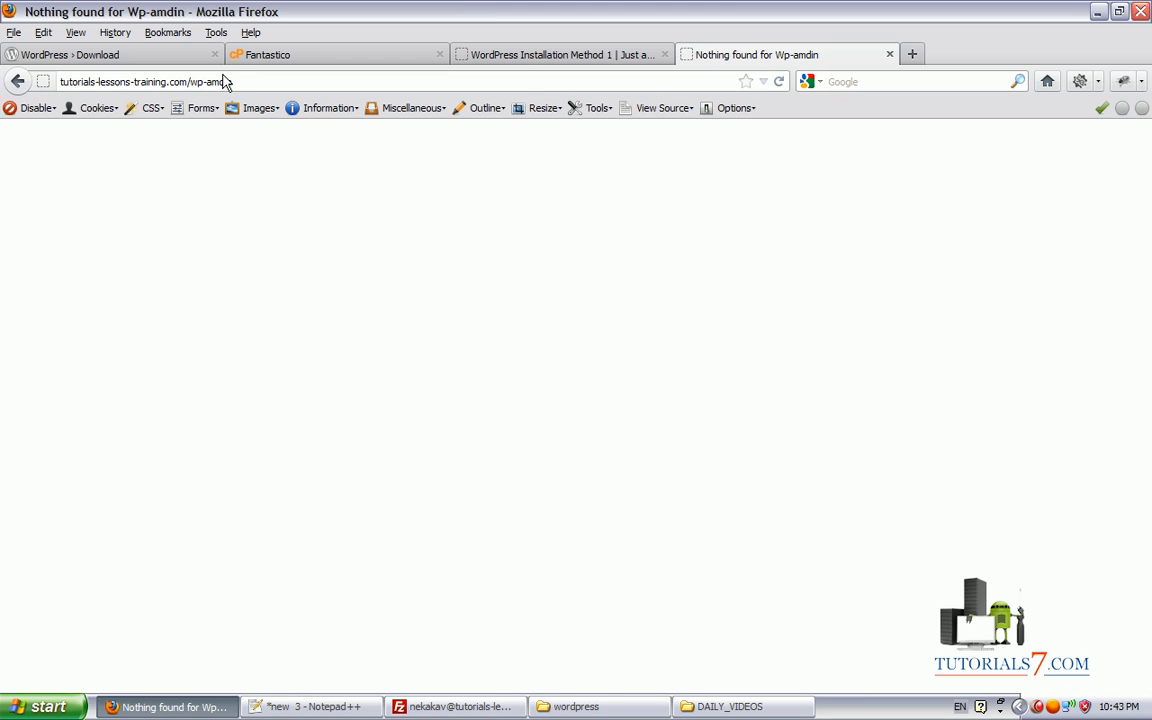
key("Return")
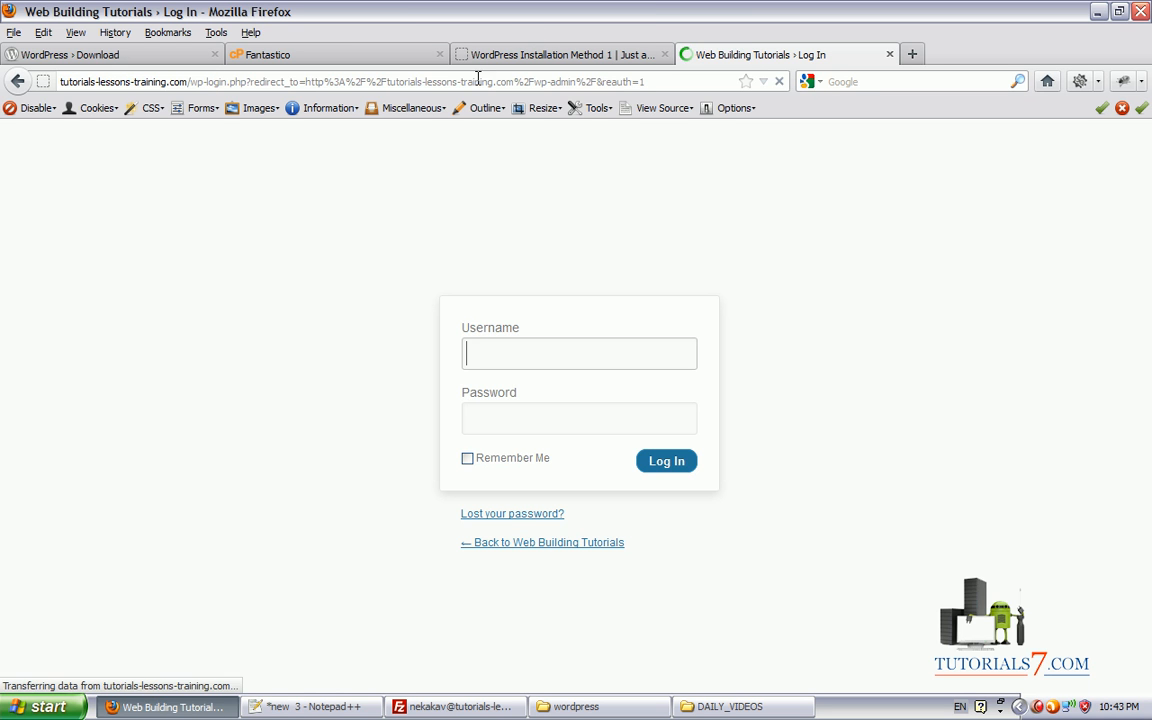
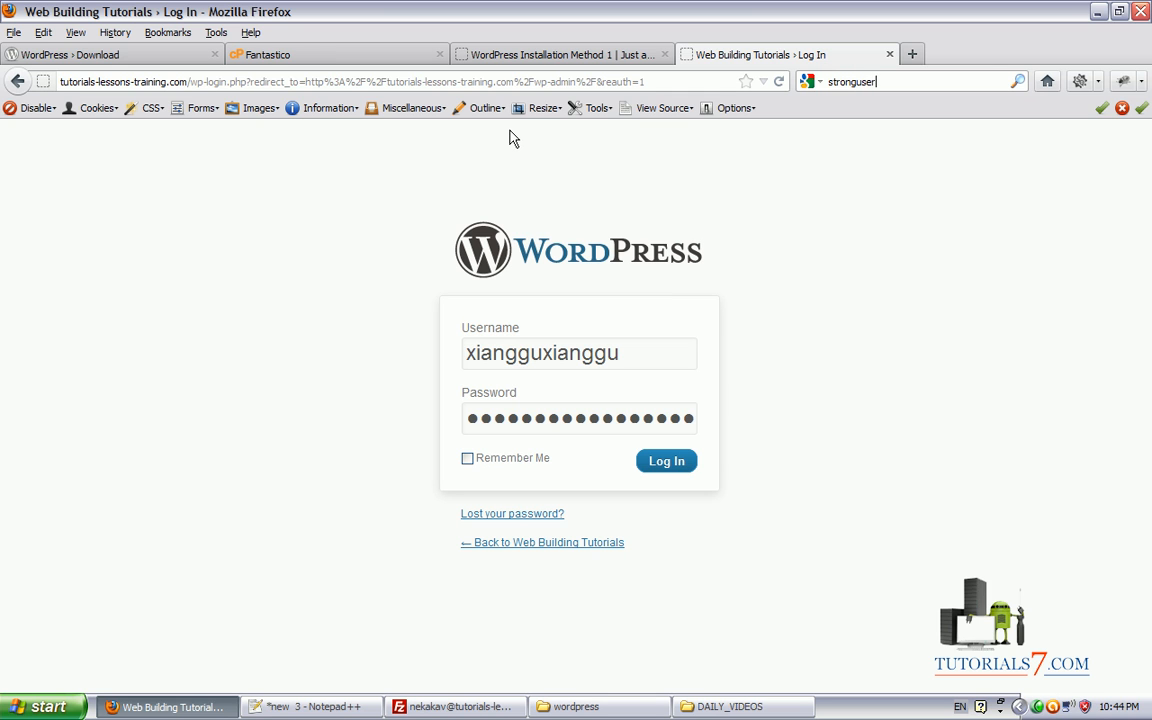
Sign in with the strongusername credentials, ending on an Invalid username error
type("a")
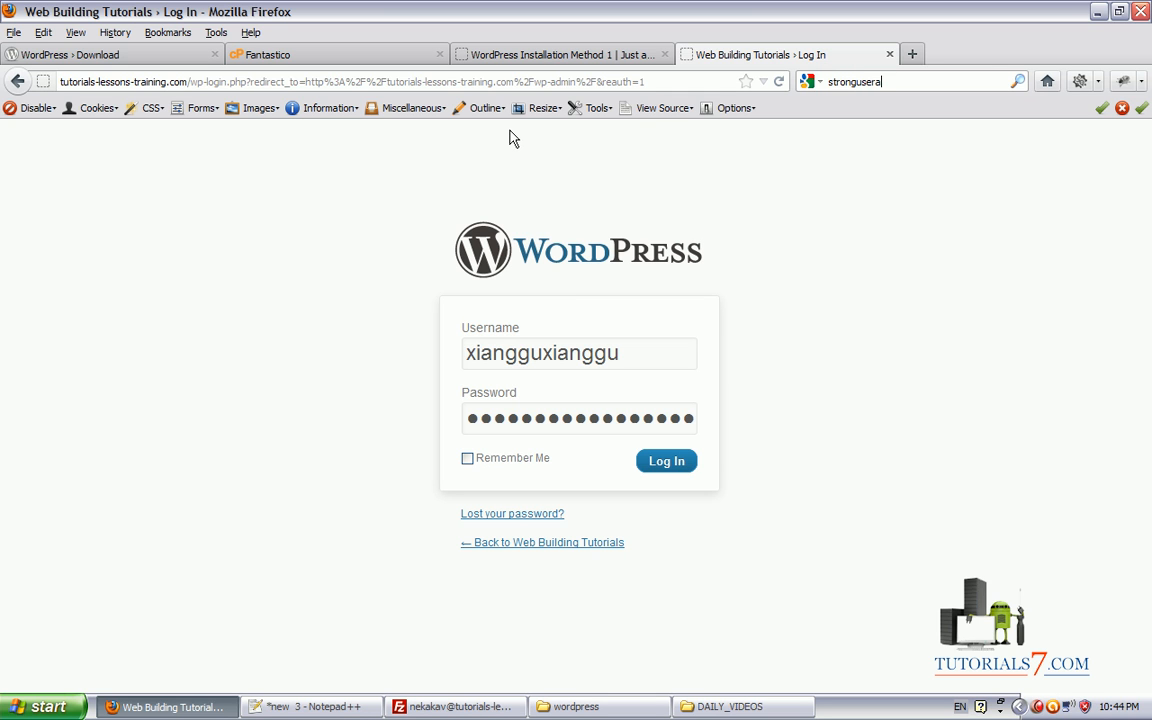
type("rname")
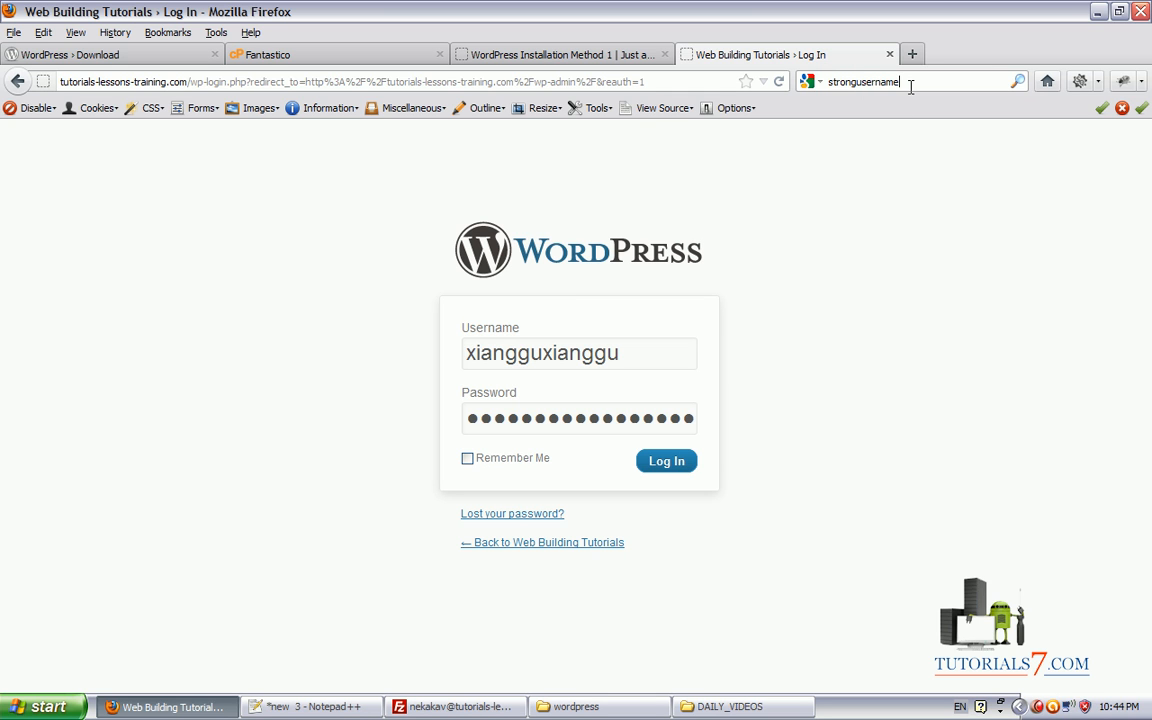
triple_click(578, 353)
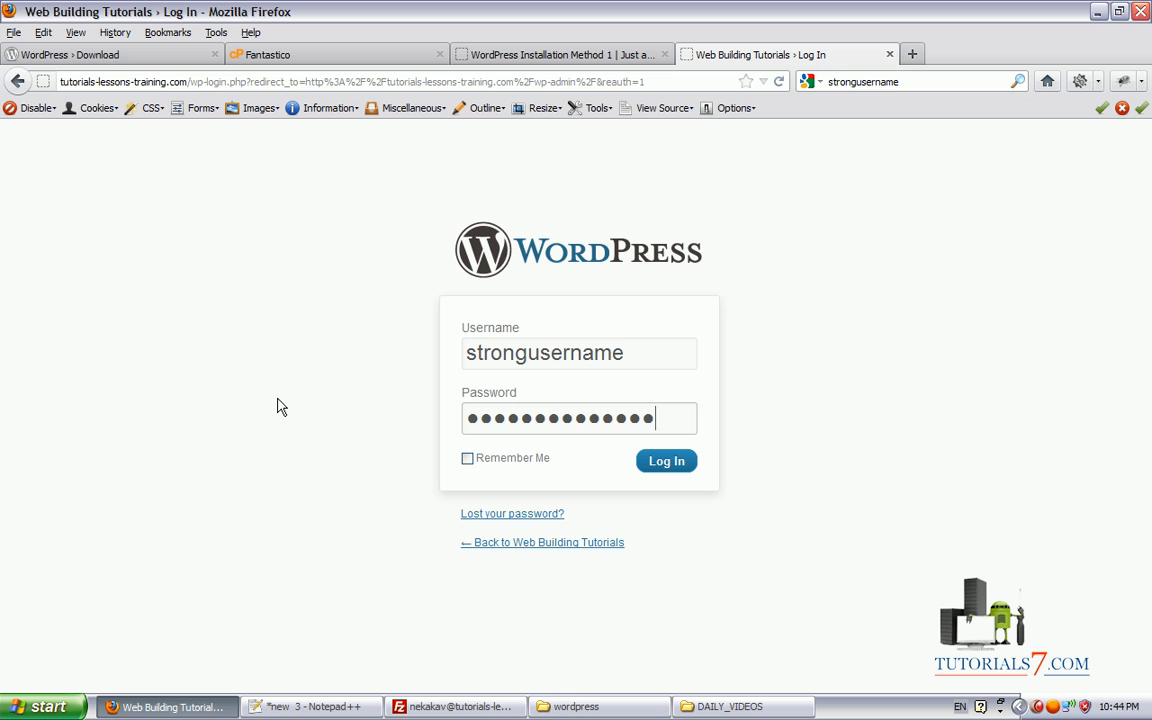
left_click(666, 461)
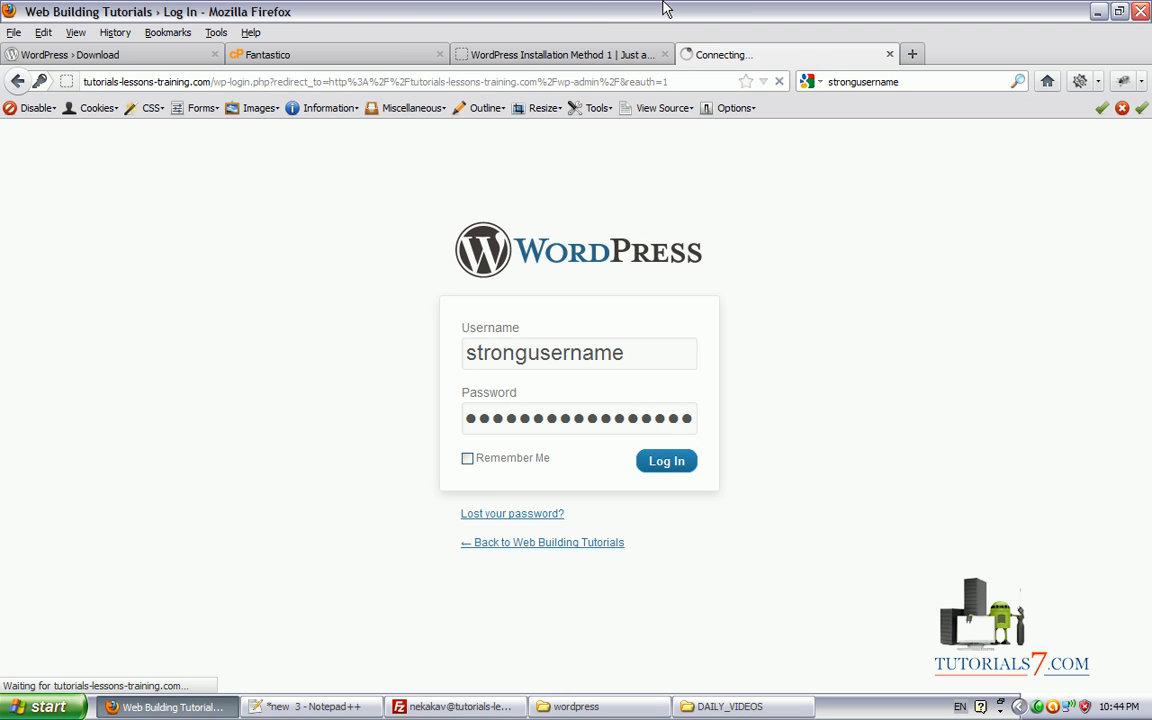
left_click(666, 461)
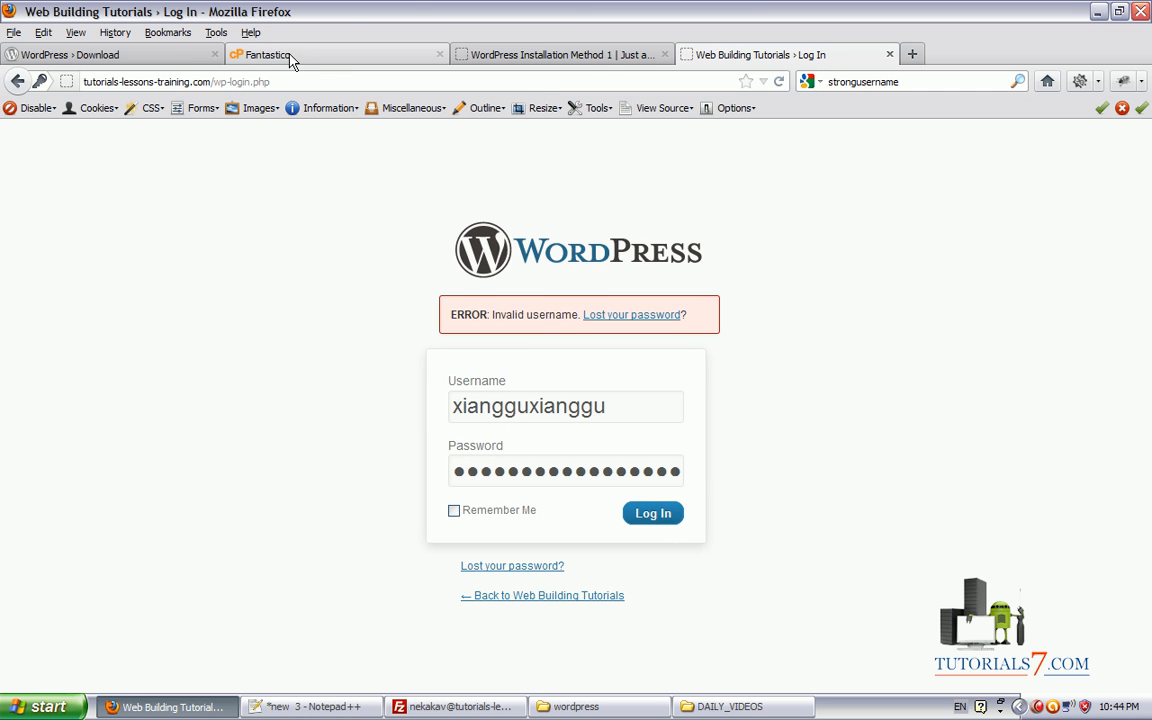
Move from the Fantastico summary to the logged-in WordPress Installation Method 1 front page
left_click(290, 54)
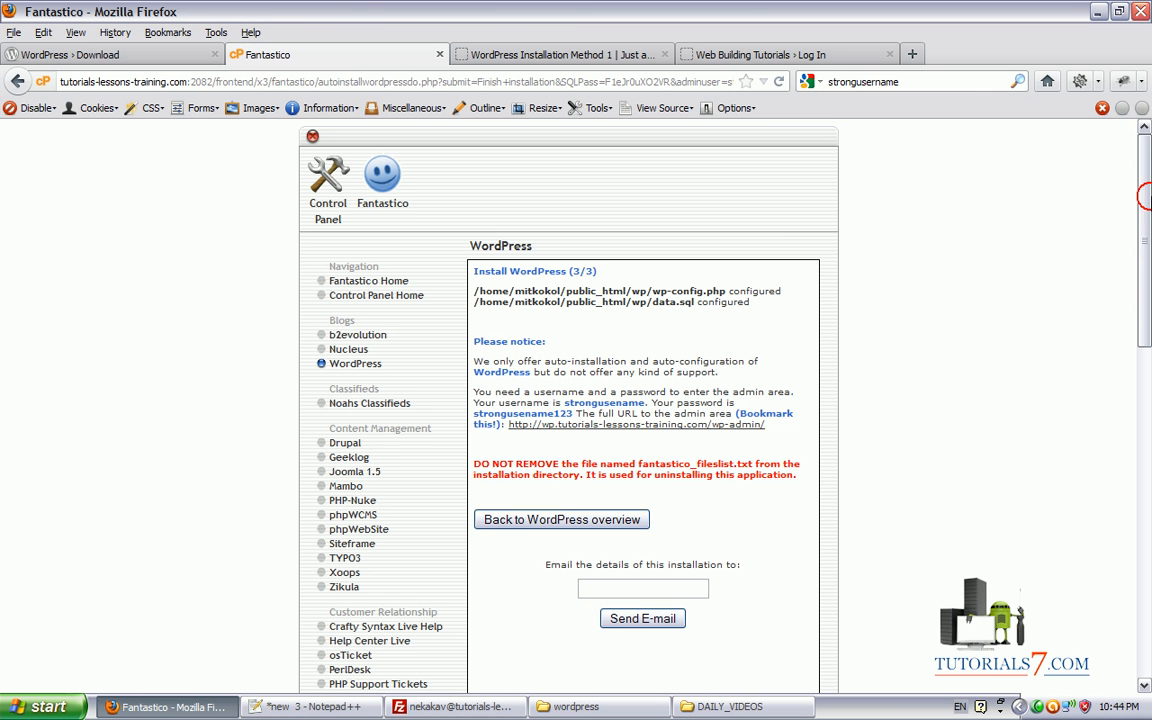
mouse_move(595, 141)
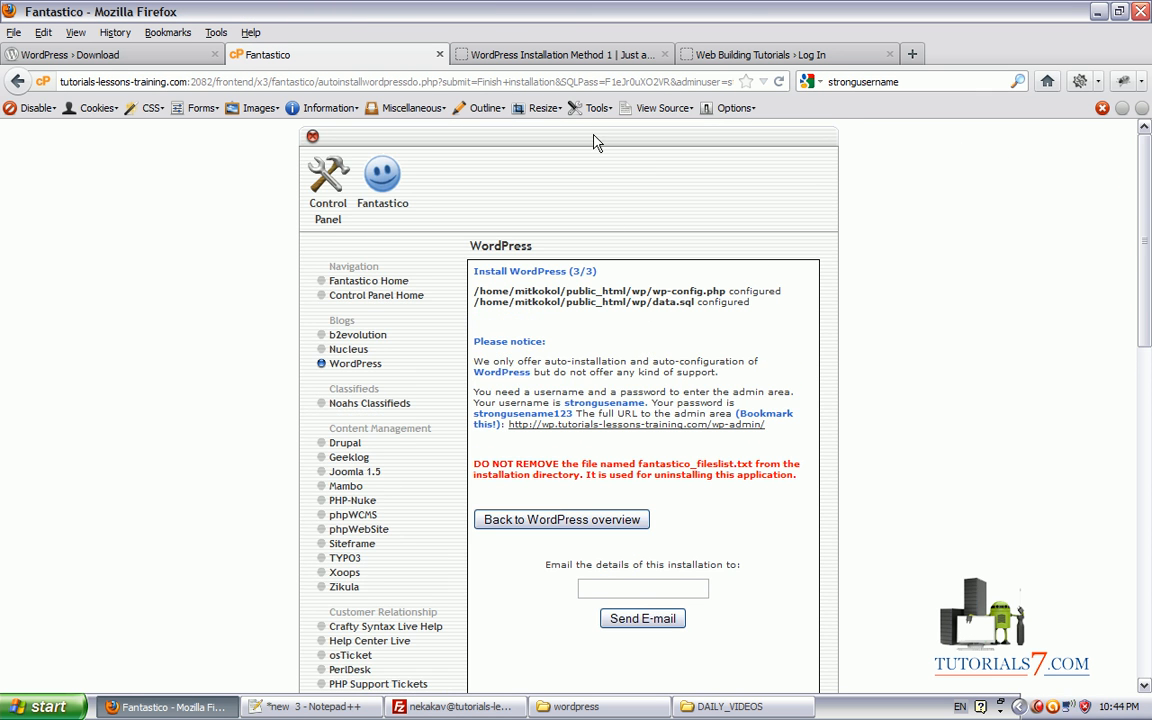
left_click(560, 54)
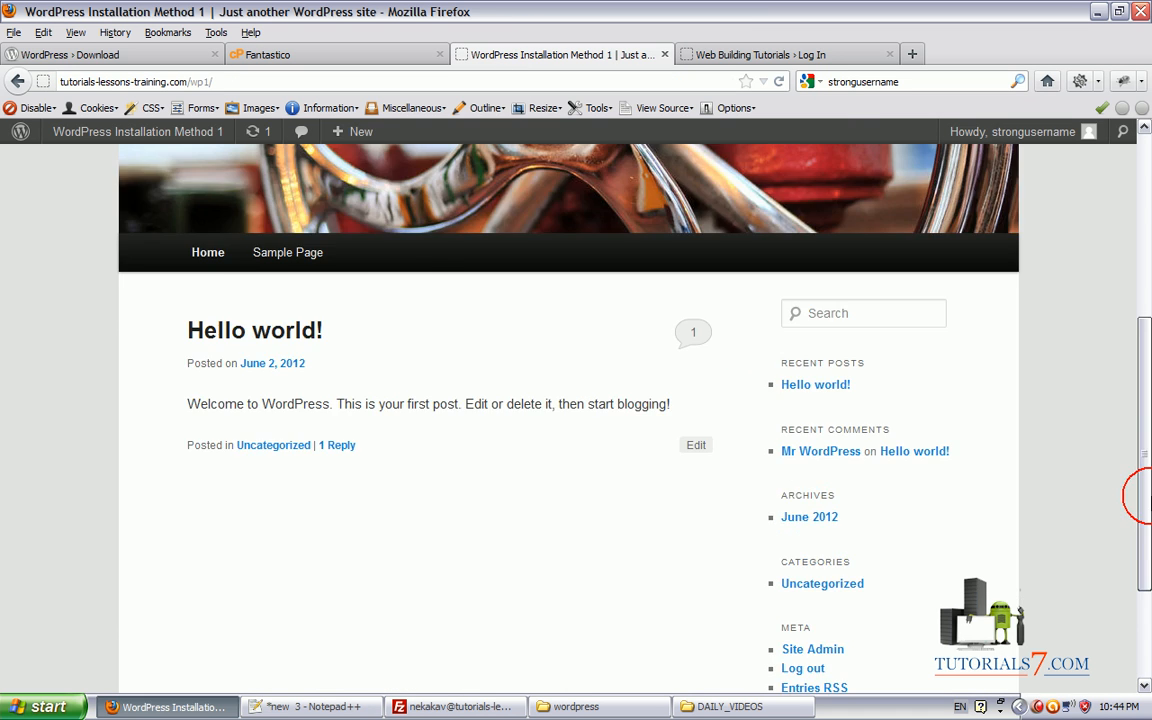
left_click(137, 131)
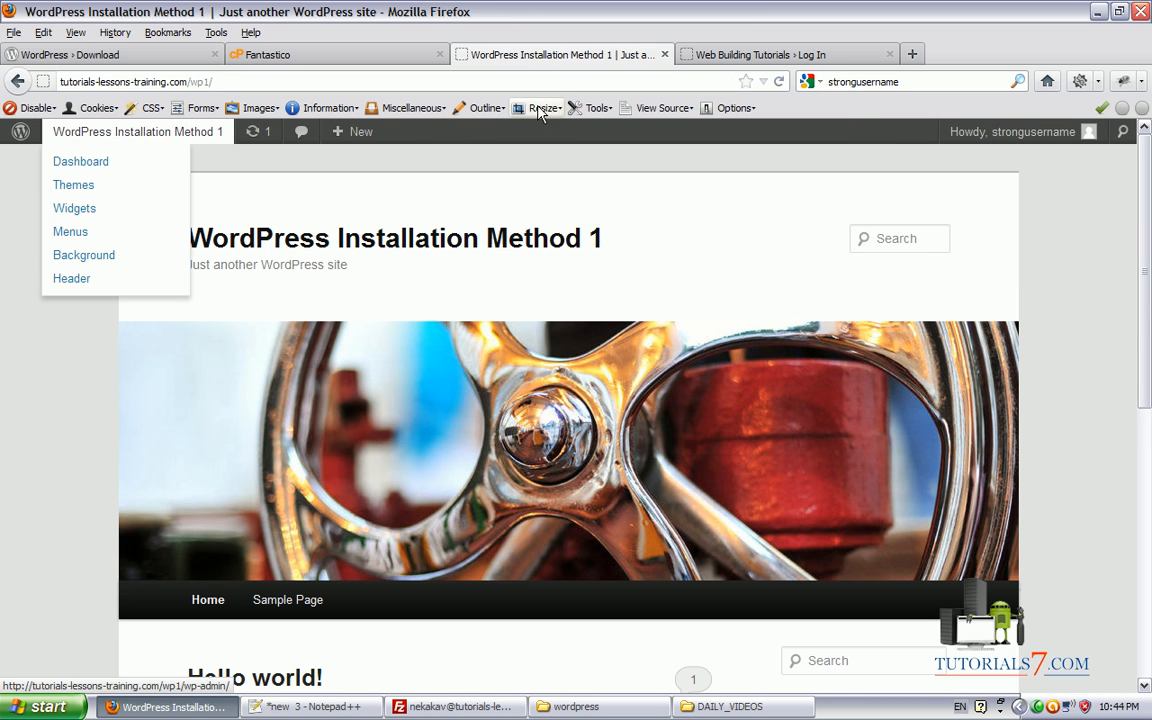
left_click(533, 371)
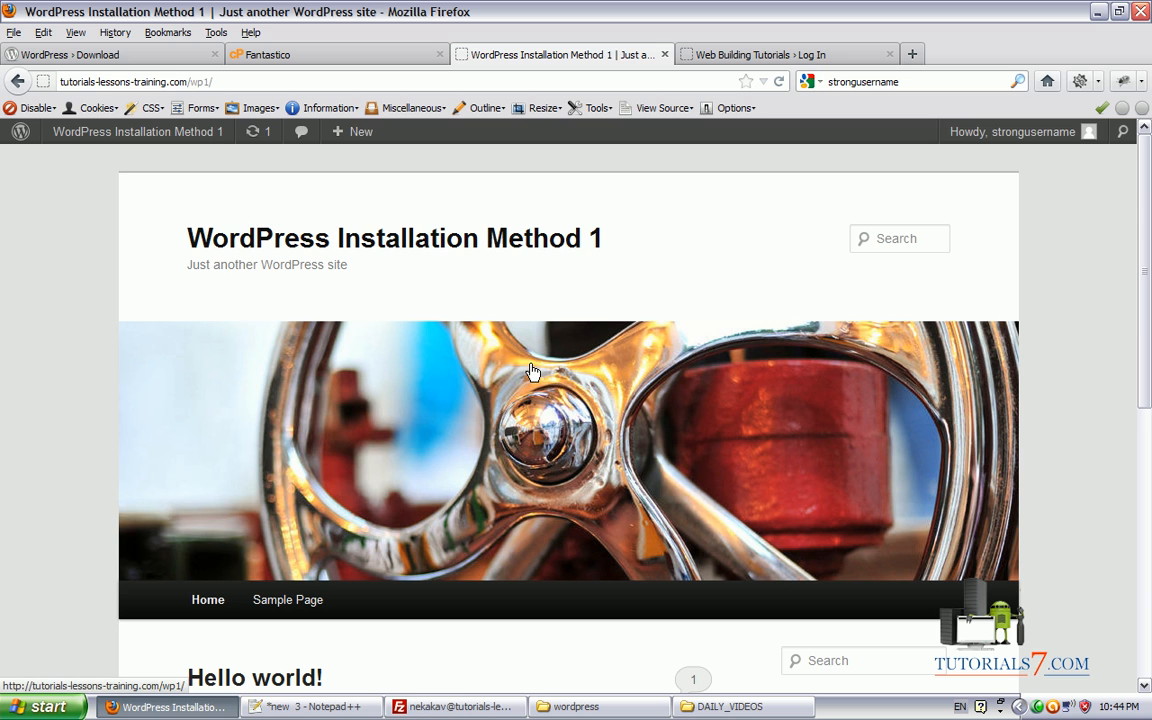